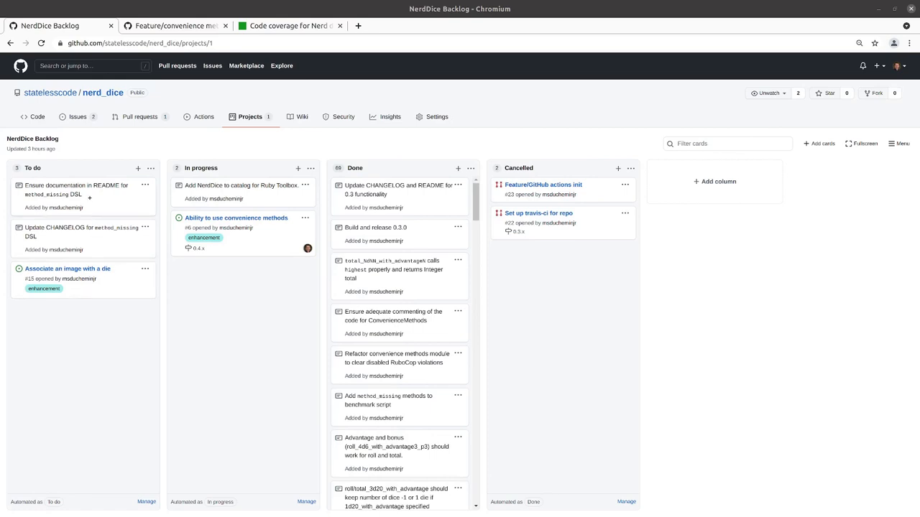
Move the 'Ensure documentation in README' card to In progress and open issue #6 in a new tab.
left_click_drag(74, 194, 245, 288)
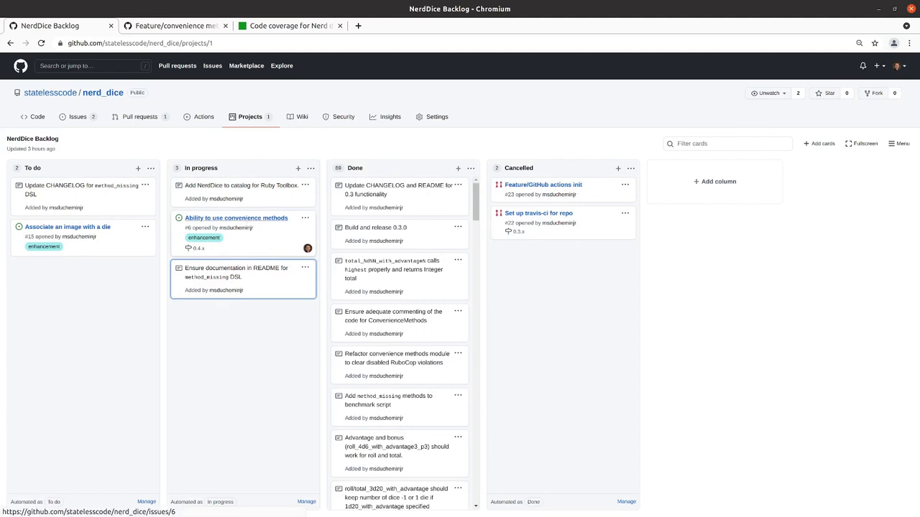
right_click(235, 219)
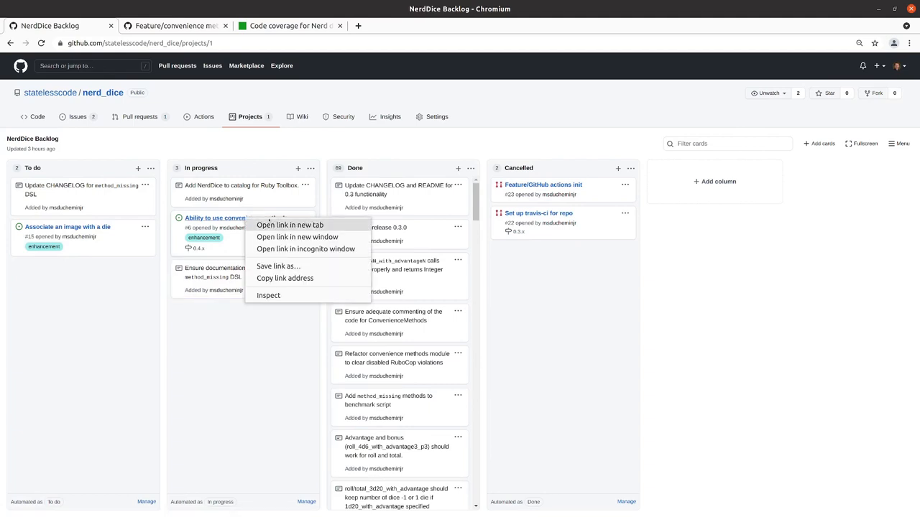
left_click(290, 224)
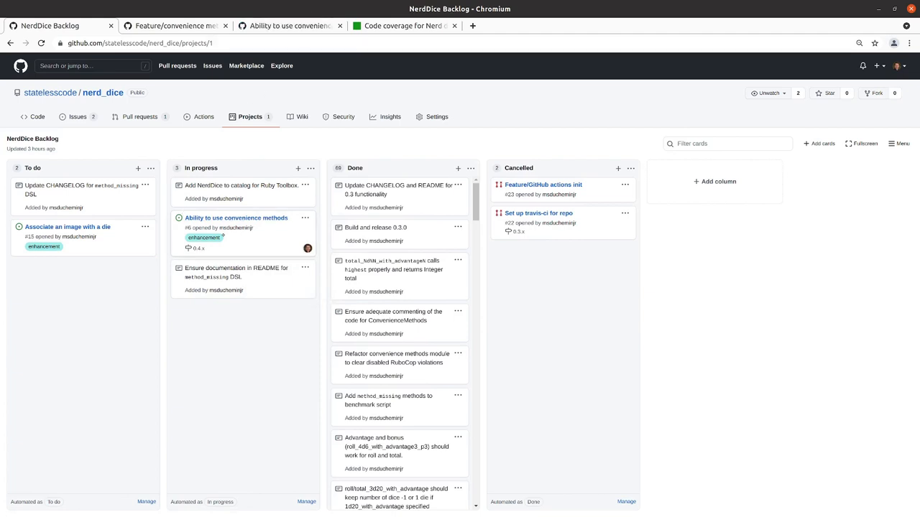
mouse_move(236, 218)
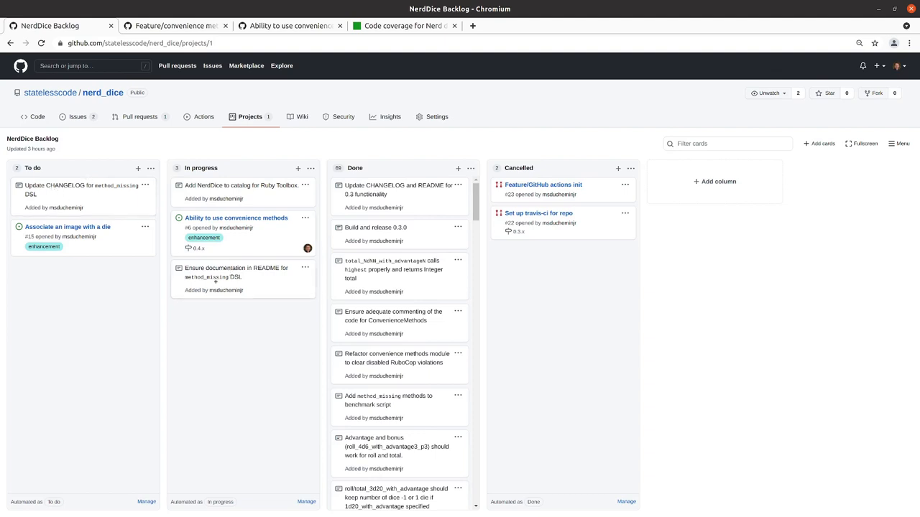
Glance at the PR's changed files, then read through issue #6's detailed requirements and error-handling notes.
left_click(175, 25)
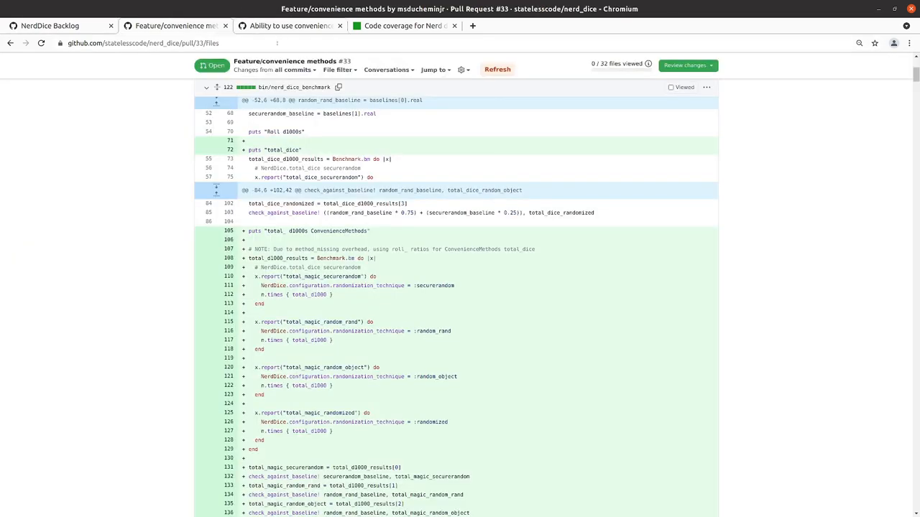
left_click(288, 26)
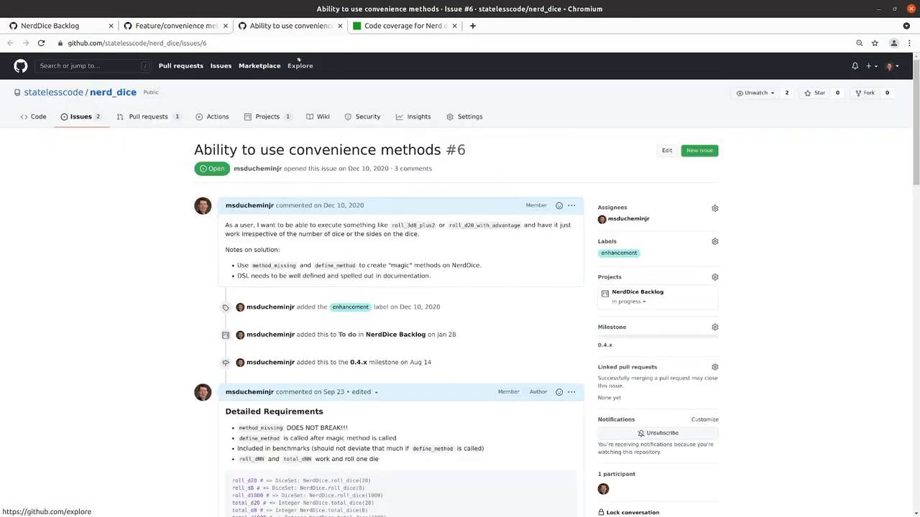
scroll("down", 3)
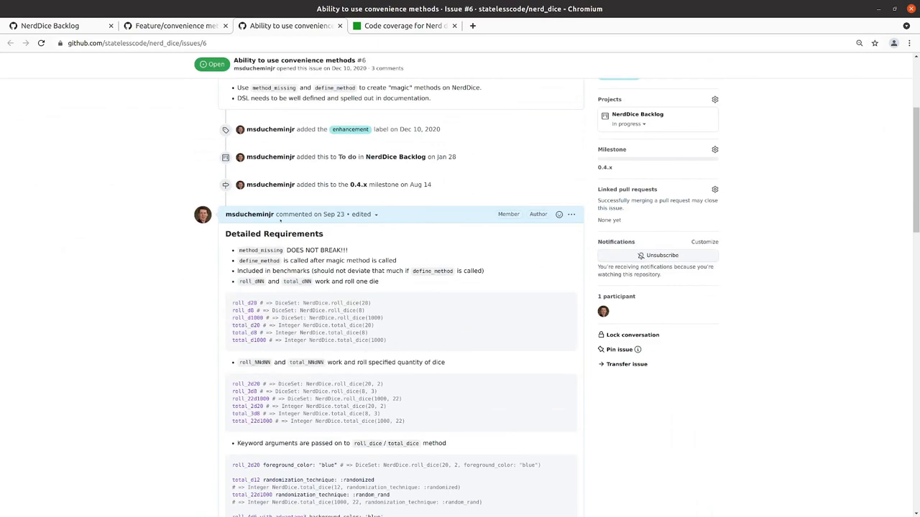
scroll("down", 3)
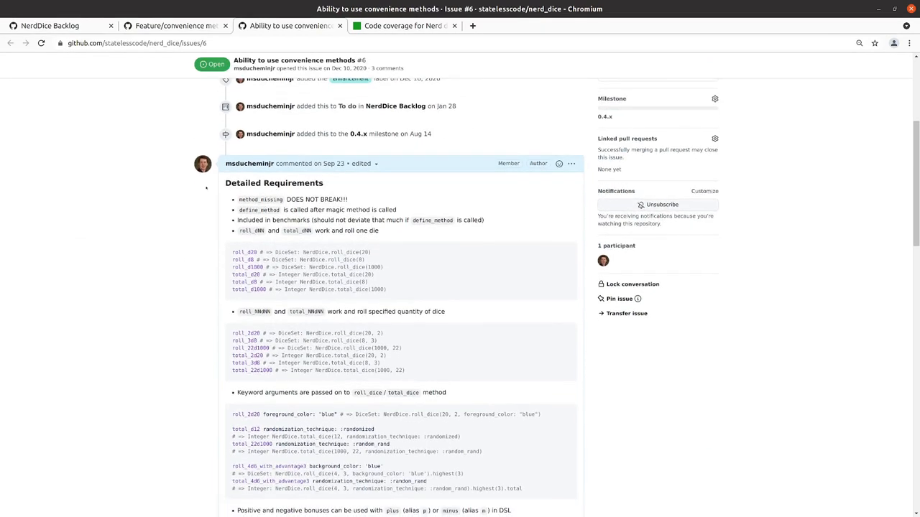
scroll("down", 3)
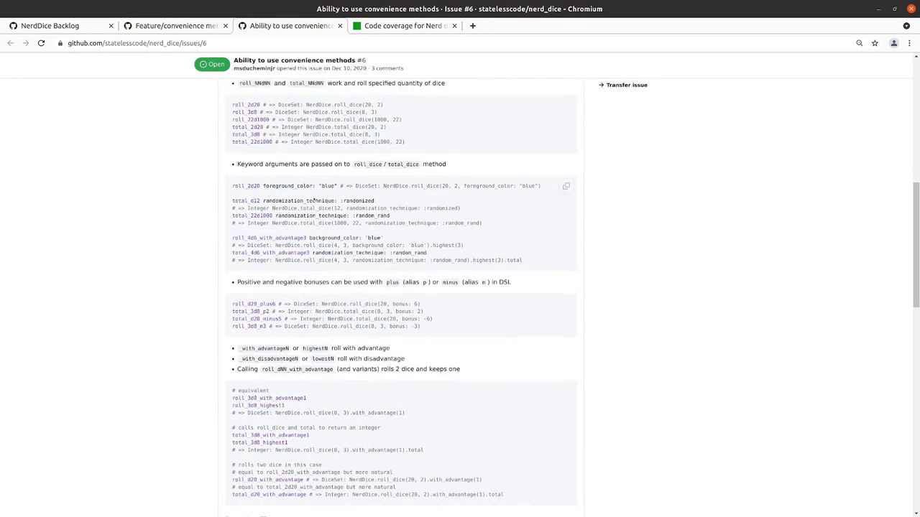
scroll("down", 3)
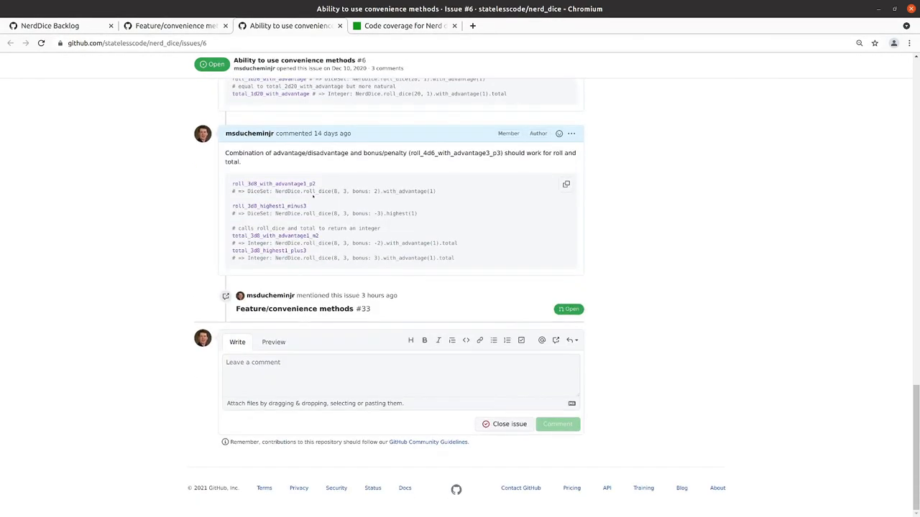
scroll("up", 3)
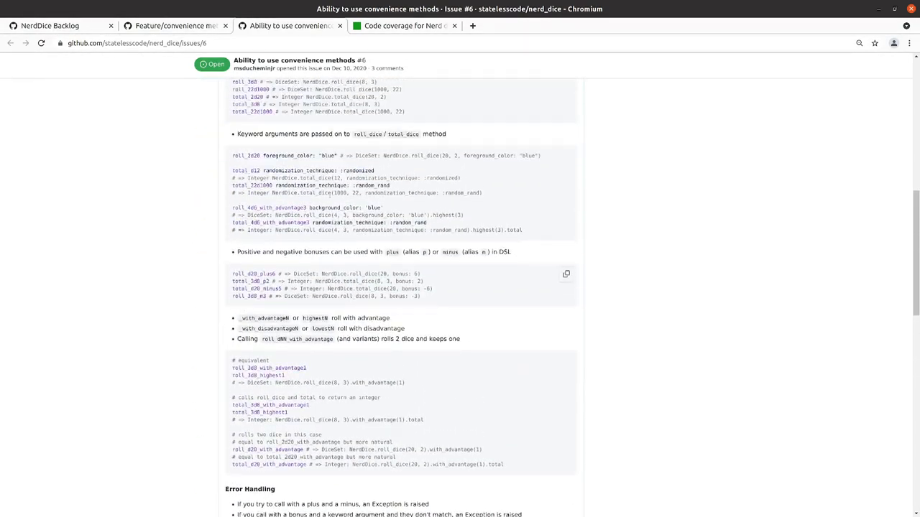
scroll("up", 3)
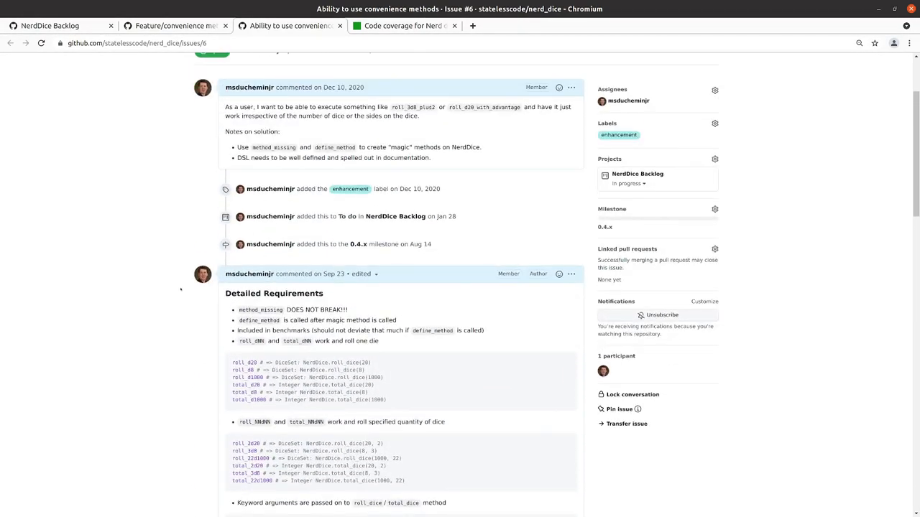
scroll("down", 3)
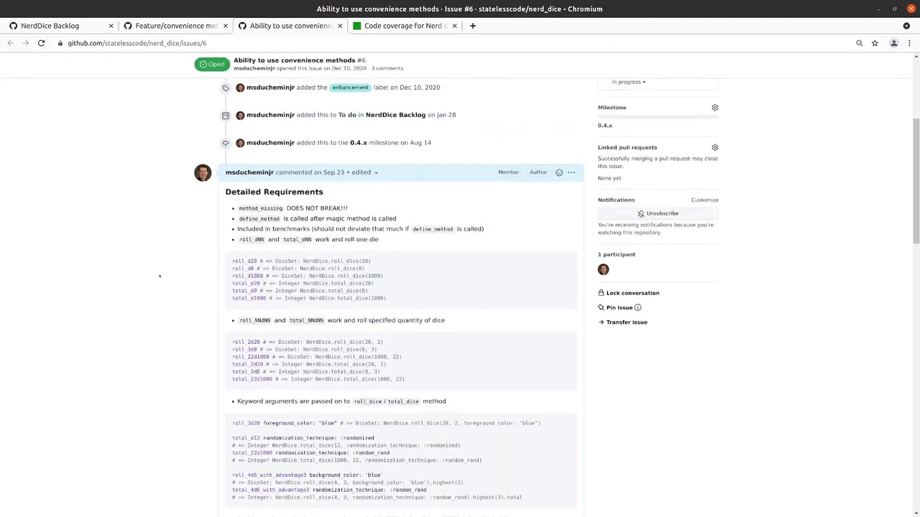
scroll("down", 3)
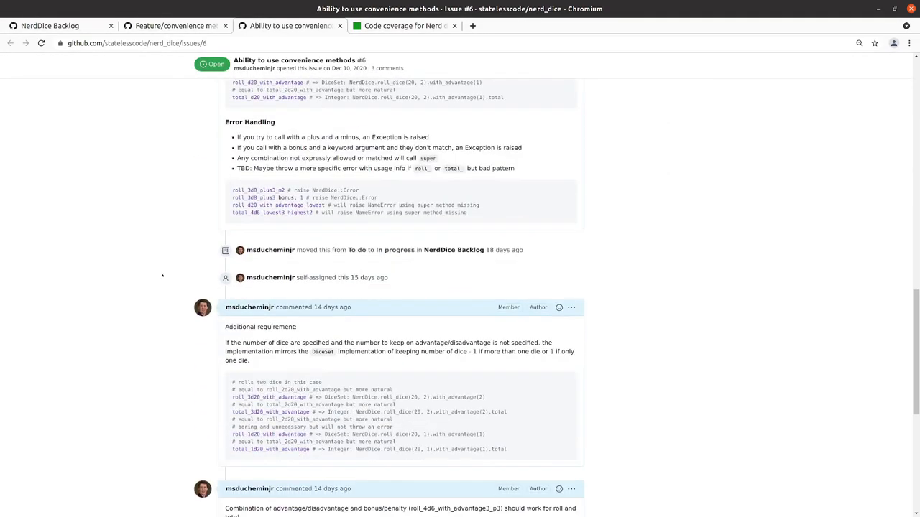
scroll("up", 3)
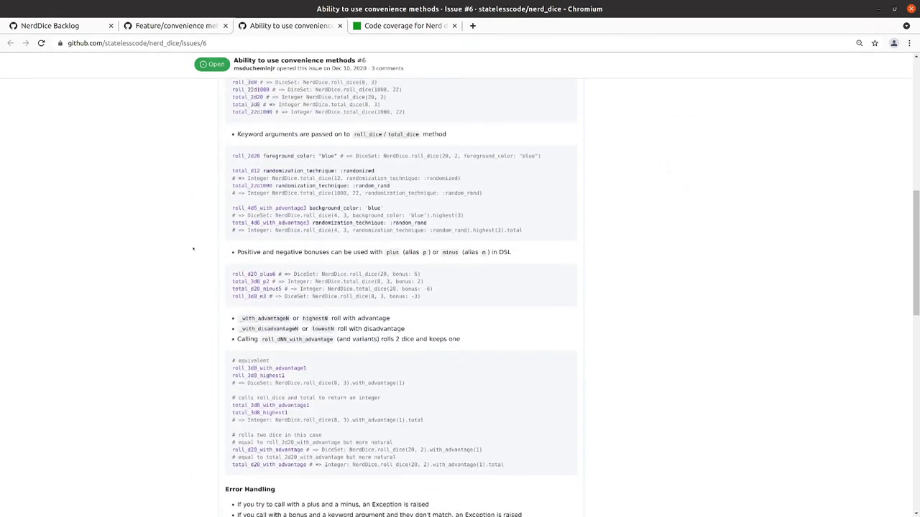
scroll("up", 3)
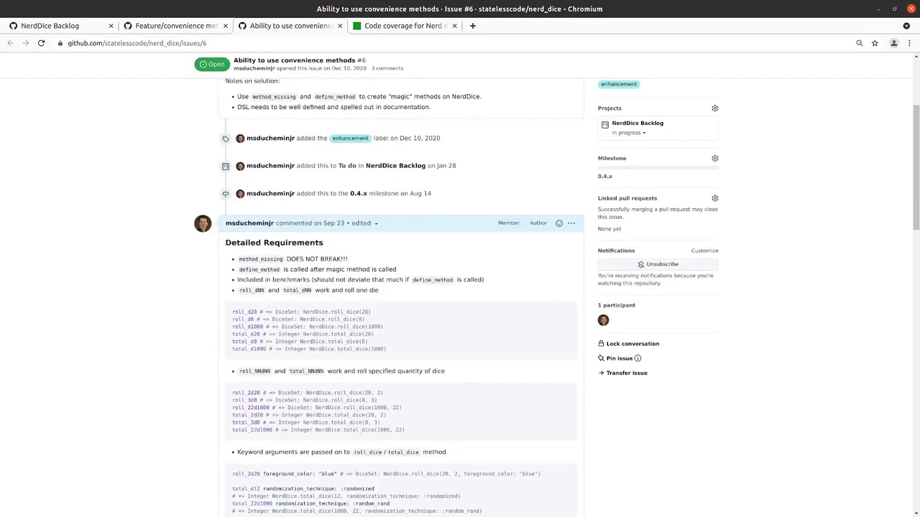
Finish reviewing the issue comments and return to the NerdDice project board.
double_click(273, 242)
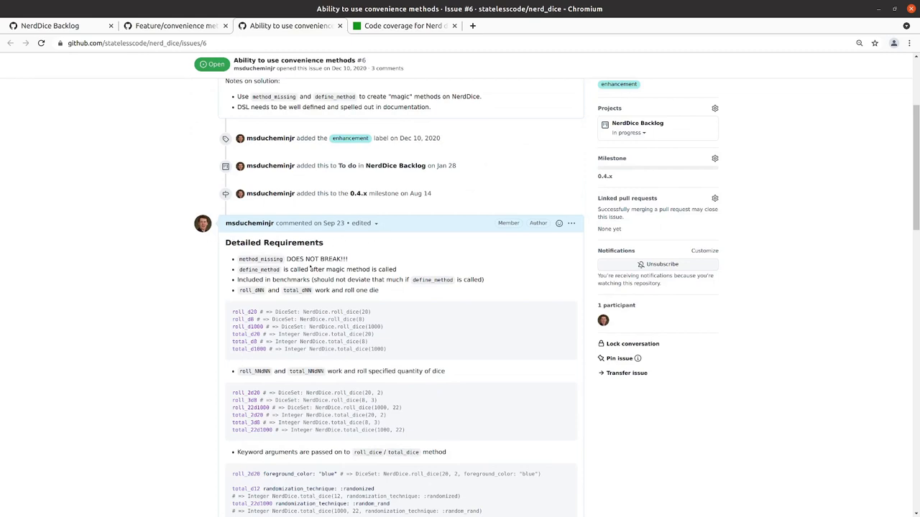
mouse_move(310, 268)
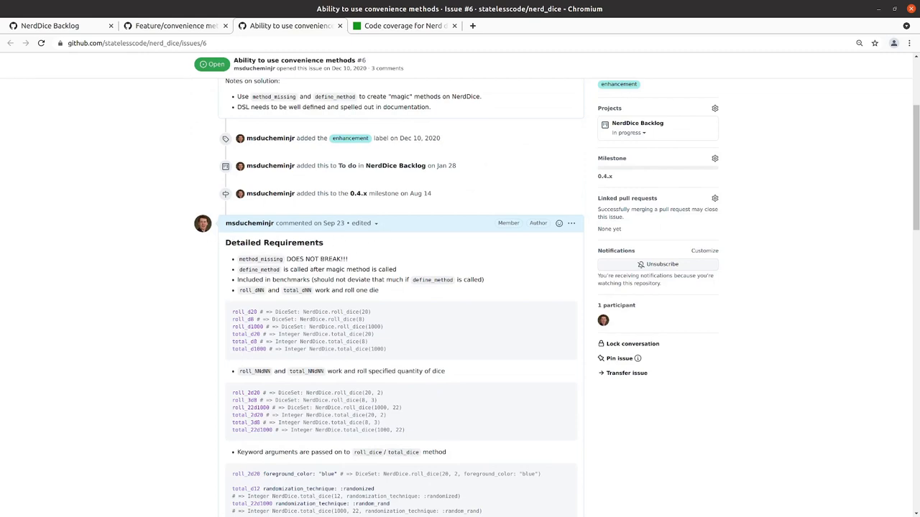
scroll("down", 3)
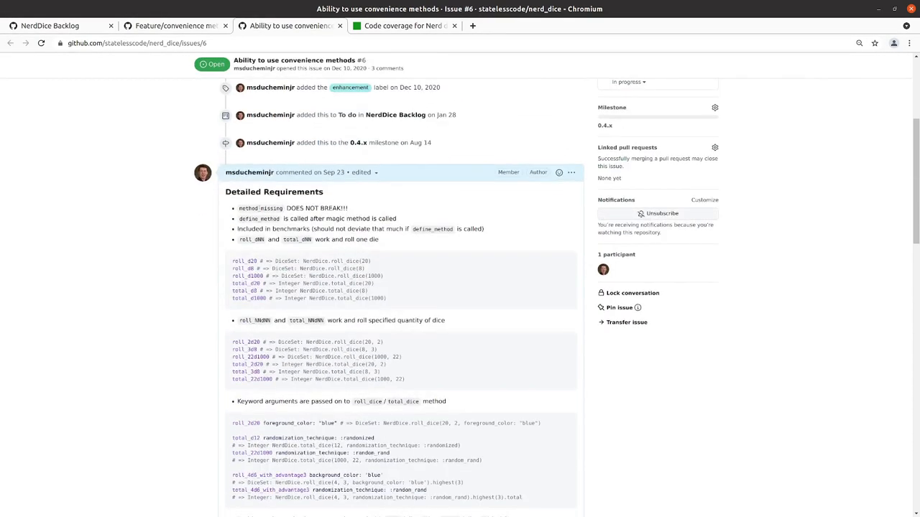
left_click(50, 26)
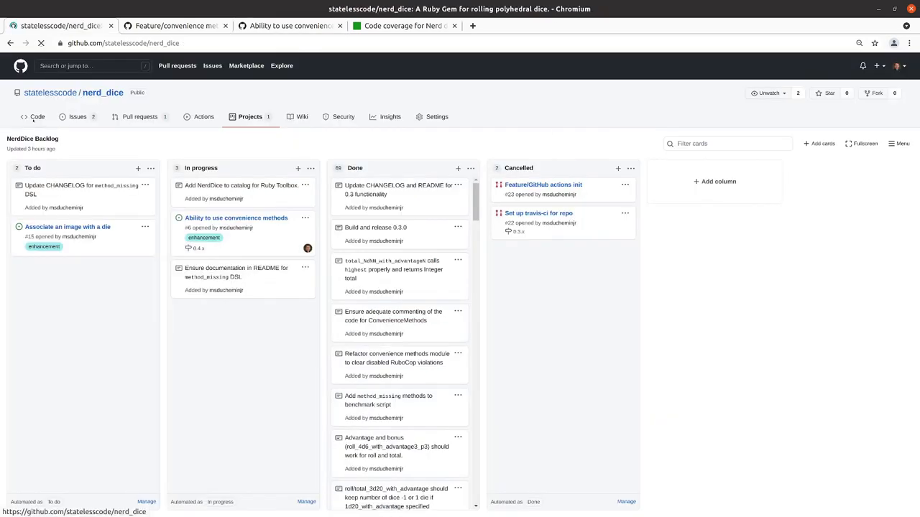
left_click(38, 117)
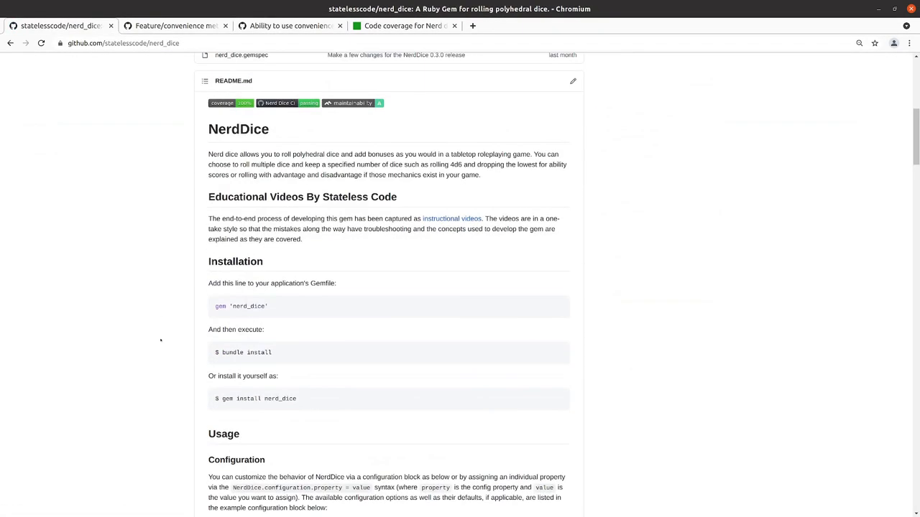
scroll("down", 3)
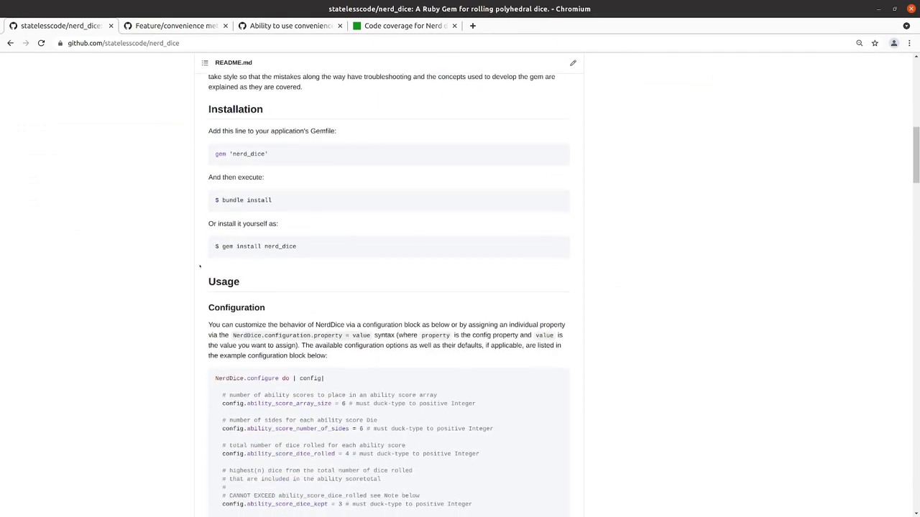
scroll("down", 3)
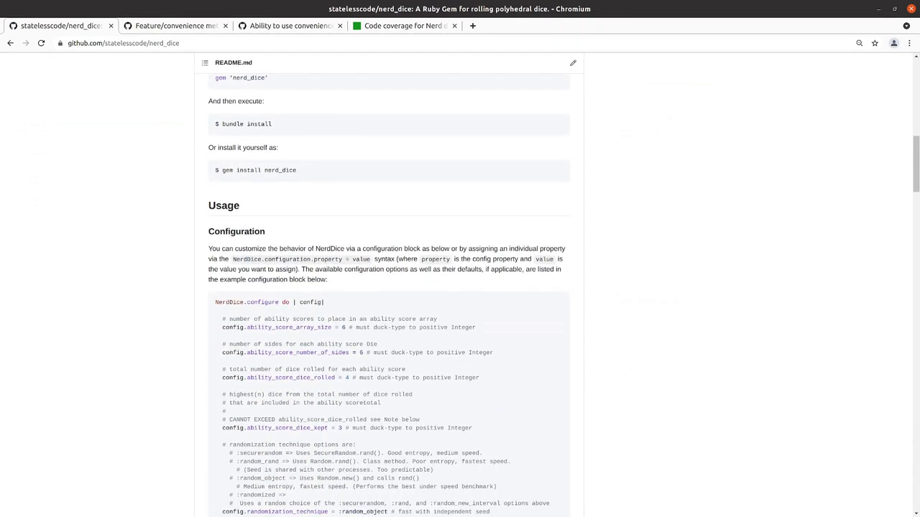
mouse_move(235, 222)
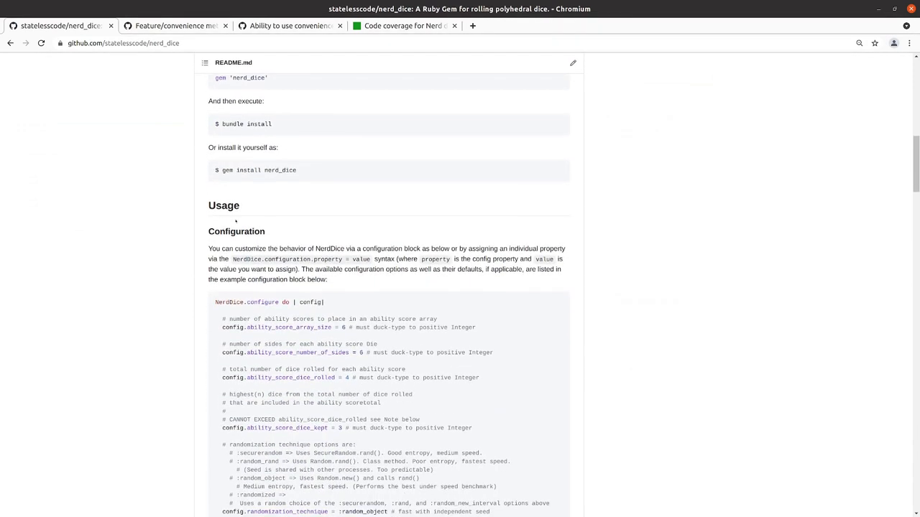
mouse_move(204, 221)
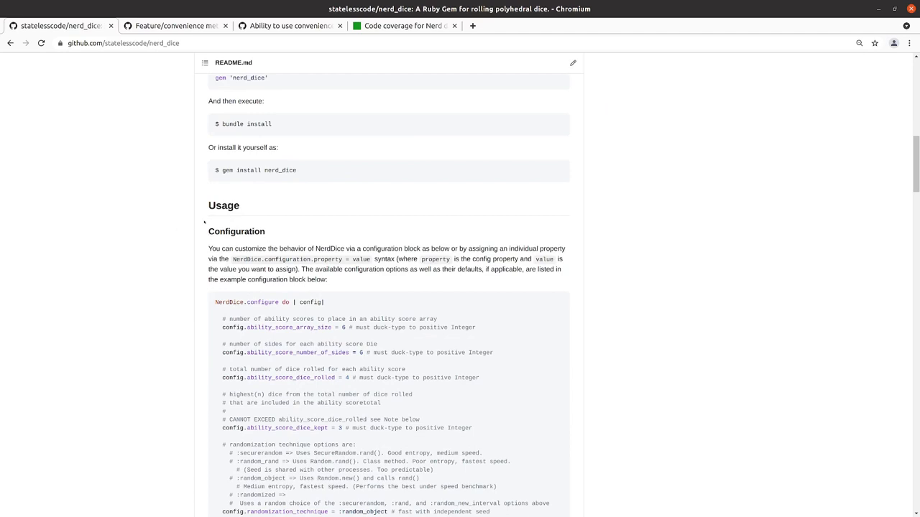
scroll("down", 3)
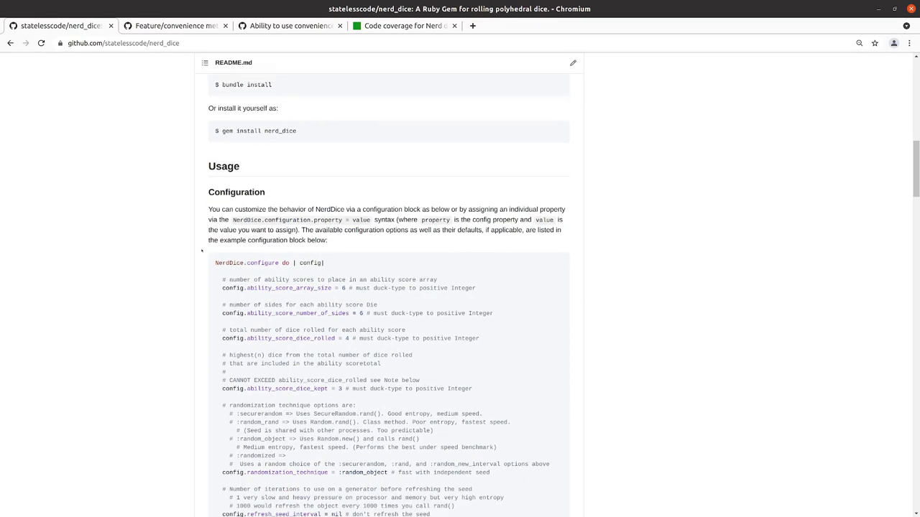
scroll("up", 3)
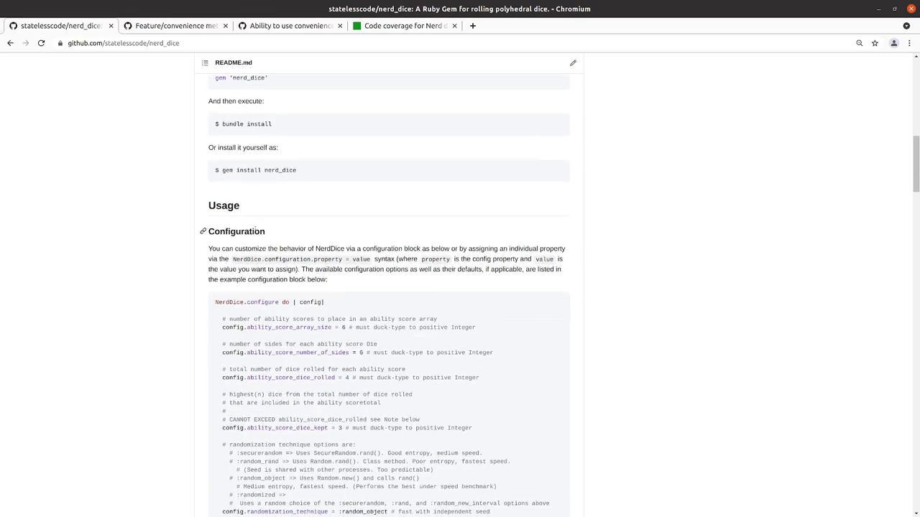
scroll("down", 3)
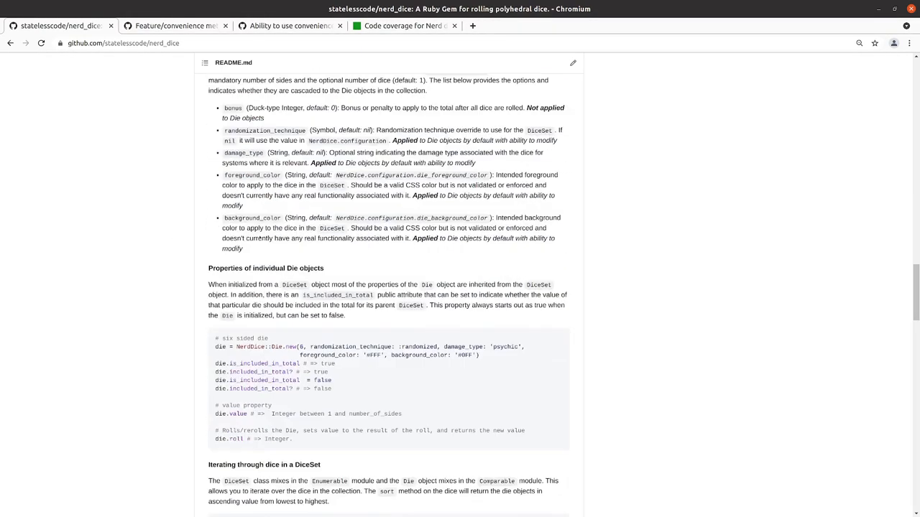
scroll("down", 3)
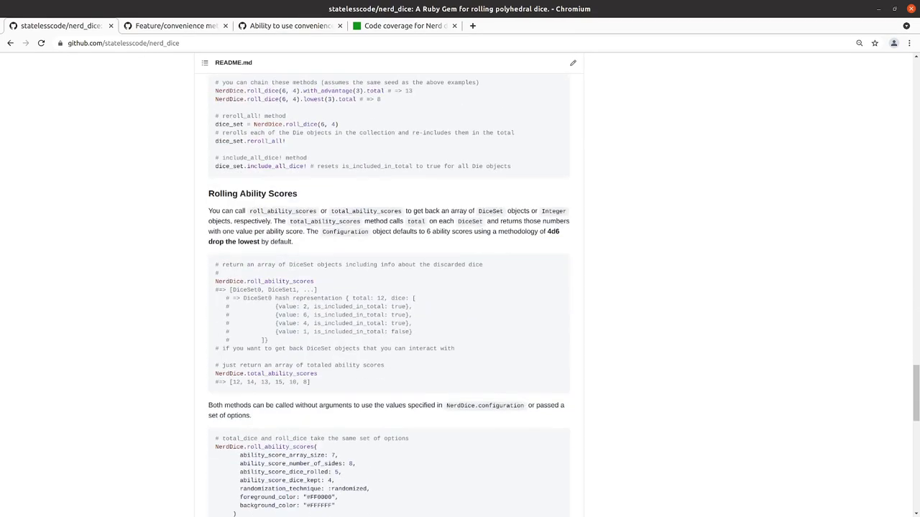
scroll("up", 3)
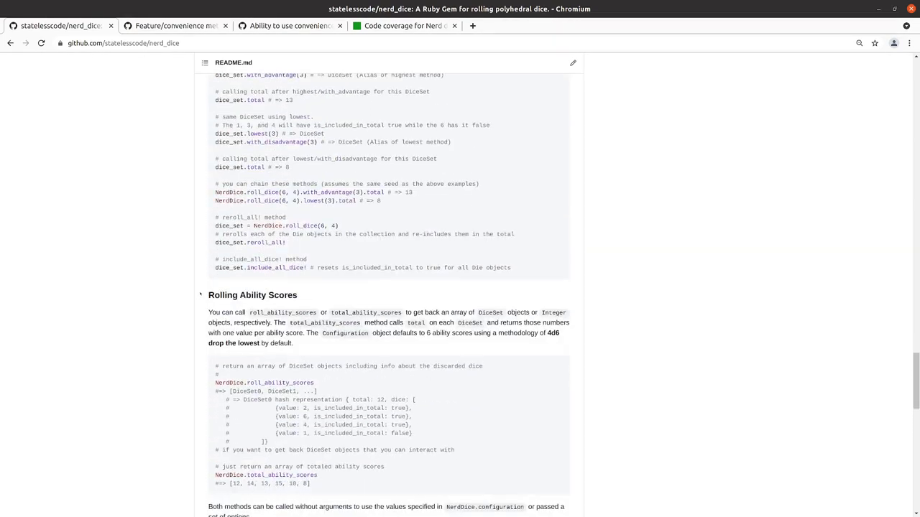
scroll("down", 3)
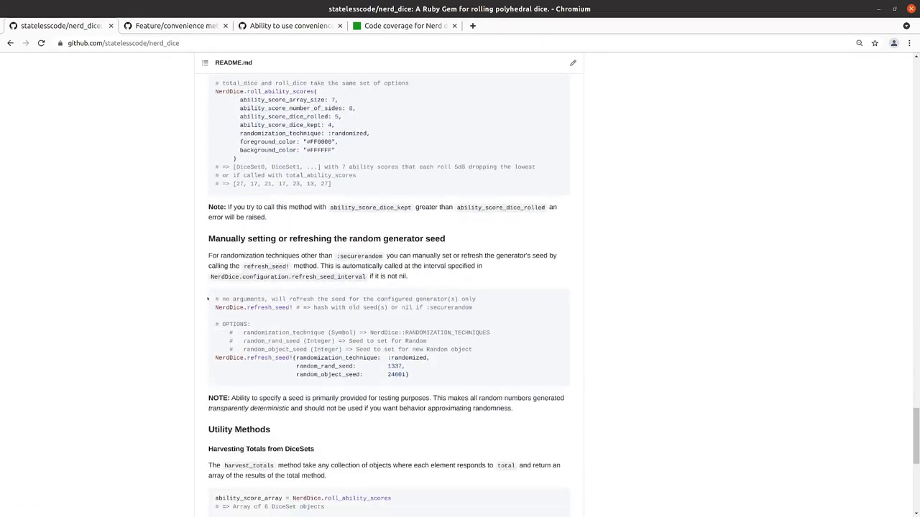
scroll("down", 3)
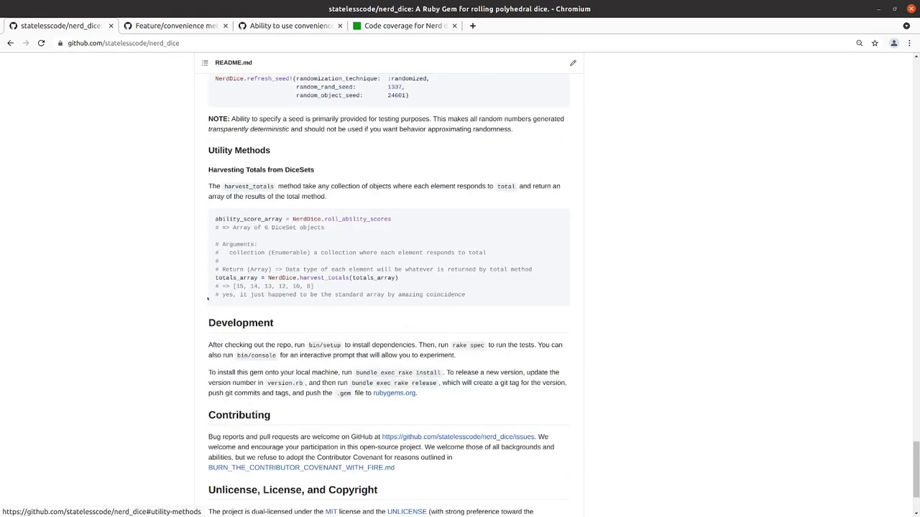
scroll("down", 3)
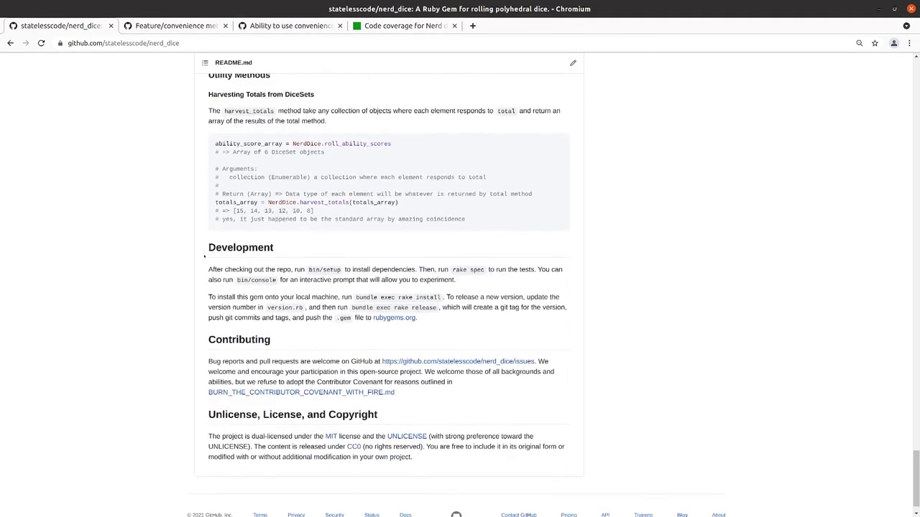
scroll("up", 3)
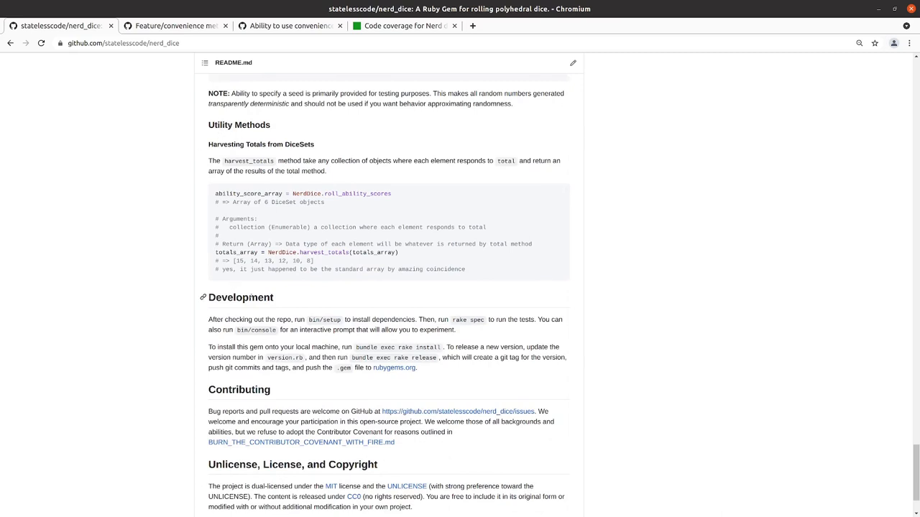
mouse_move(515, 263)
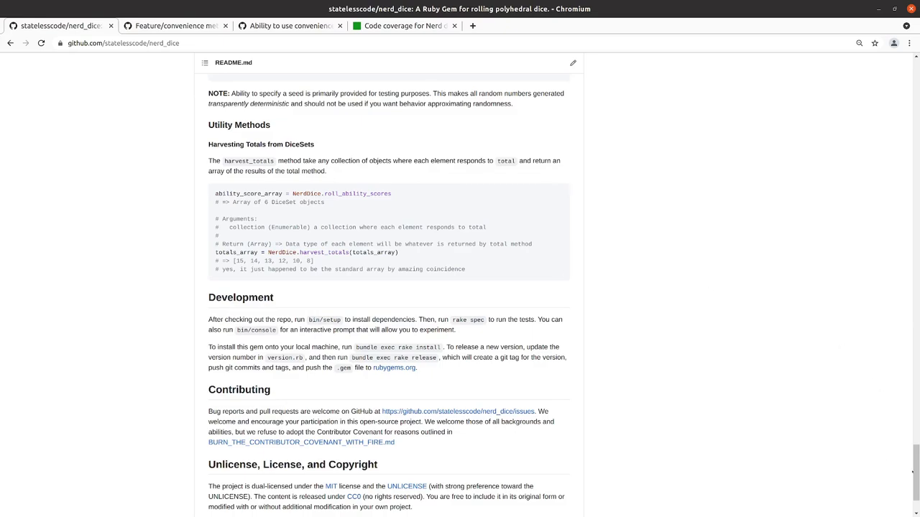
scroll("up", 3)
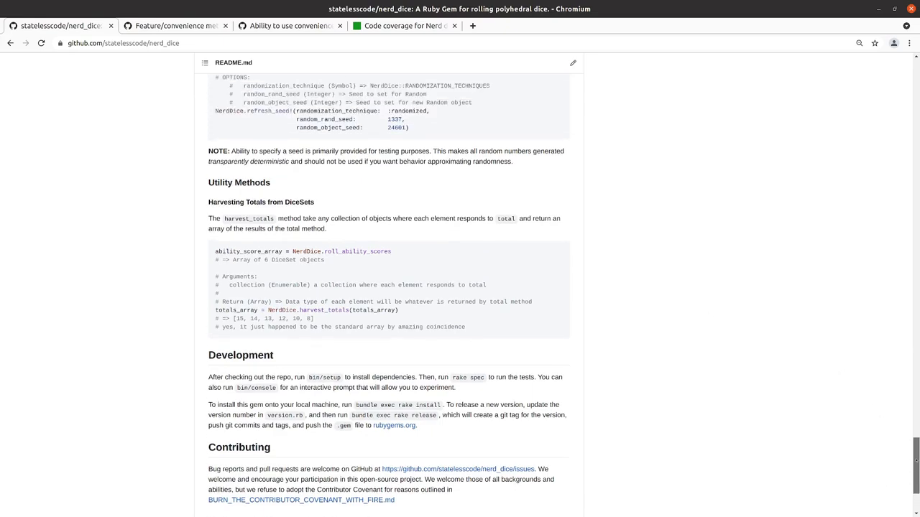
scroll("up", 3)
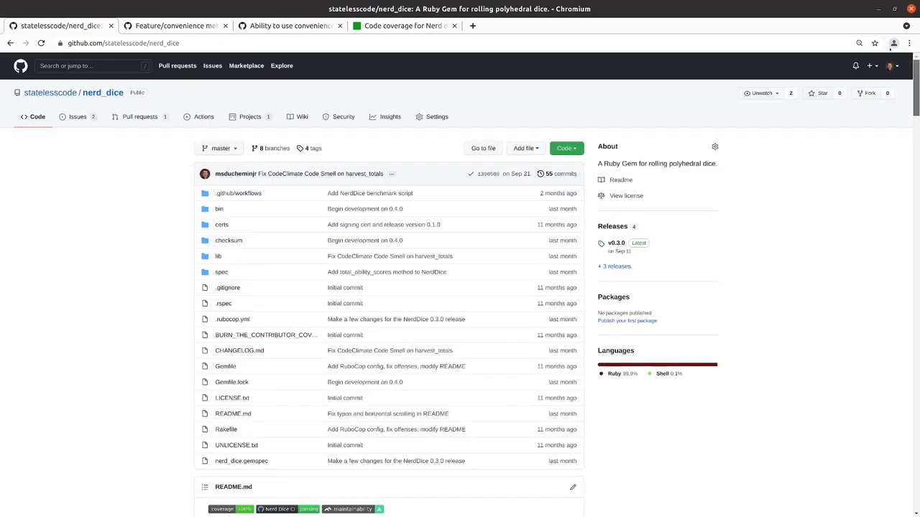
scroll("down", 3)
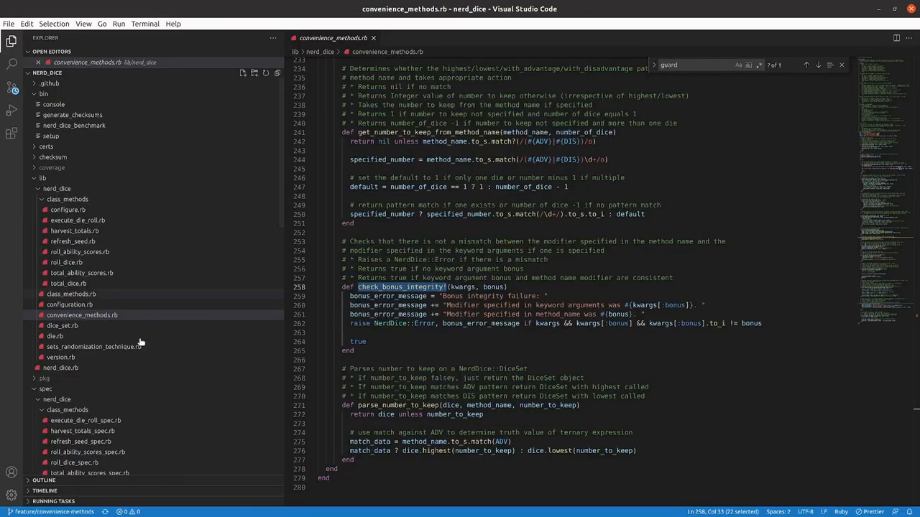
Close convenience_methods.rb and scroll through README.md to review its current contents.
left_click(374, 37)
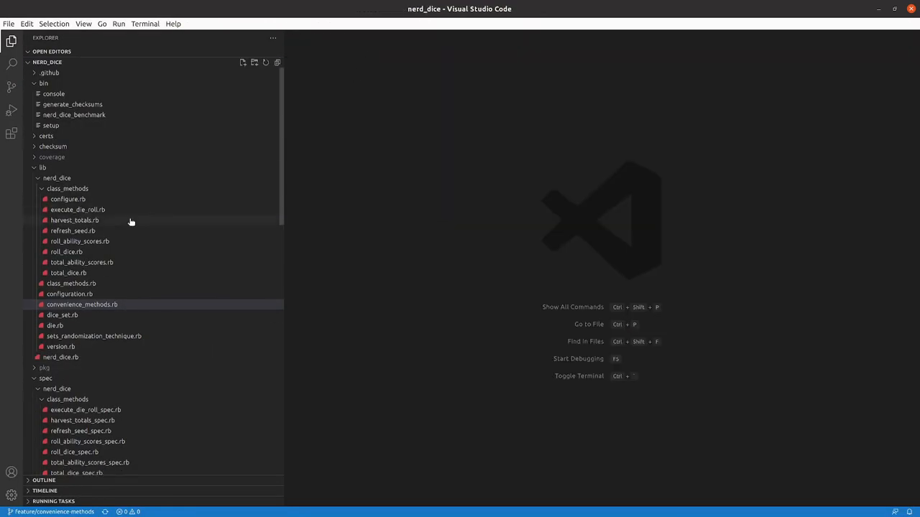
scroll("down", 3)
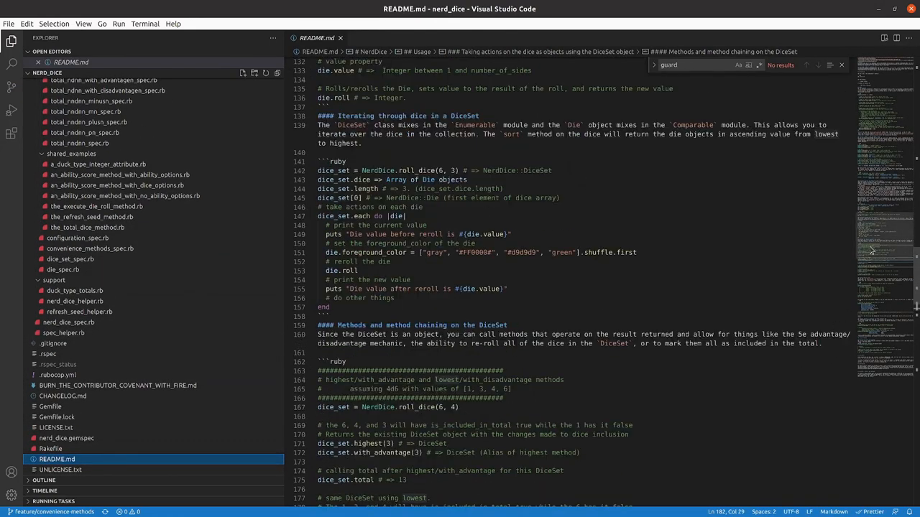
scroll("up", 3)
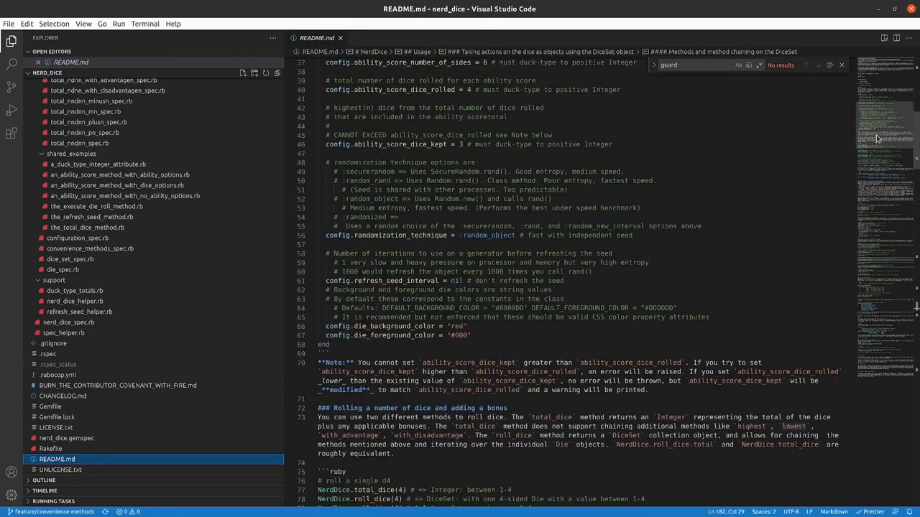
scroll("down", 3)
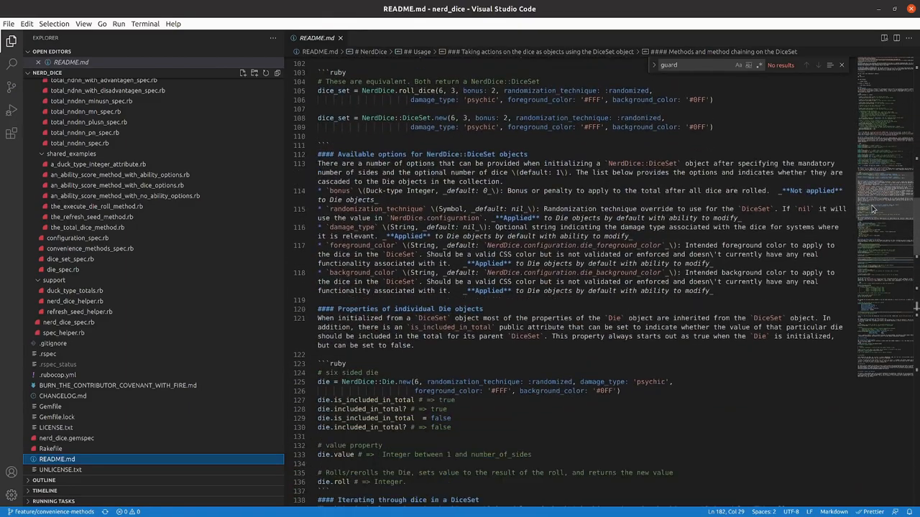
scroll("down", 3)
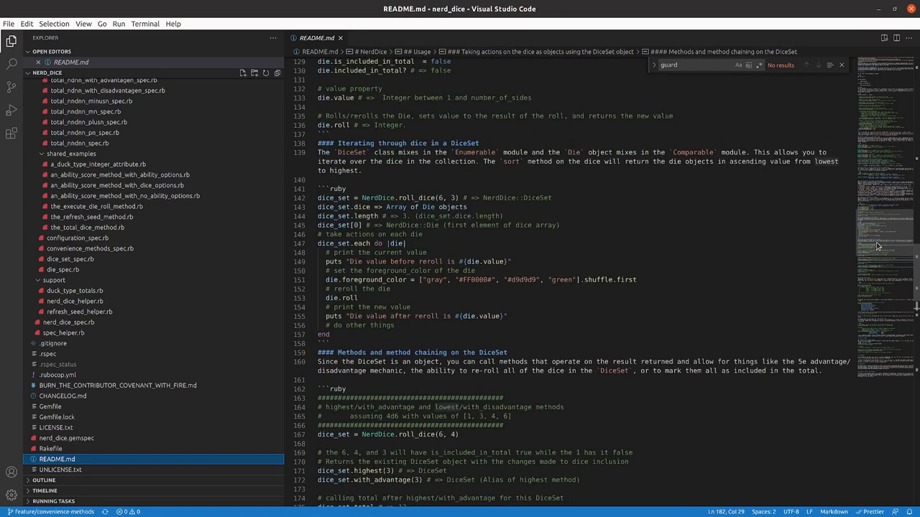
scroll("up", 3)
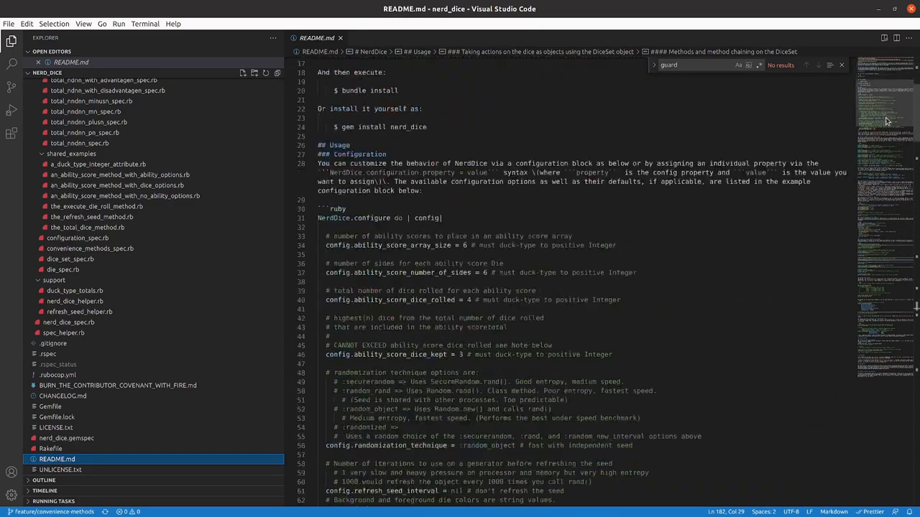
scroll("up", 3)
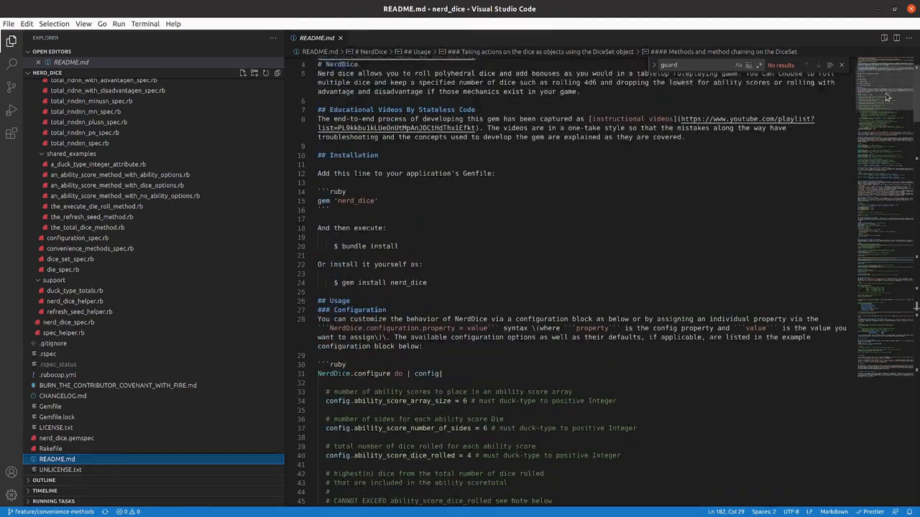
scroll("down", 3)
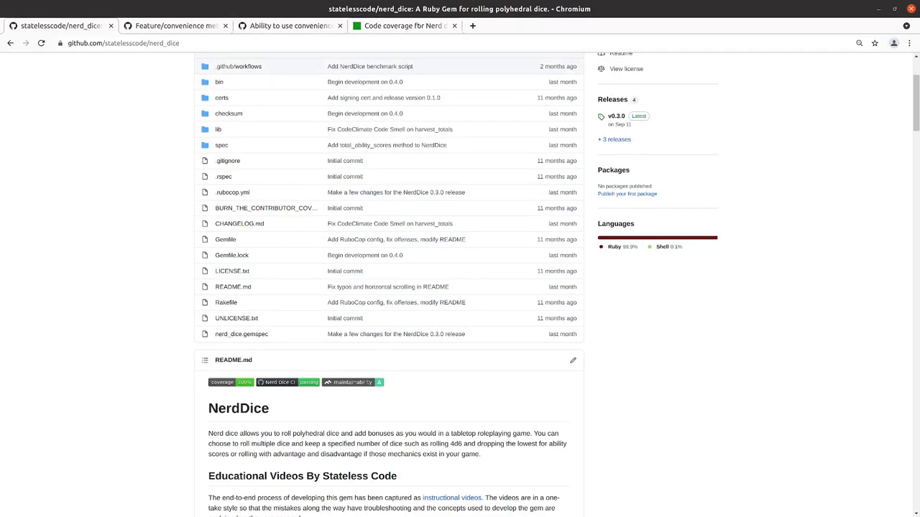
Switch to issue #6 and scroll to its Detailed Requirements comment.
left_click(288, 26)
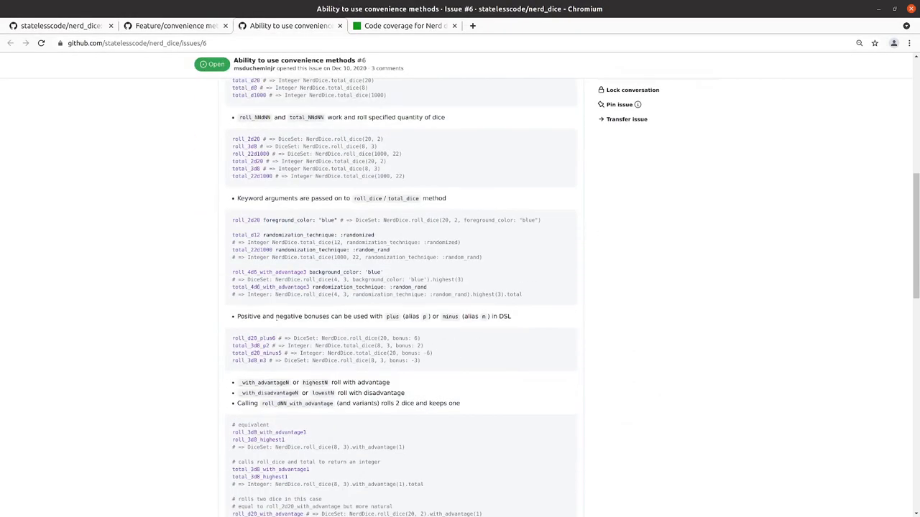
scroll("down", 3)
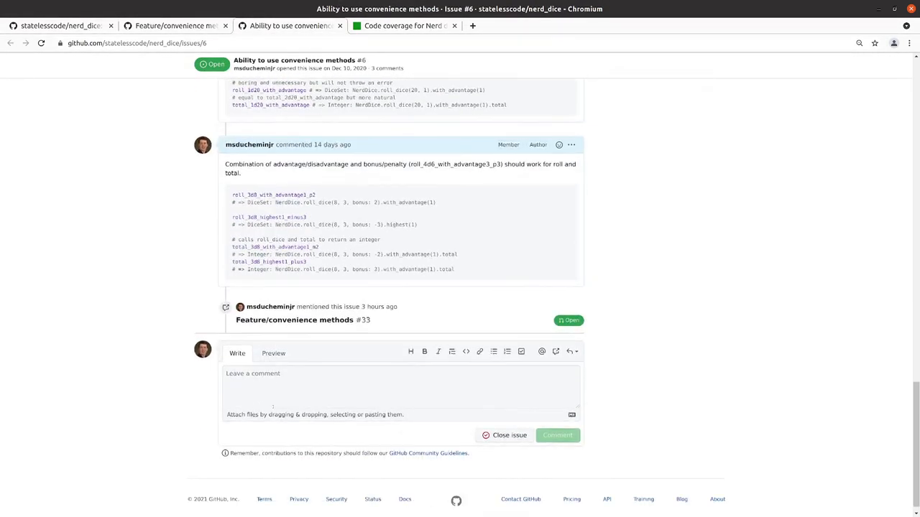
scroll("up", 3)
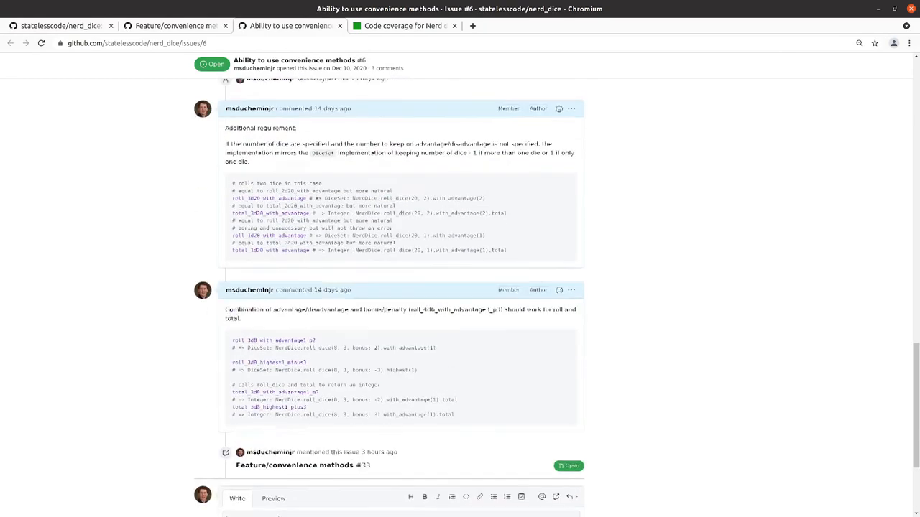
scroll("up", 3)
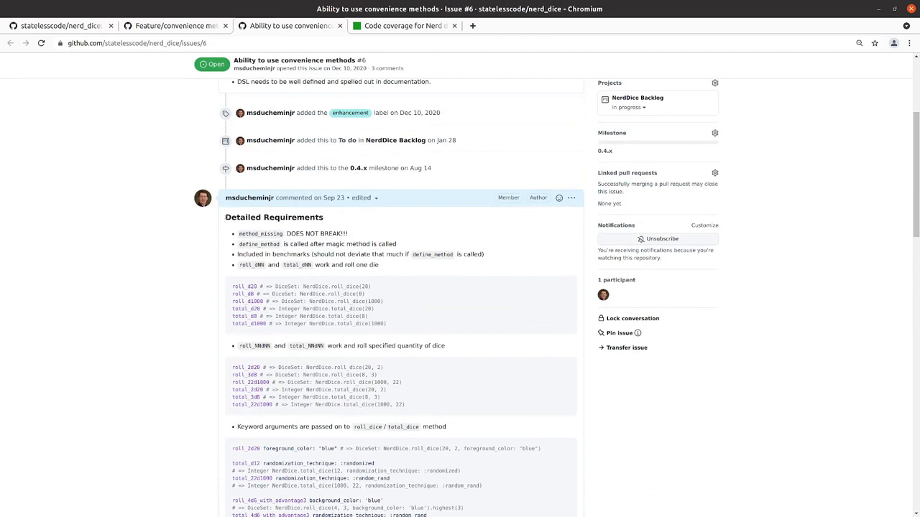
Edit the requirements comment to copy its raw markdown, then cancel without changing it.
left_click(572, 199)
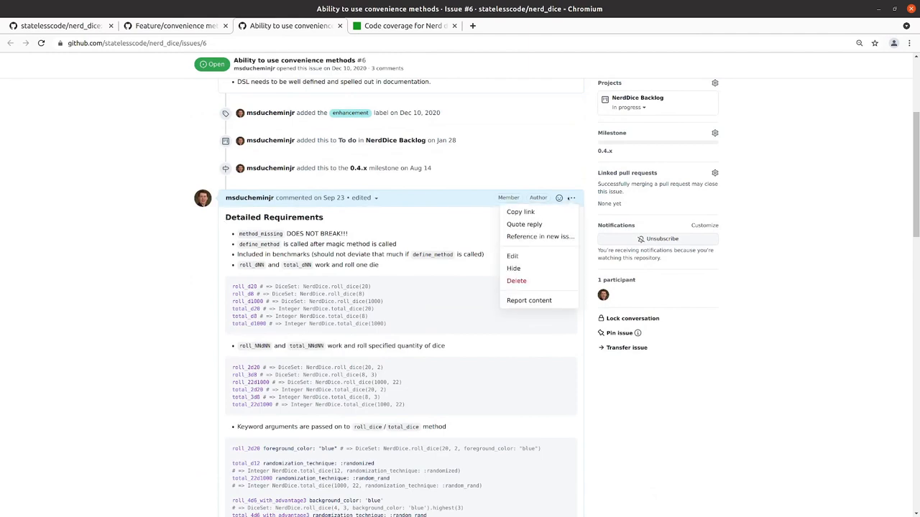
left_click(512, 256)
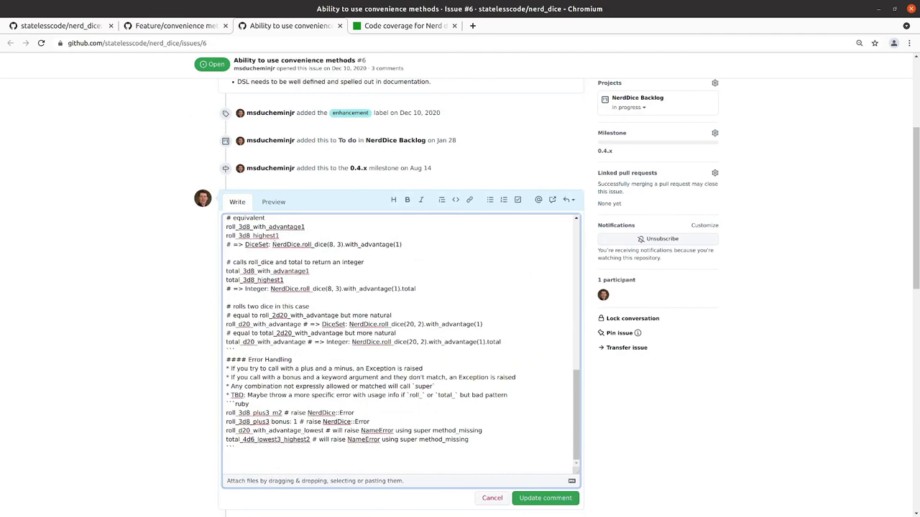
scroll("up", 3)
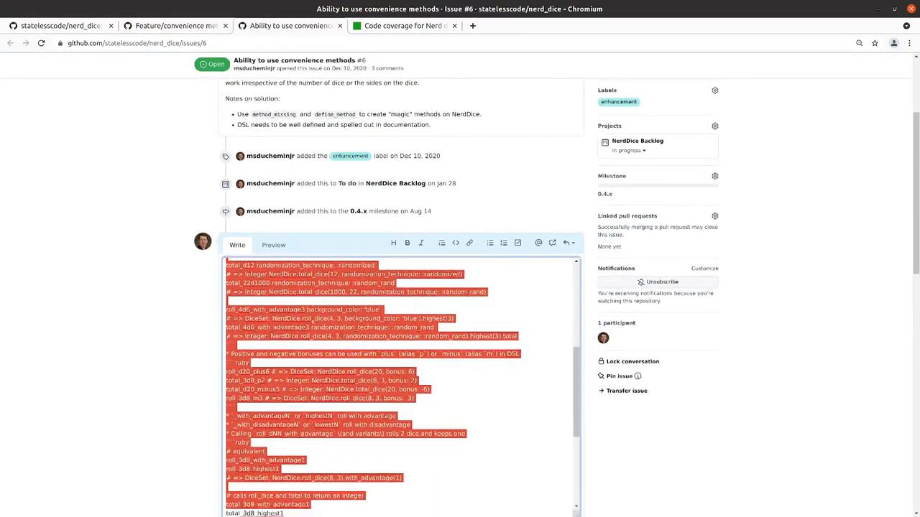
scroll("down", 3)
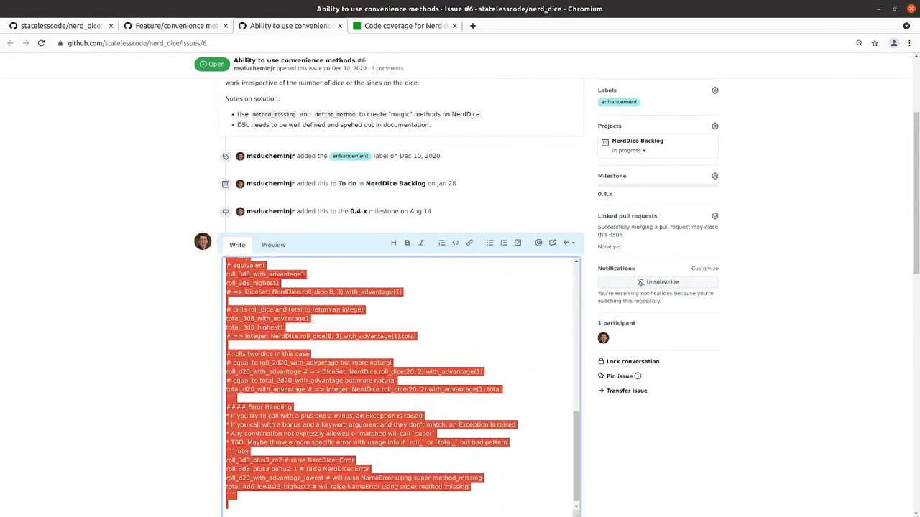
scroll("down", 3)
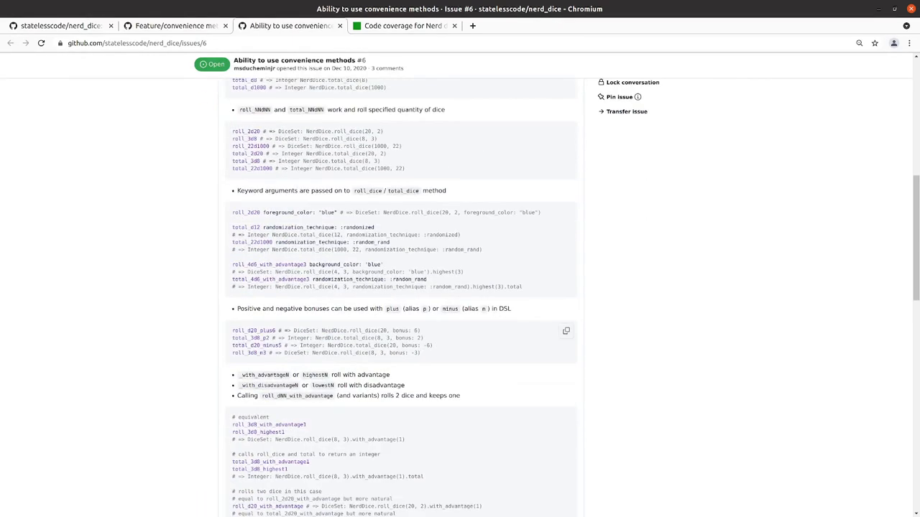
scroll("down", 3)
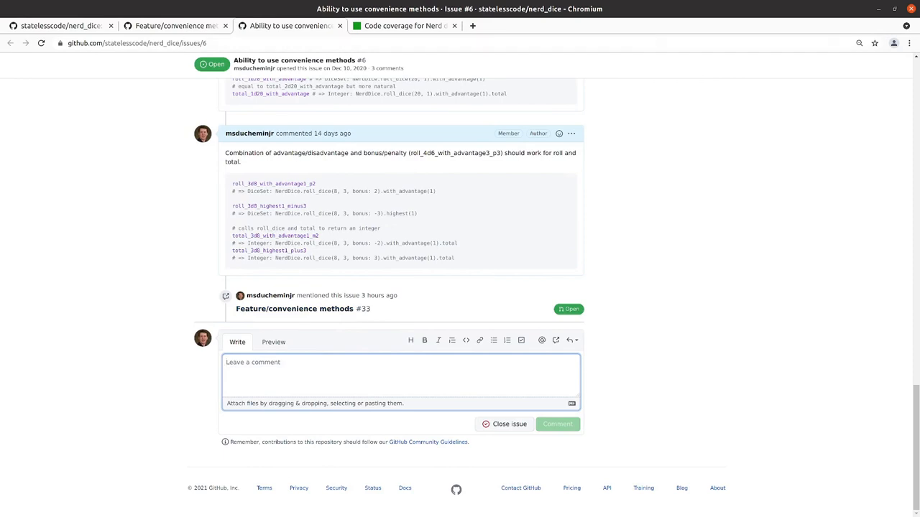
left_click(399, 374)
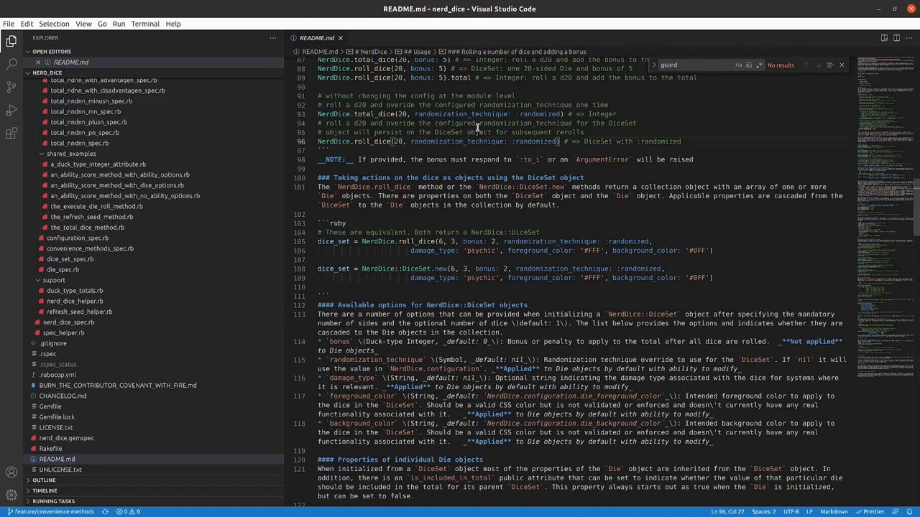
mouse_move(474, 167)
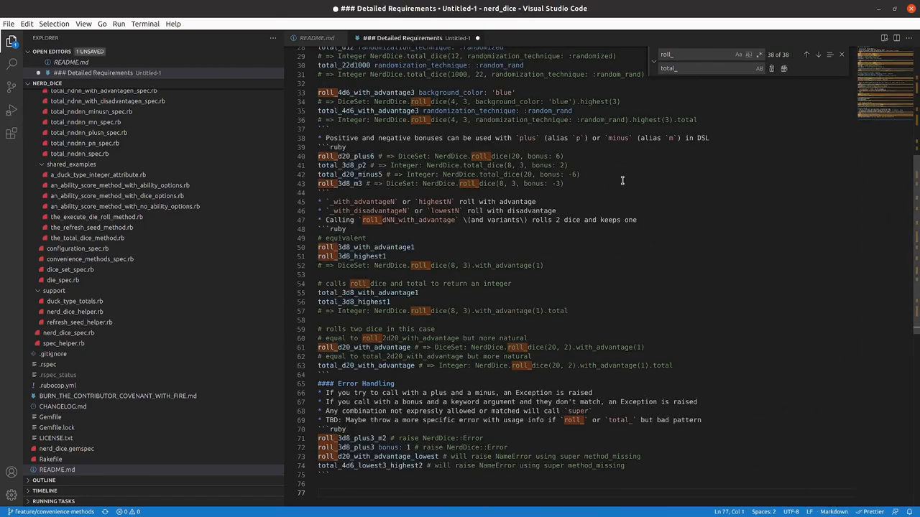
Leave the pasted requirements in the untitled file and return to README.md.
scroll("up", 3)
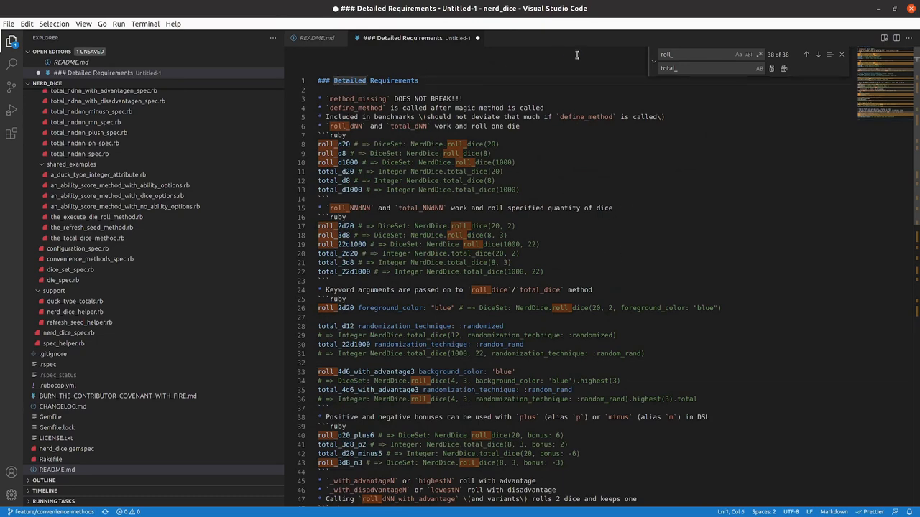
left_click(317, 38)
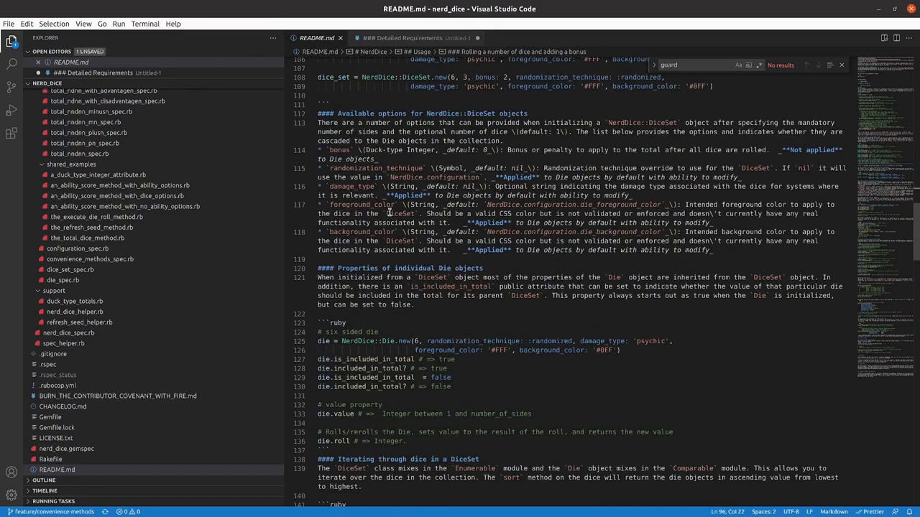
Add the Usage intro and 'Module methods or a dynamic method_missing DSL' section with its link to README.md and save.
scroll("up", 3)
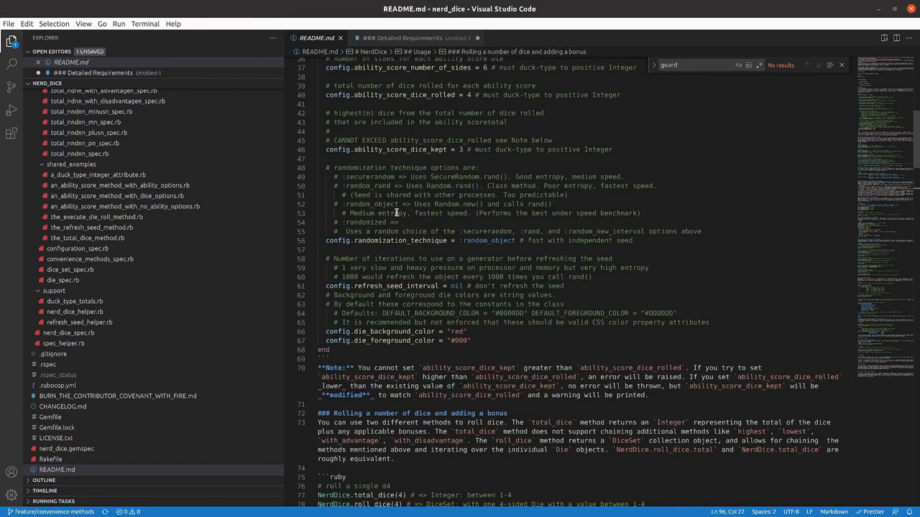
scroll("up", 3)
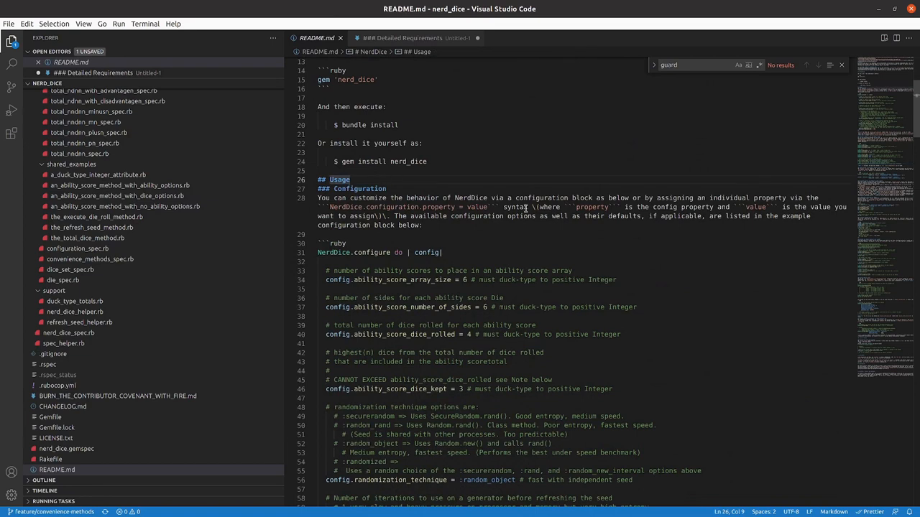
type("##")
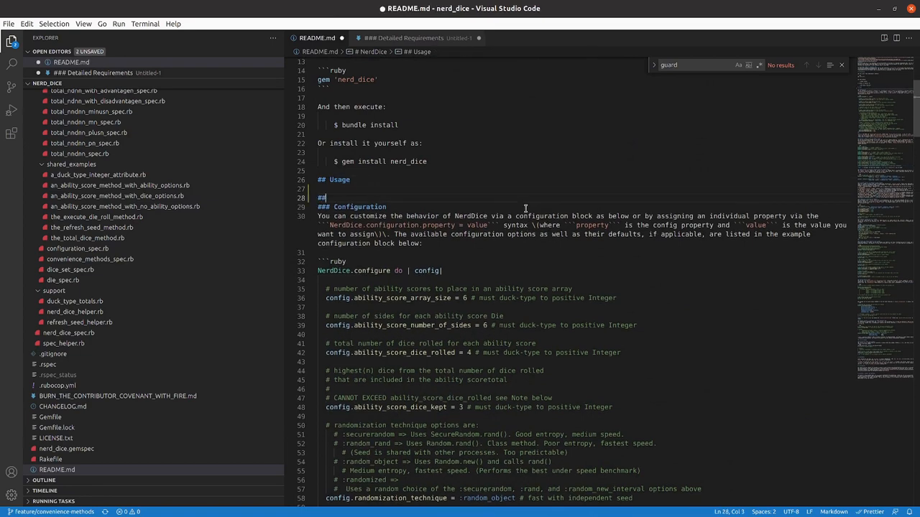
type("#")
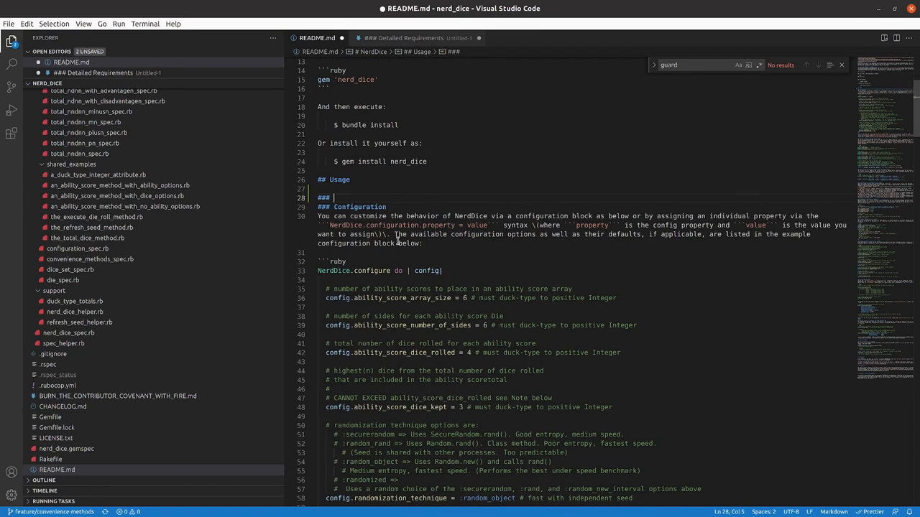
mouse_move(396, 242)
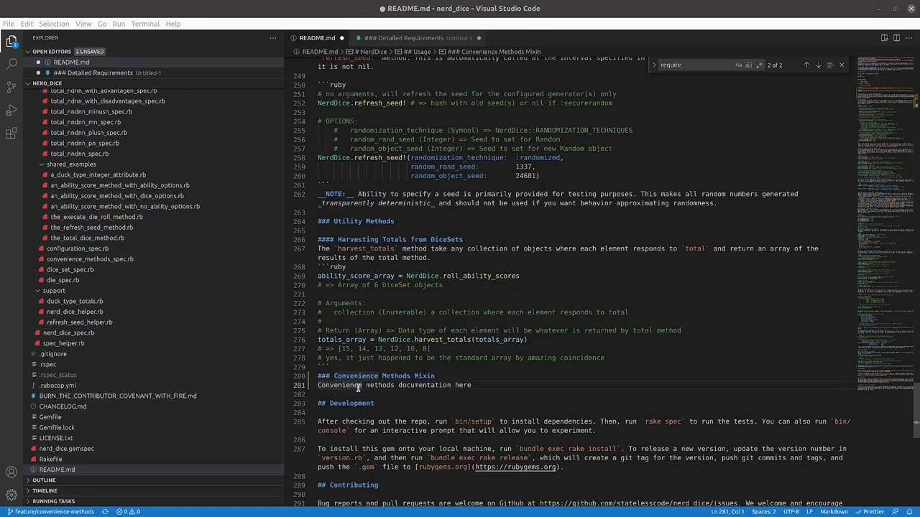
mouse_move(874, 368)
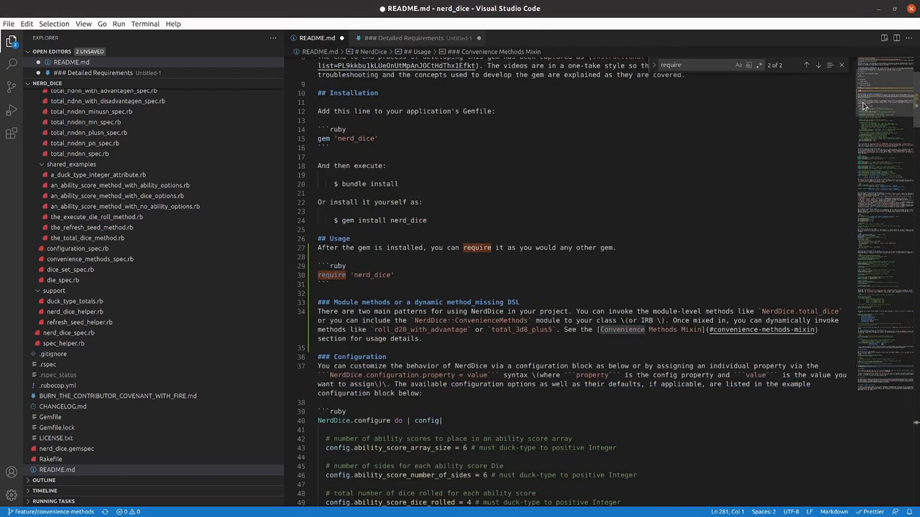
scroll("down", 3)
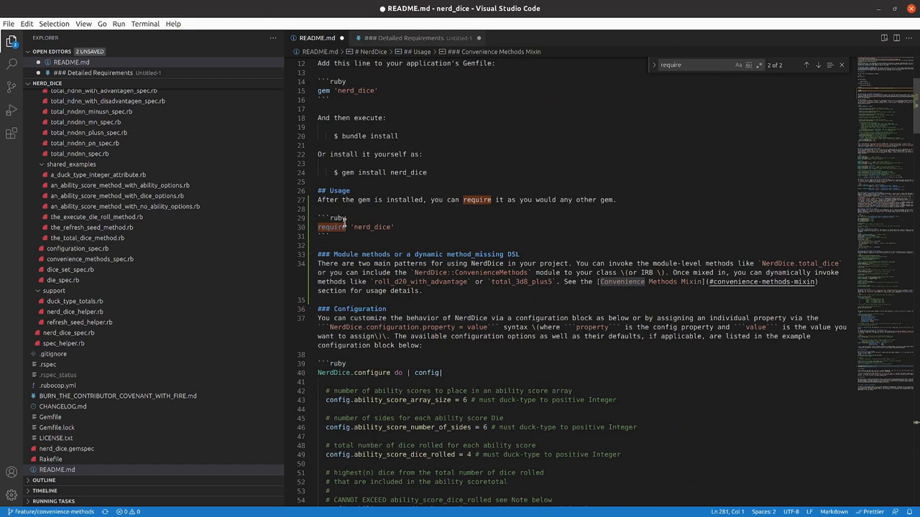
mouse_move(391, 236)
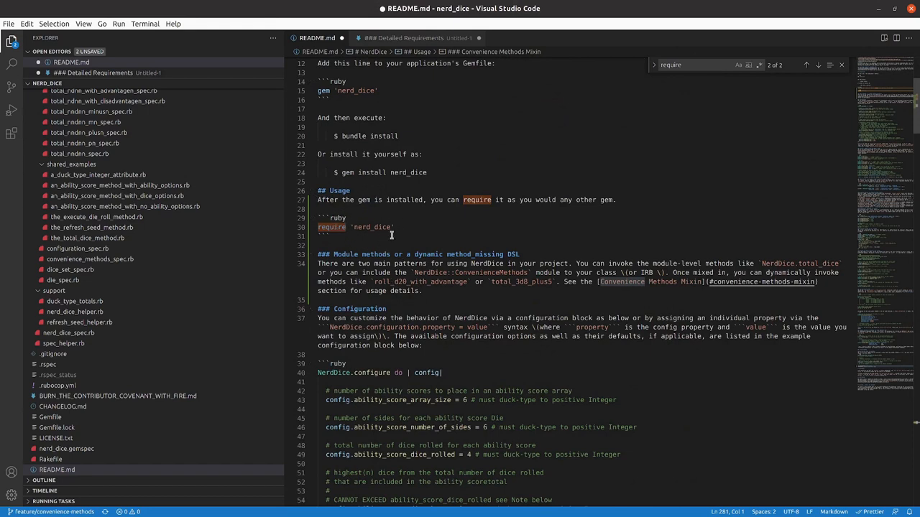
mouse_move(313, 250)
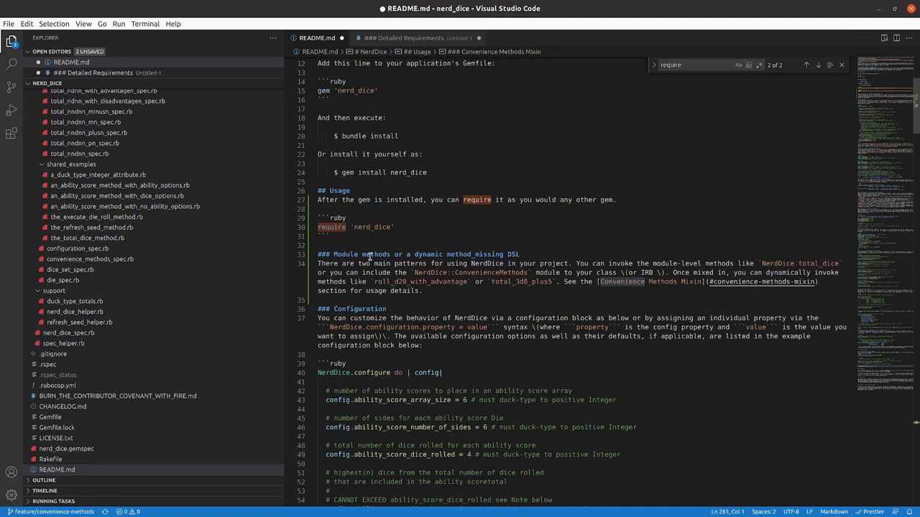
mouse_move(383, 279)
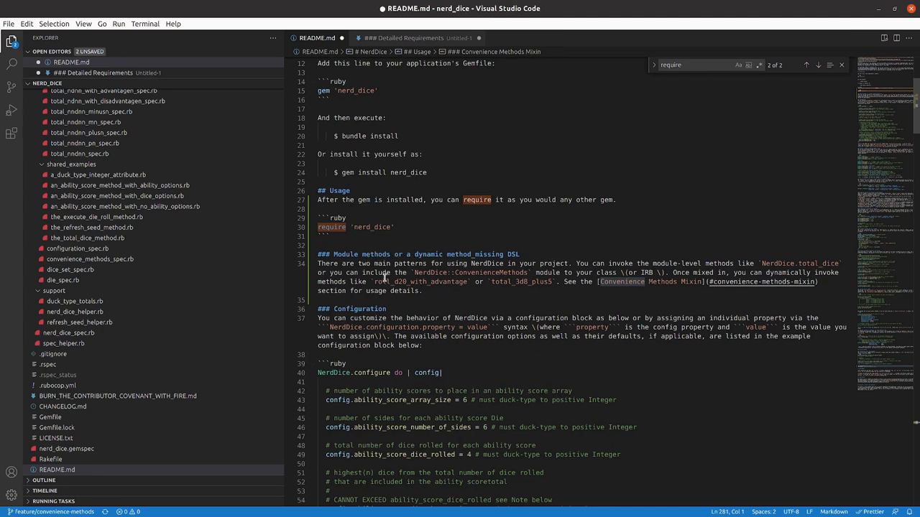
mouse_move(587, 288)
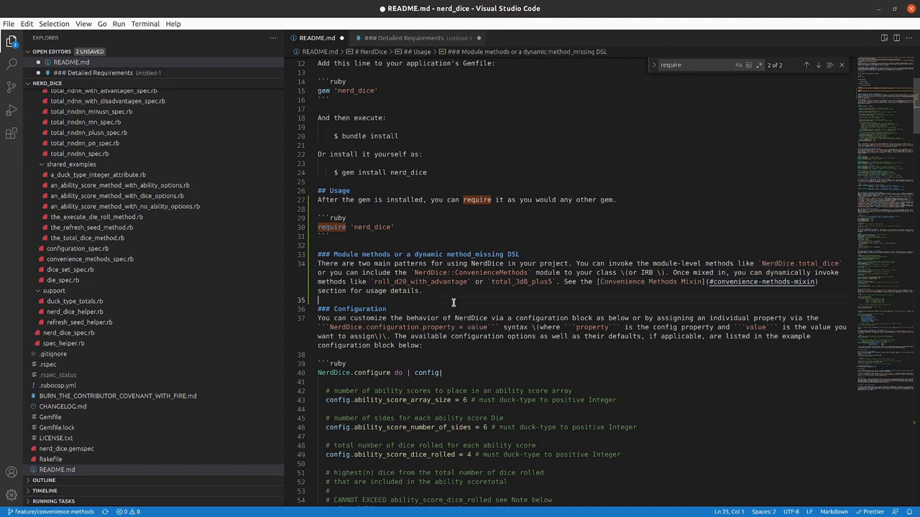
key("ctrl+a")
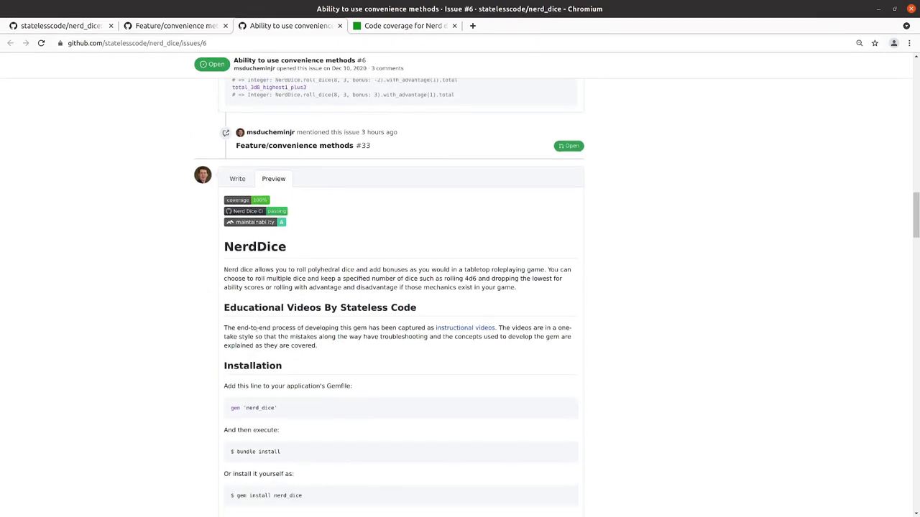
Follow the Convenience Methods Mixin link in the issue #6 comment preview and check it reaches its placeholder.
scroll("down", 3)
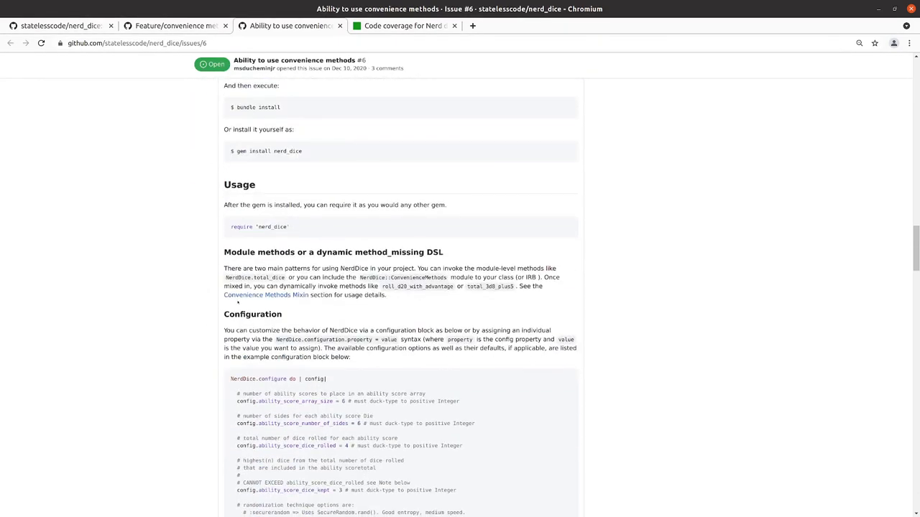
mouse_move(265, 295)
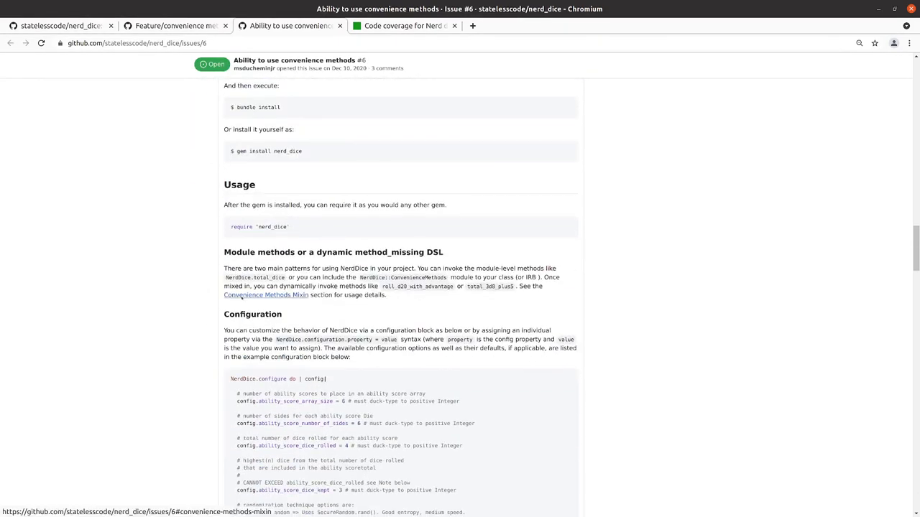
left_click(265, 295)
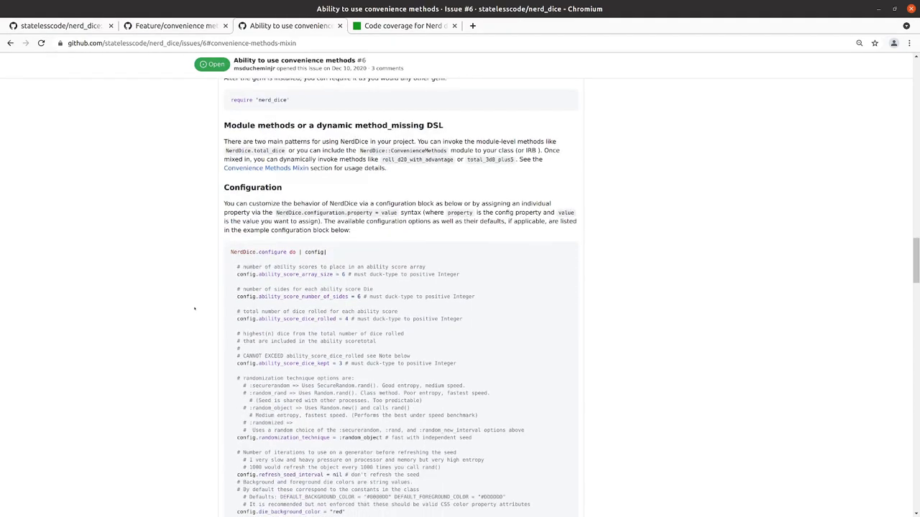
scroll("down", 3)
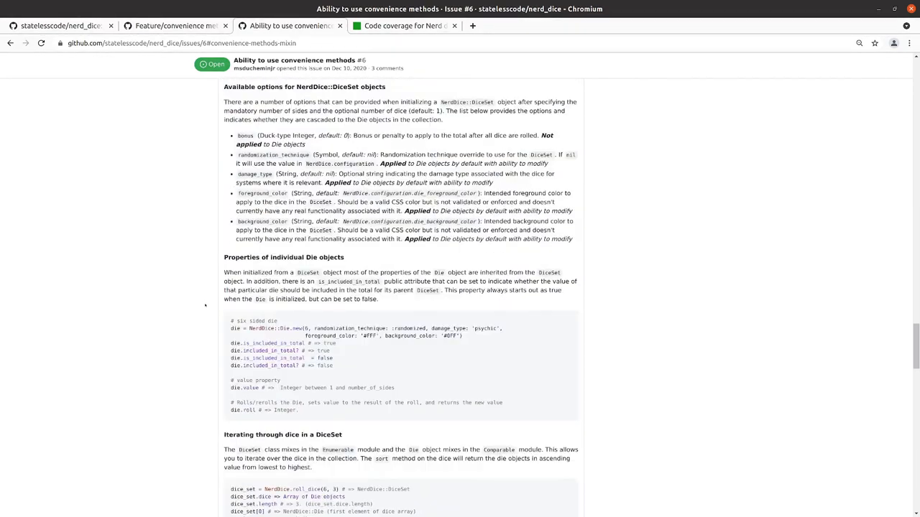
scroll("down", 3)
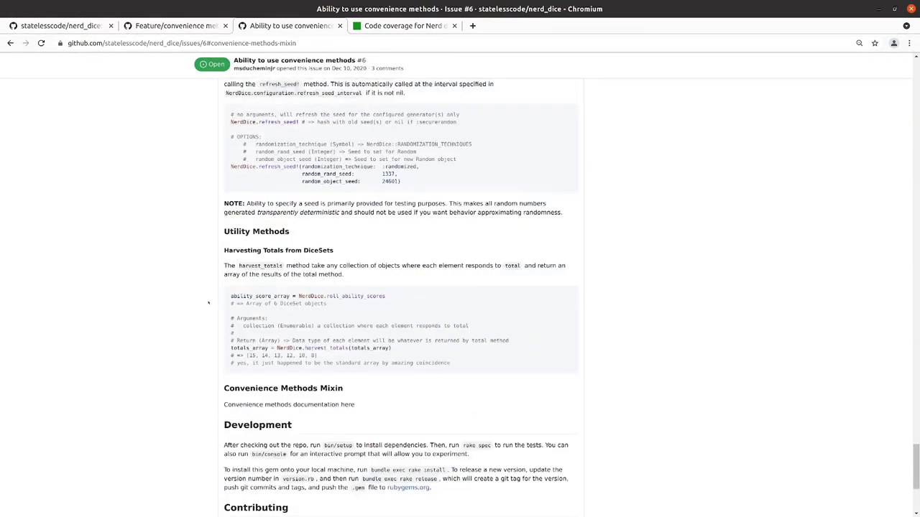
scroll("down", 3)
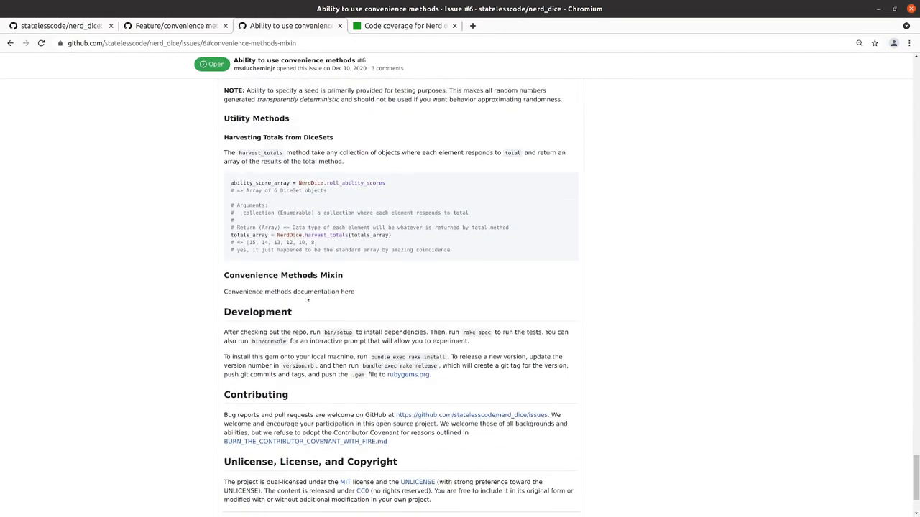
scroll("up", 3)
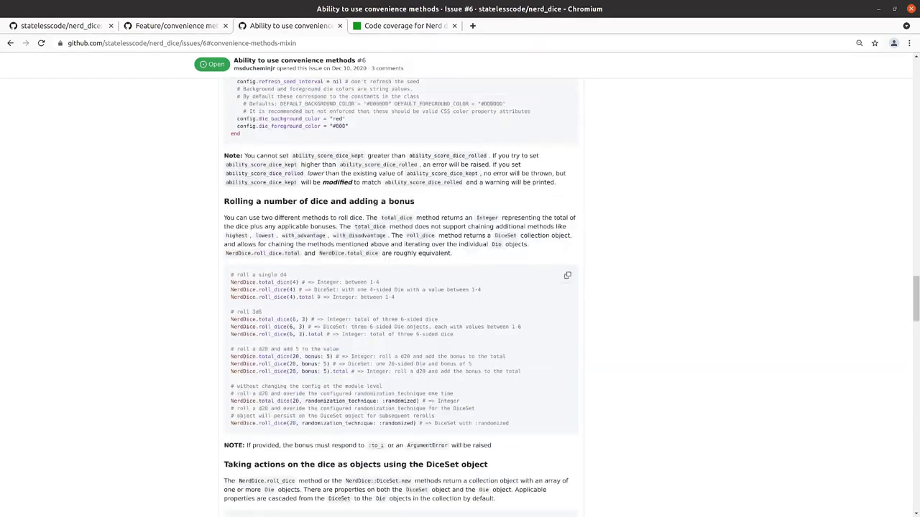
scroll("down", 3)
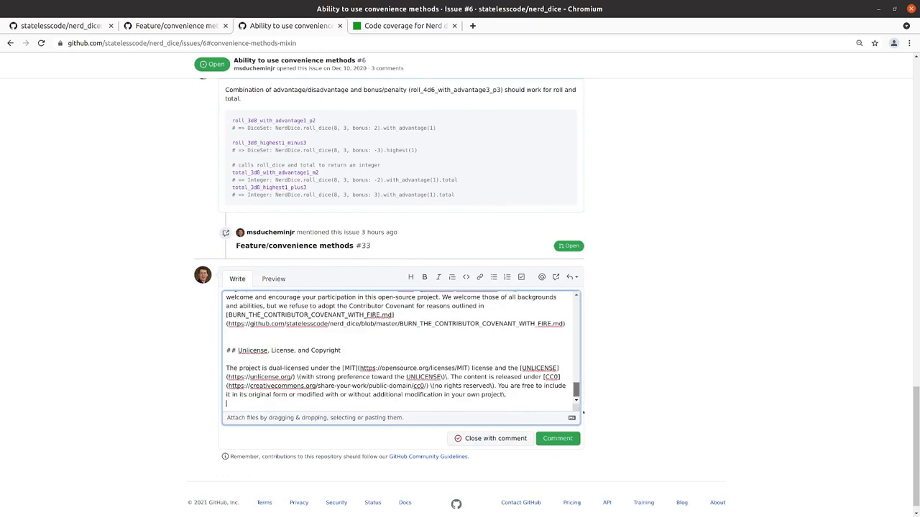
Render the issue #6 comment draft in Preview to see the new Usage and module-methods-versus-DSL sections.
scroll("up", 3)
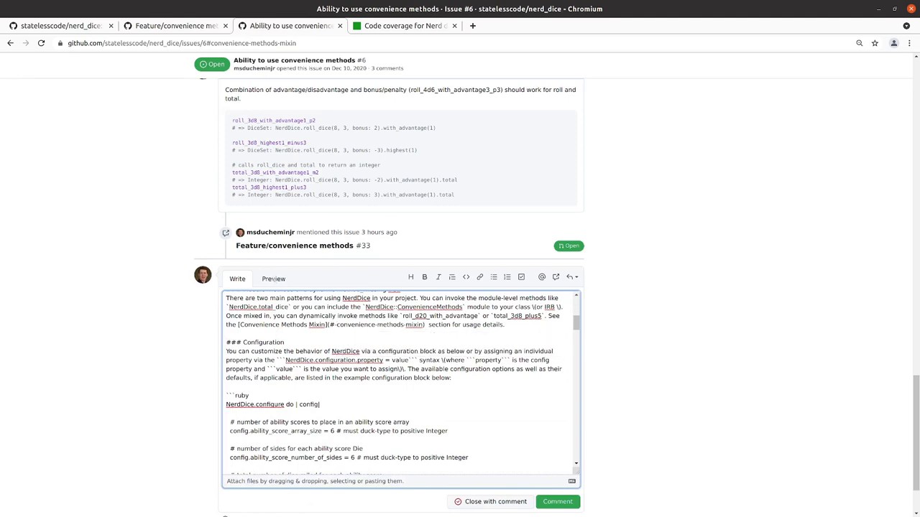
left_click(274, 279)
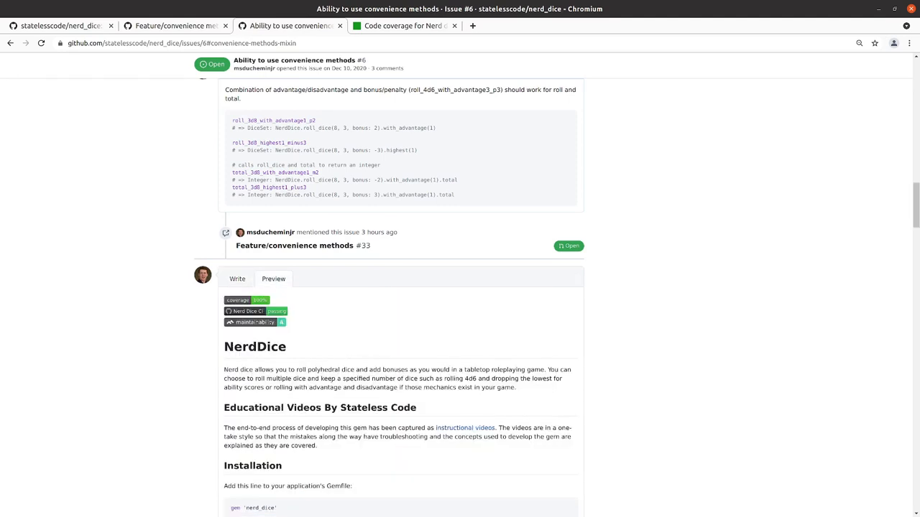
scroll("down", 3)
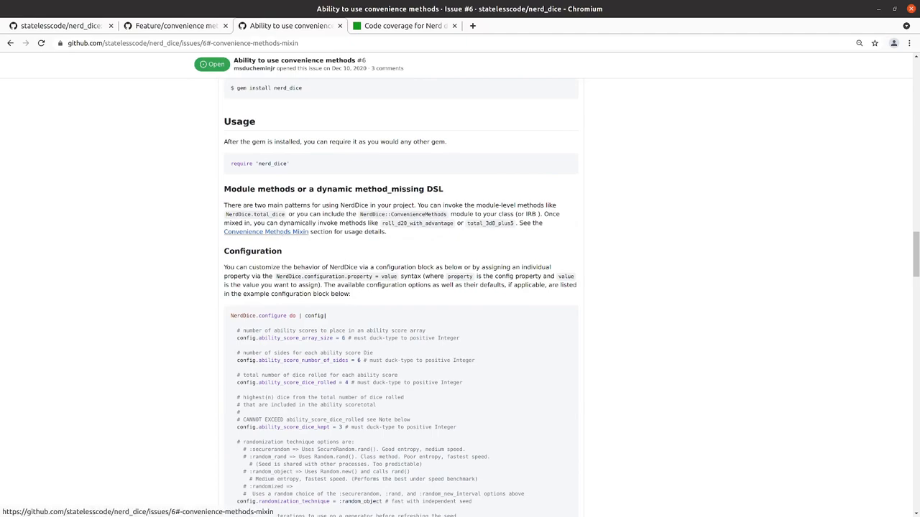
Scroll to the rendered Convenience Methods Mixin heading and inspect its HTML in DevTools.
scroll("down", 3)
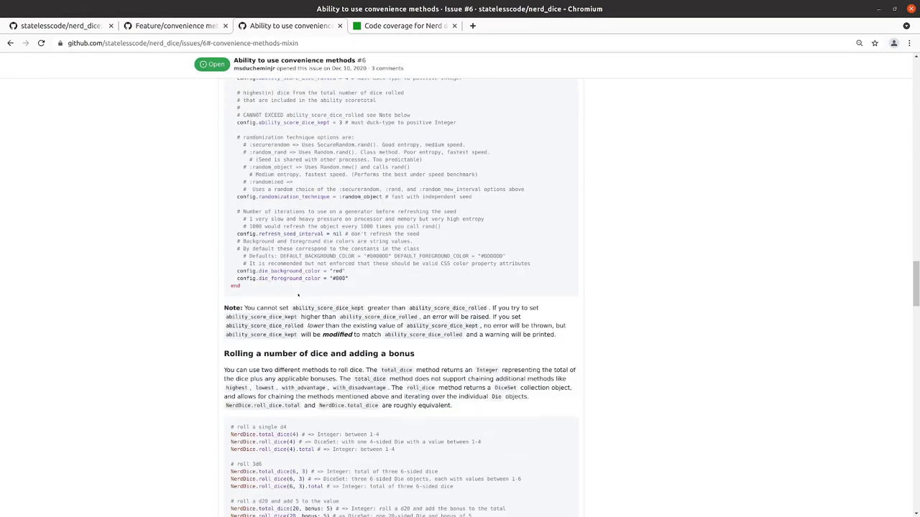
scroll("down", 3)
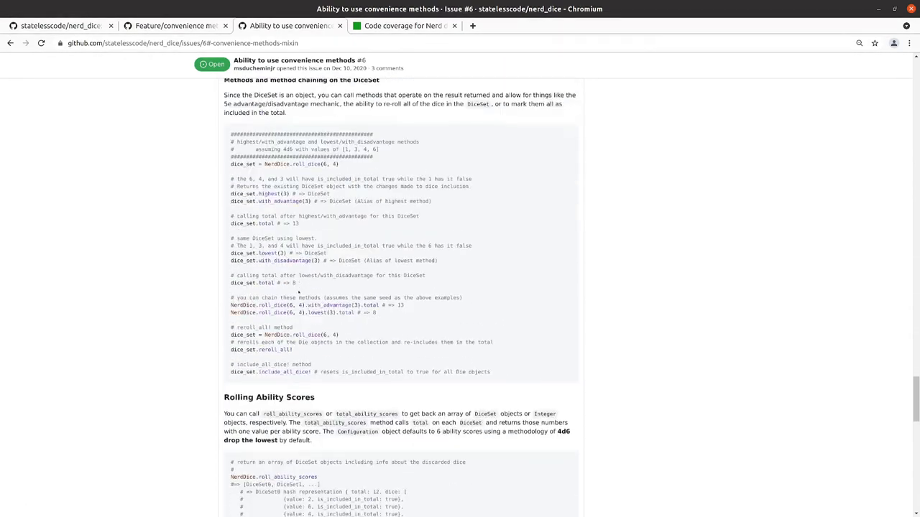
scroll("down", 3)
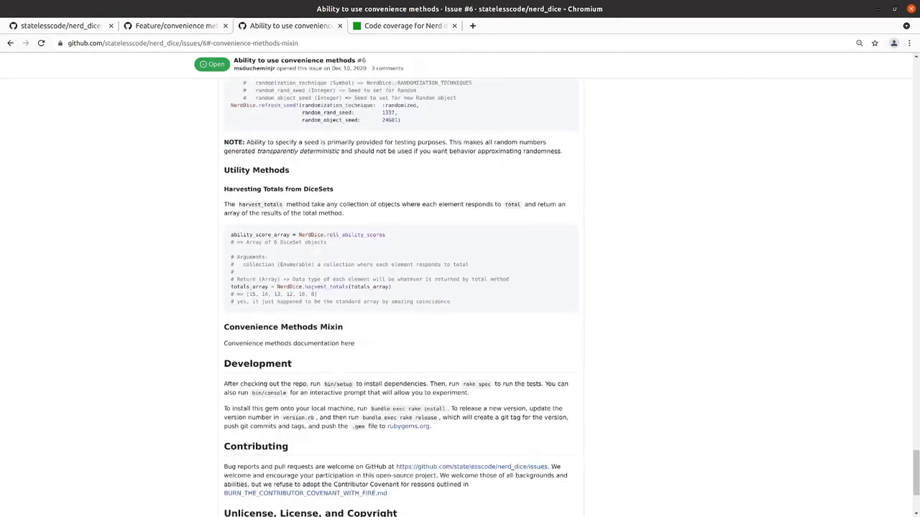
scroll("down", 3)
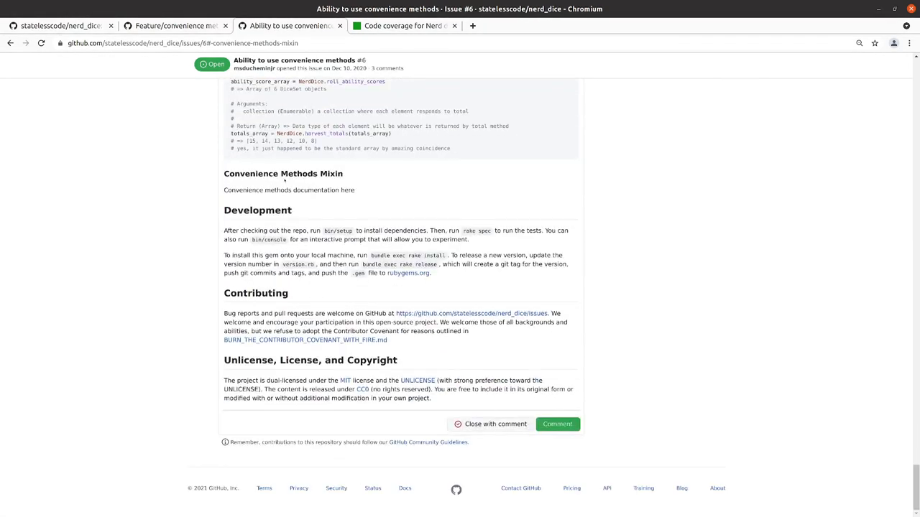
right_click(283, 180)
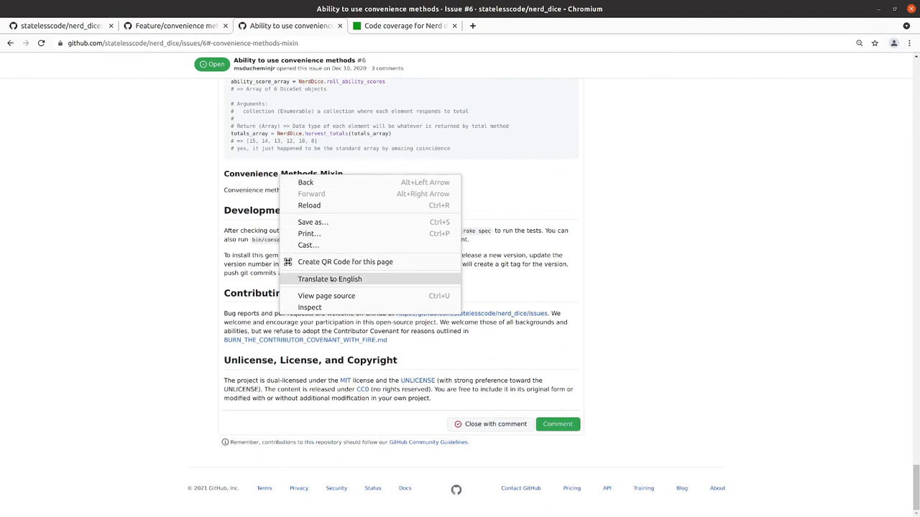
left_click(311, 307)
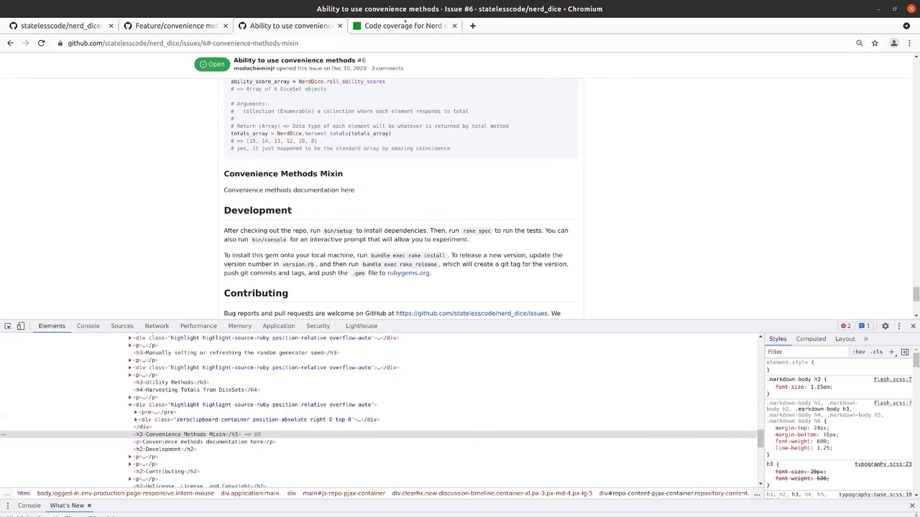
mouse_move(106, 307)
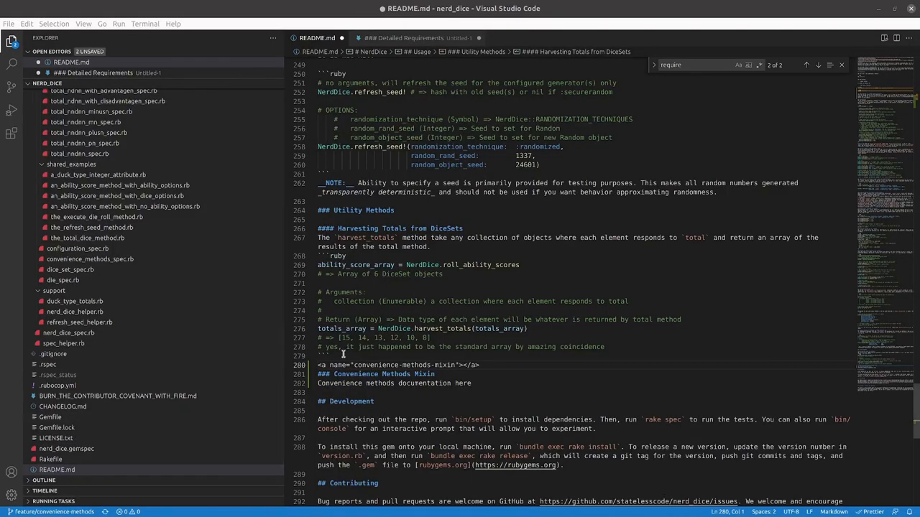
Save README.md with the <a name="convenience-methods-mixin"></a> anchor above the heading.
key("ctrl+a")
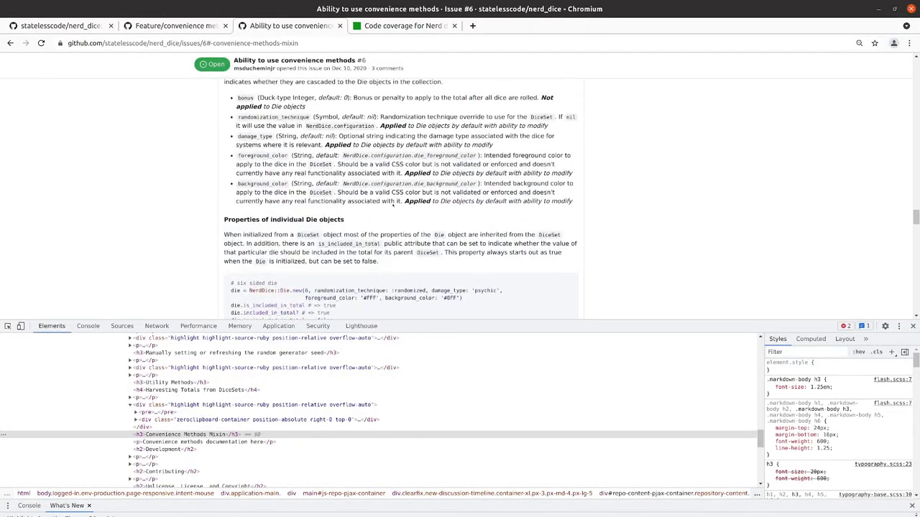
scroll("up", 3)
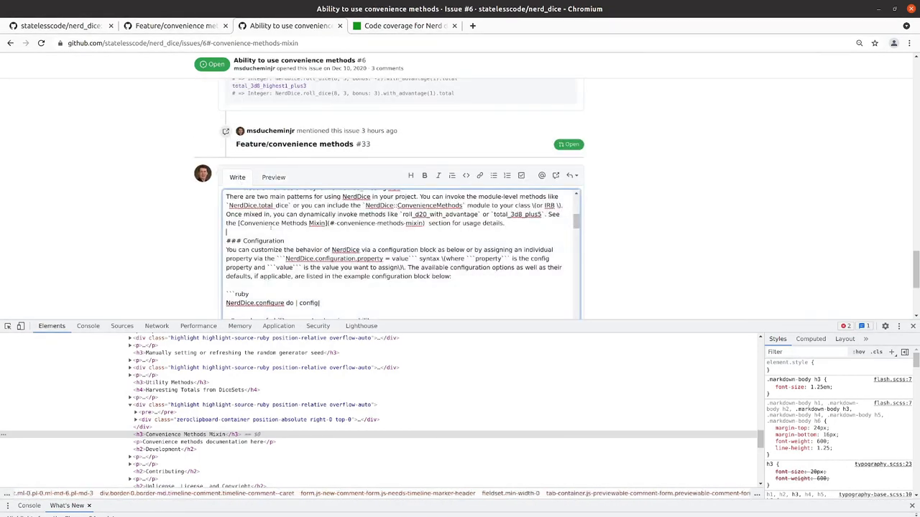
scroll("down", 3)
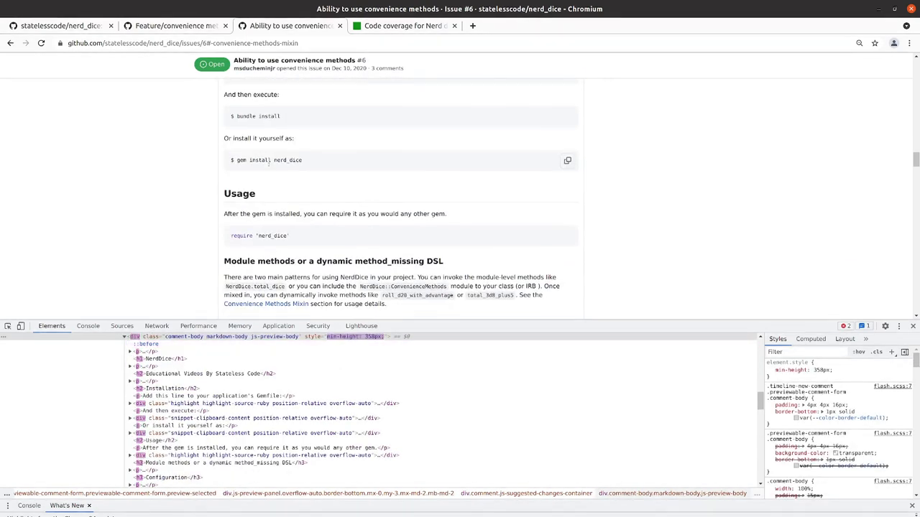
scroll("down", 3)
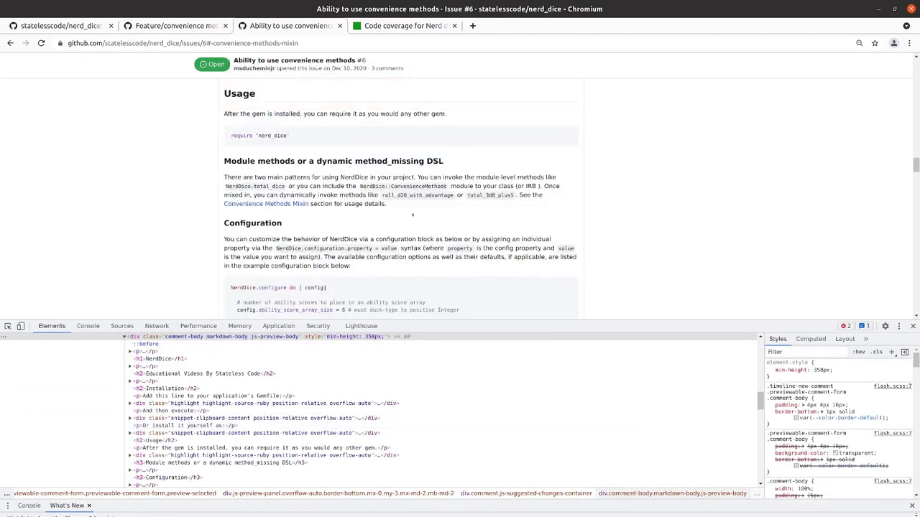
scroll("down", 3)
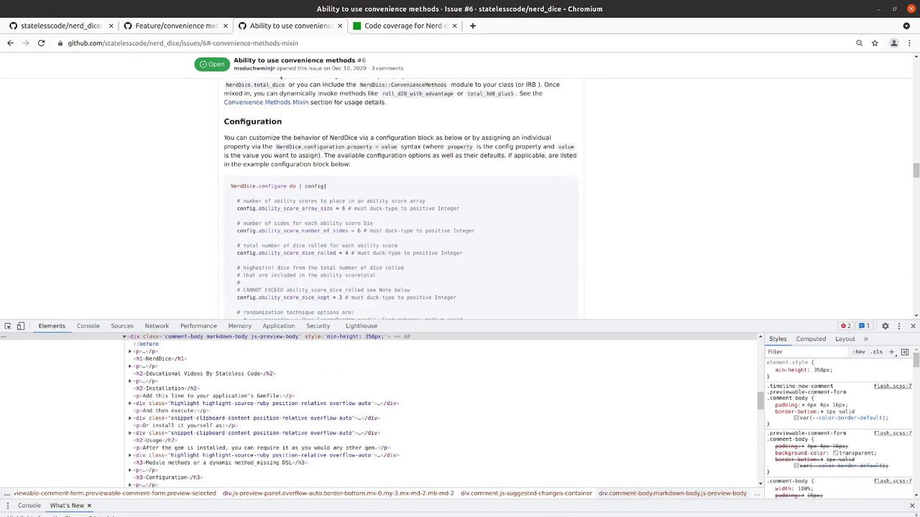
scroll("down", 3)
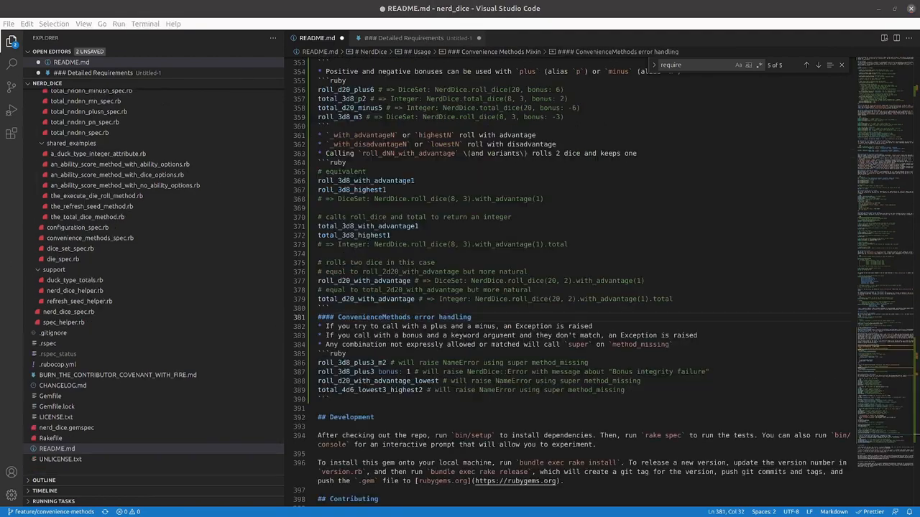
scroll("up", 3)
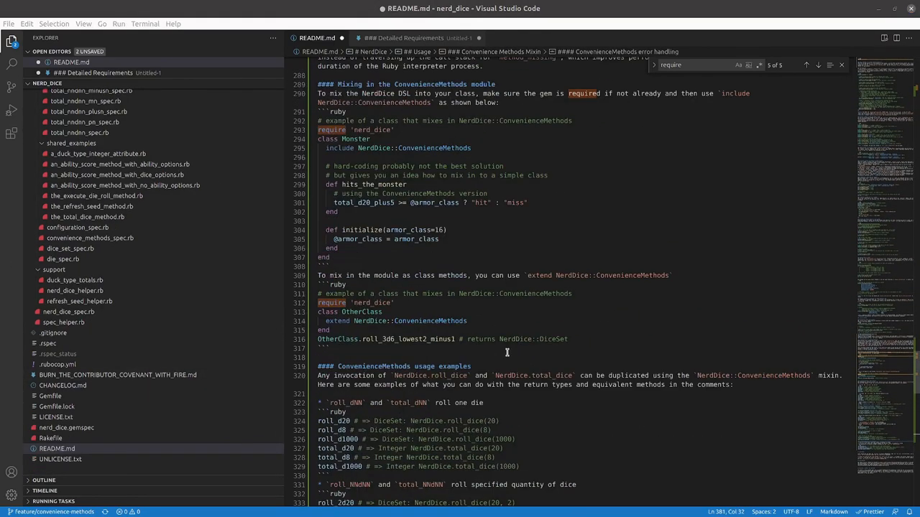
scroll("up", 3)
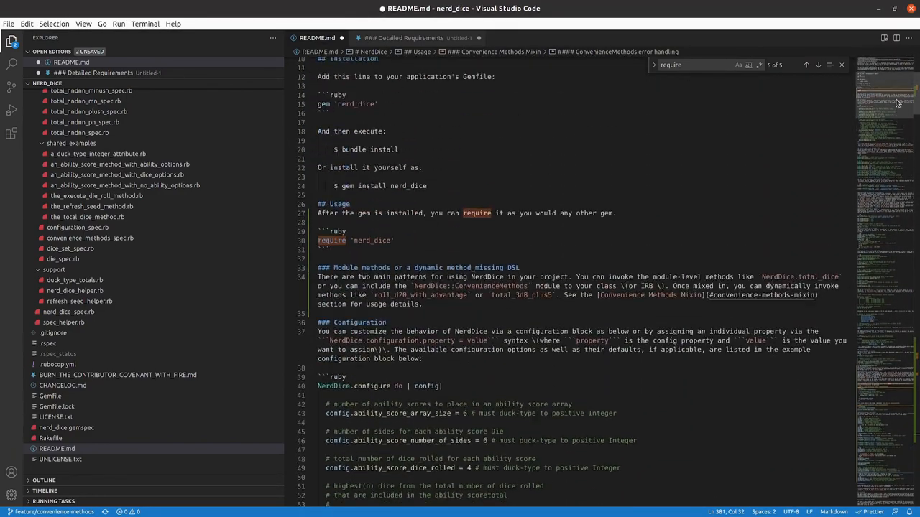
scroll("down", 3)
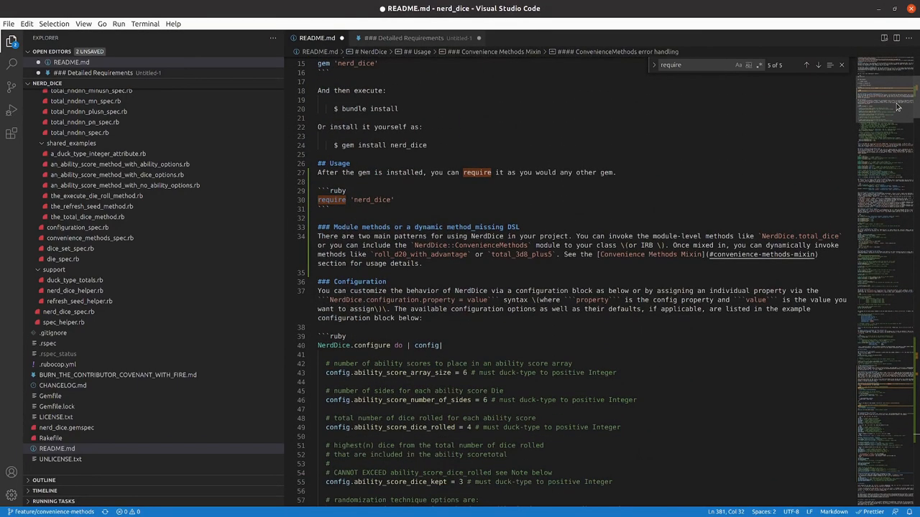
scroll("down", 3)
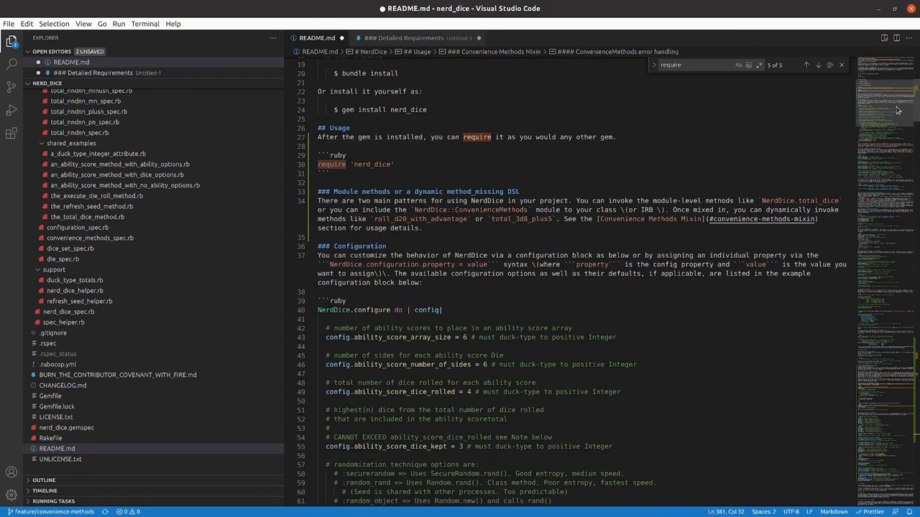
scroll("down", 3)
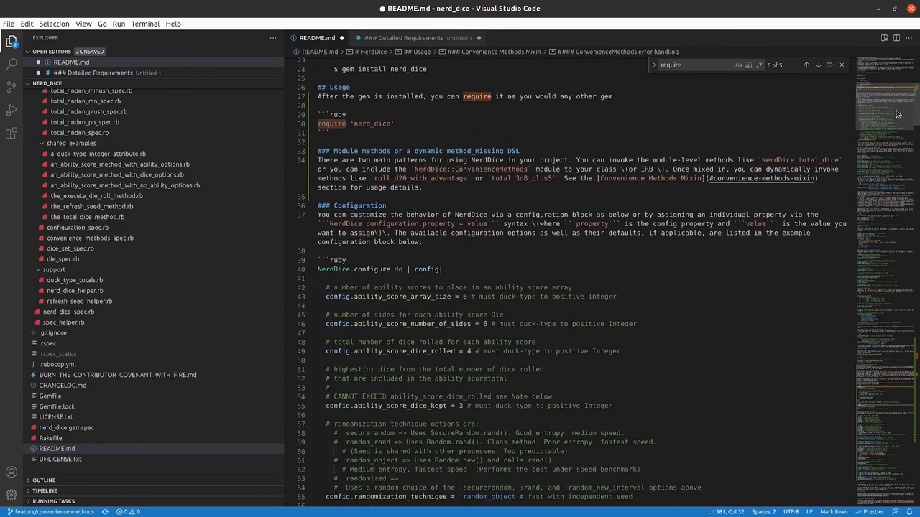
scroll("up", 3)
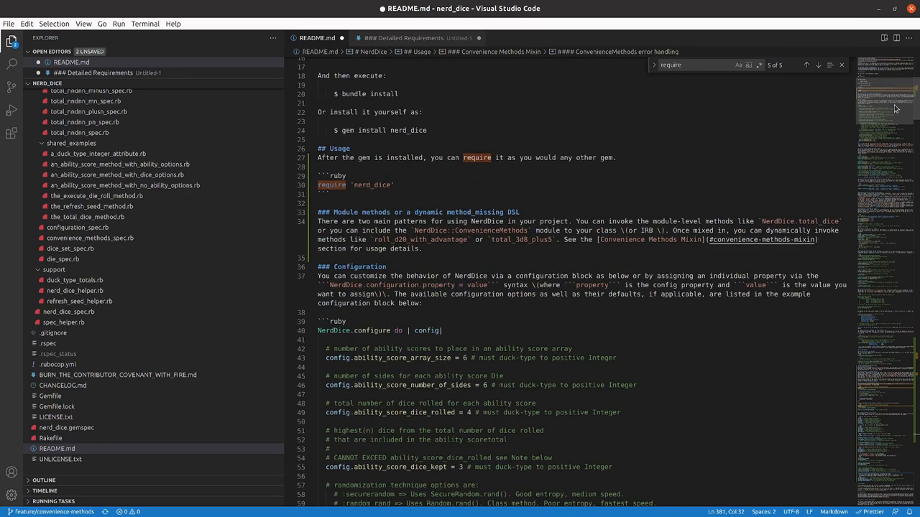
scroll("down", 3)
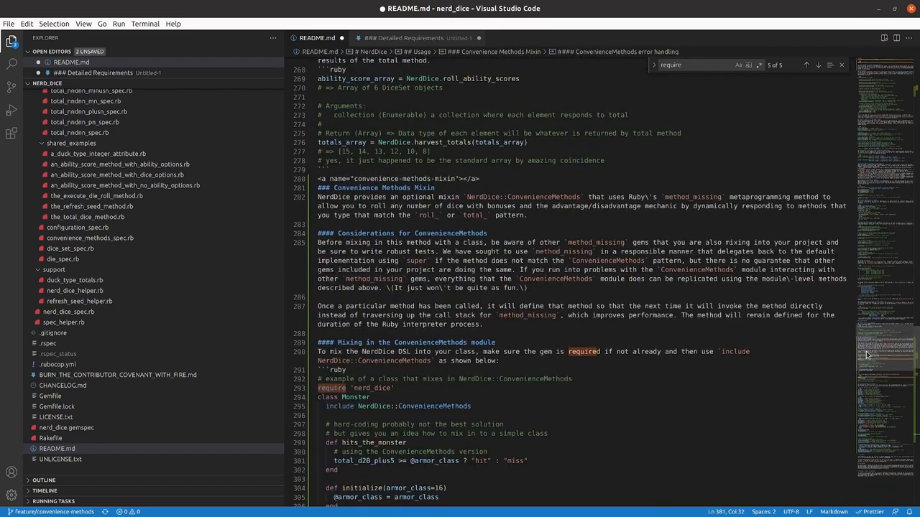
scroll("up", 3)
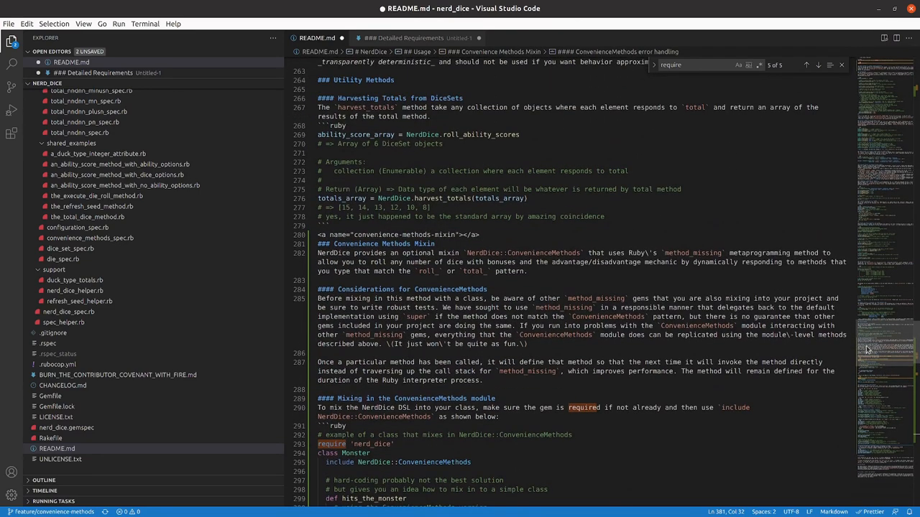
scroll("down", 3)
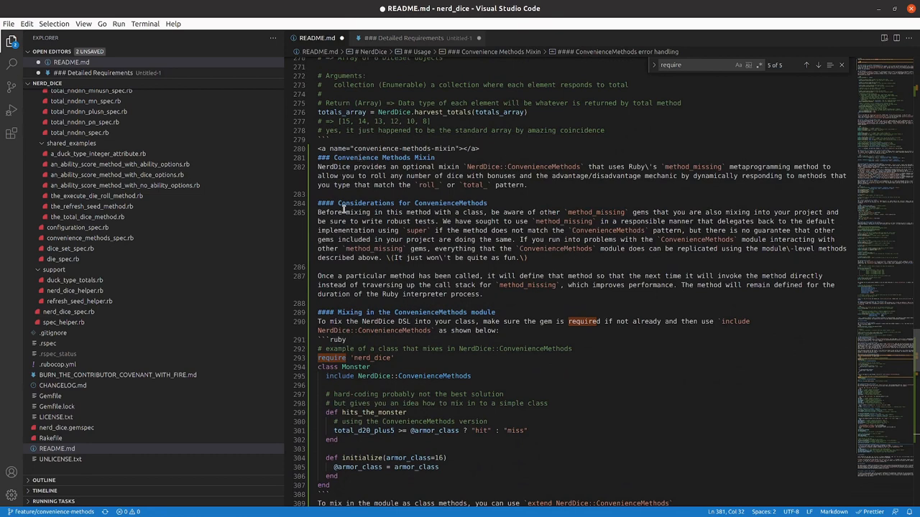
mouse_move(466, 211)
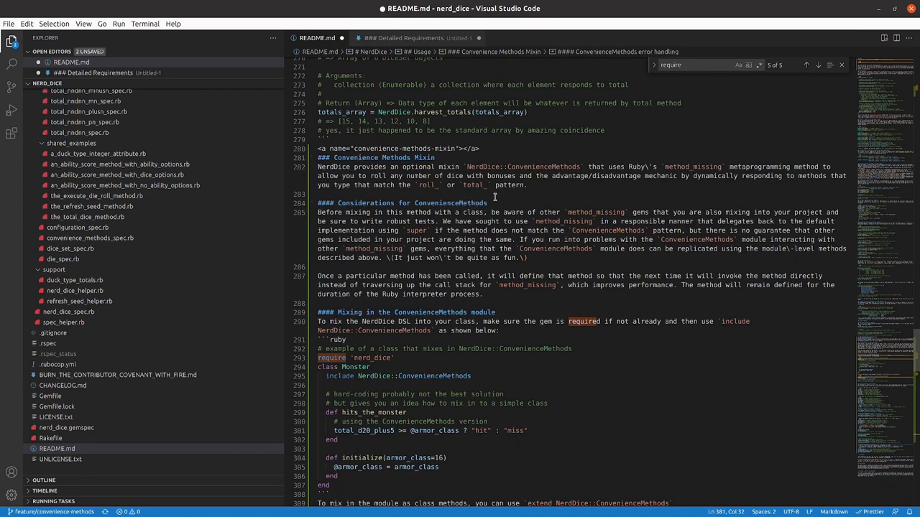
mouse_move(494, 203)
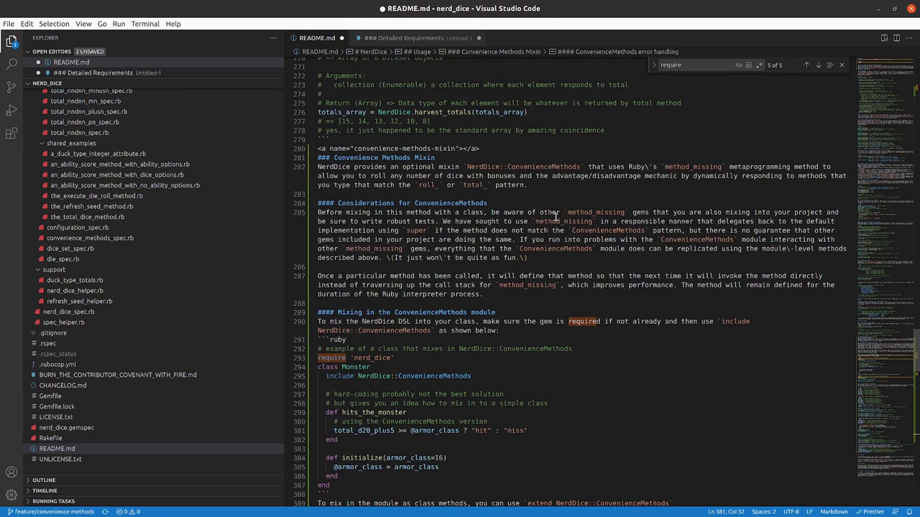
mouse_move(553, 258)
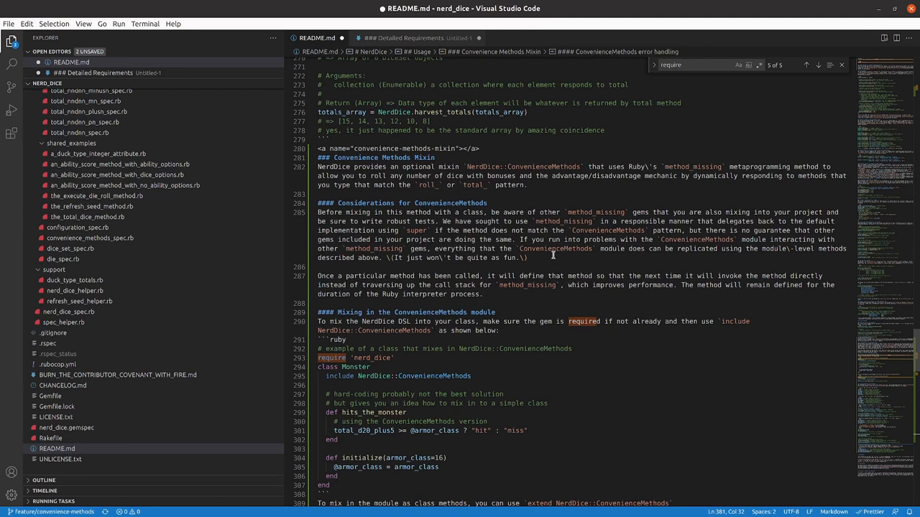
mouse_move(603, 217)
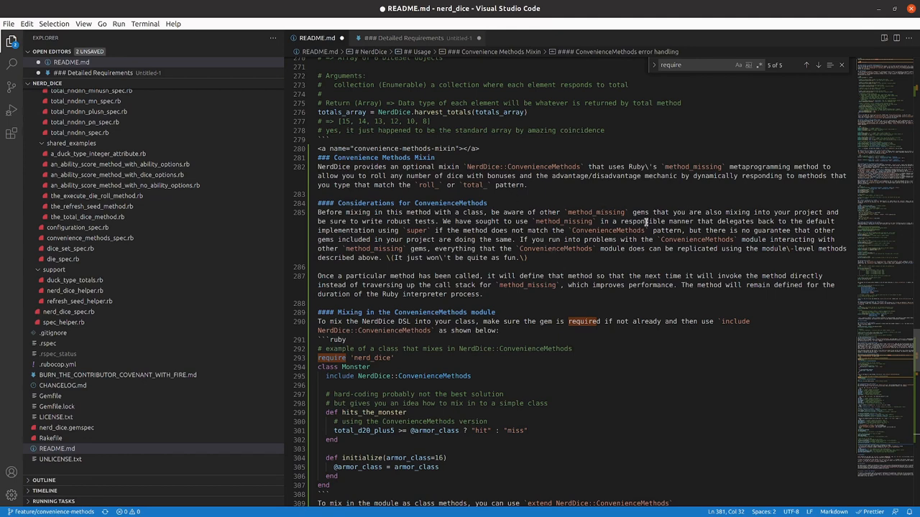
mouse_move(417, 253)
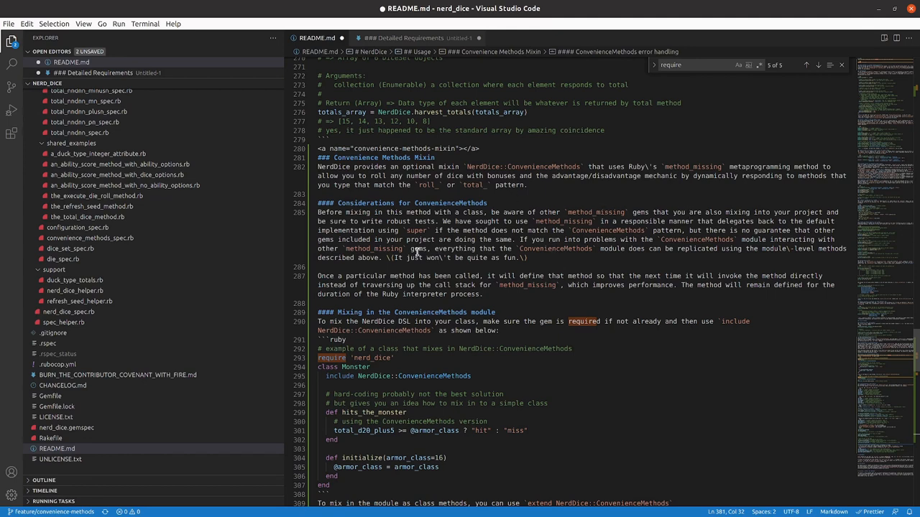
mouse_move(424, 253)
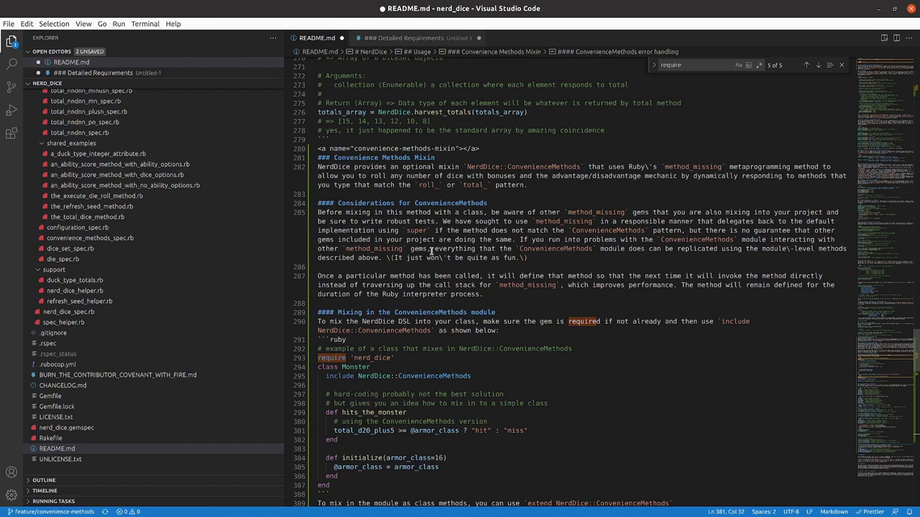
mouse_move(365, 295)
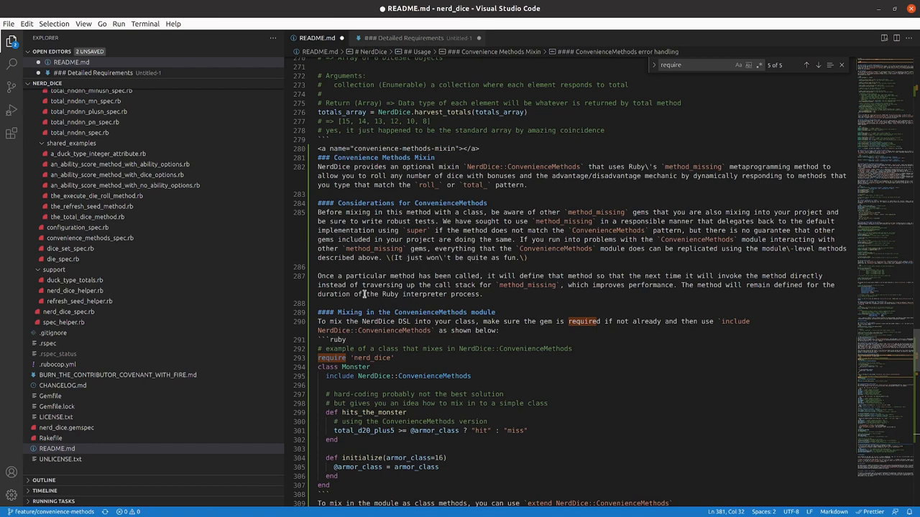
scroll("down", 3)
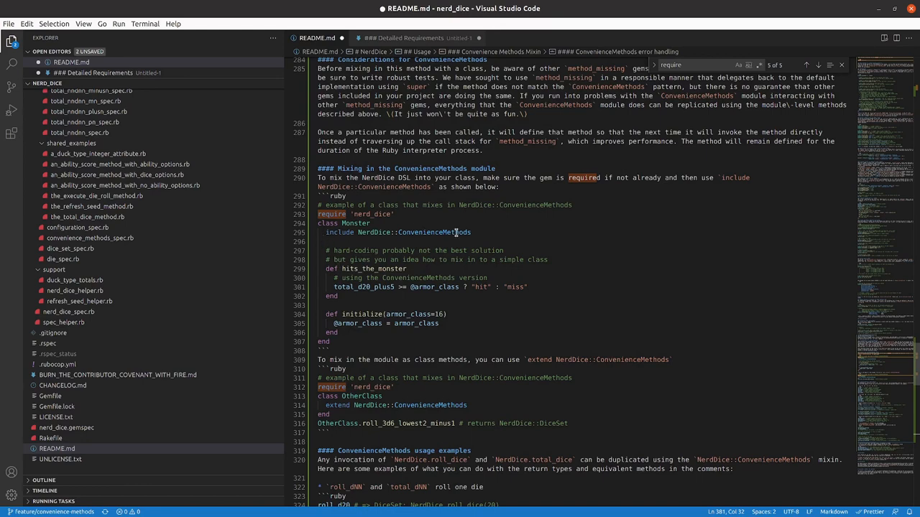
scroll("down", 3)
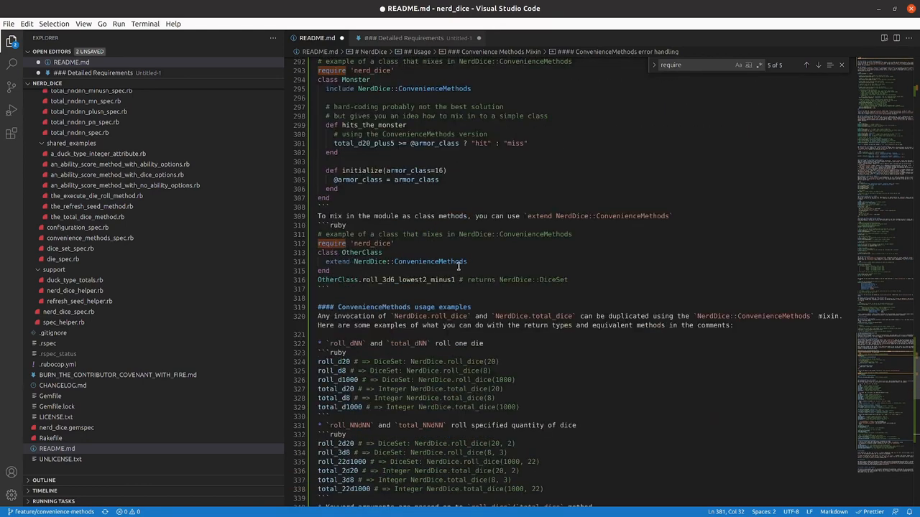
scroll("down", 3)
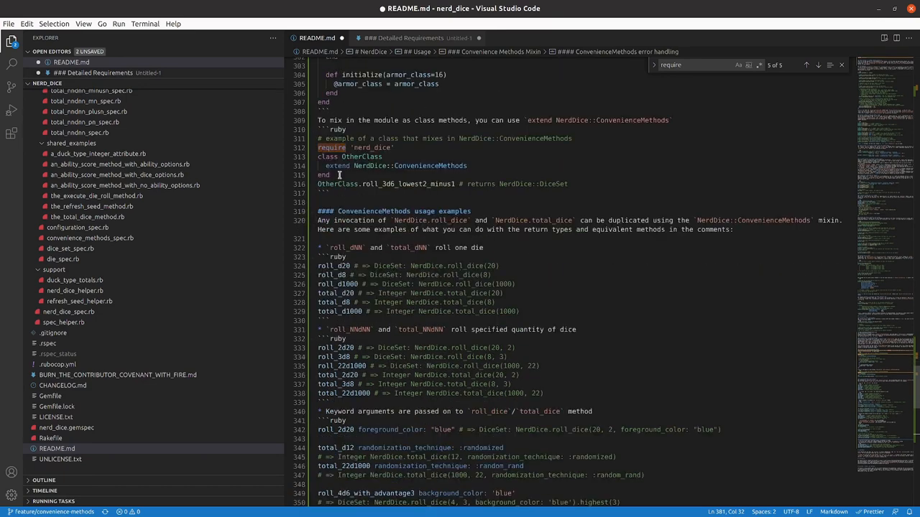
left_click(328, 157)
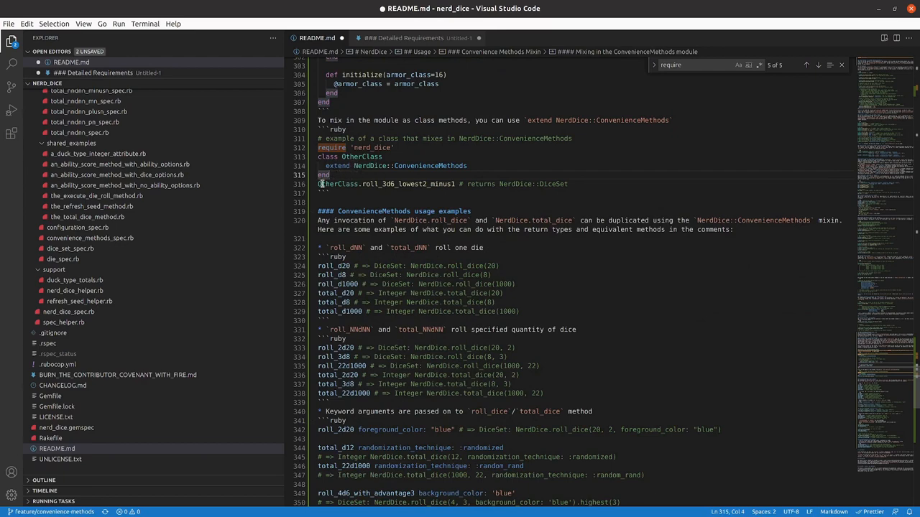
scroll("down", 3)
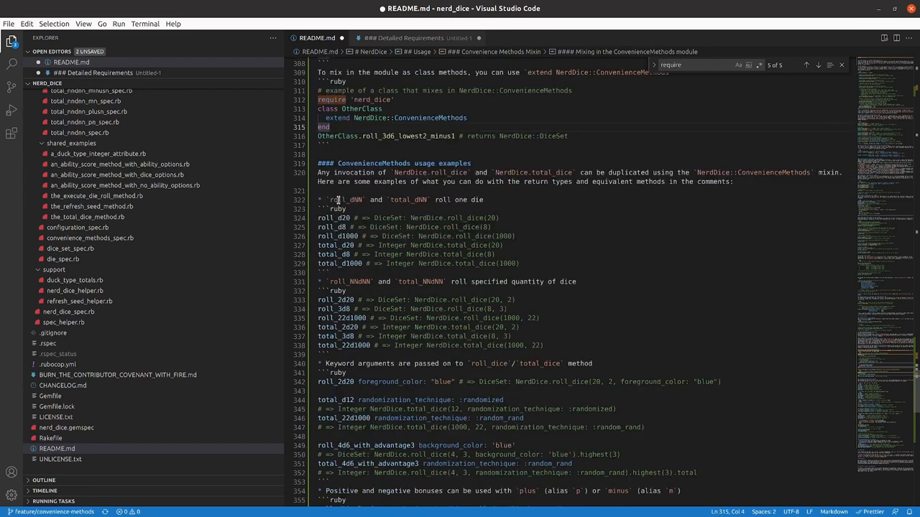
mouse_move(352, 193)
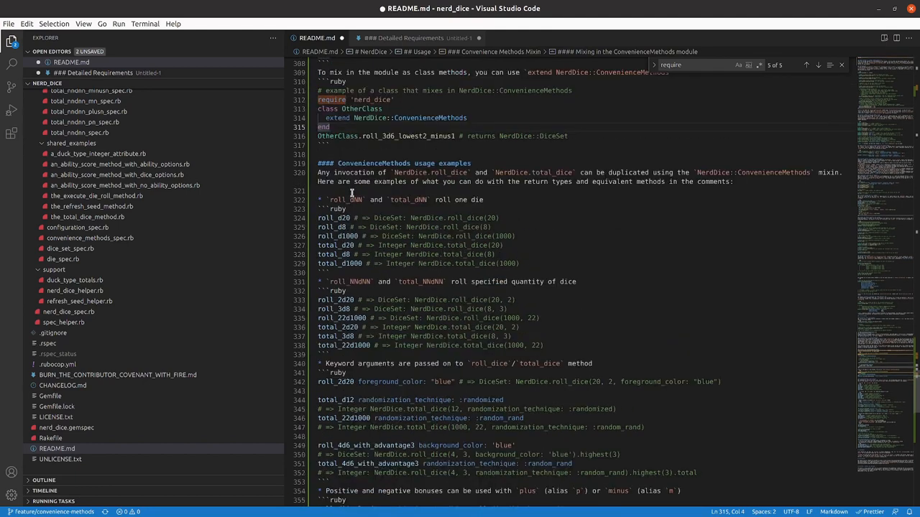
mouse_move(382, 166)
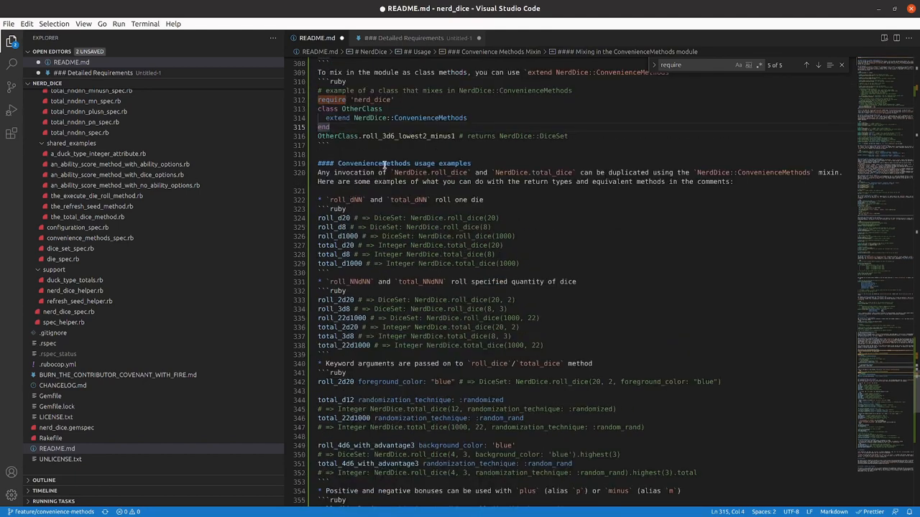
scroll("down", 3)
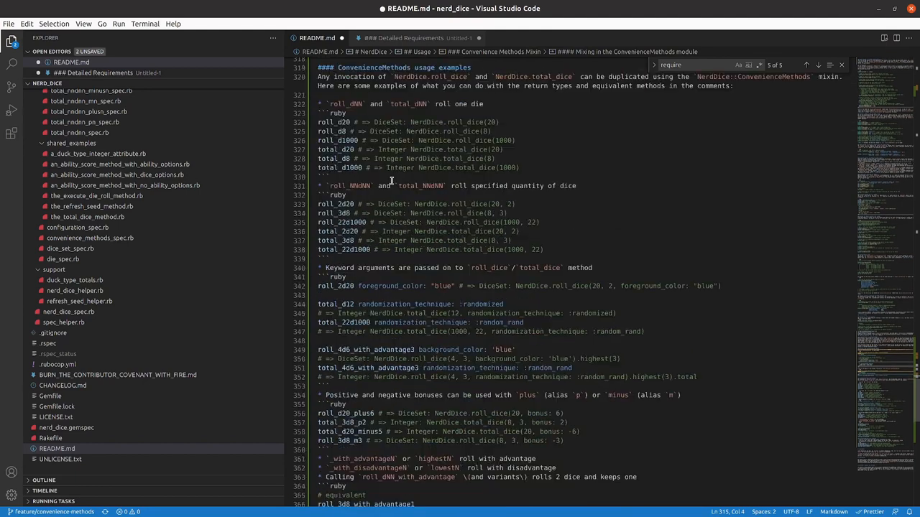
scroll("down", 3)
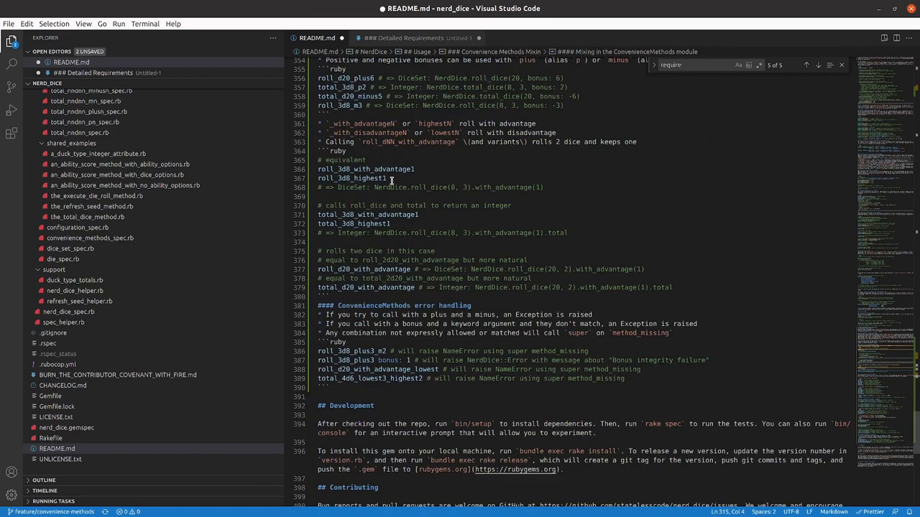
scroll("up", 3)
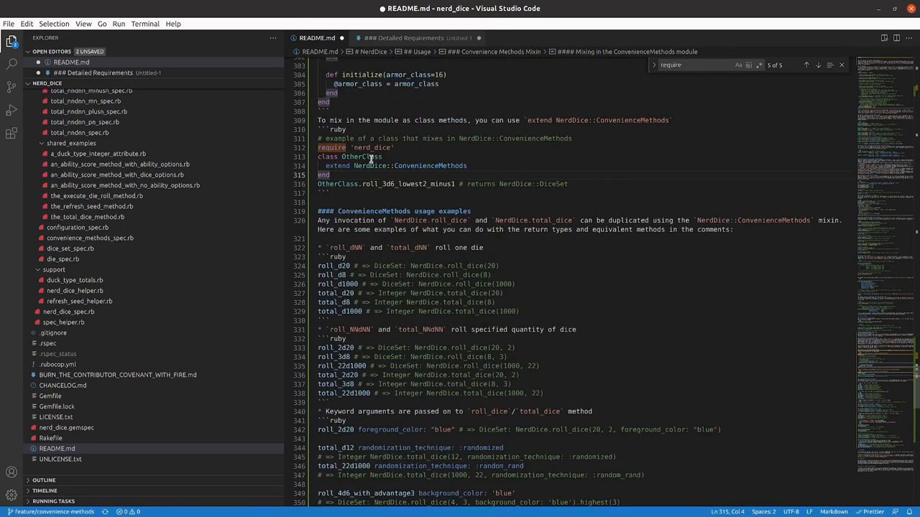
scroll("down", 3)
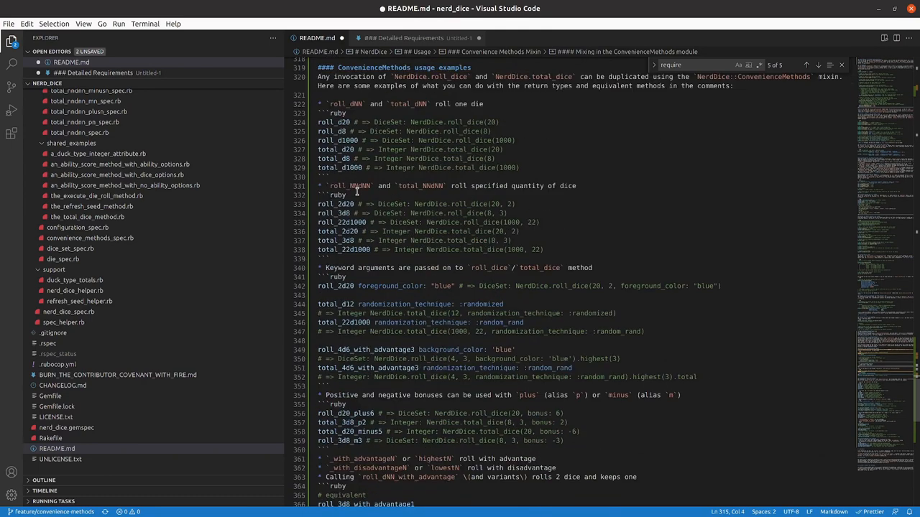
mouse_move(367, 184)
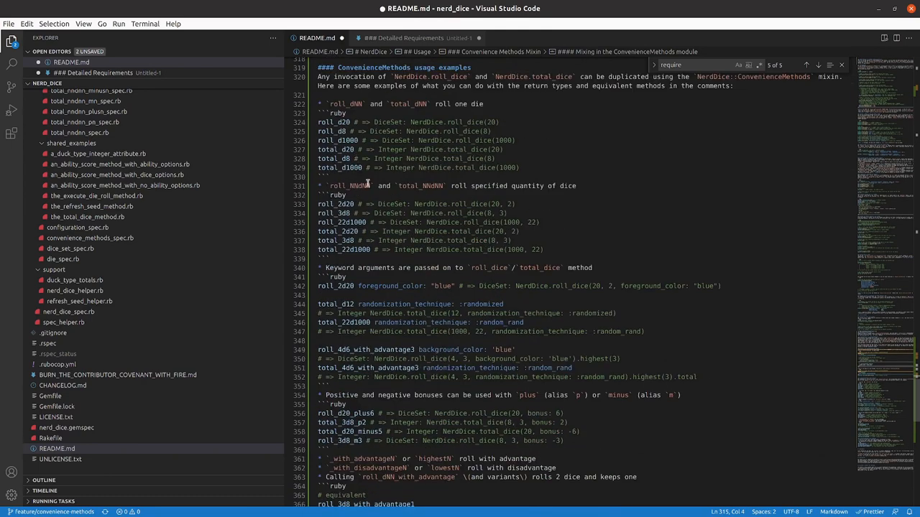
scroll("down", 3)
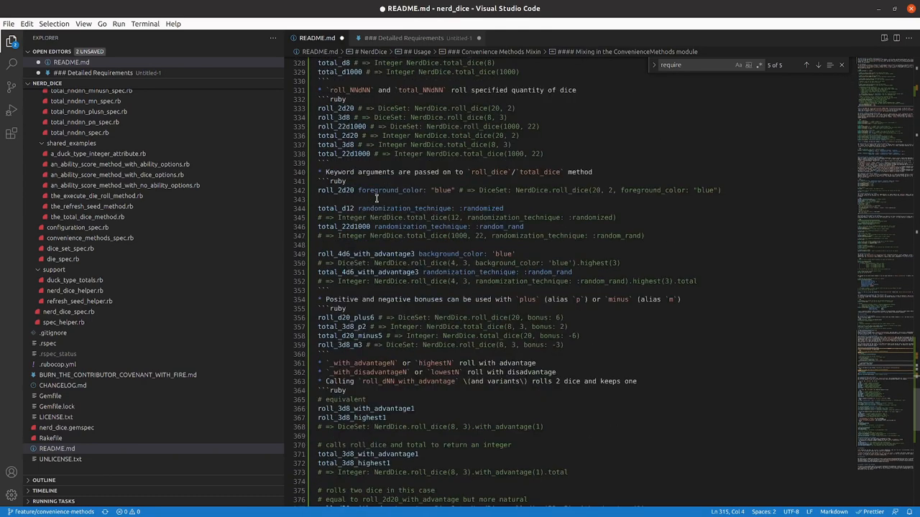
scroll("down", 3)
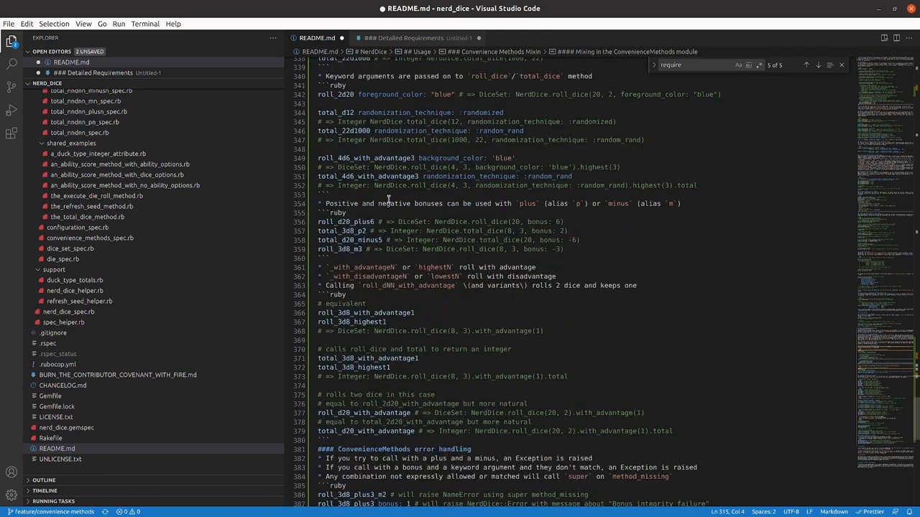
scroll("down", 3)
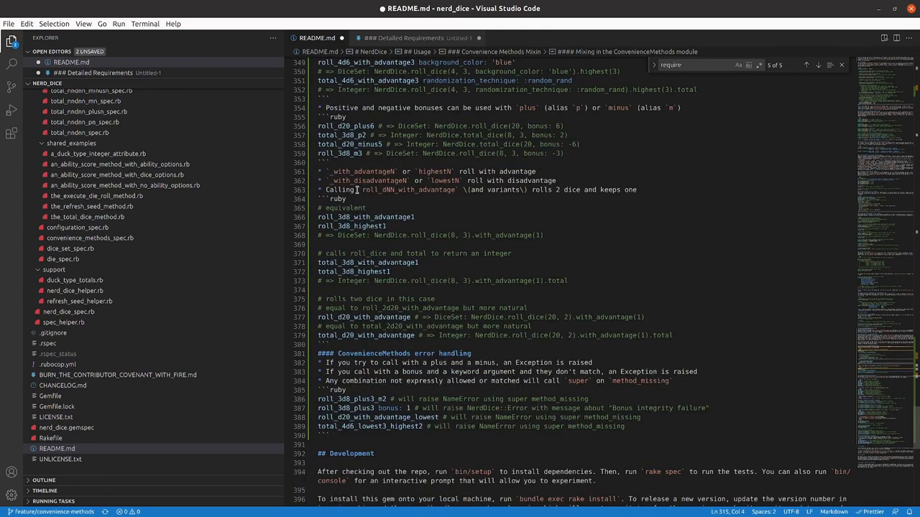
scroll("down", 3)
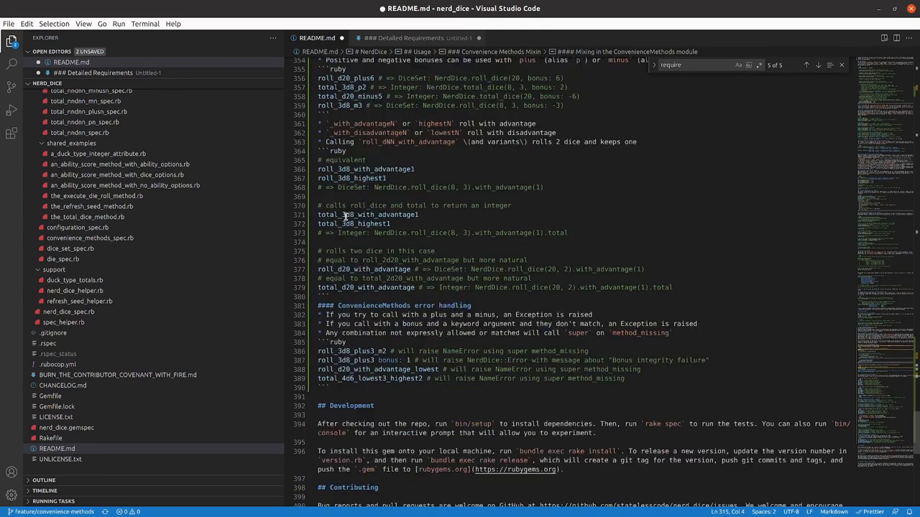
scroll("up", 3)
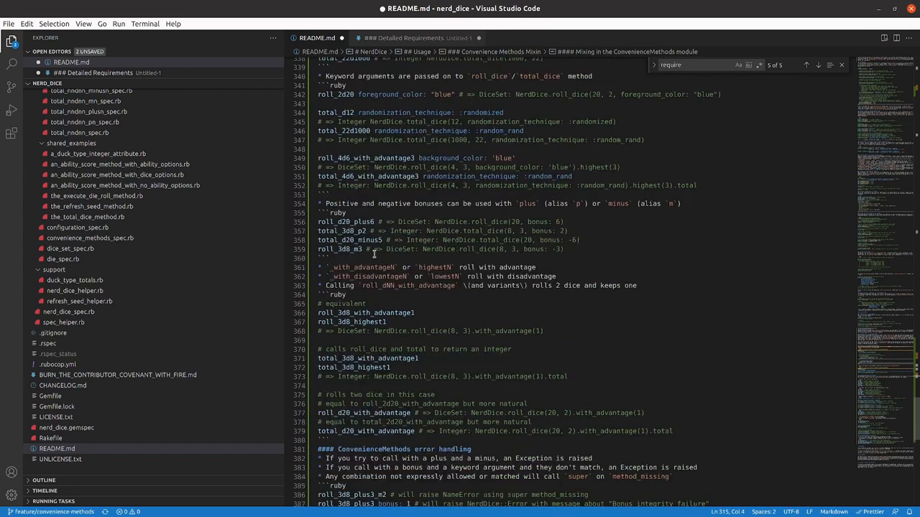
scroll("up", 3)
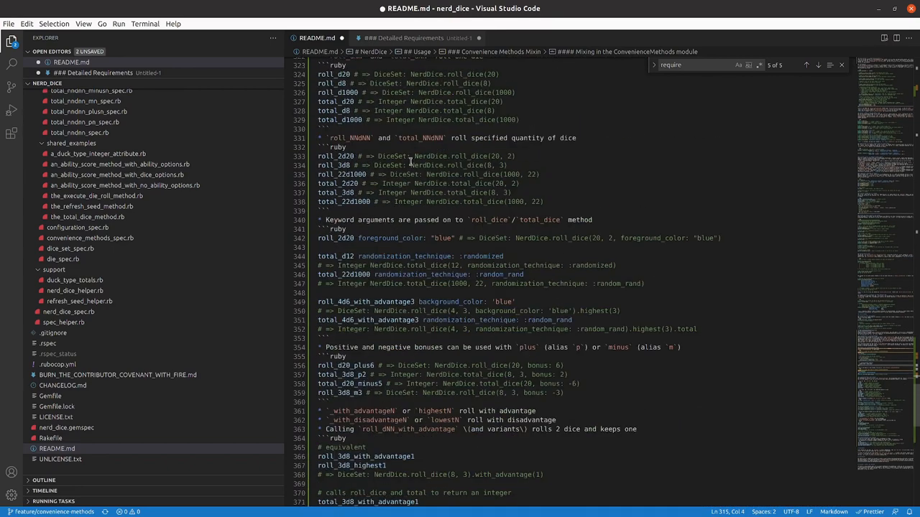
scroll("up", 3)
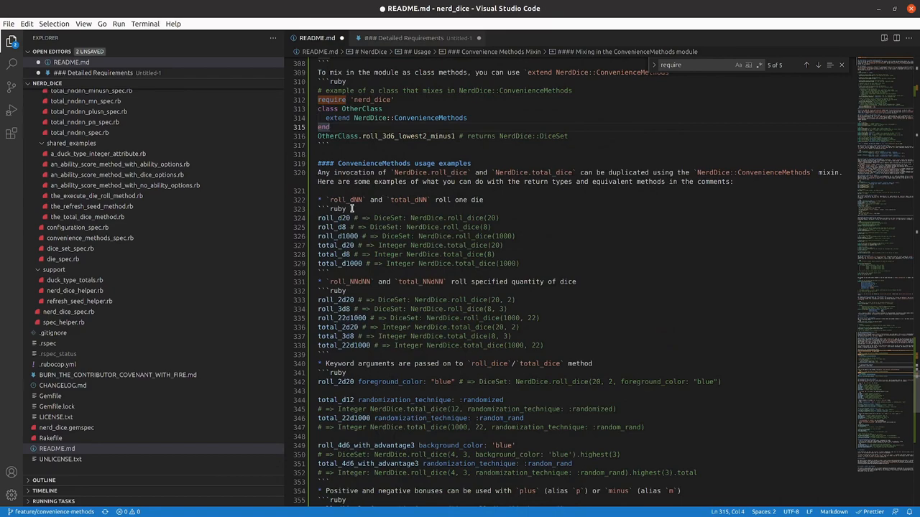
scroll("down", 3)
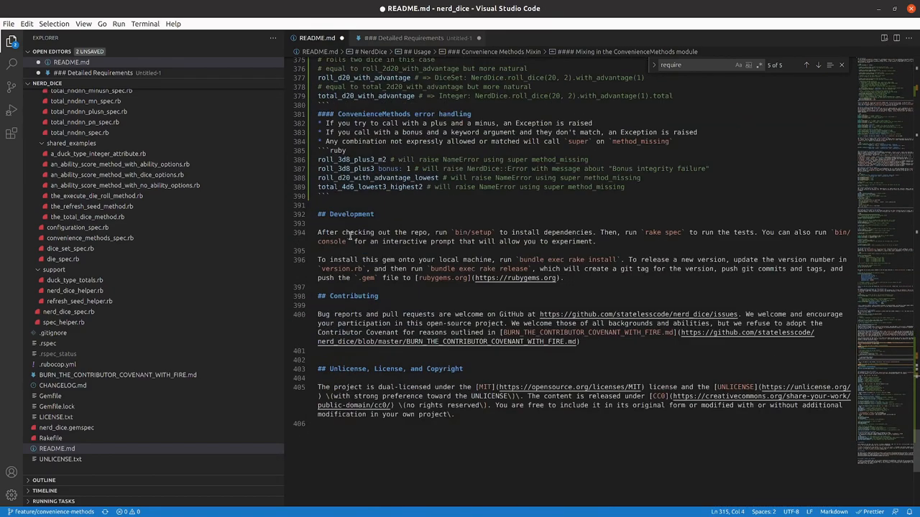
scroll("up", 3)
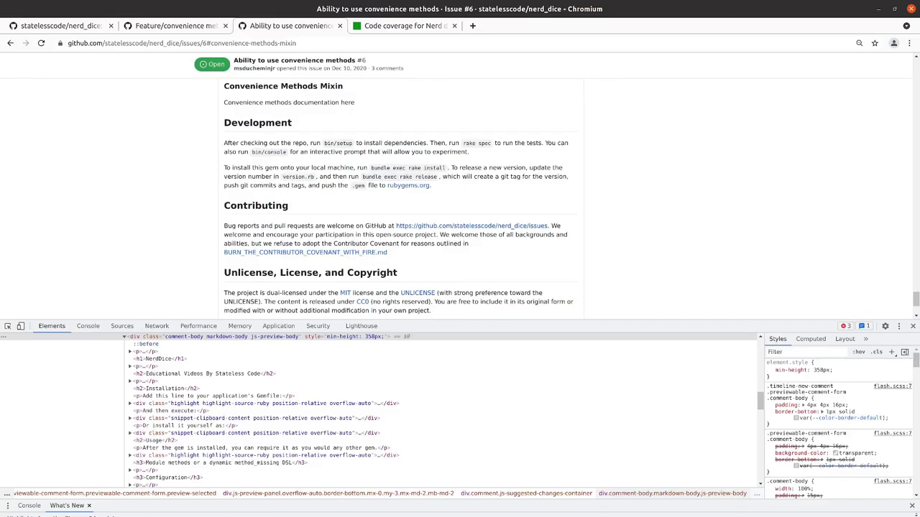
View the issue #6 comment's raw markdown source, then return to its rendered preview.
scroll("up", 3)
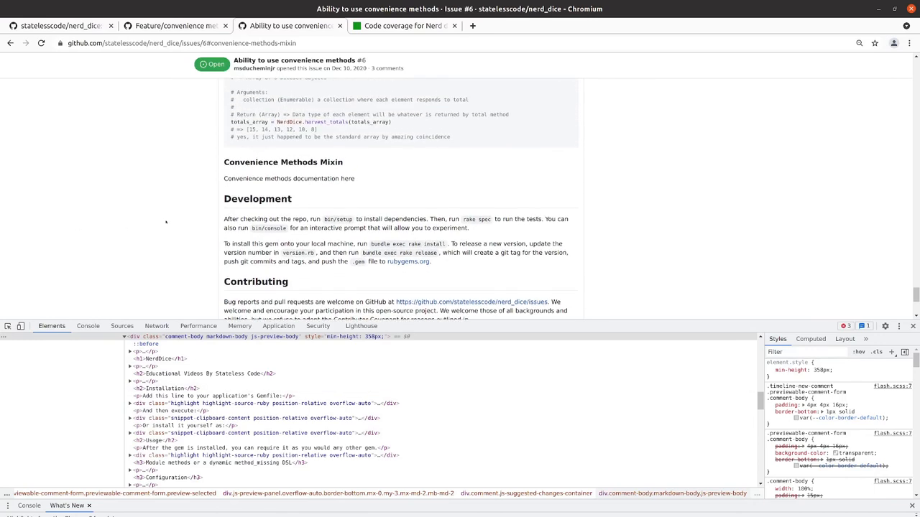
mouse_move(165, 223)
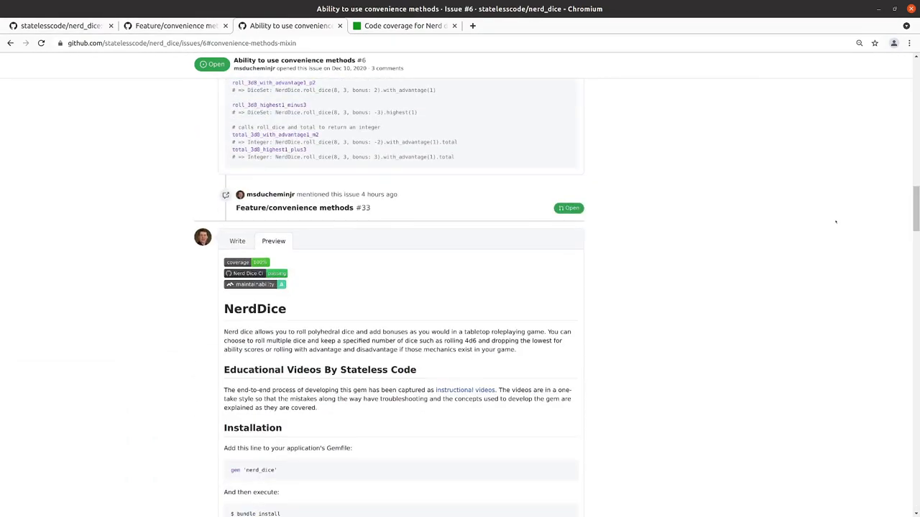
left_click(237, 242)
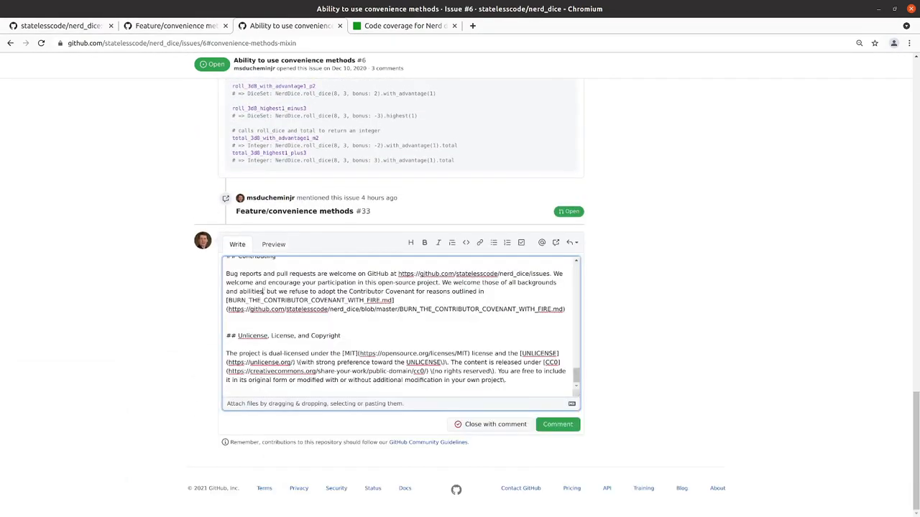
left_click(273, 244)
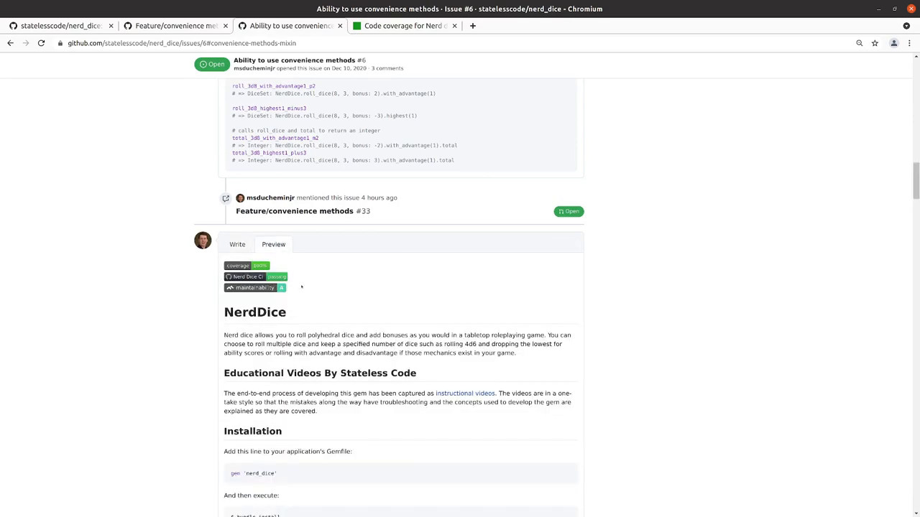
Read the preview's Convenience Methods Mixin section and examples, ending back near Utility Methods.
scroll("down", 3)
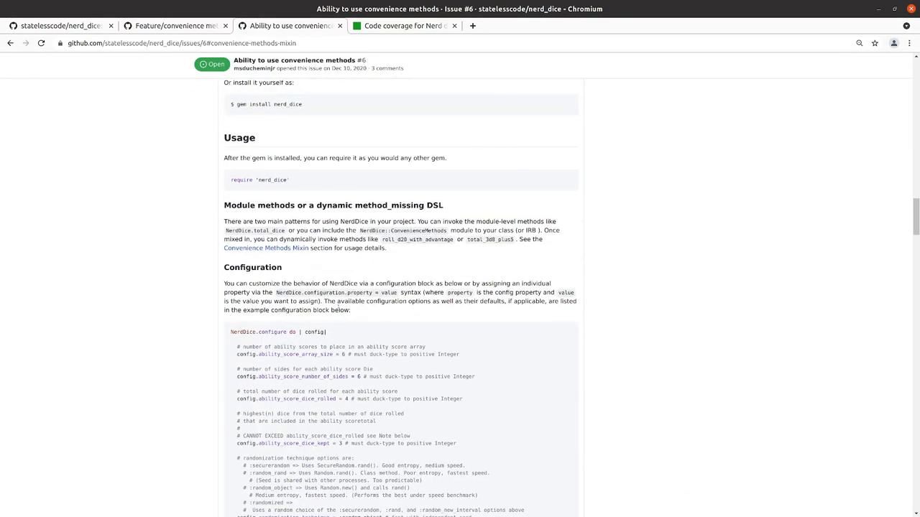
scroll("down", 3)
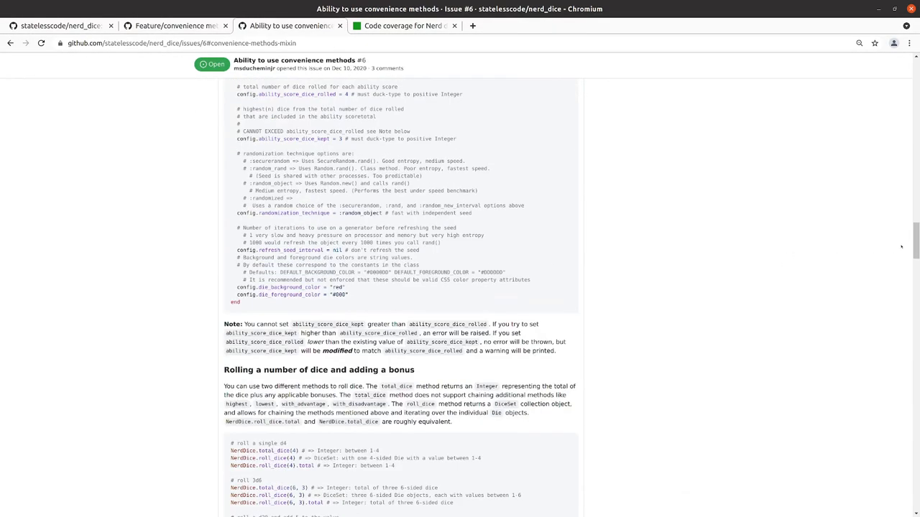
scroll("down", 3)
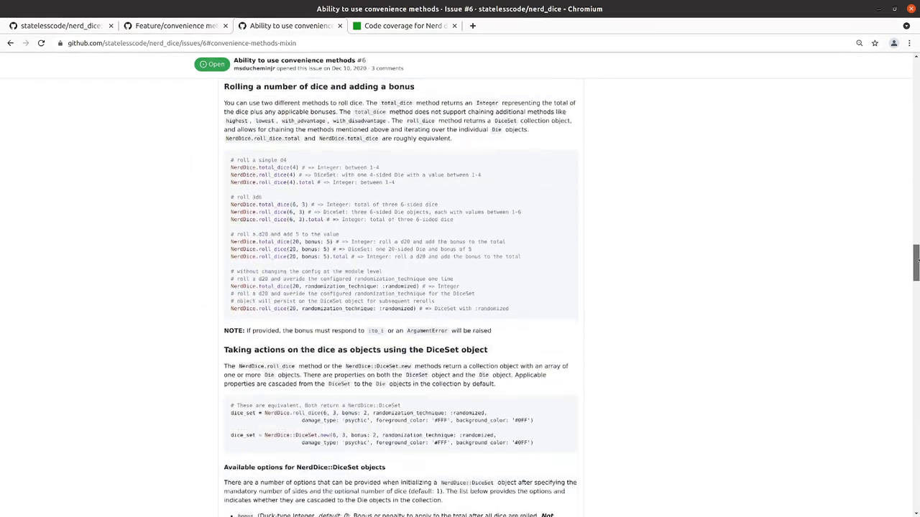
scroll("down", 3)
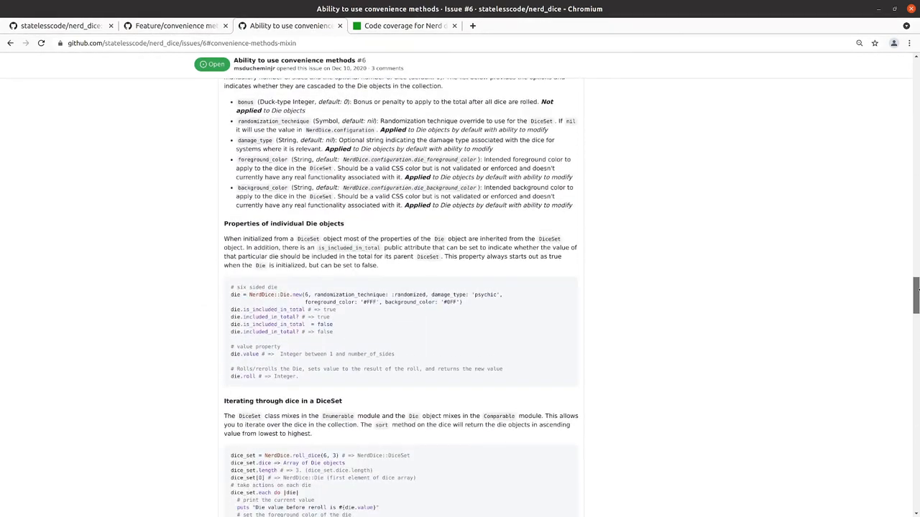
scroll("up", 3)
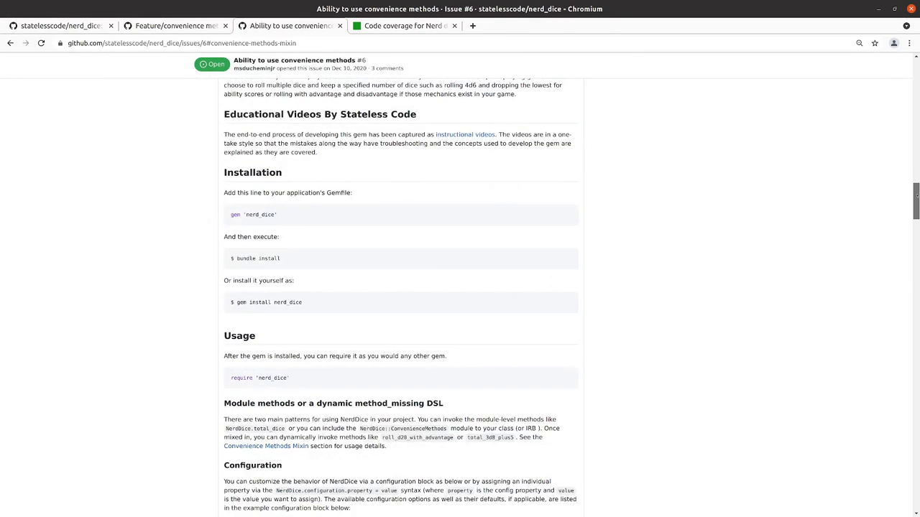
scroll("down", 3)
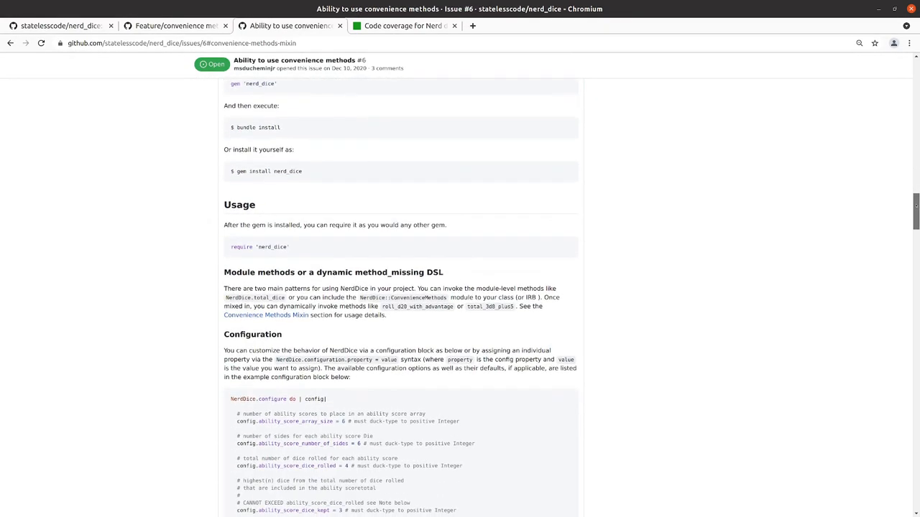
scroll("down", 3)
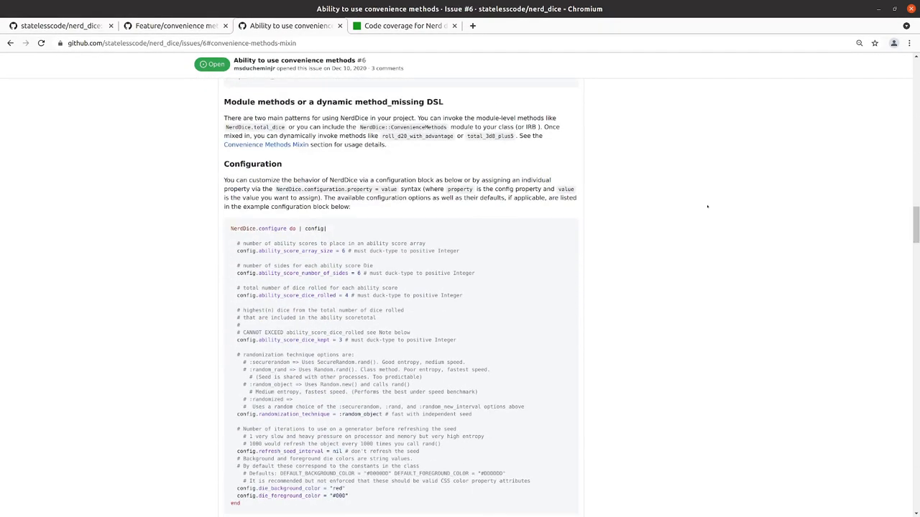
scroll("up", 3)
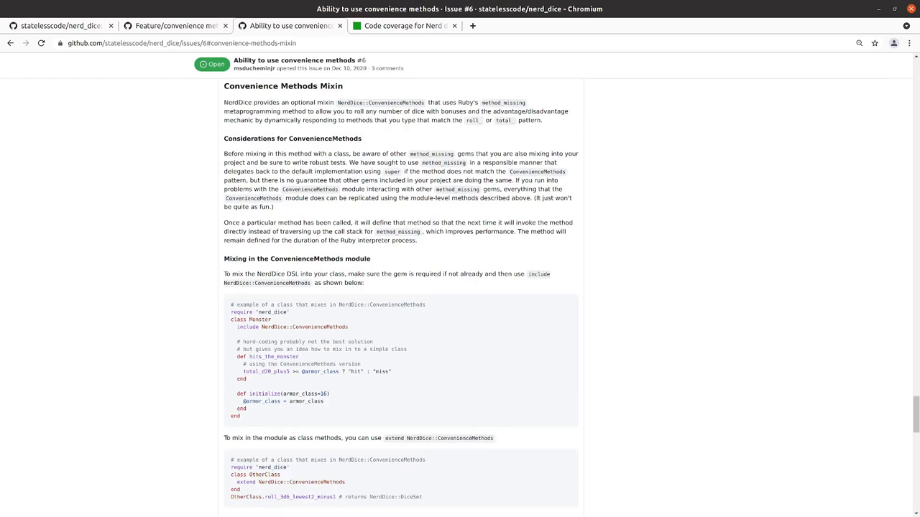
scroll("down", 3)
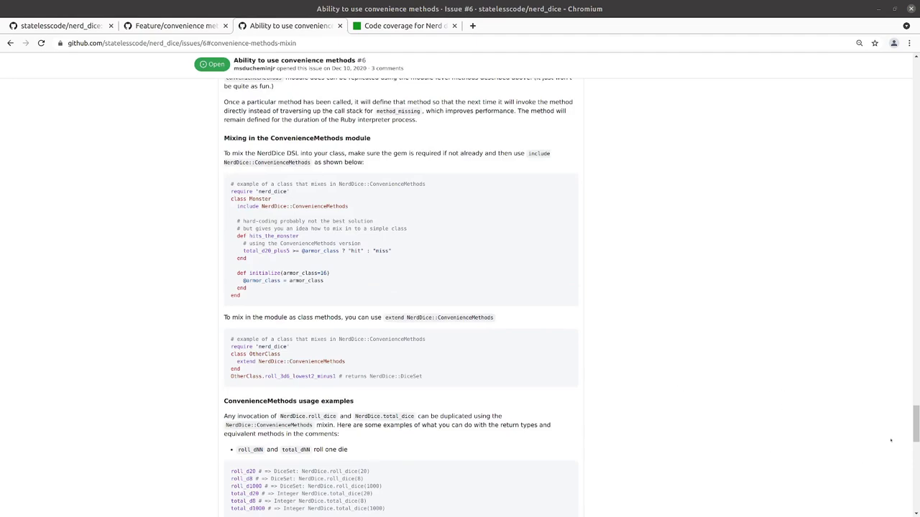
scroll("up", 3)
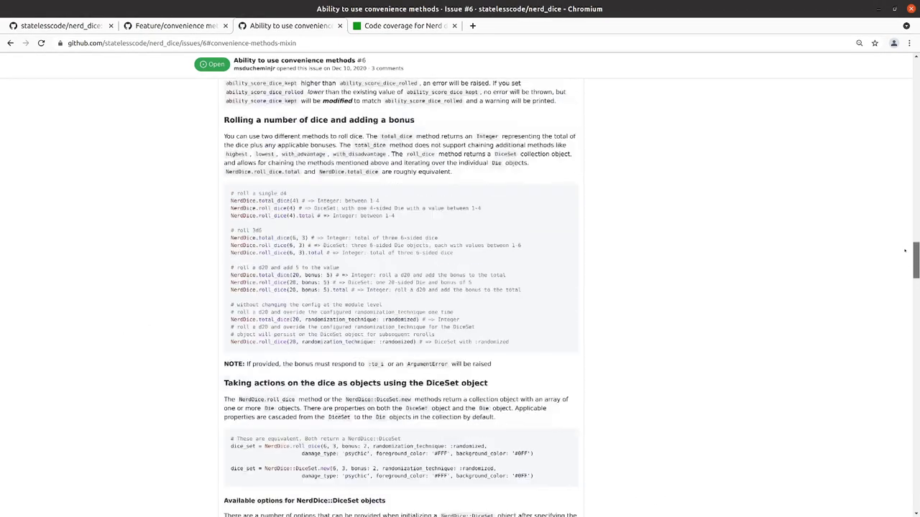
scroll("down", 3)
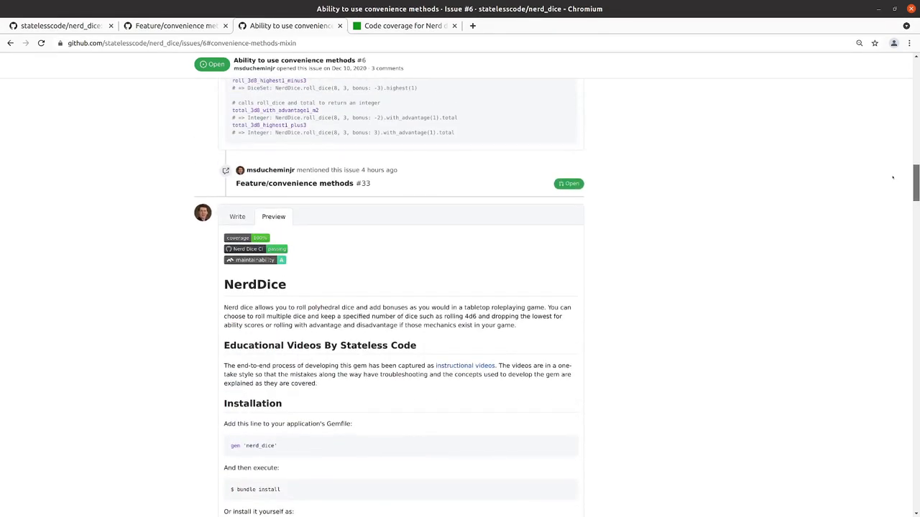
scroll("down", 3)
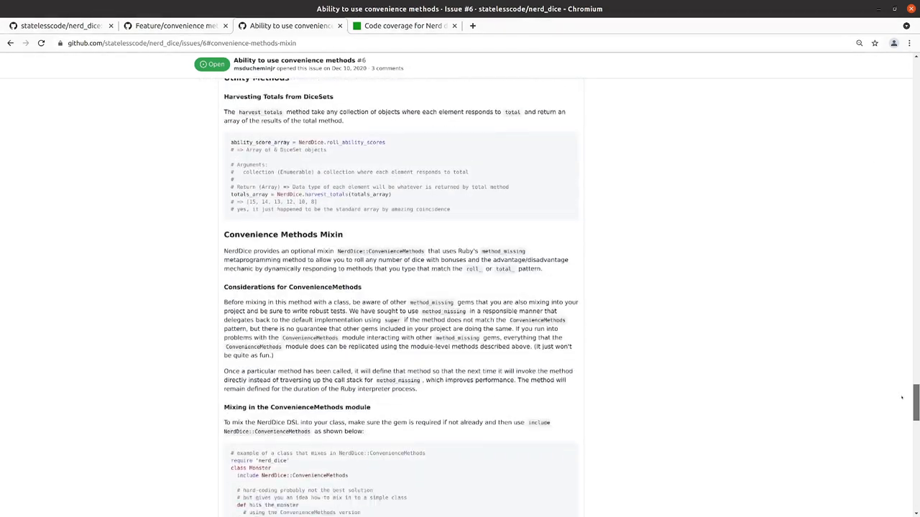
scroll("down", 3)
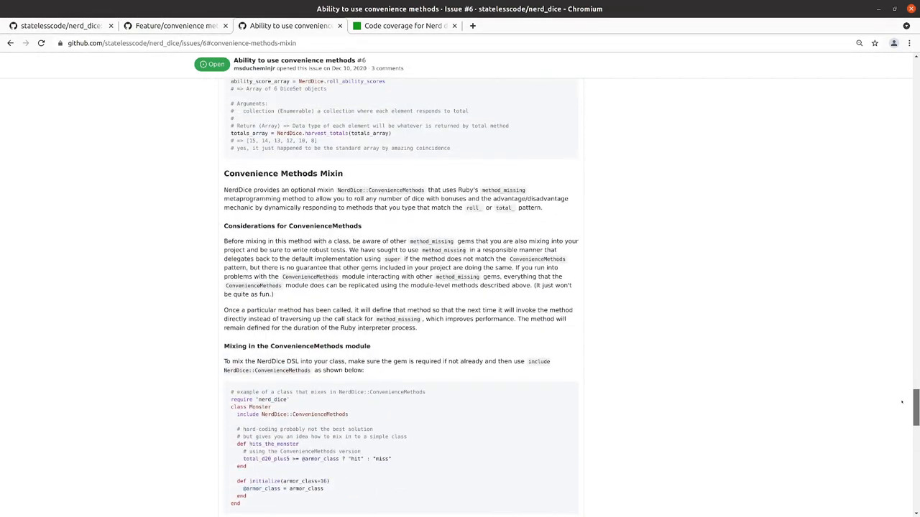
scroll("up", 3)
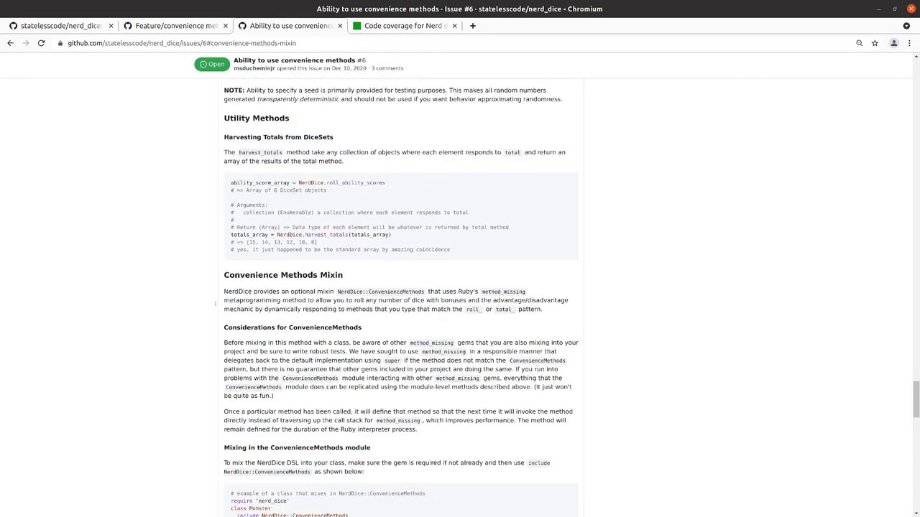
double_click(259, 300)
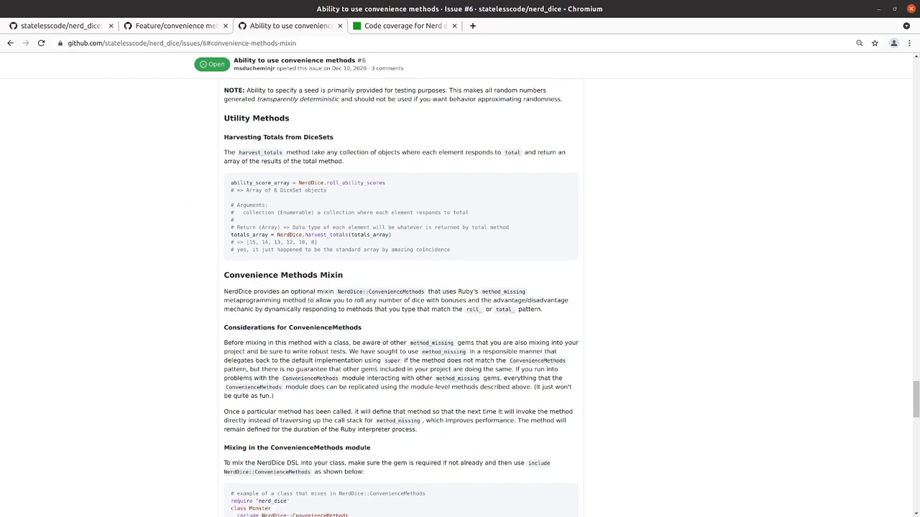
mouse_move(491, 368)
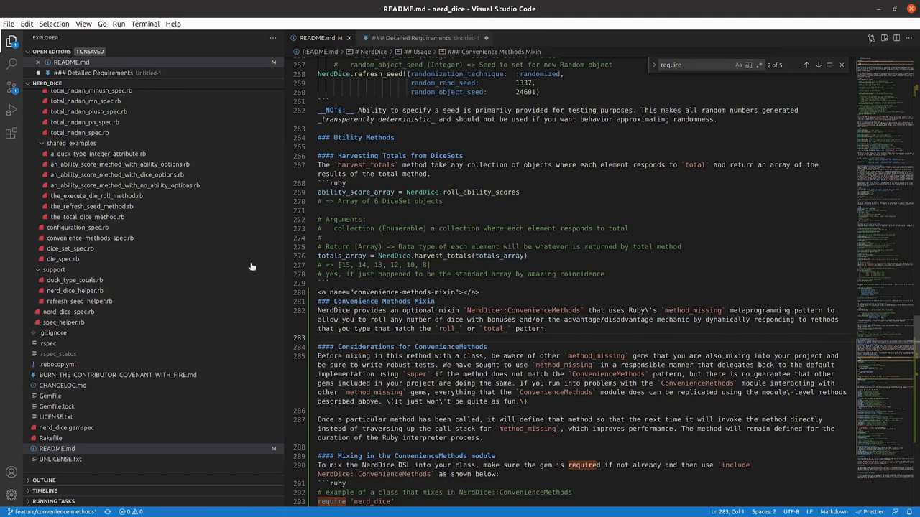
mouse_move(223, 238)
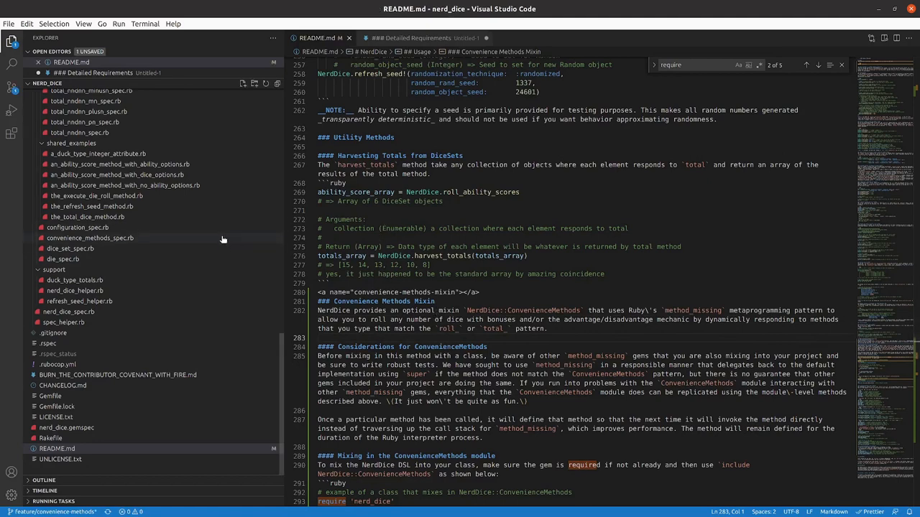
mouse_move(112, 238)
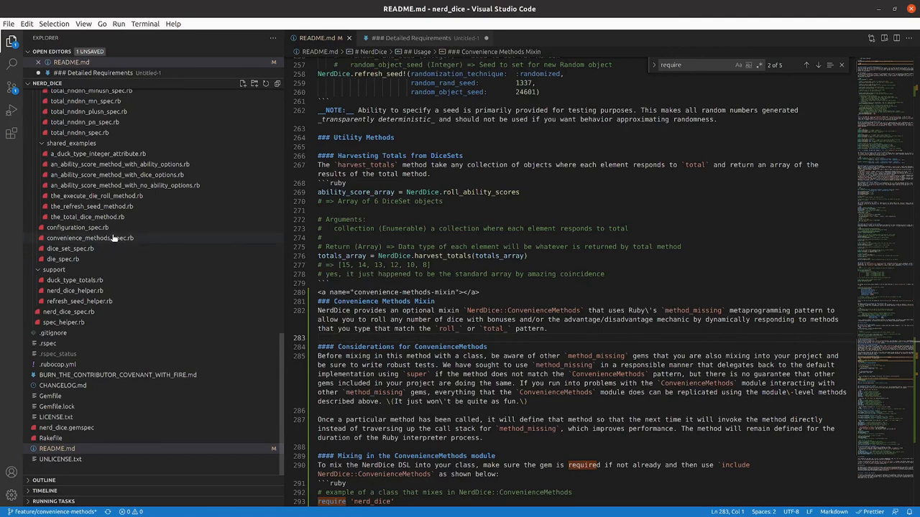
scroll("up", 3)
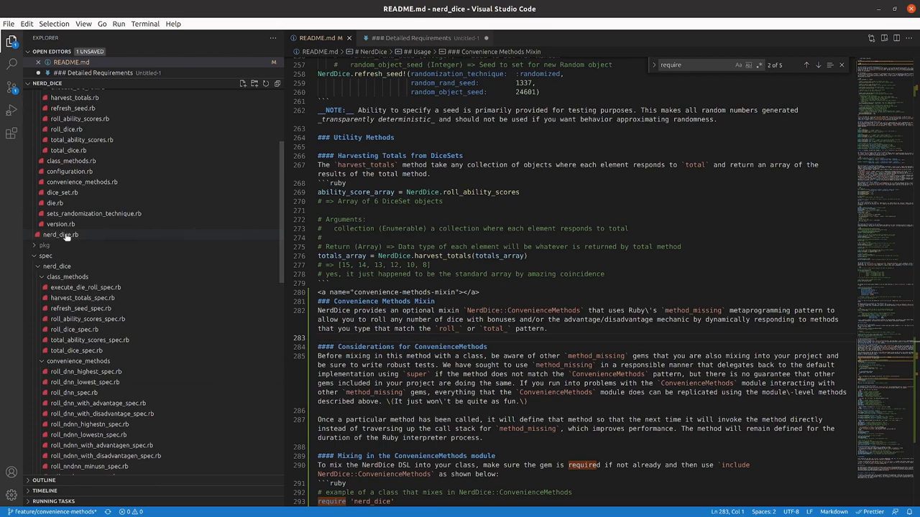
Add an 'extend ConvenienceMethods' line inside the NerdDice module in lib/nerd_dice.rb.
left_click(60, 234)
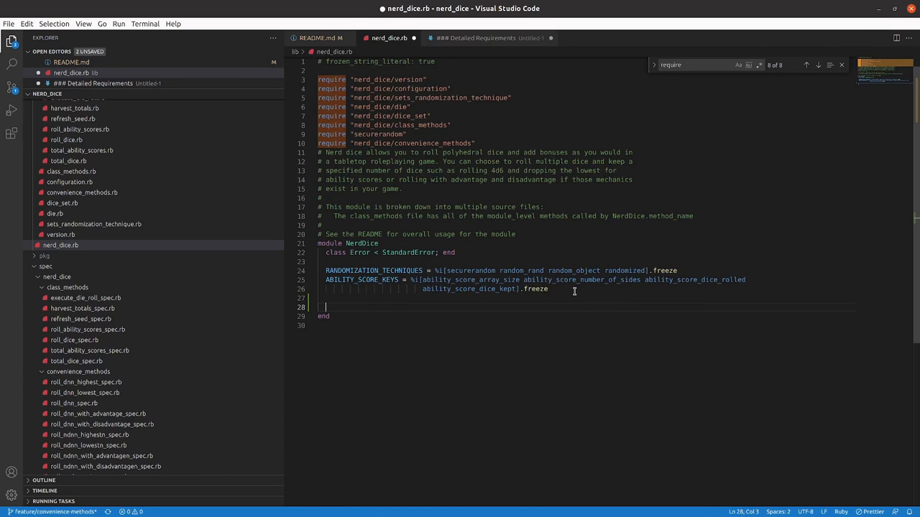
type("extend N")
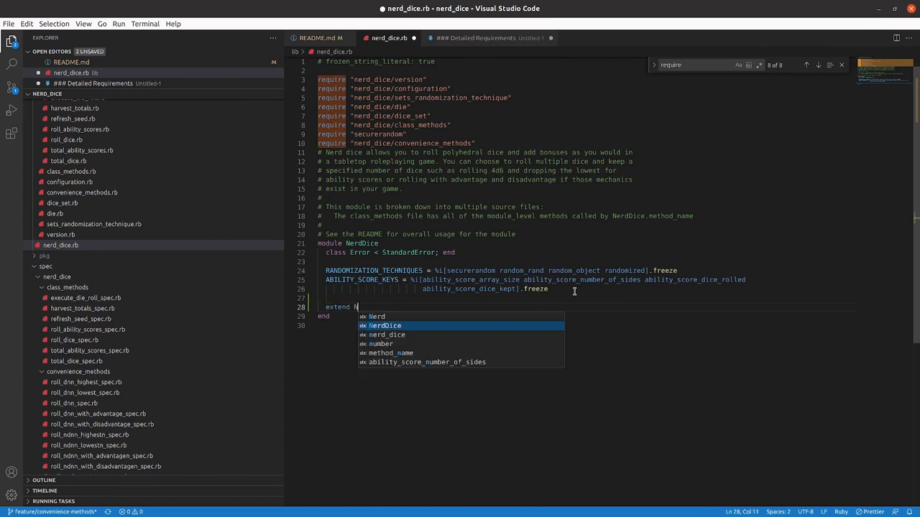
type("Con")
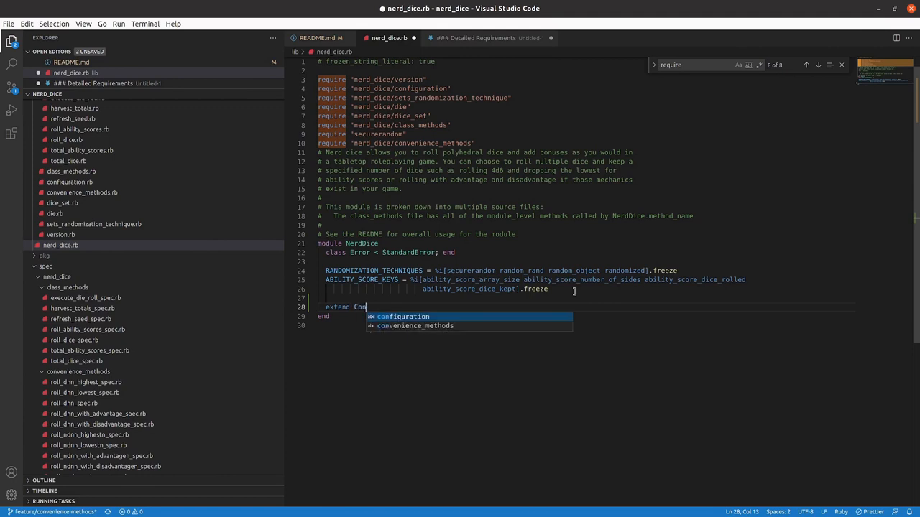
type("venien")
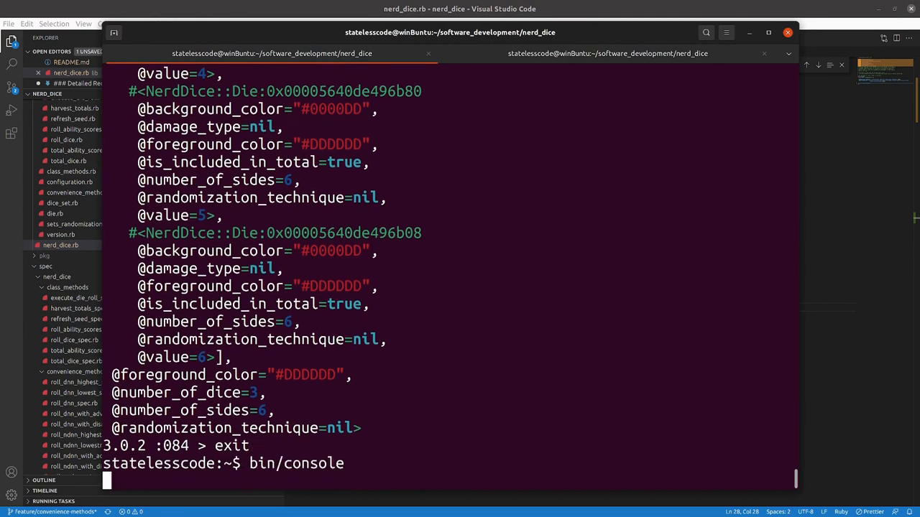
Call NerdDice.roll_d20_with_advantage in the bin/console session.
type("Nerd")
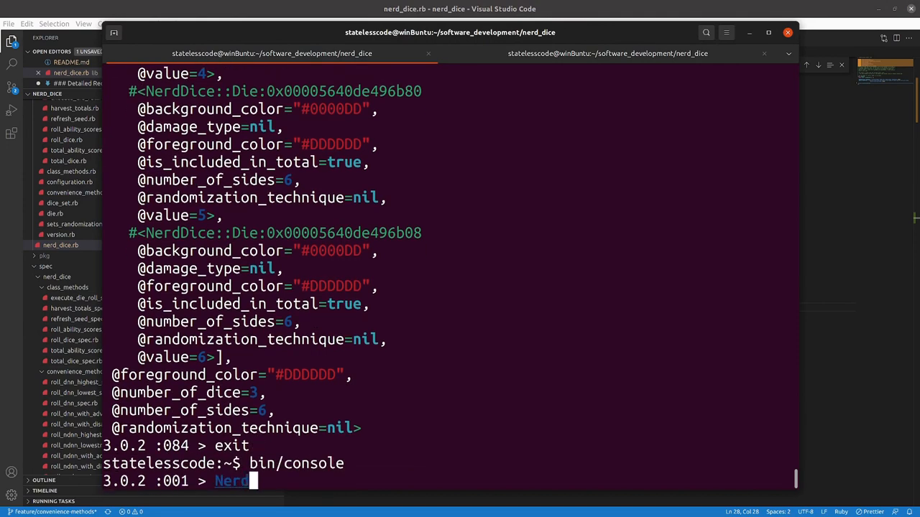
type("Dice.roll_D")
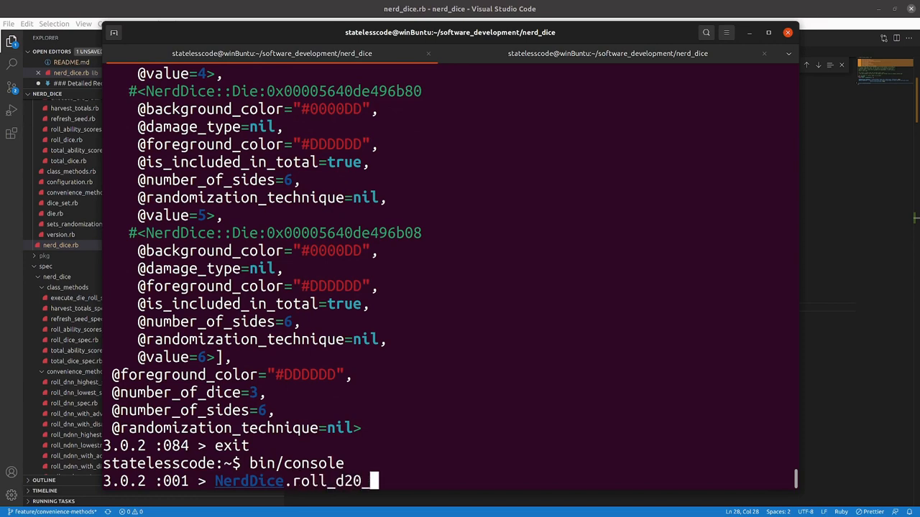
type("_with_ad")
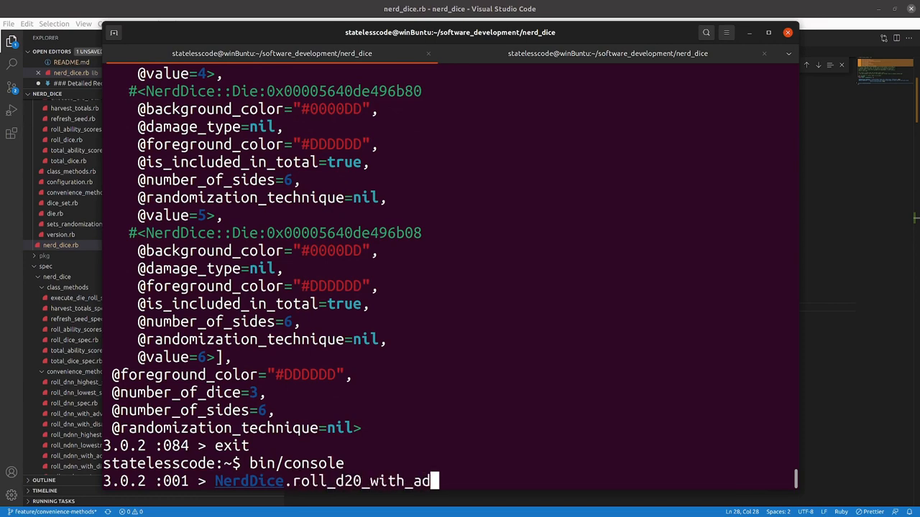
key("Return")
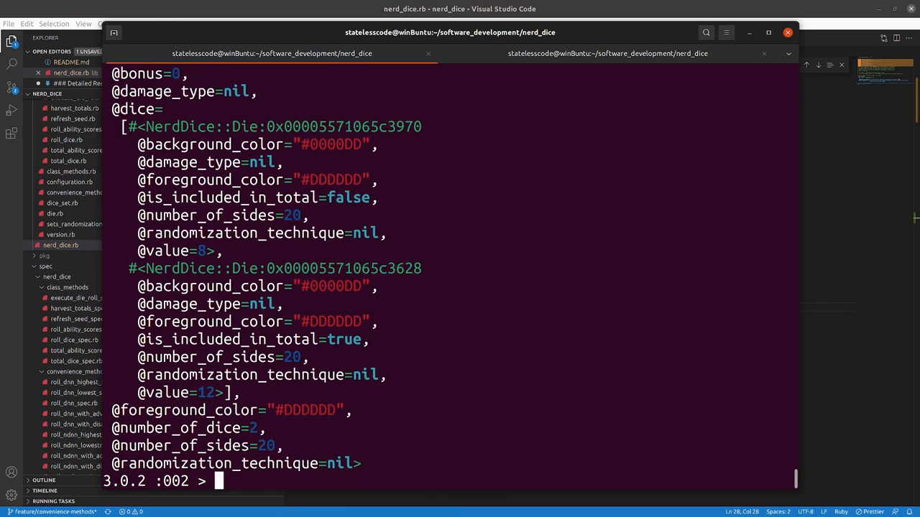
Run rspec spec/ with all 733 specs passing, then rubocop with no offenses.
type("bin/console")
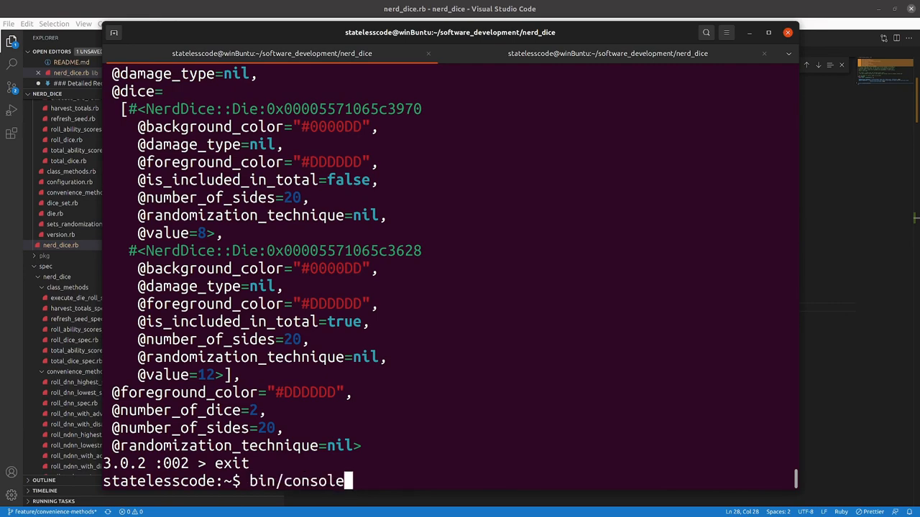
type("rspec")
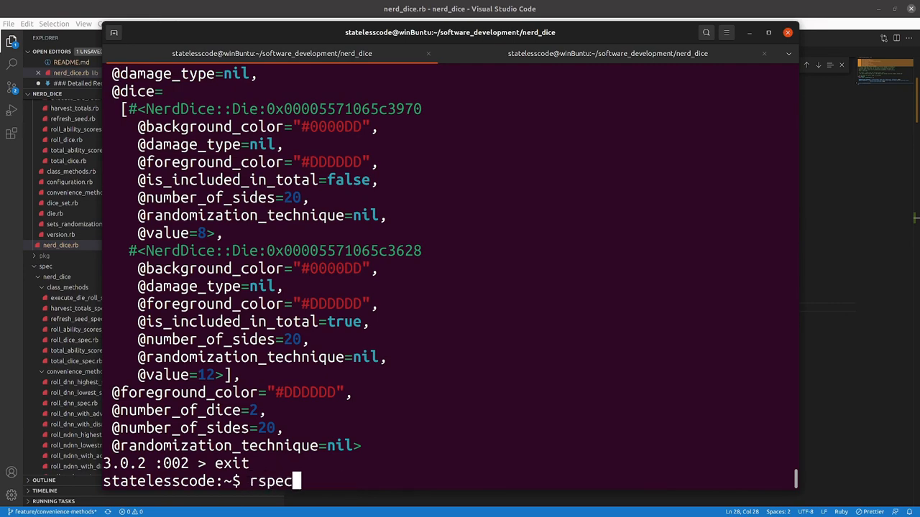
type("spec/")
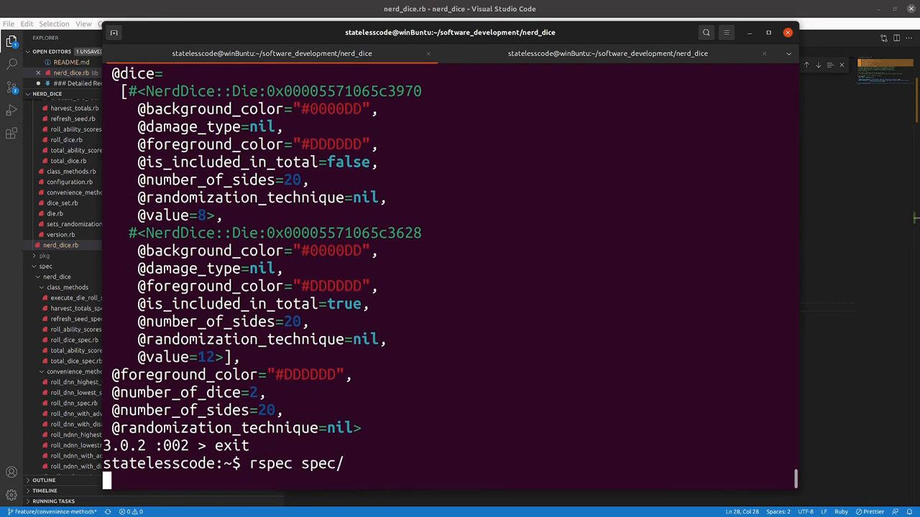
key("Return")
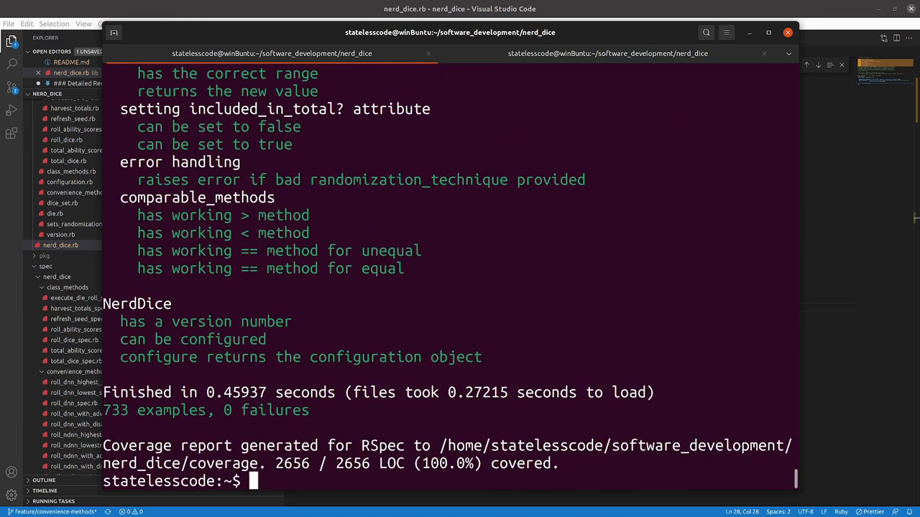
type("rubocop")
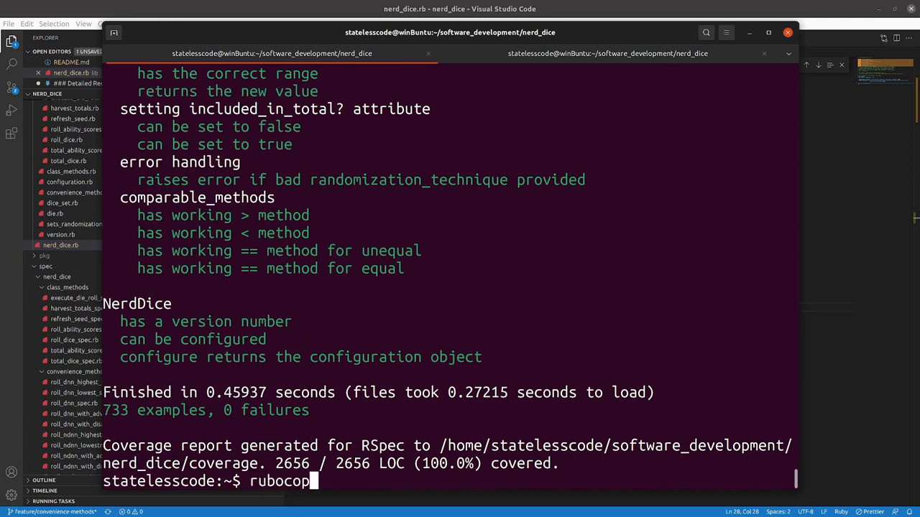
key("Return")
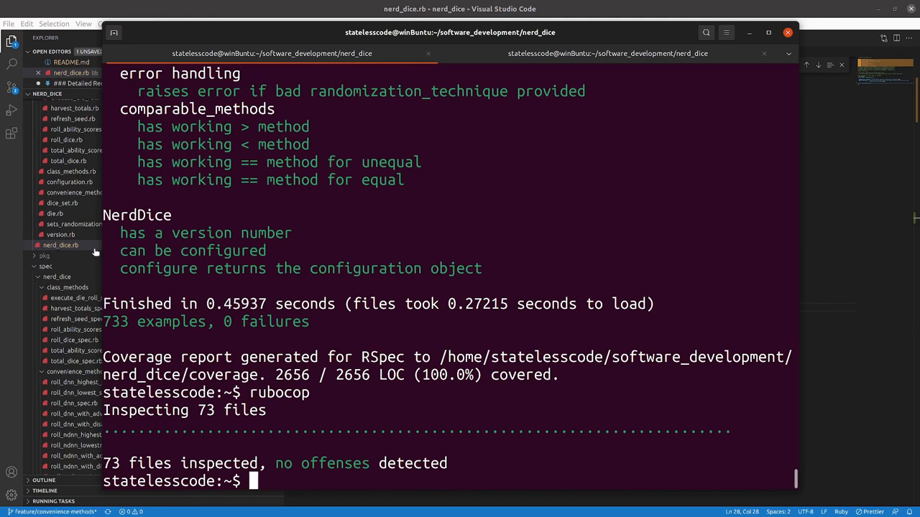
mouse_move(862, 99)
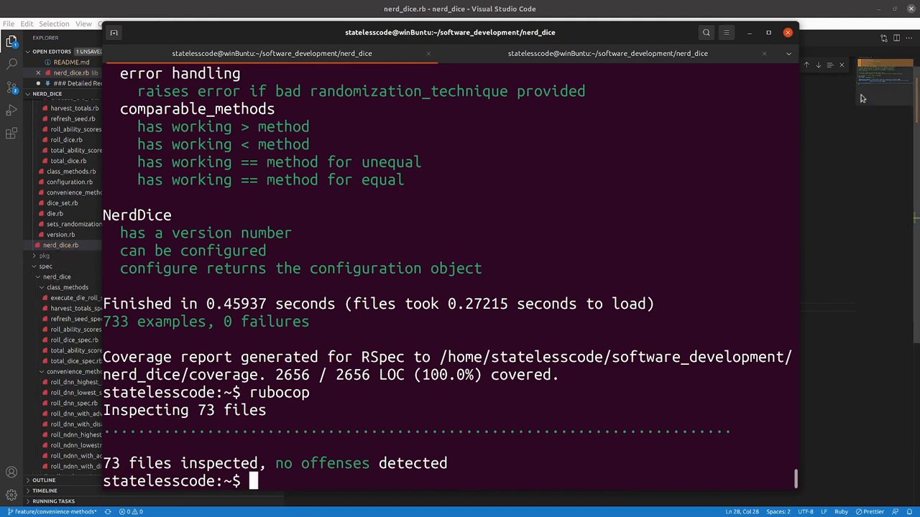
mouse_move(60, 244)
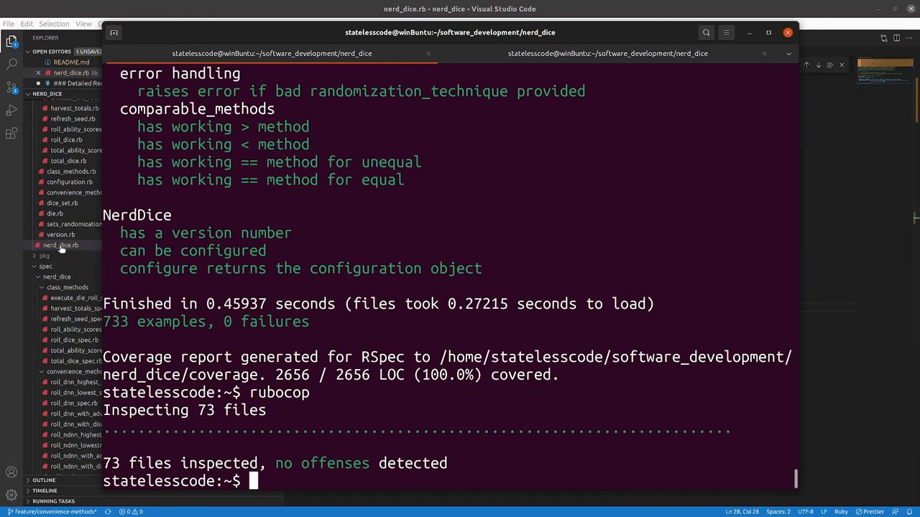
mouse_move(60, 244)
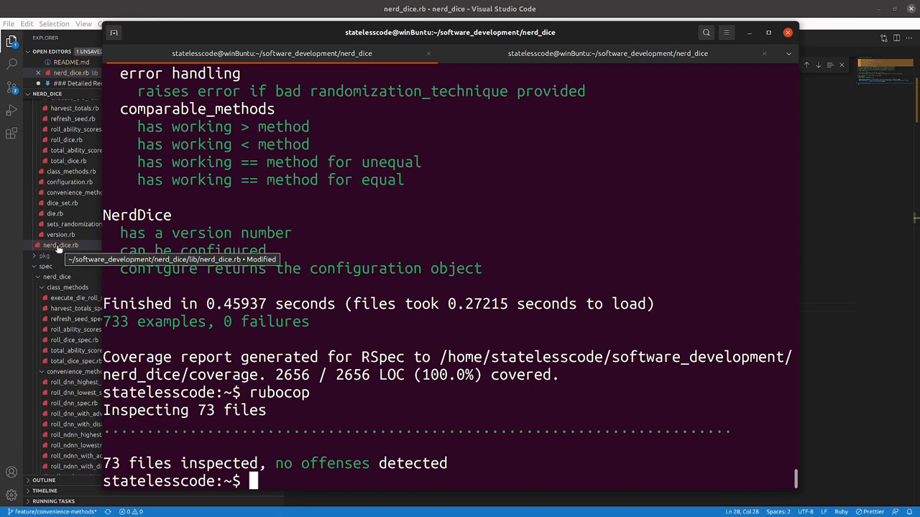
mouse_move(52, 328)
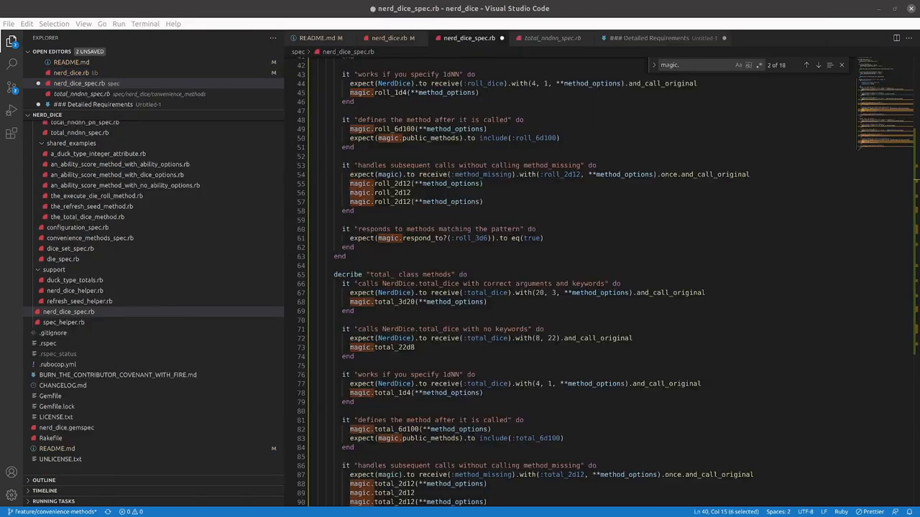
Replace every 'magic.' in nerd_dice_spec.rb with 'described_class.' via Replace All.
scroll("up", 3)
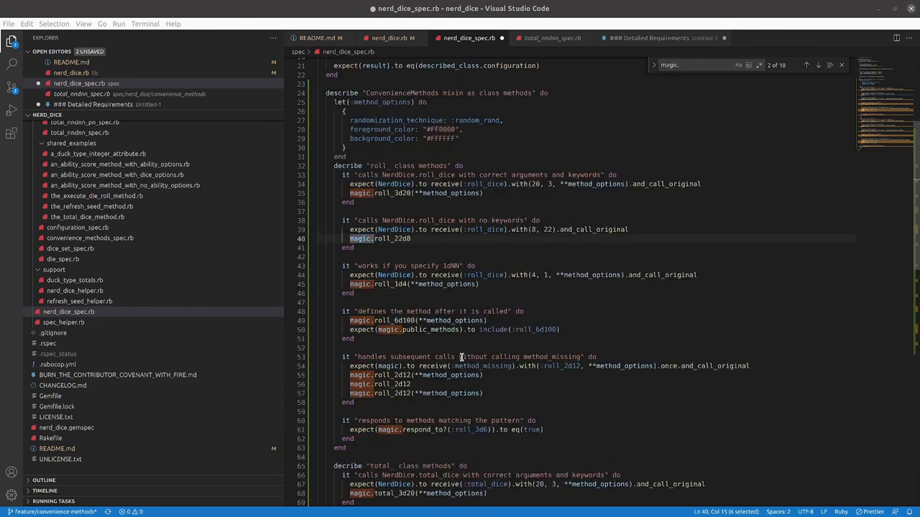
scroll("down", 3)
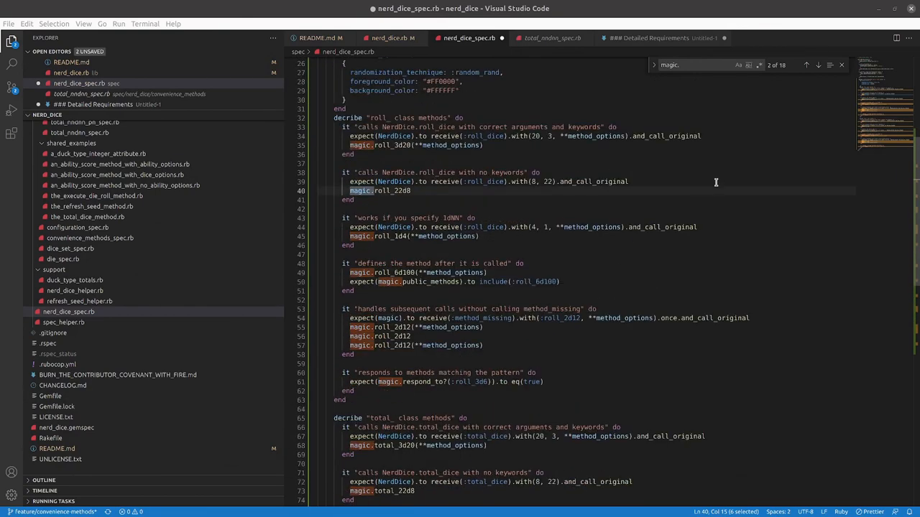
mouse_move(719, 178)
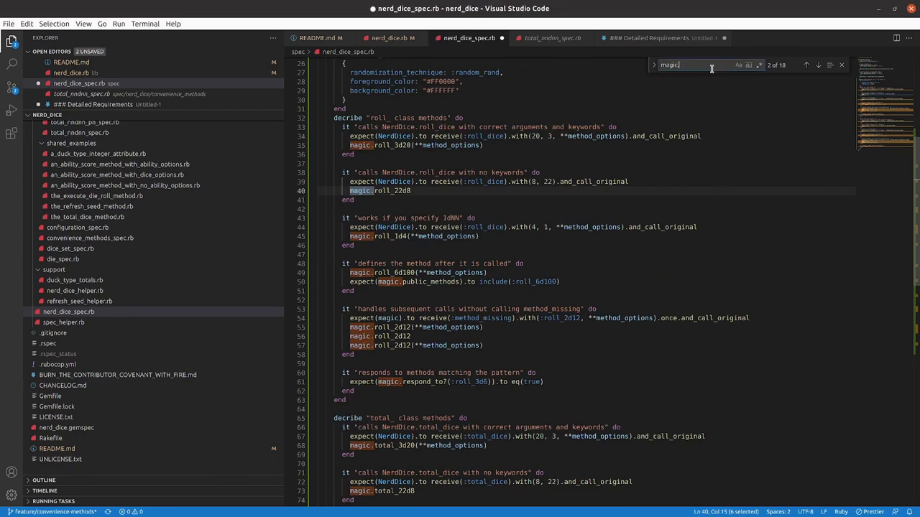
left_click(652, 64)
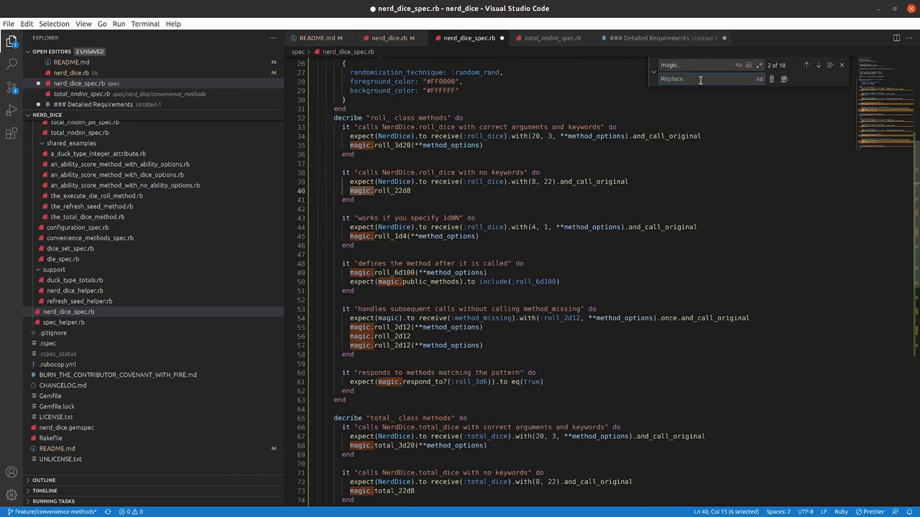
type("described_")
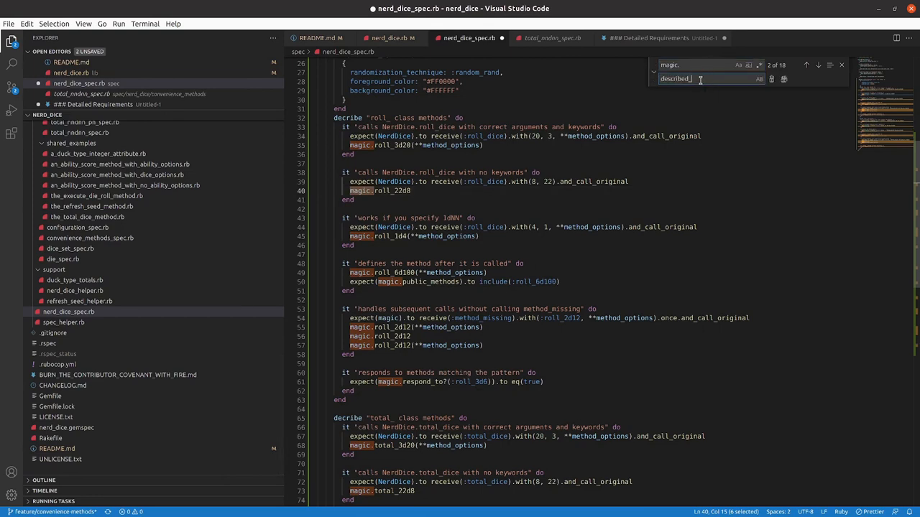
type("class")
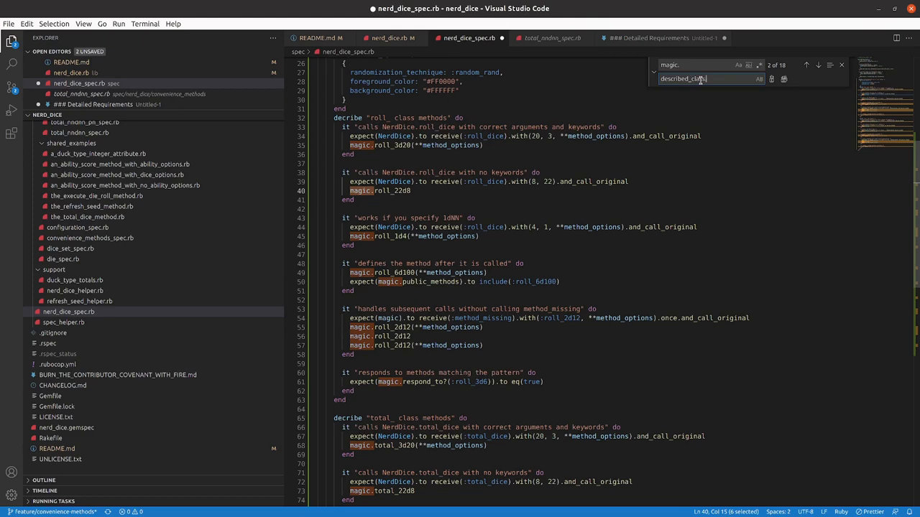
left_click(783, 79)
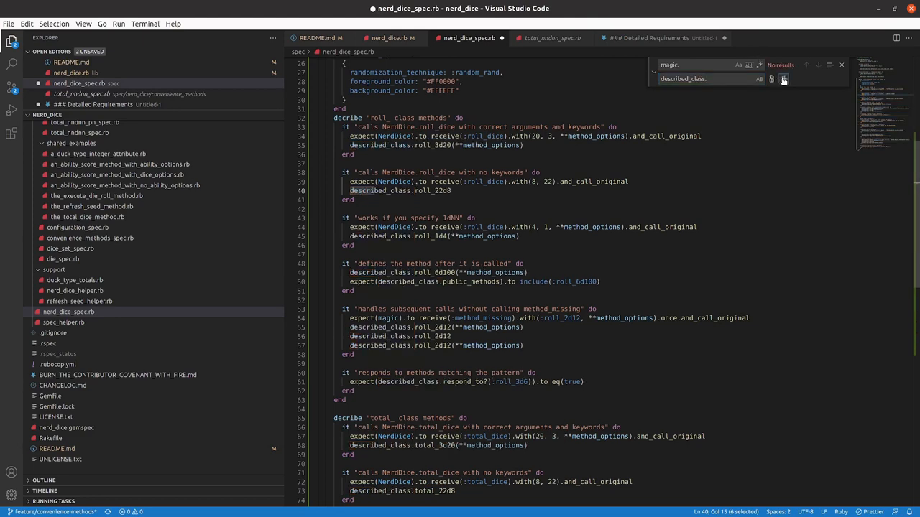
scroll("down", 3)
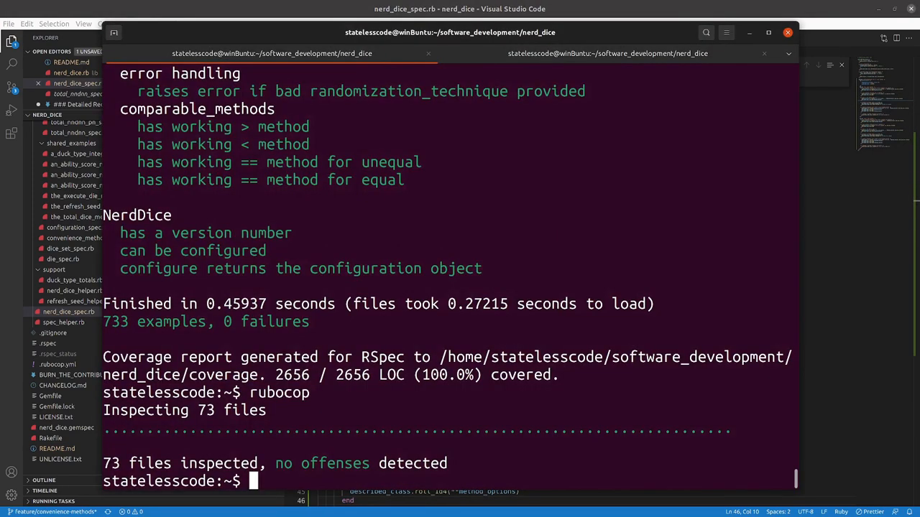
Rerun rspec spec/ in the terminal and review the failing output.
type("rubocop")
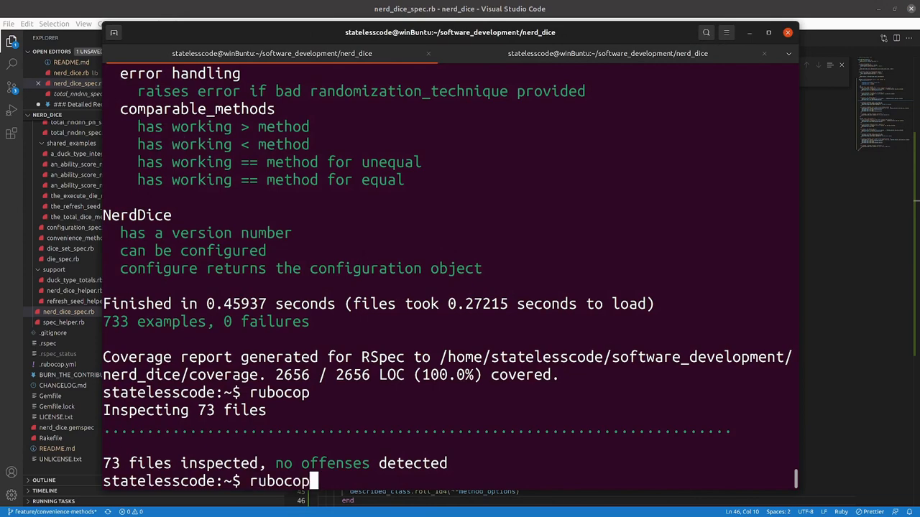
type("rspec spec/")
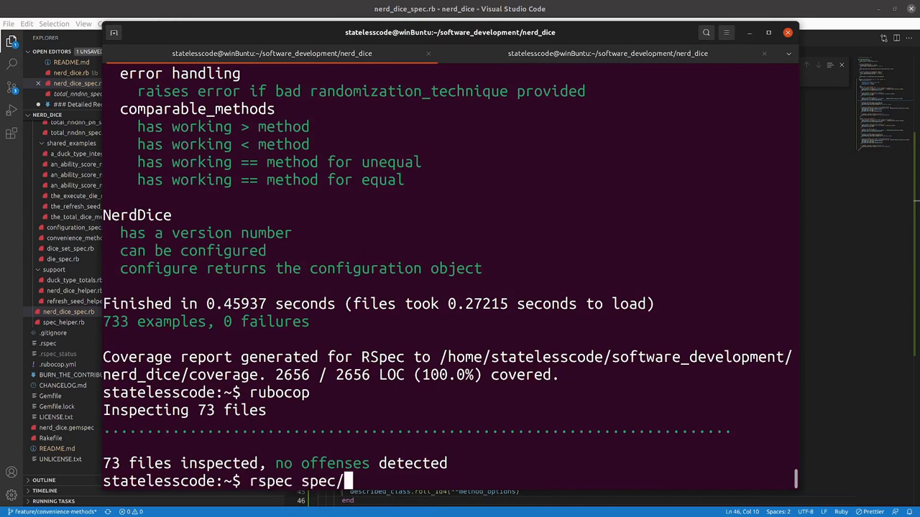
key("Return")
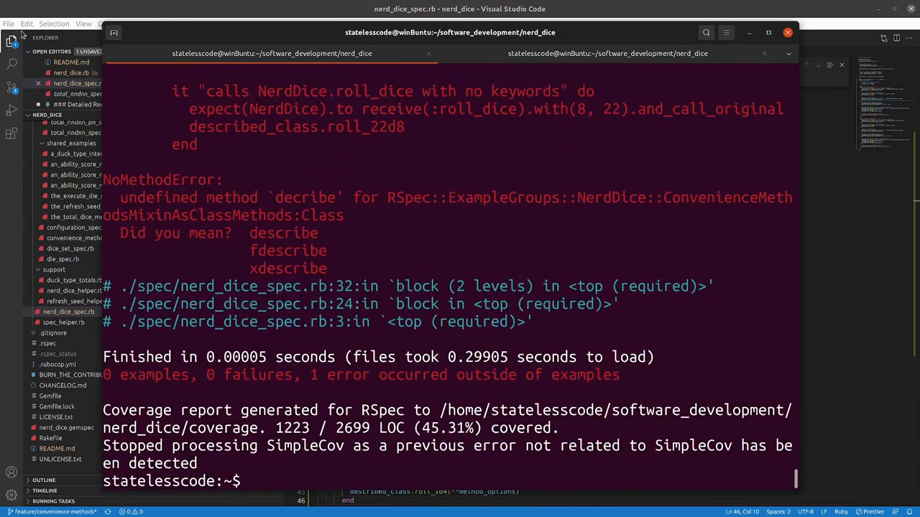
scroll("up", 3)
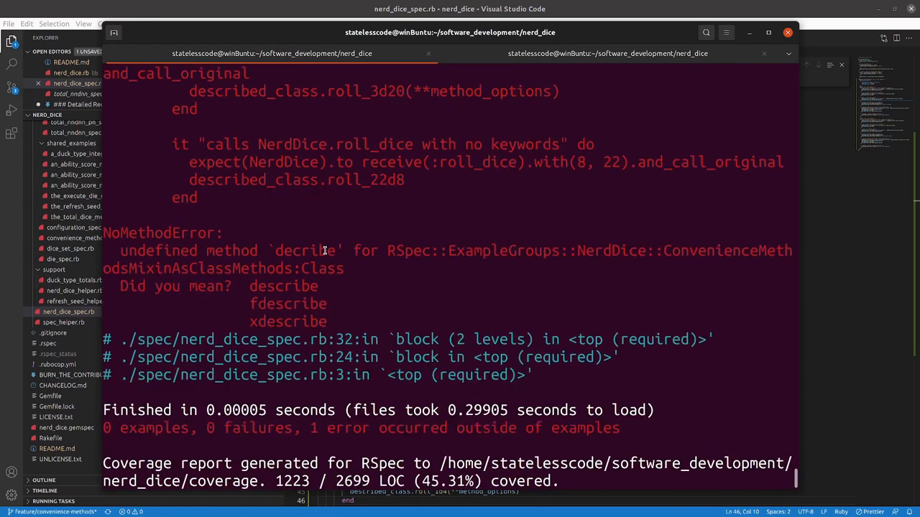
mouse_move(696, 271)
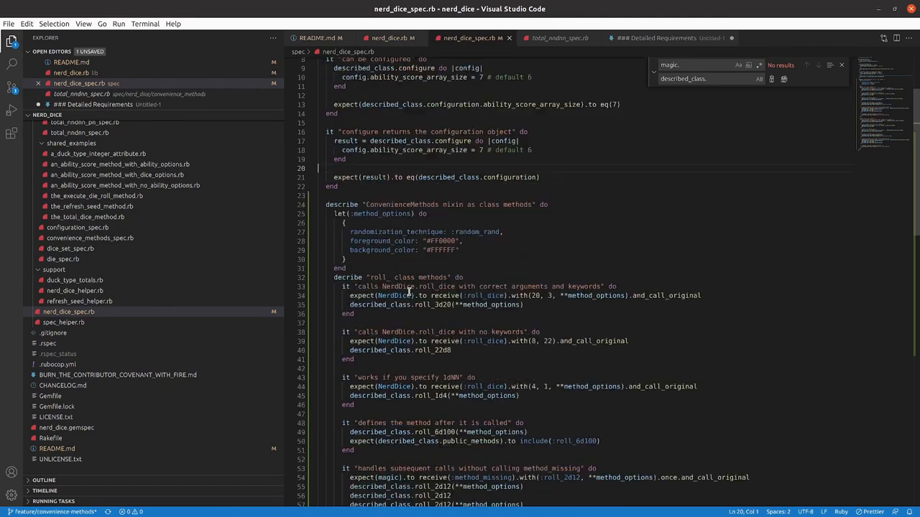
scroll("down", 3)
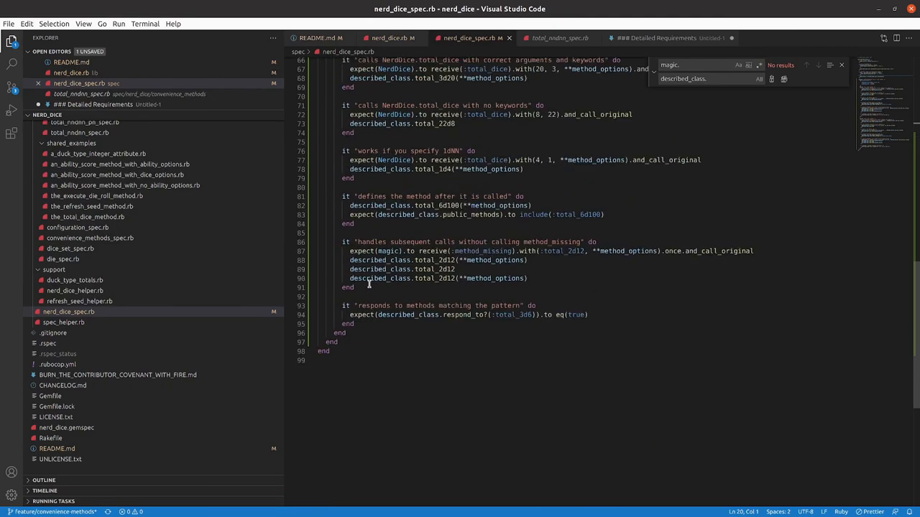
Correct 'decribe' to 'describe', save, and rerun: 745 examples, 2 failing on undefined magic.
scroll("up", 3)
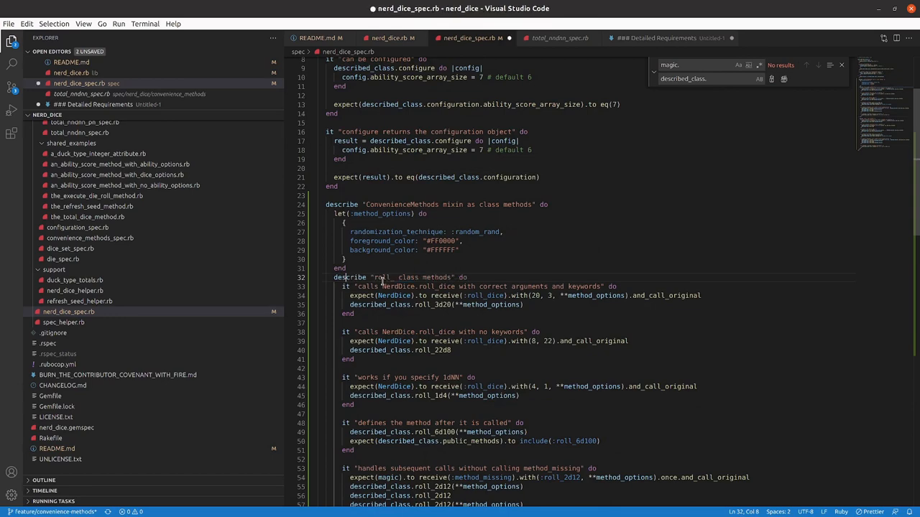
scroll("up", 3)
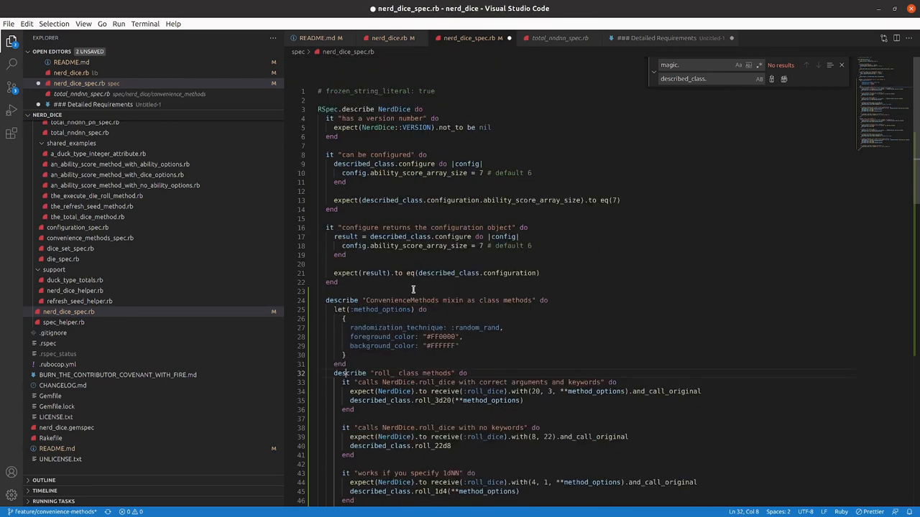
scroll("down", 3)
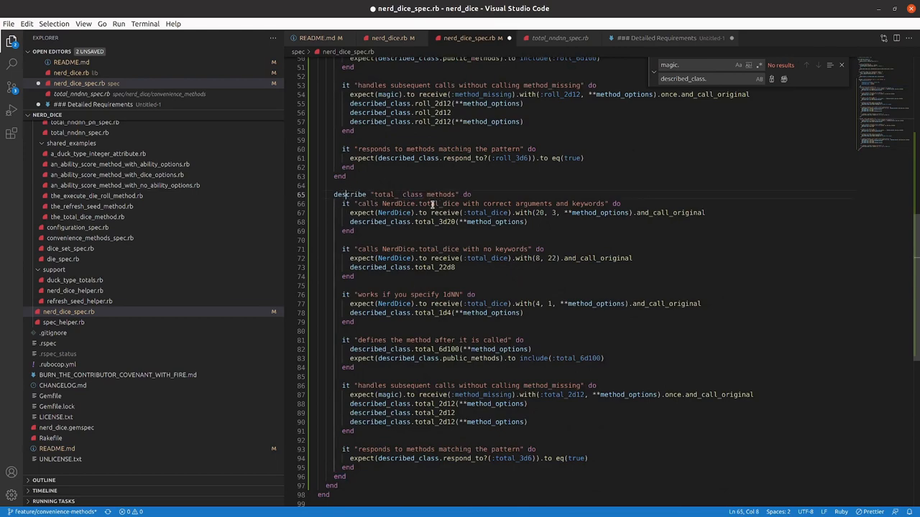
key("ctrl+s")
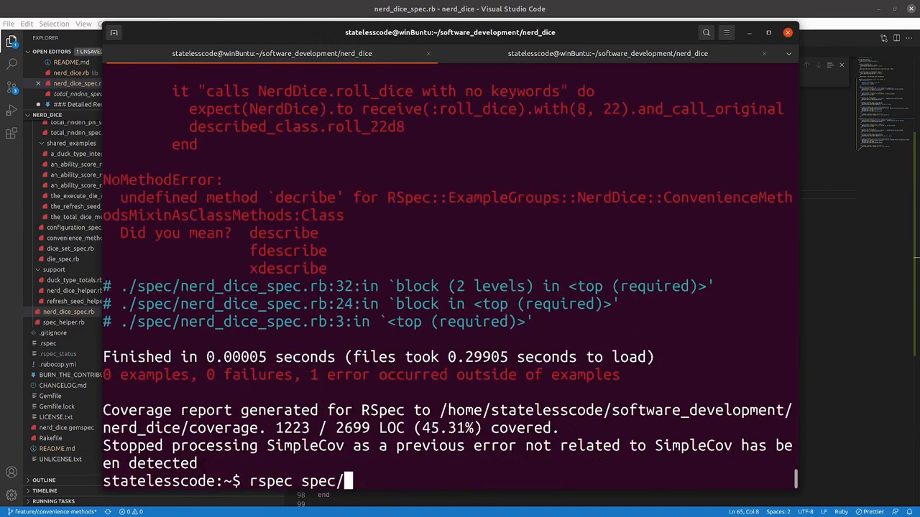
key("Return")
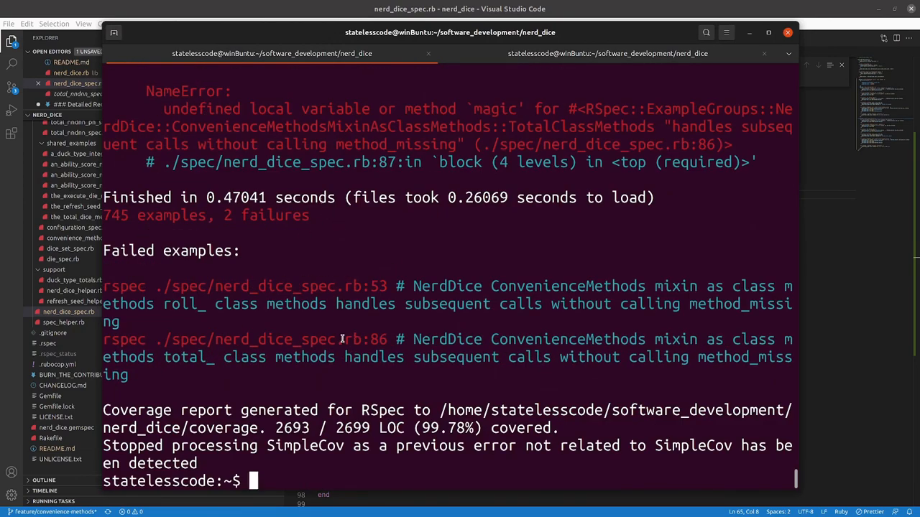
scroll("up", 3)
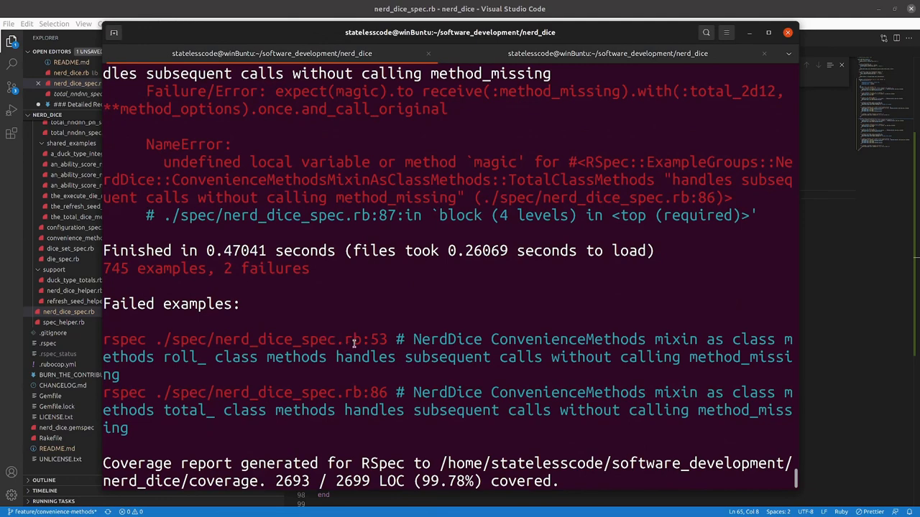
scroll("up", 3)
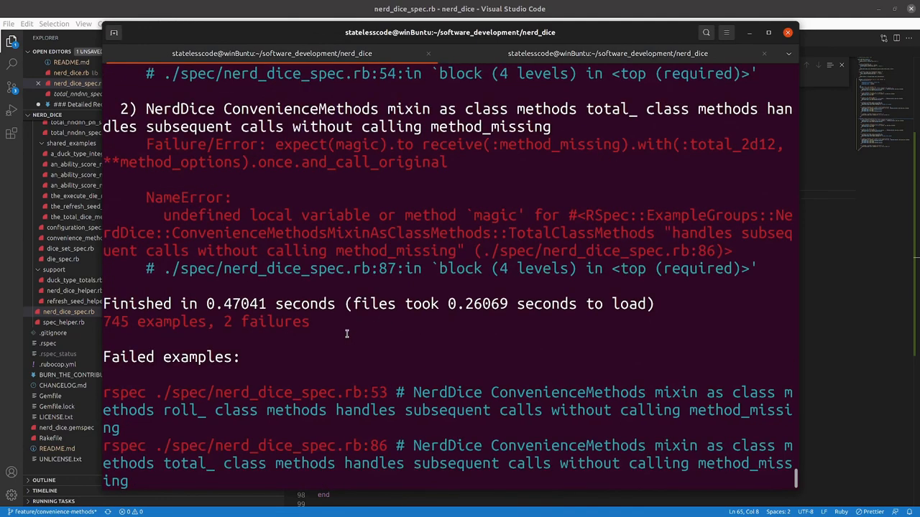
scroll("up", 3)
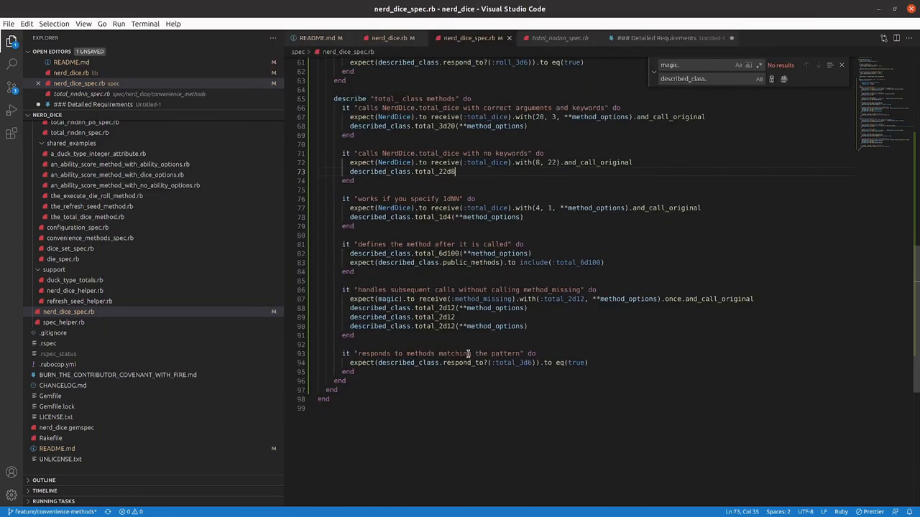
mouse_move(542, 343)
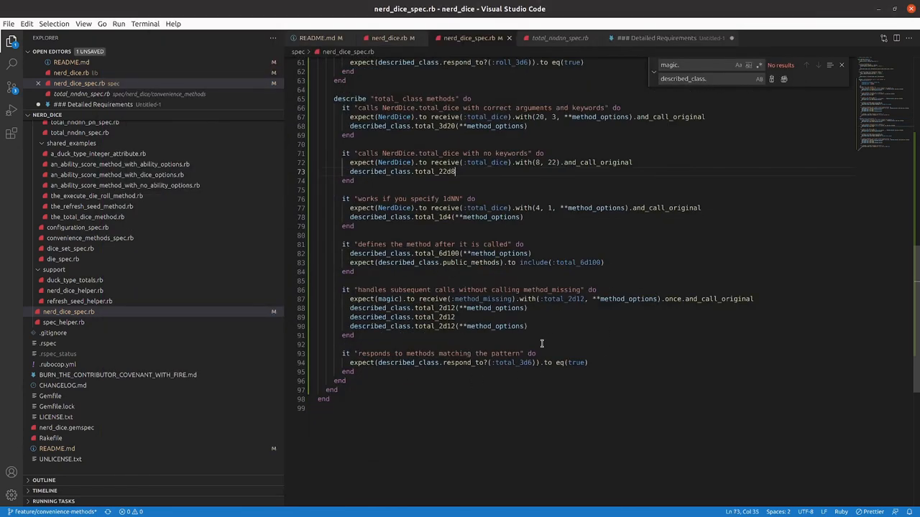
Replace the leftover magic receivers in the method_missing tests with described_class.
scroll("up", 3)
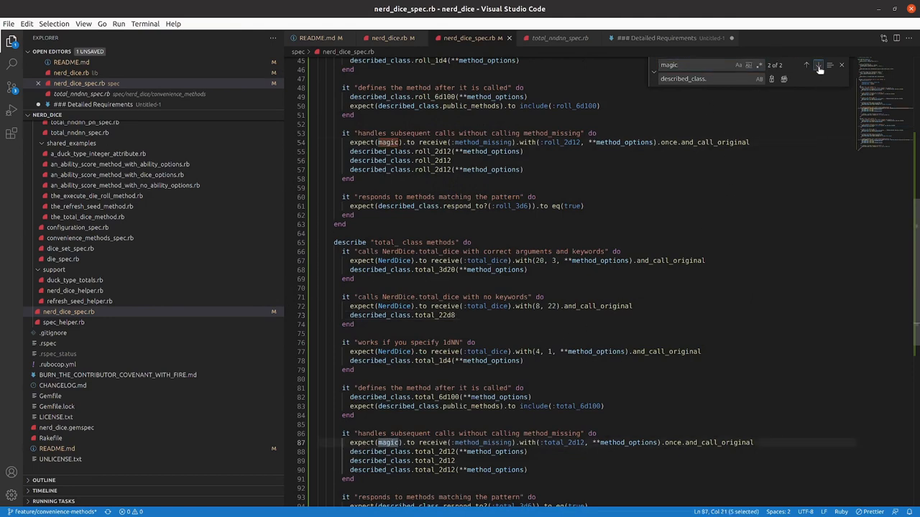
left_click(818, 66)
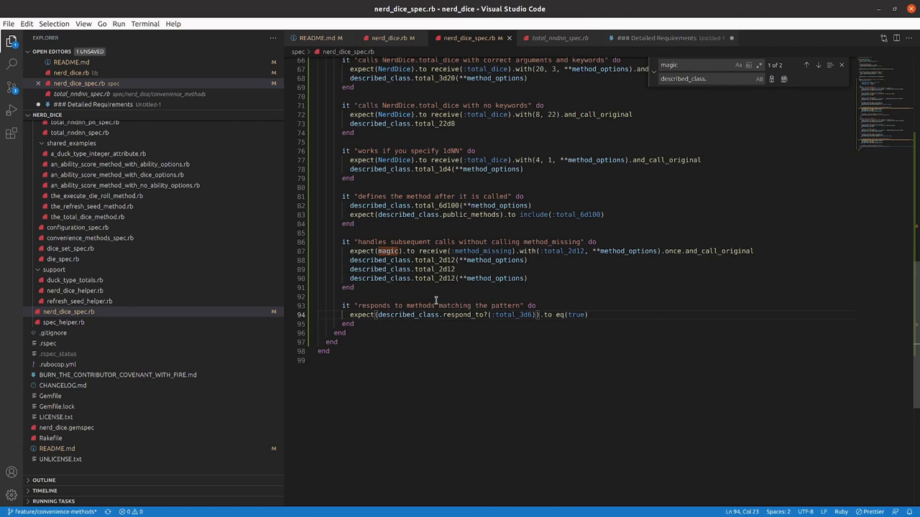
left_click(388, 250)
type("described_class")
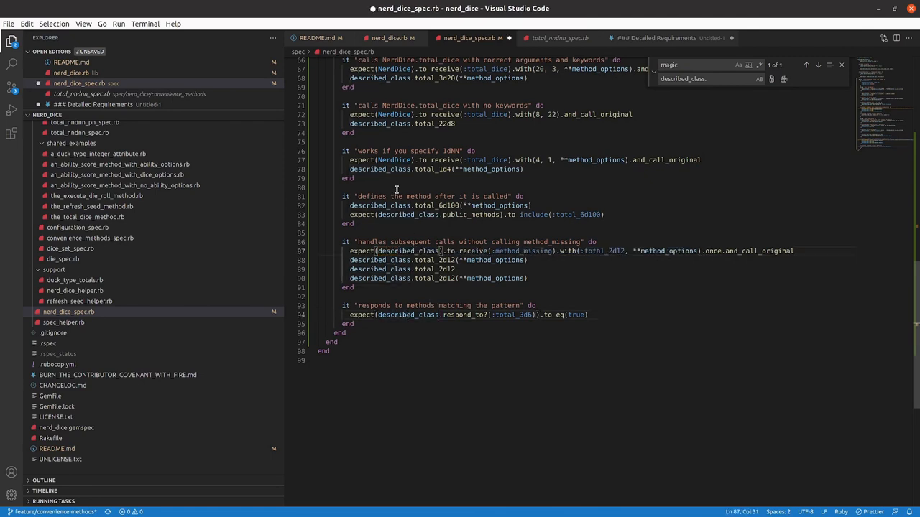
scroll("up", 3)
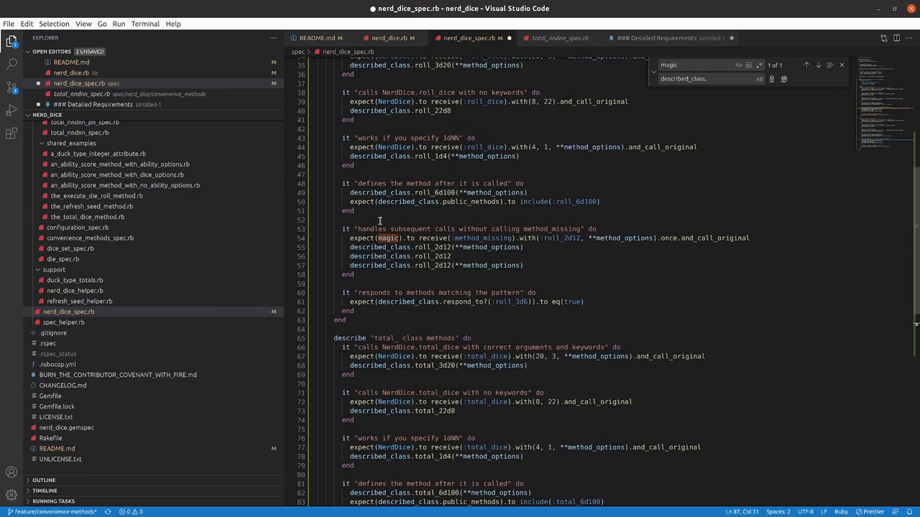
double_click(388, 239)
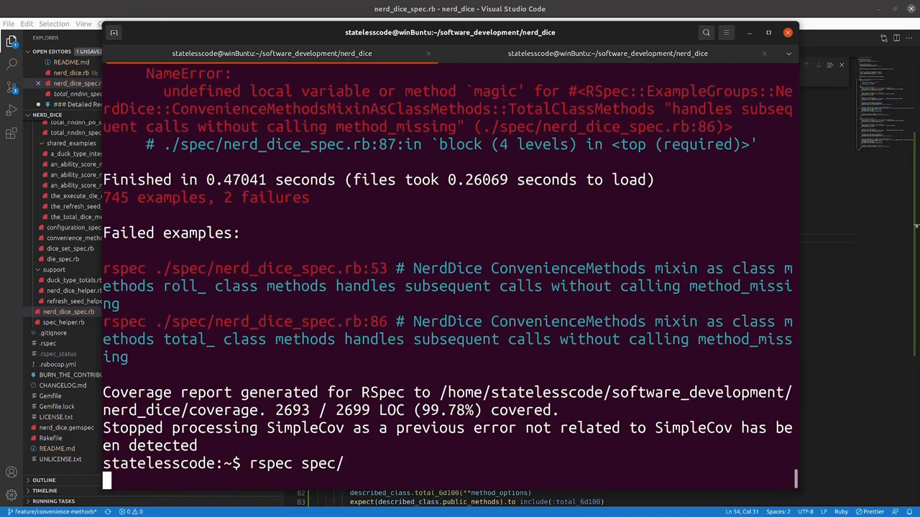
Run rspec spec/ with 745 passing at 100% coverage, then rubocop reporting 7 offenses.
key("Return")
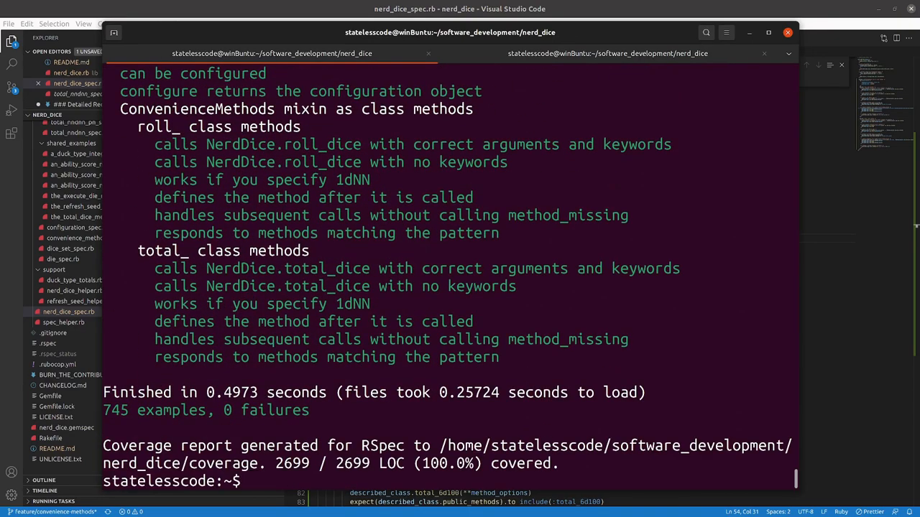
type("rubocop")
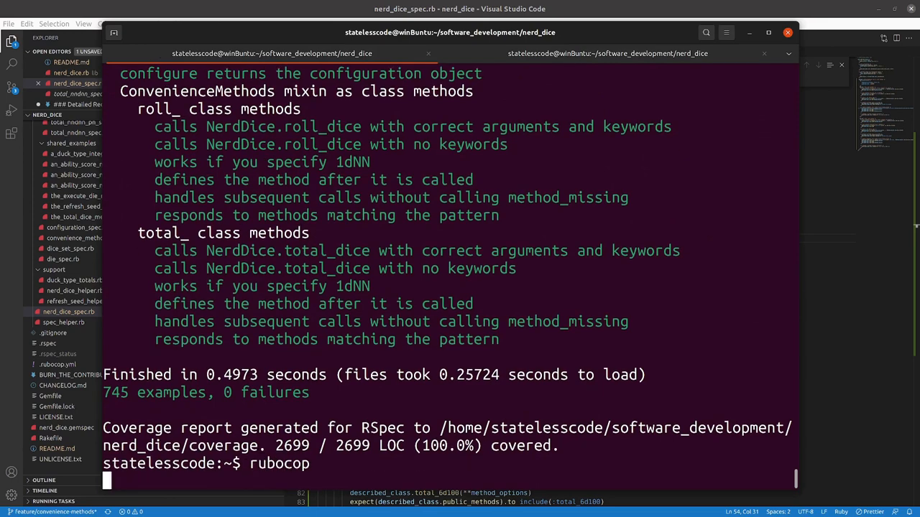
key("Return")
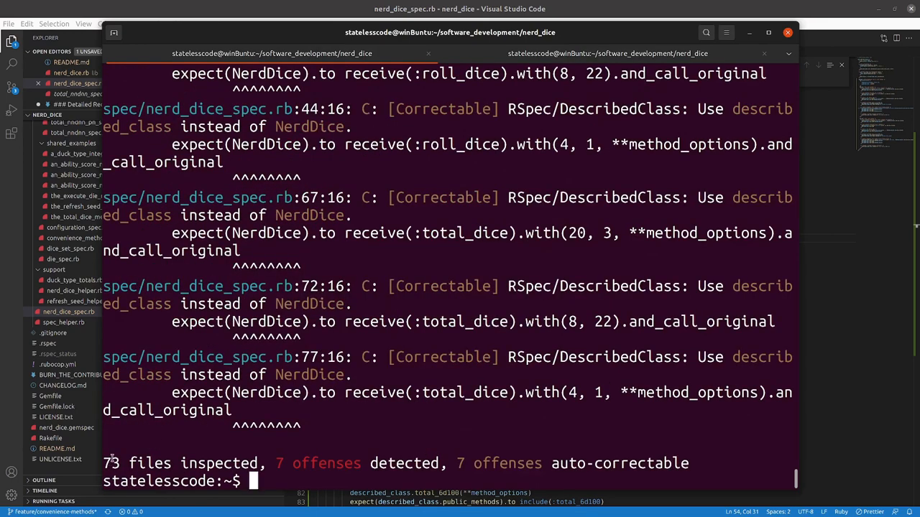
mouse_move(641, 374)
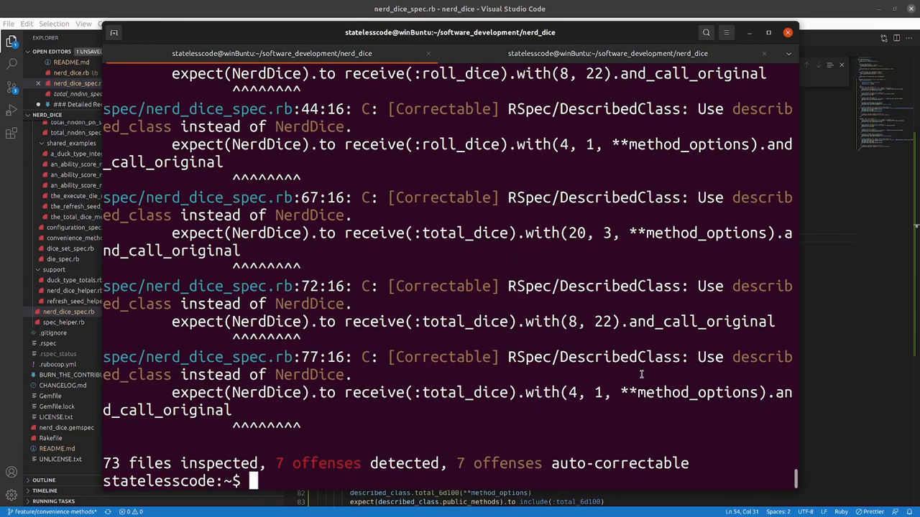
scroll("up", 3)
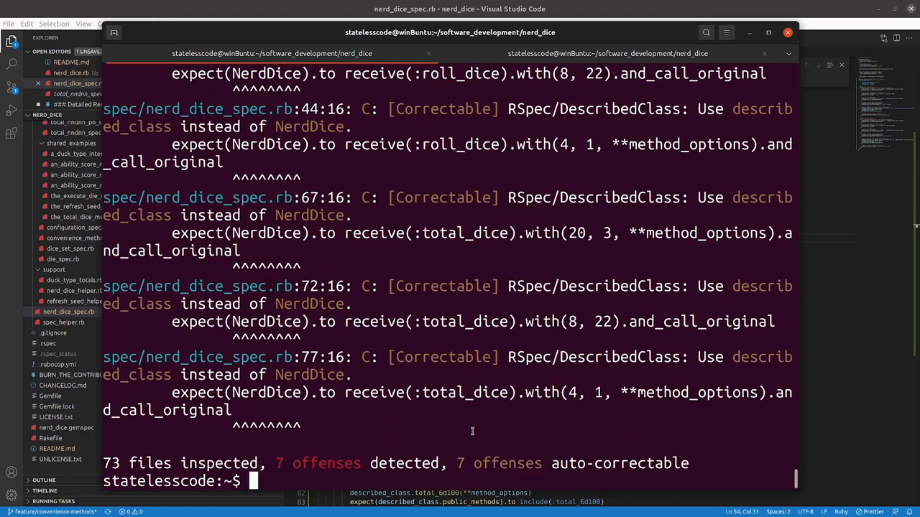
Auto-correct the described_class offenses with rubocop -A and rerun the specs green.
type("rubocop")
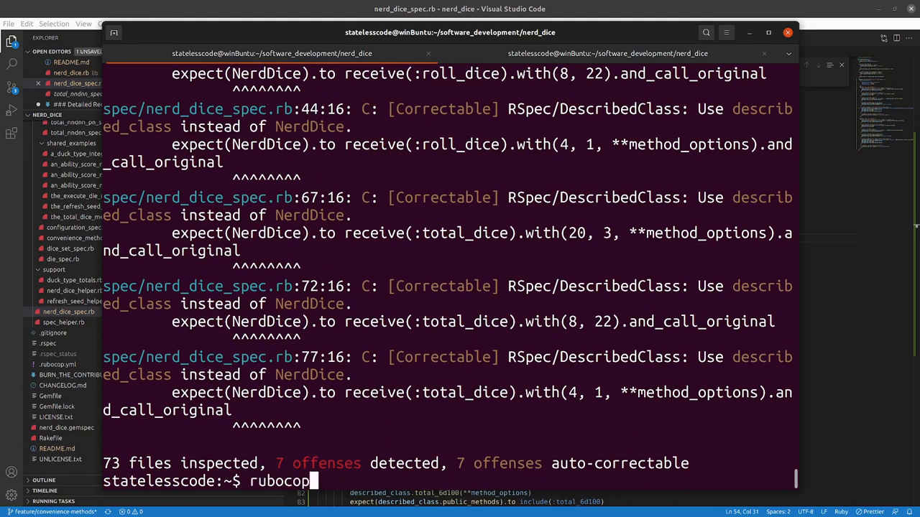
type("-A")
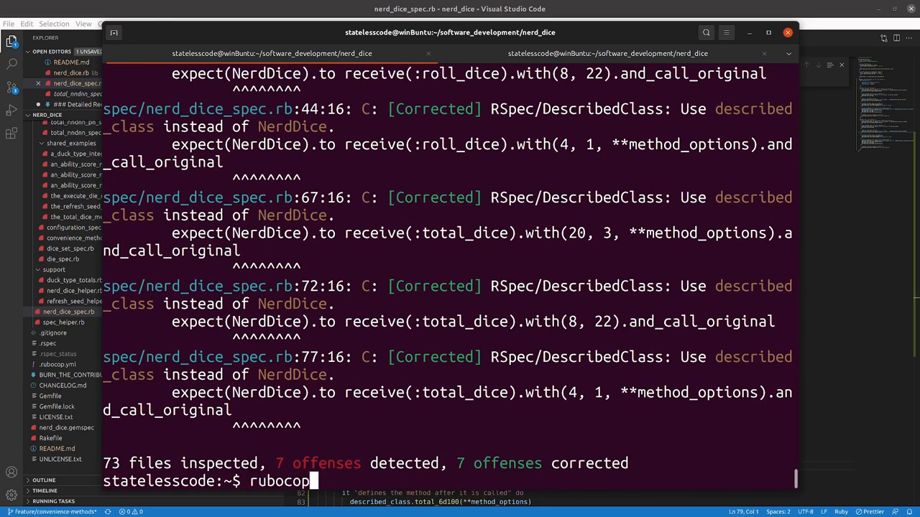
key("Return")
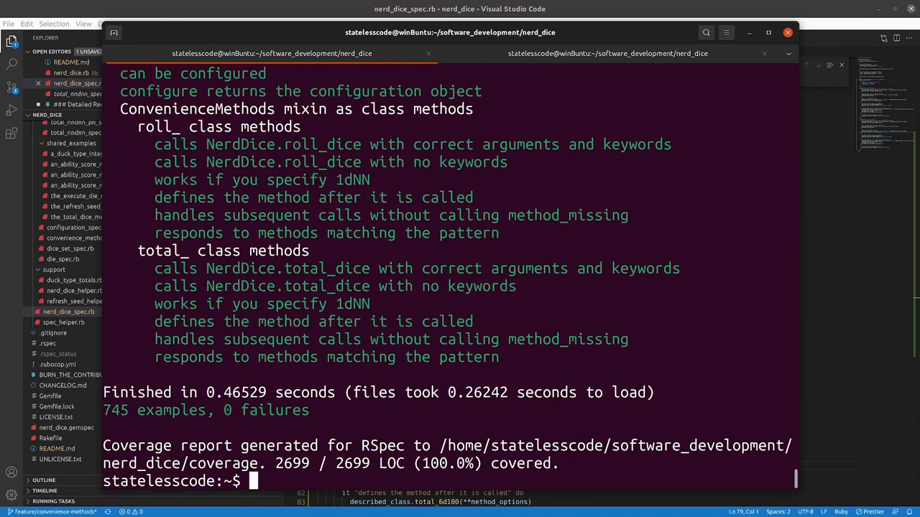
type("rubocop -")
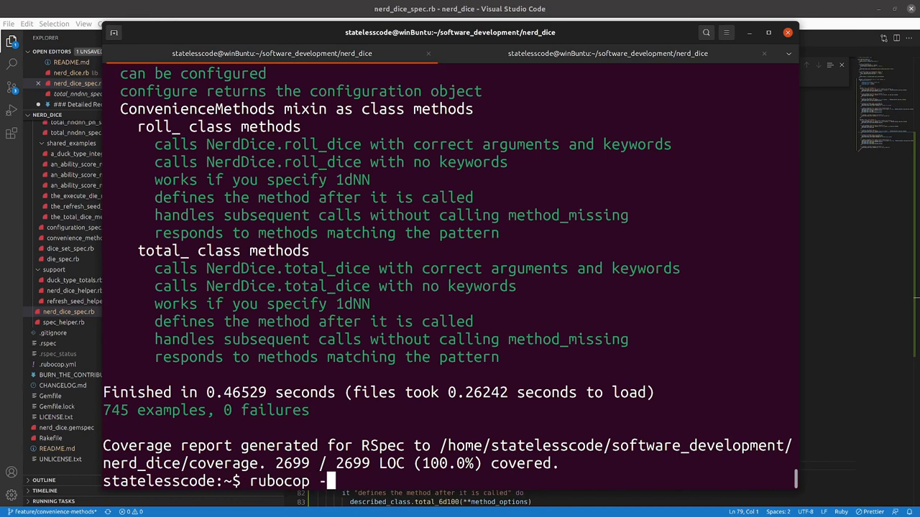
type("A")
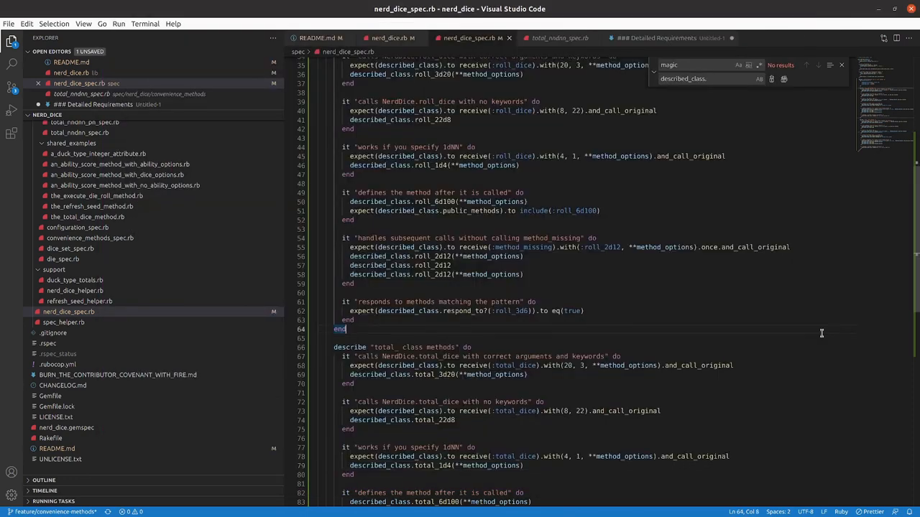
Scroll nerd_dice_spec.rb to check the described_class corrections in the class-method expectations.
scroll("down", 3)
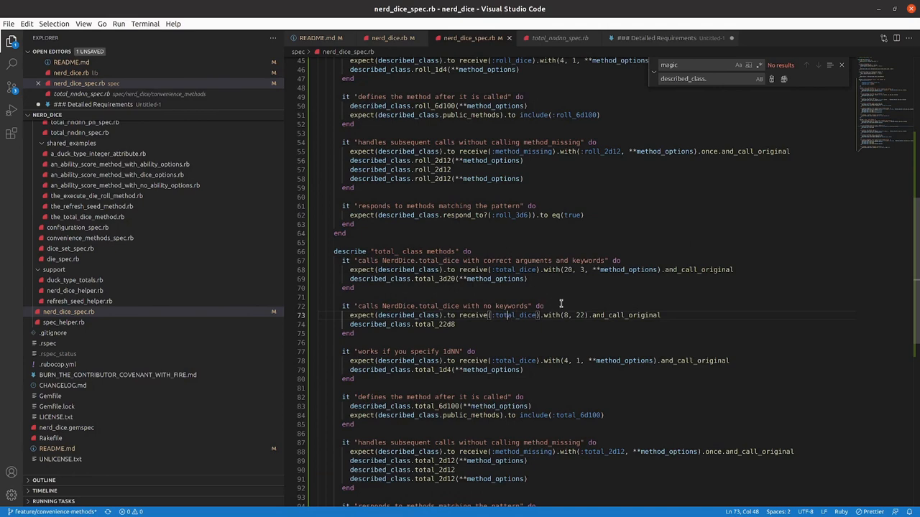
mouse_move(572, 293)
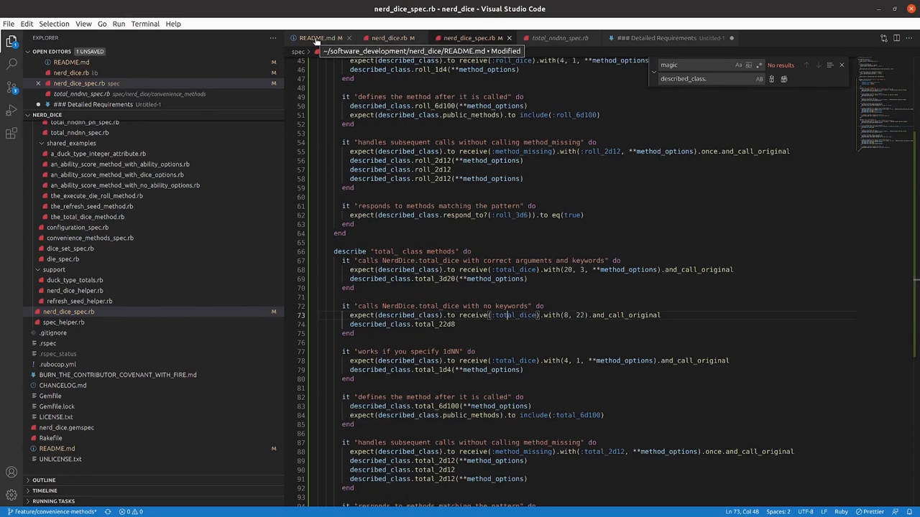
Demote README's 'Mixing in the ConvenienceMethods module' heading to #### and save.
left_click(319, 37)
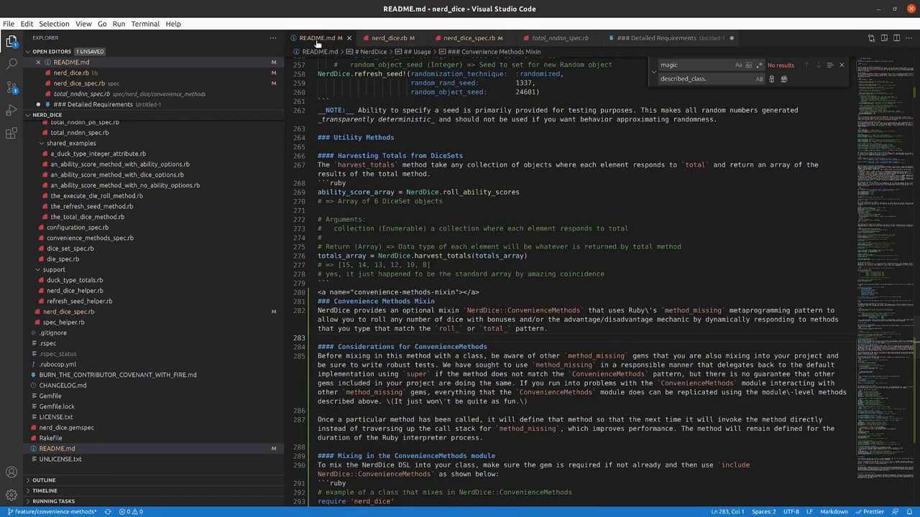
scroll("down", 3)
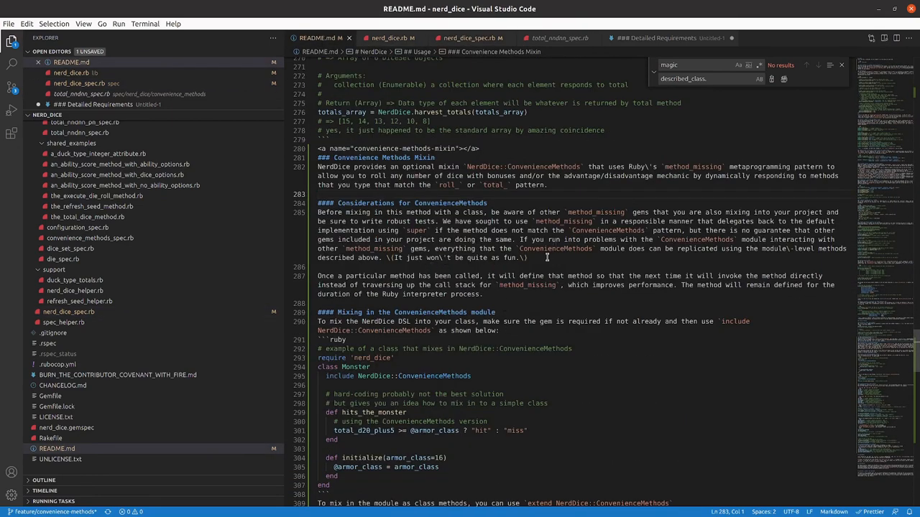
mouse_move(530, 253)
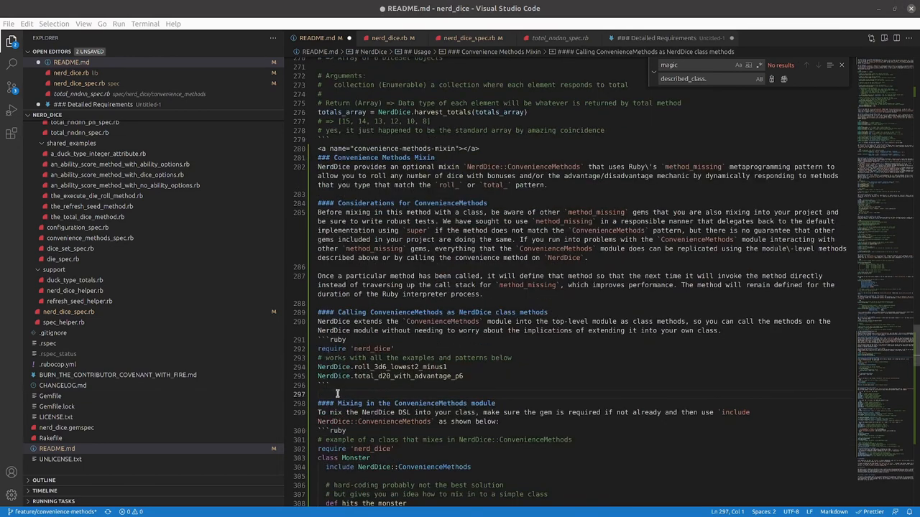
key("ctrl+s")
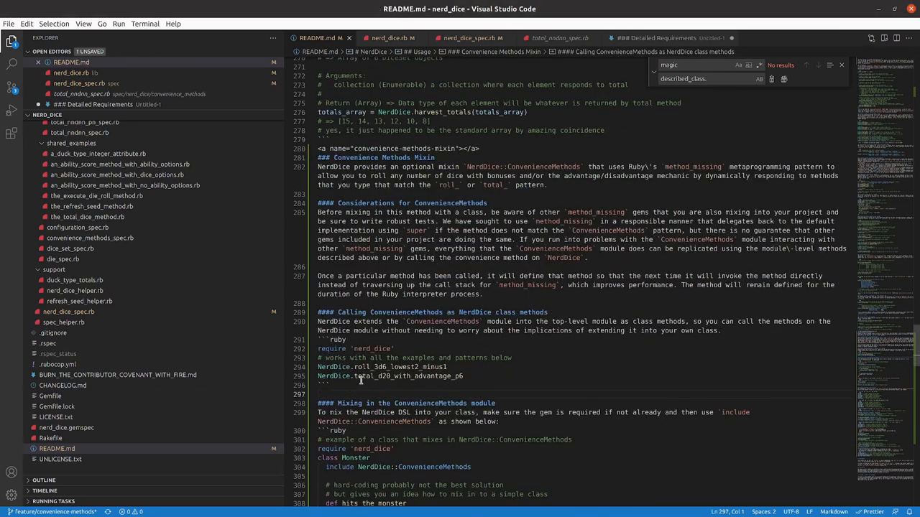
mouse_move(250, 448)
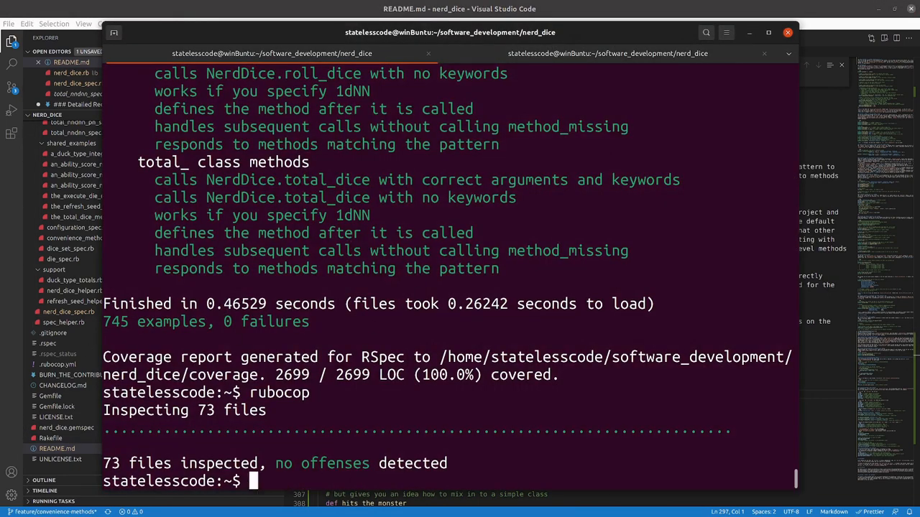
Launch bin/console and call NerdDice.roll_d20, getting a DiceSet whose die shows 15.
type("b")
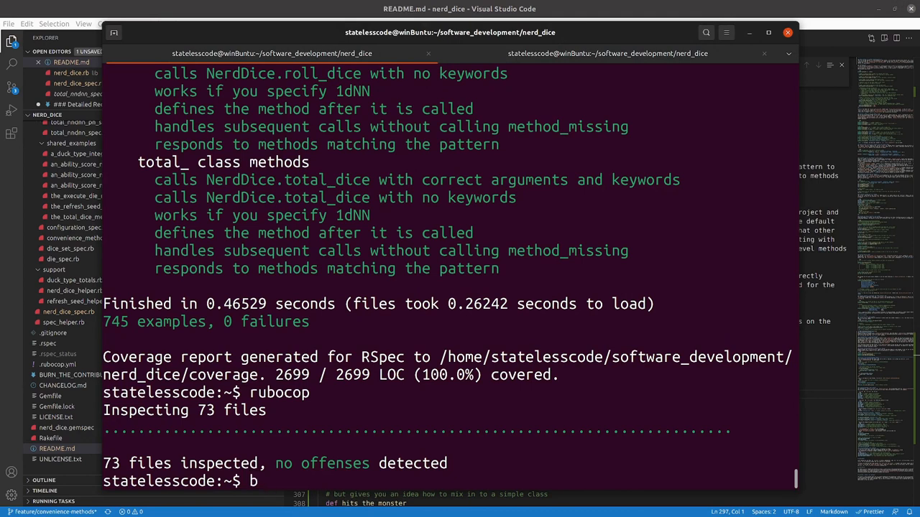
type("in/console")
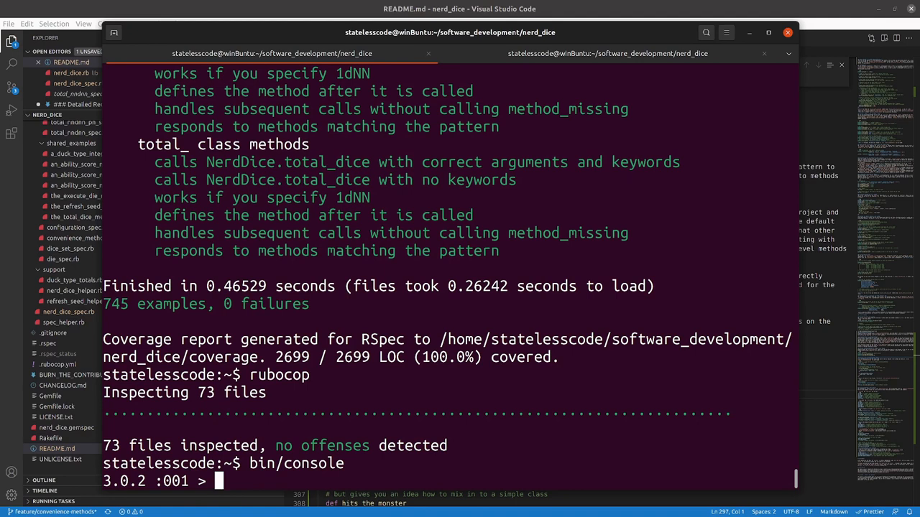
type("N")
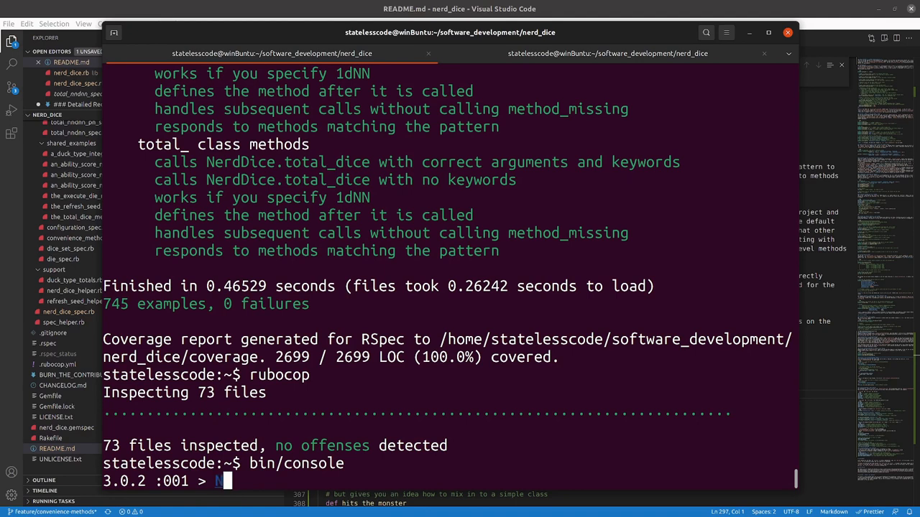
type("NerdDice")
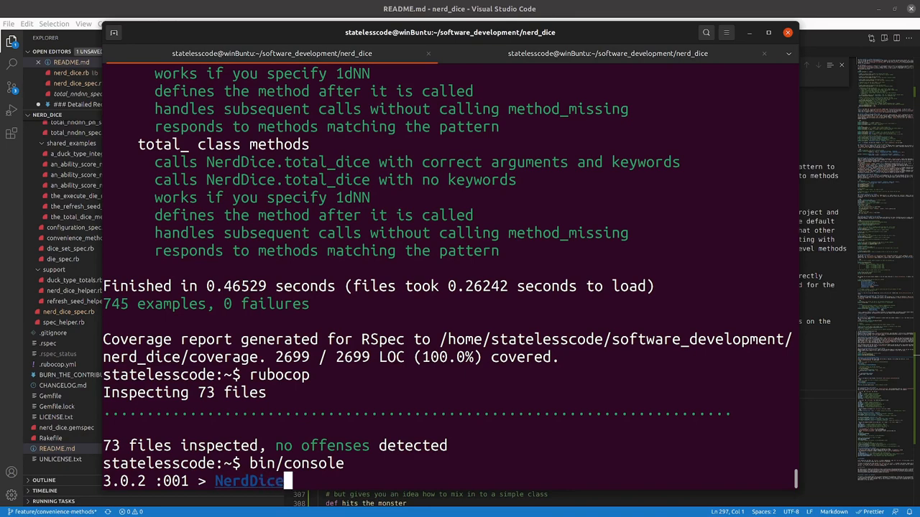
type(".roll_d20")
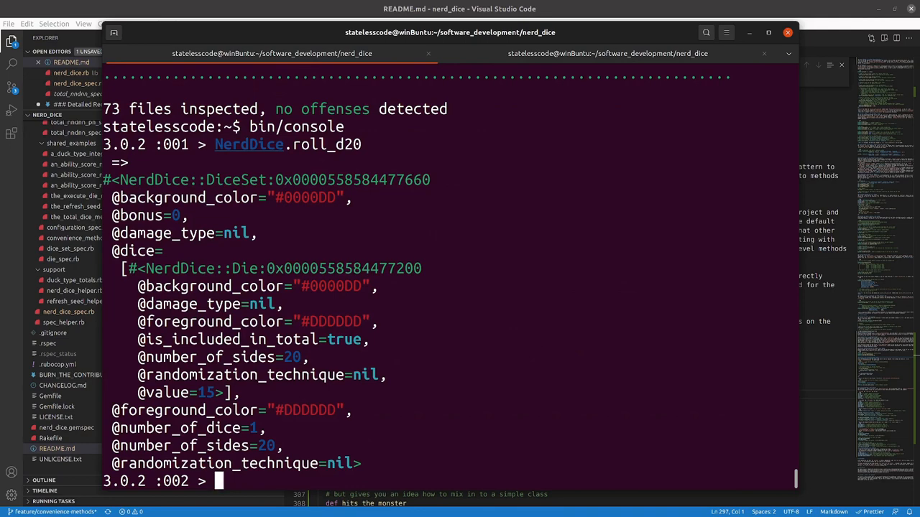
mouse_move(607, 85)
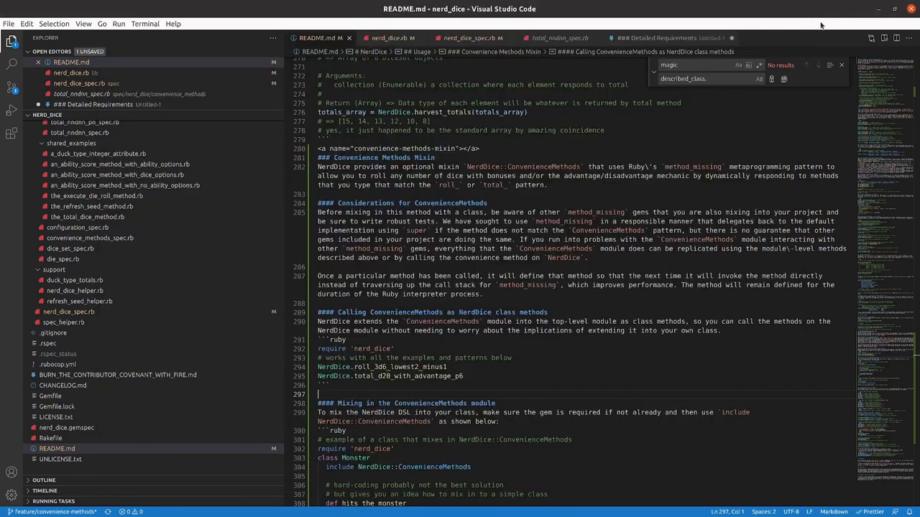
scroll("down", 3)
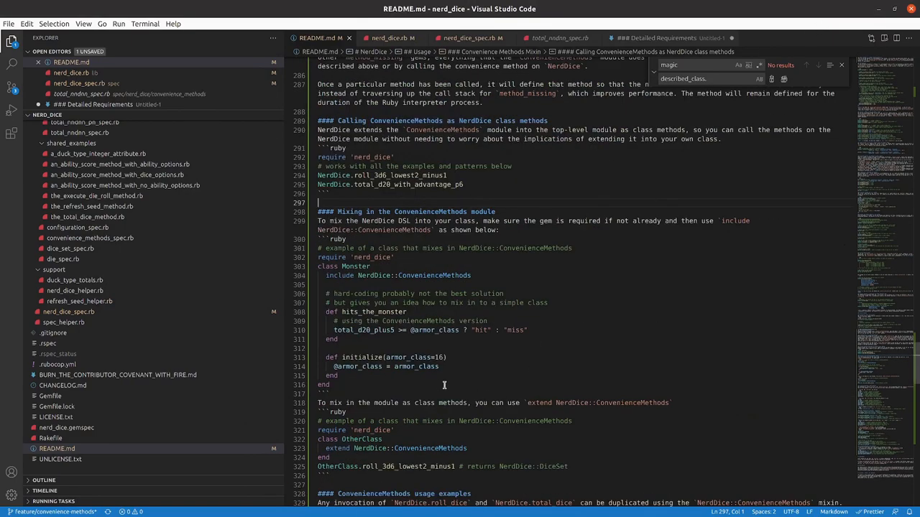
scroll("up", 3)
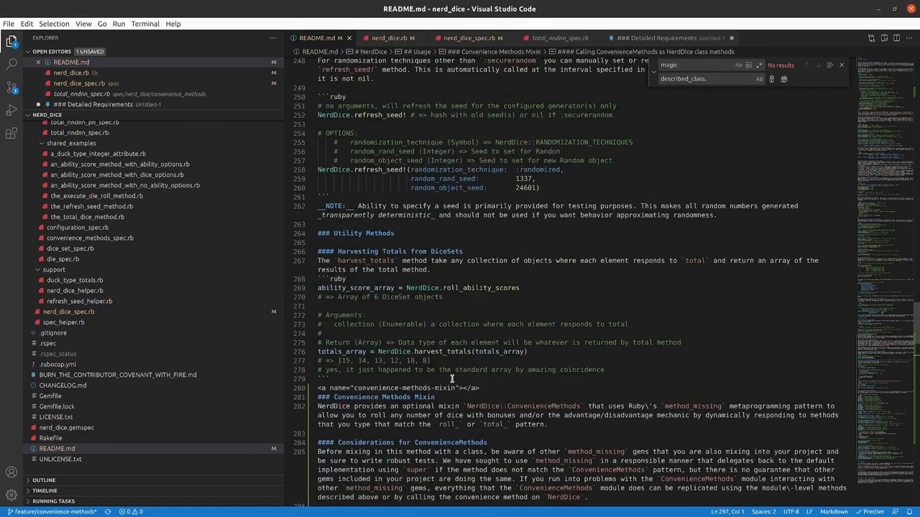
scroll("up", 3)
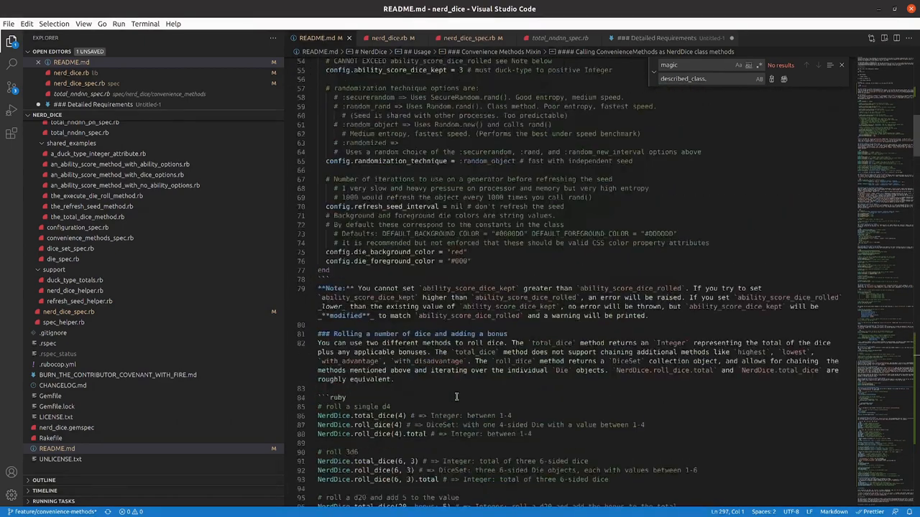
scroll("up", 3)
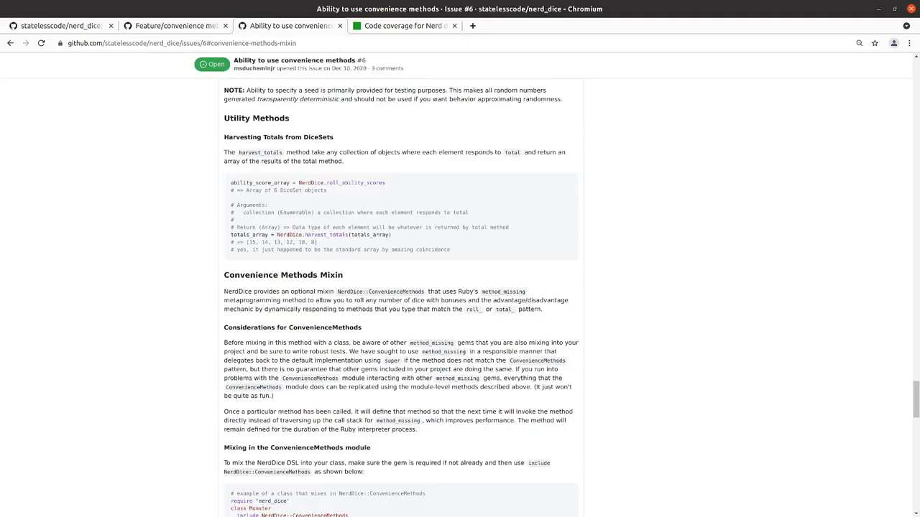
scroll("up", 3)
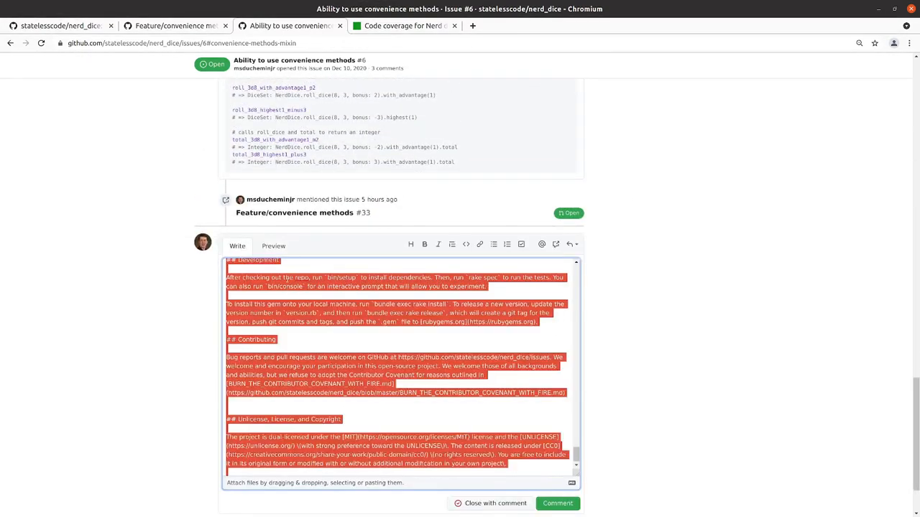
left_click(274, 246)
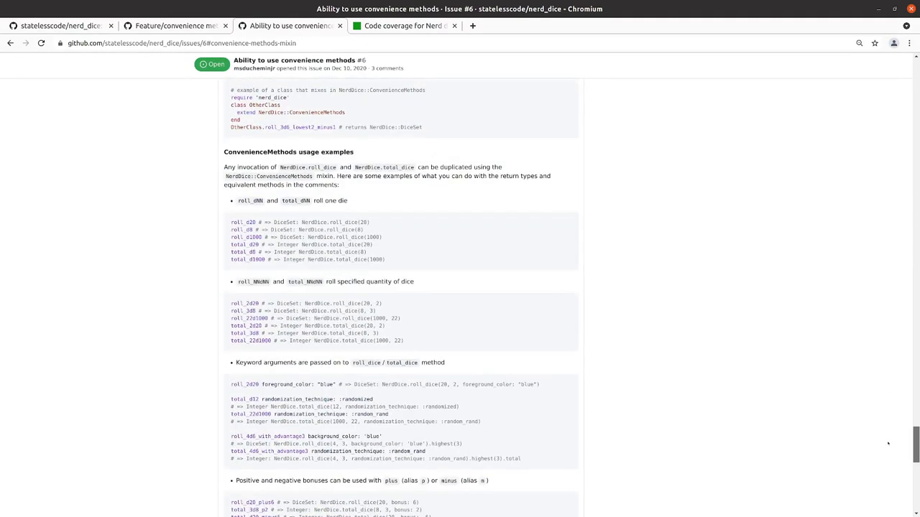
scroll("down", 3)
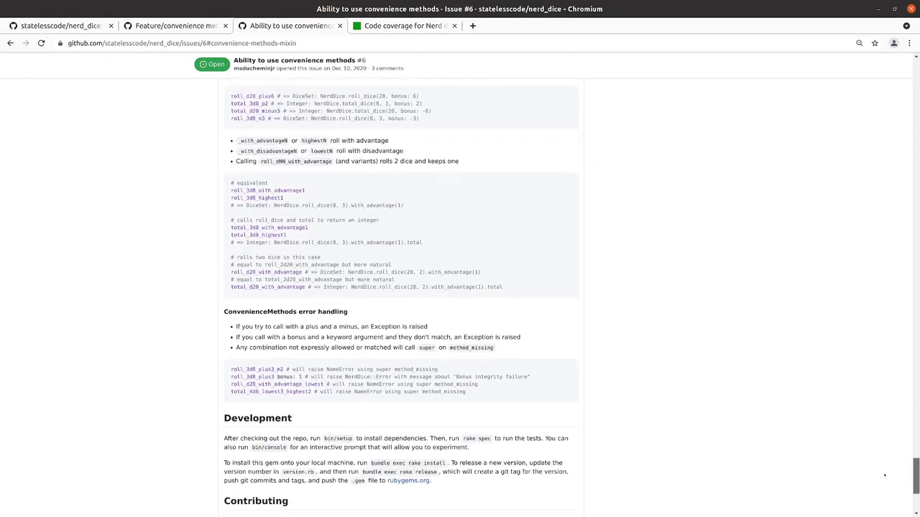
scroll("up", 3)
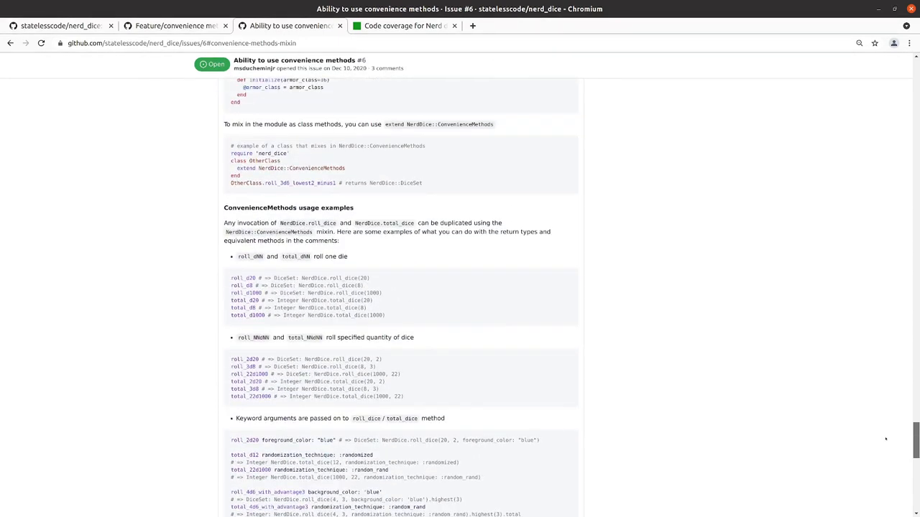
scroll("up", 3)
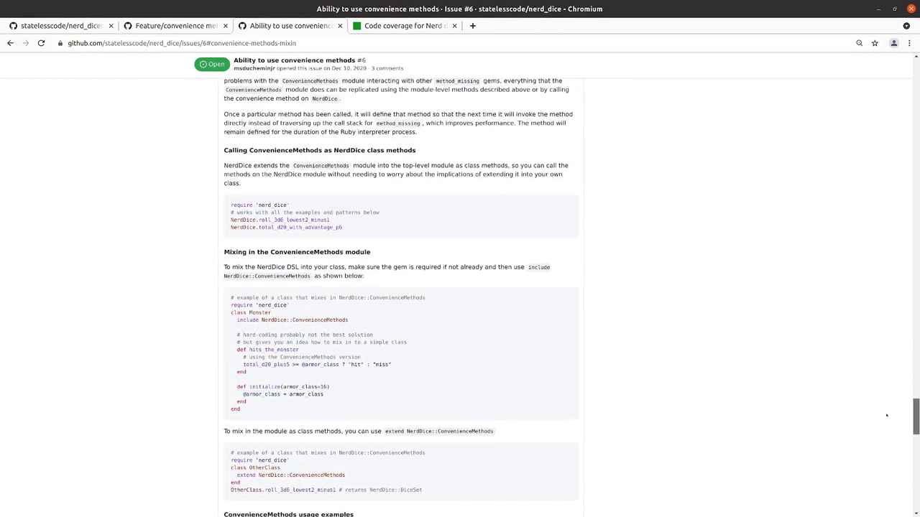
scroll("up", 3)
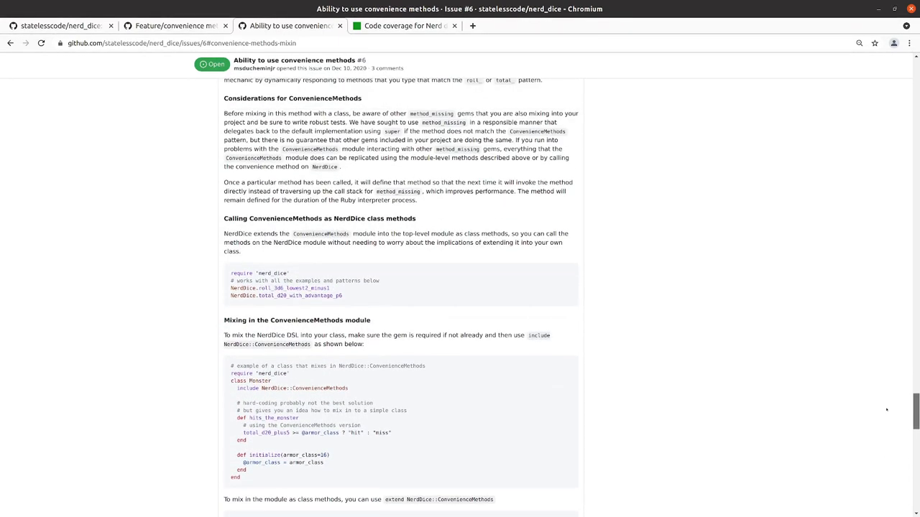
scroll("down", 3)
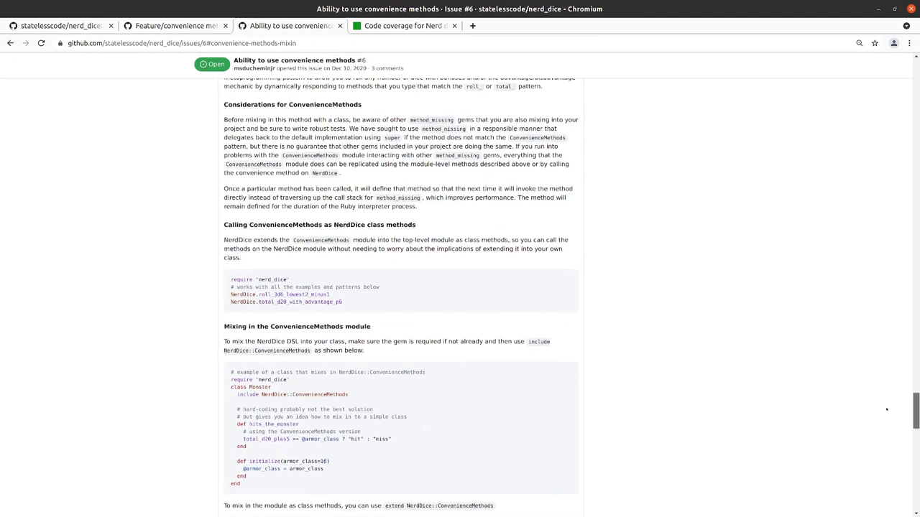
scroll("down", 3)
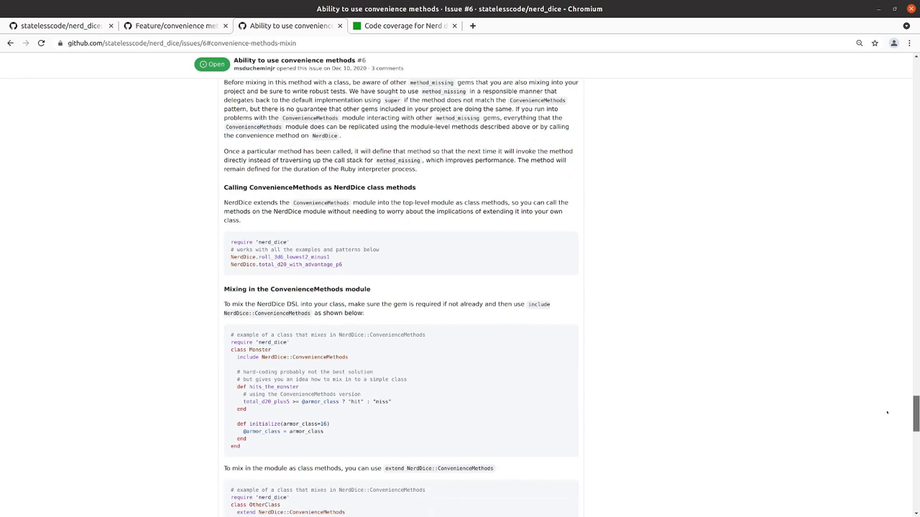
scroll("up", 3)
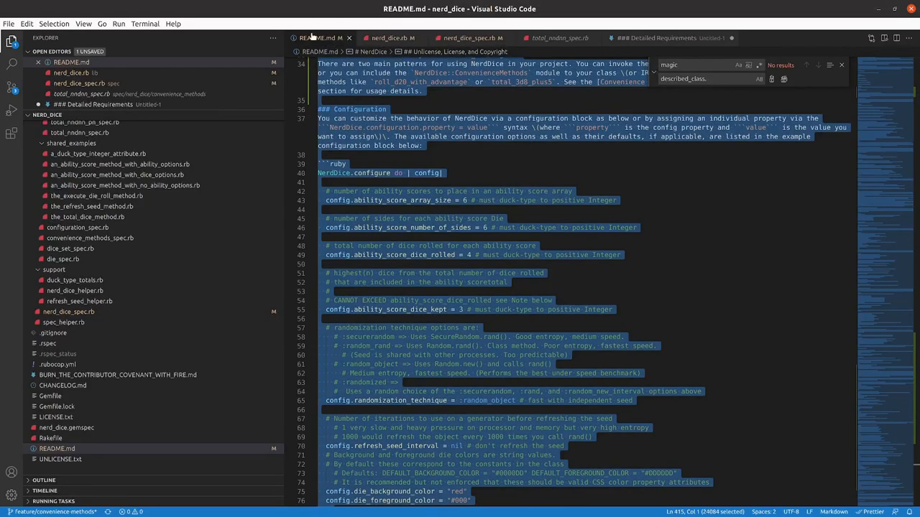
Close all editors, discarding the unsaved Untitled-1 Detailed Requirements file.
right_click(316, 37)
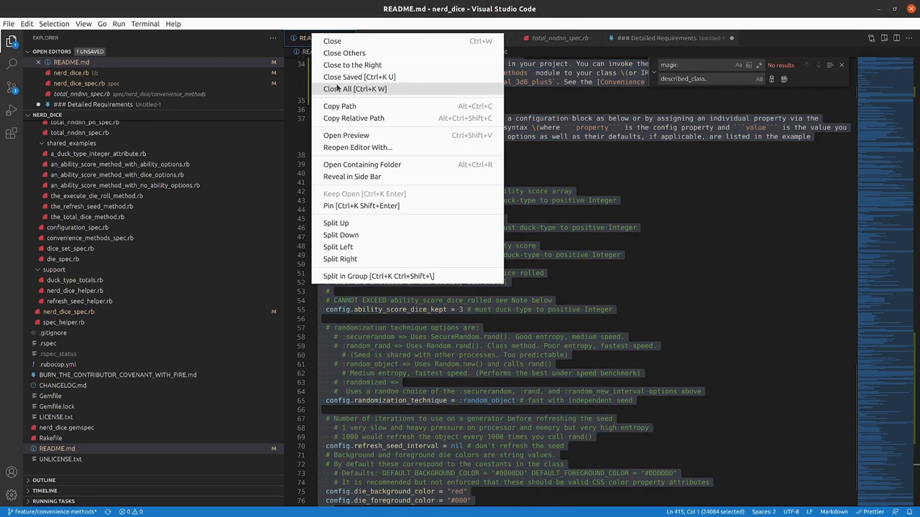
left_click(338, 37)
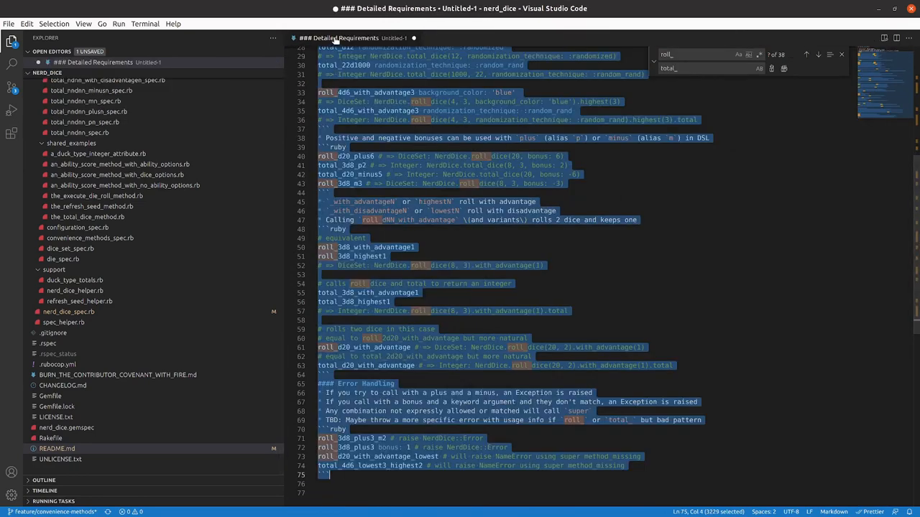
left_click(414, 37)
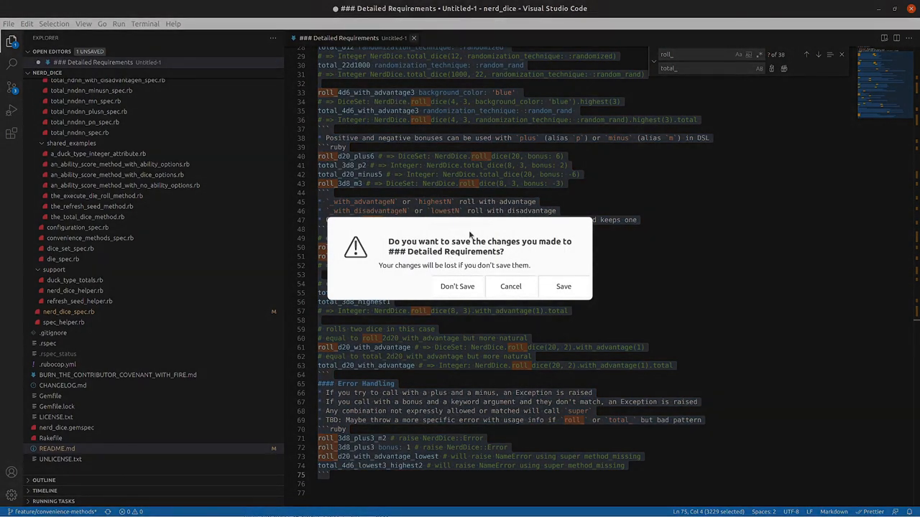
left_click(457, 286)
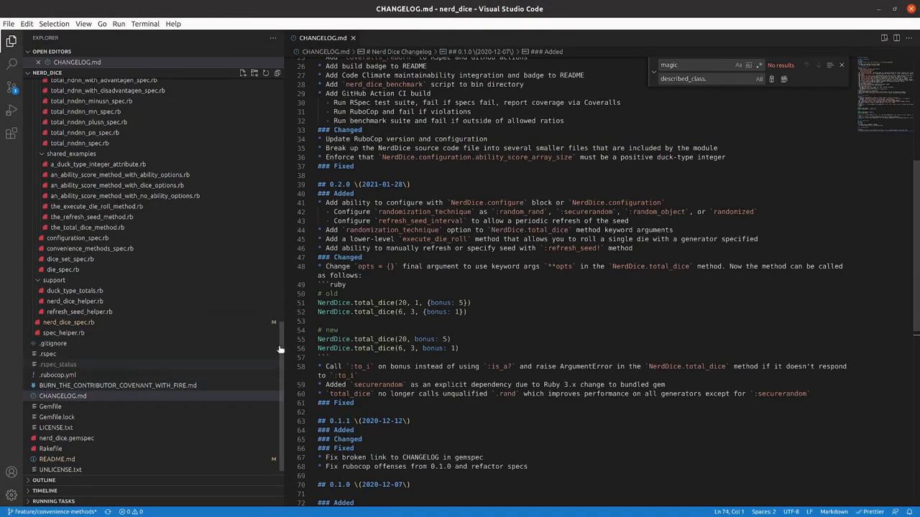
Scroll to the top of CHANGELOG.md to read the master and 0.3.0 entries.
scroll("up", 3)
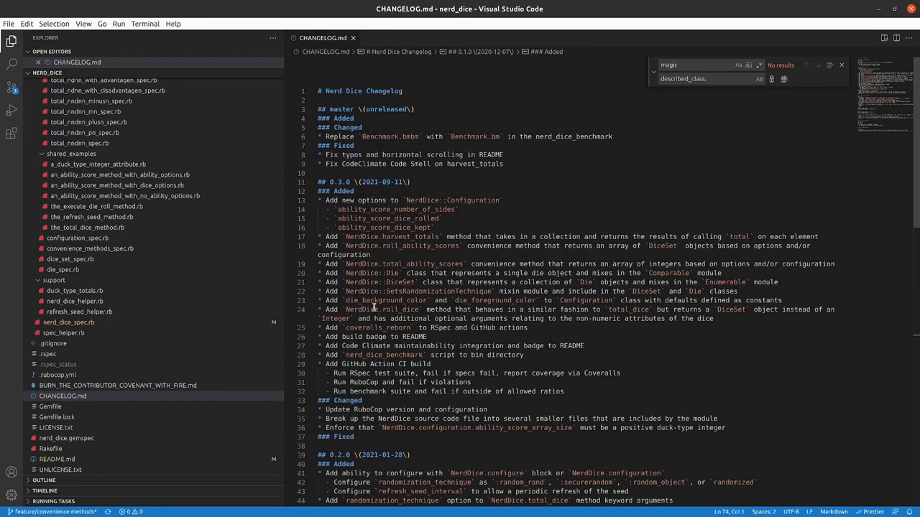
left_click(414, 109)
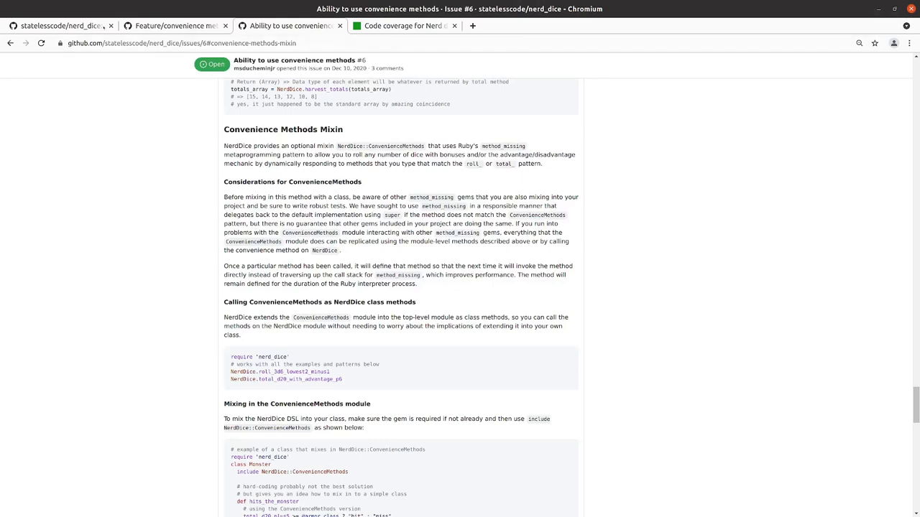
Browse PR #33's Files changed diffs for the benchmark script and spec files.
left_click(173, 26)
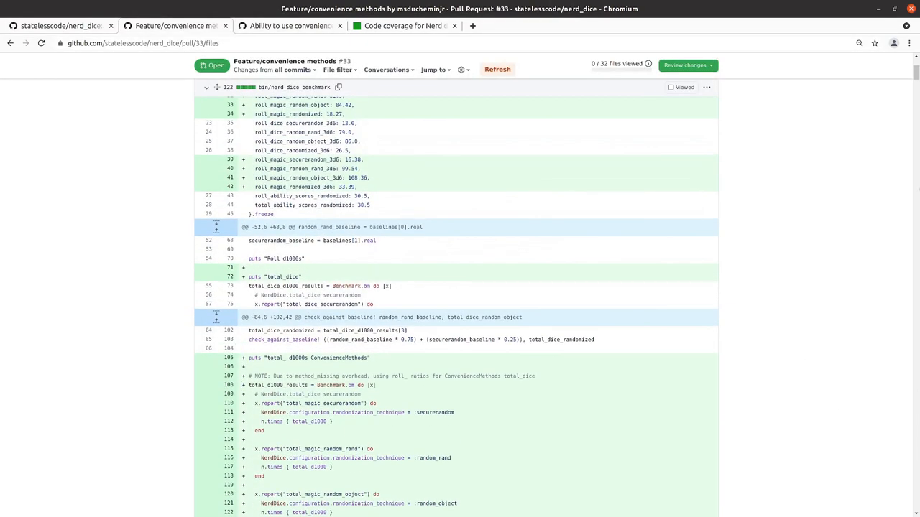
scroll("up", 3)
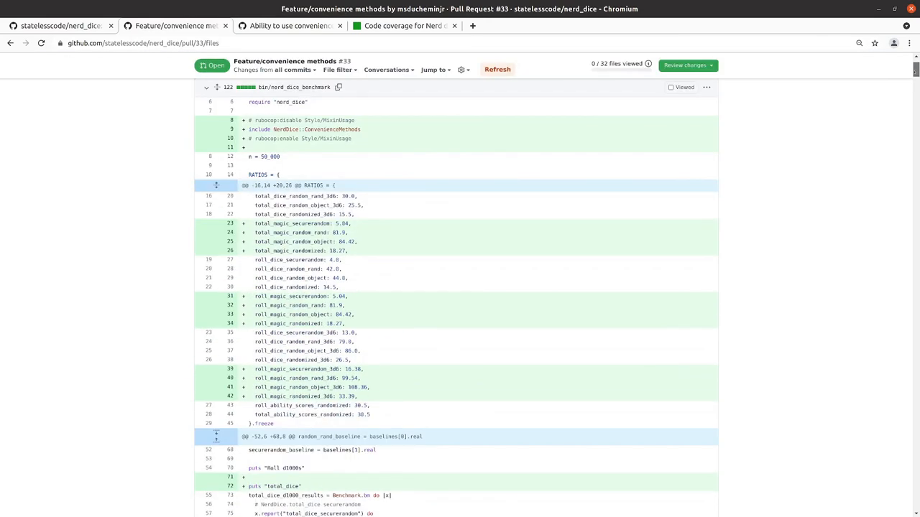
scroll("down", 3)
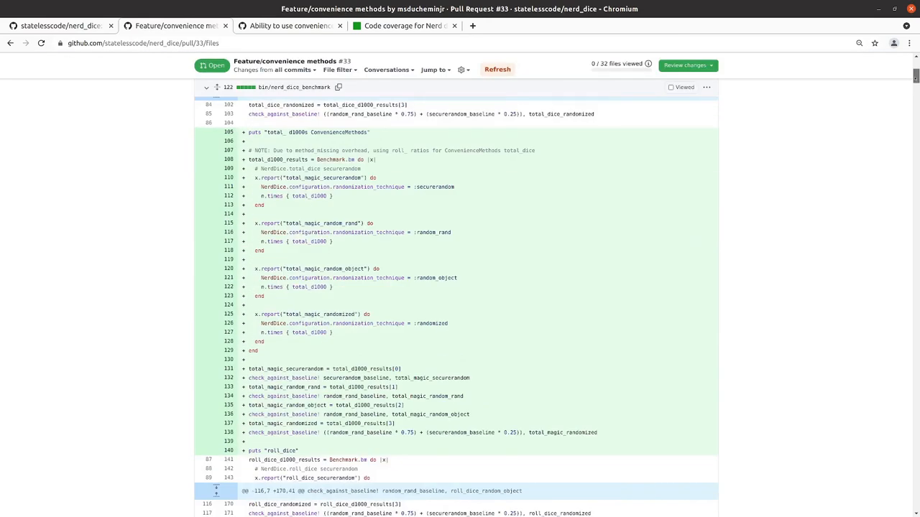
scroll("up", 3)
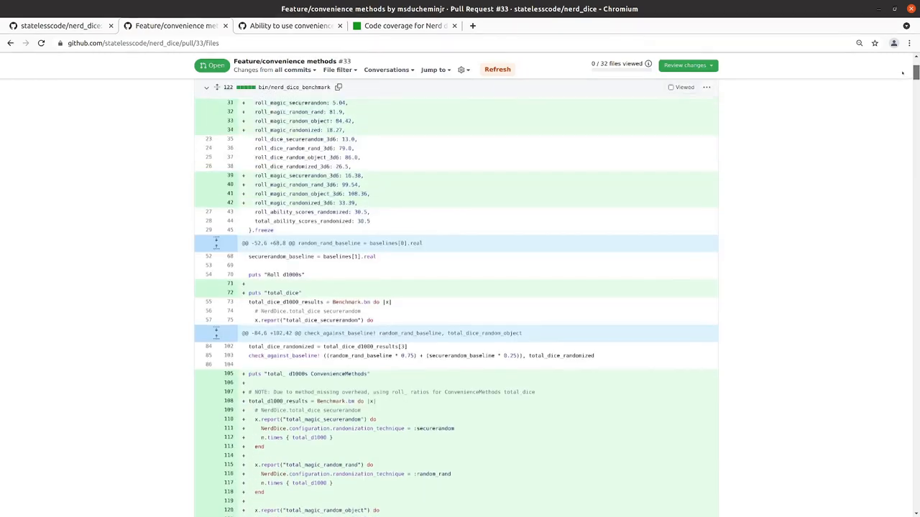
scroll("down", 3)
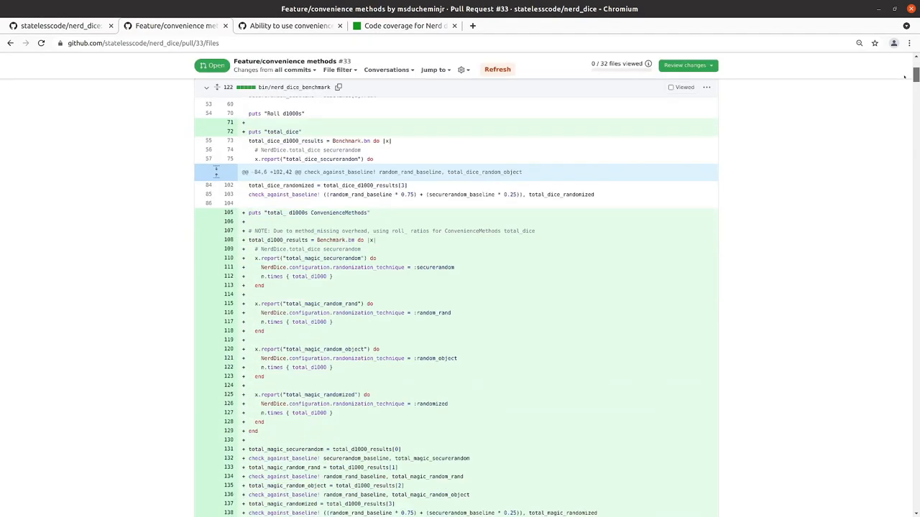
scroll("up", 3)
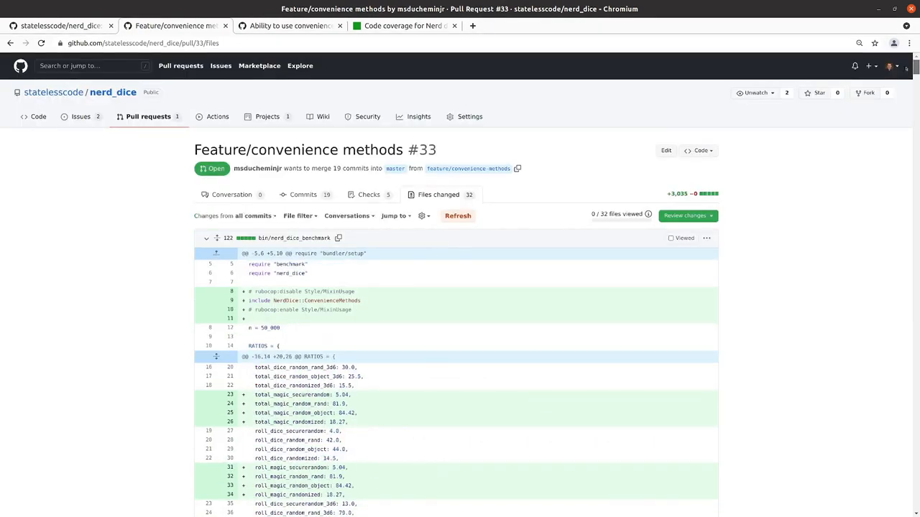
scroll("down", 3)
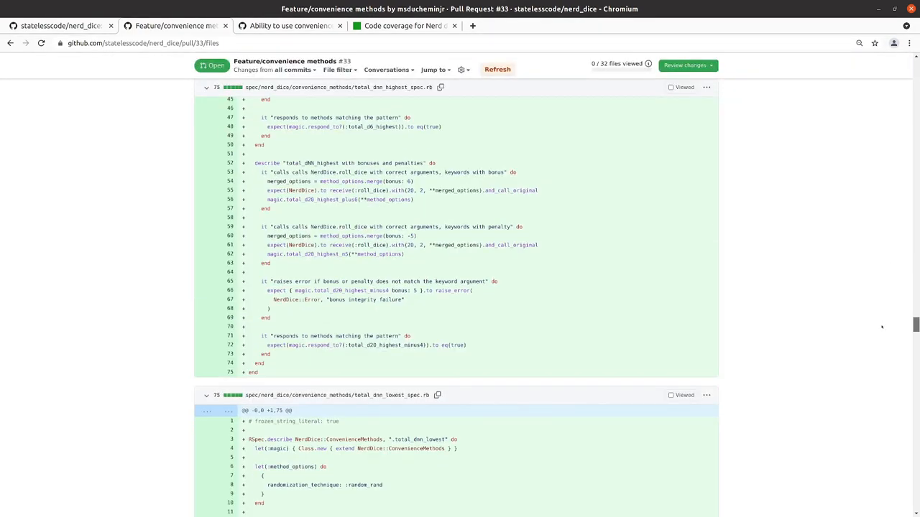
scroll("down", 3)
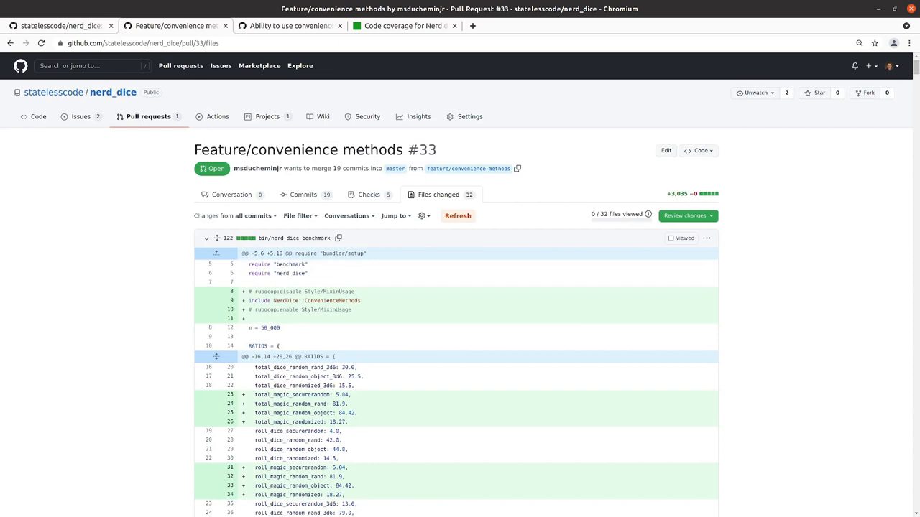
scroll("down", 3)
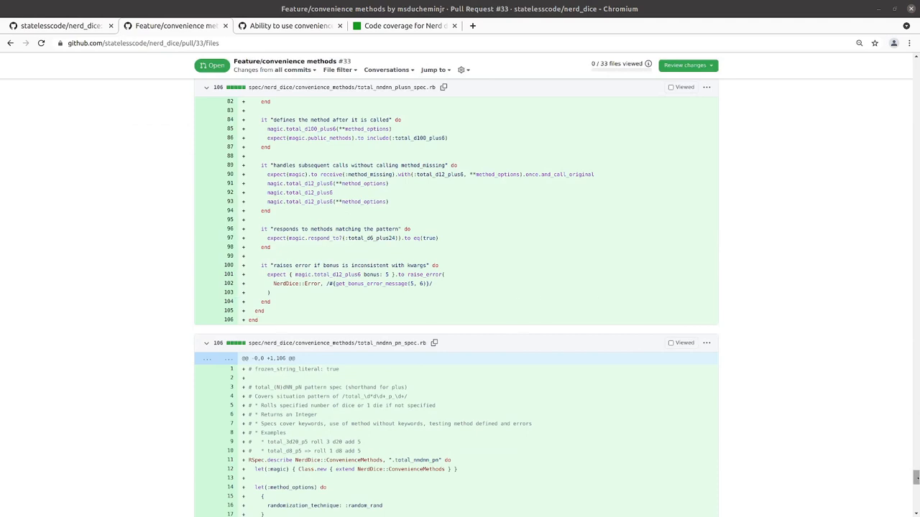
scroll("up", 3)
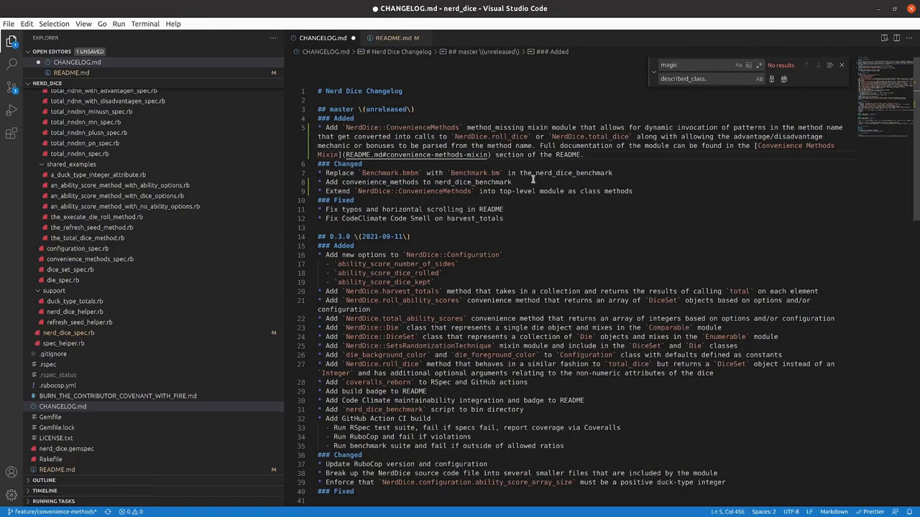
Add an Added bullet about extensive specs supporting the ConvenienceMethods module and save CHANGELOG.md.
left_click(587, 155)
type("* Add exensive specs to")
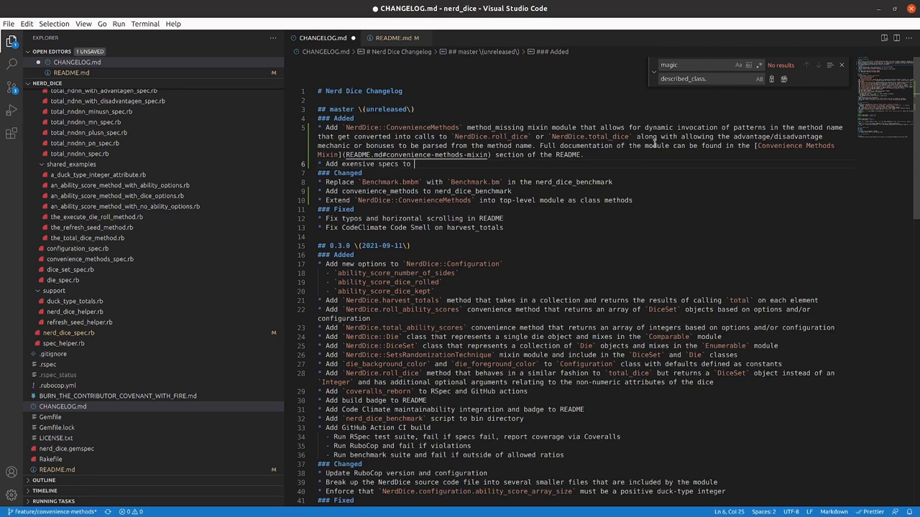
type("support the")
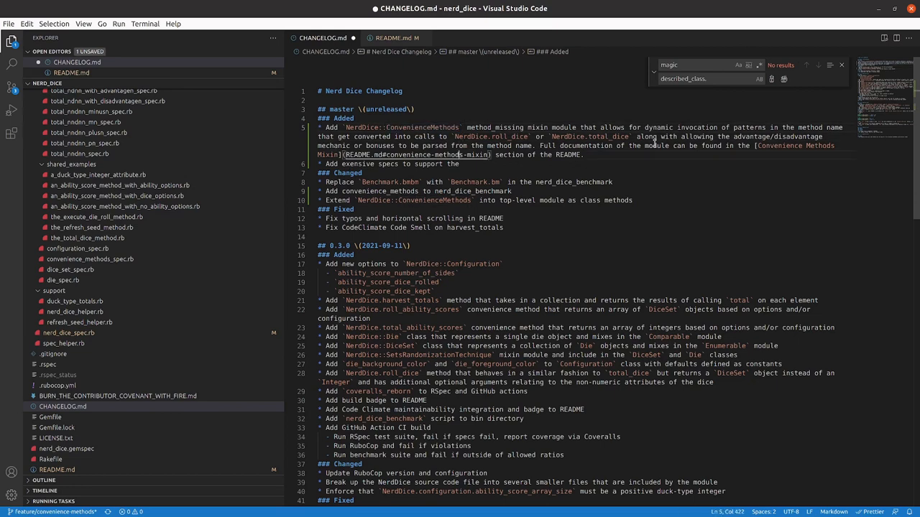
type("ConvenienceMethods mo")
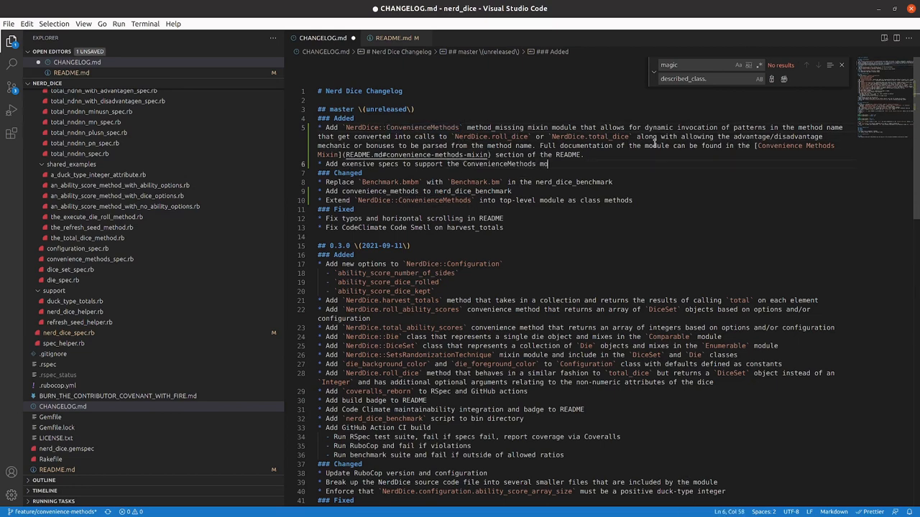
key("ctrl+s")
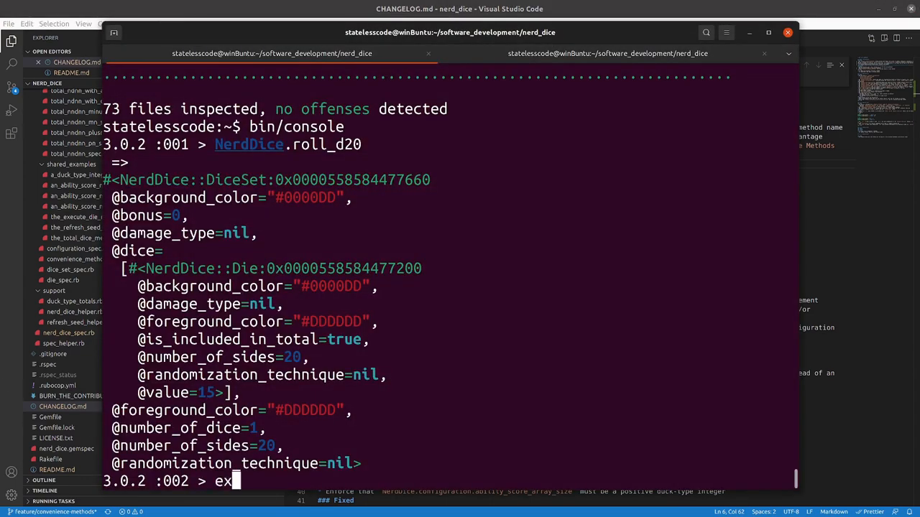
Exit the Ruby console and page through git diff output for the lib and spec files.
type("exit")
type("git status")
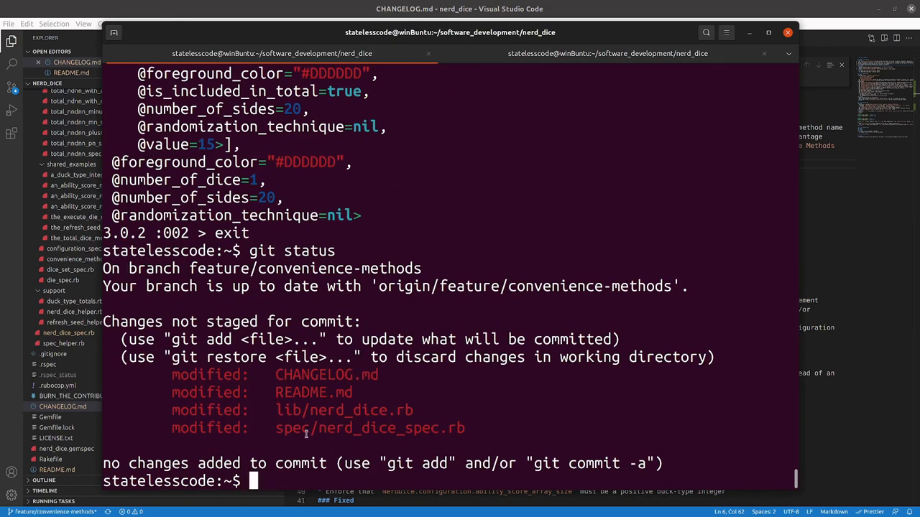
mouse_move(293, 486)
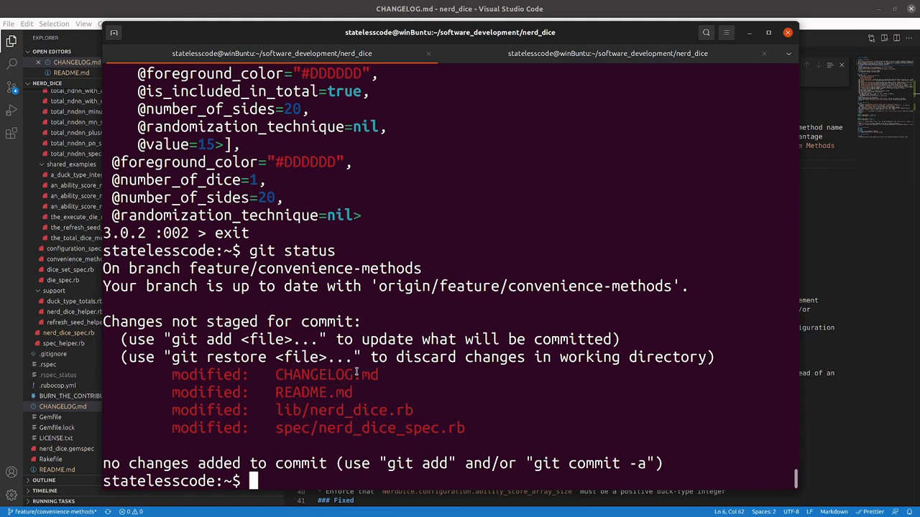
mouse_move(265, 432)
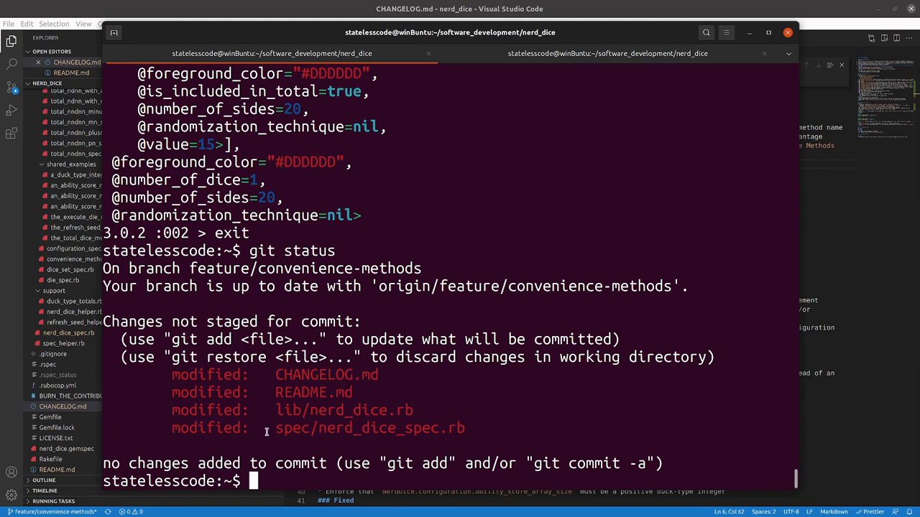
mouse_move(422, 386)
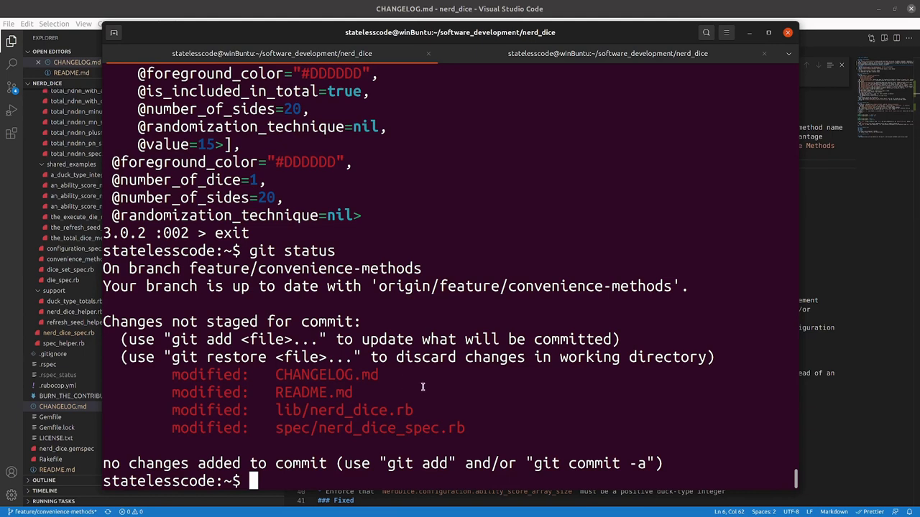
mouse_move(355, 428)
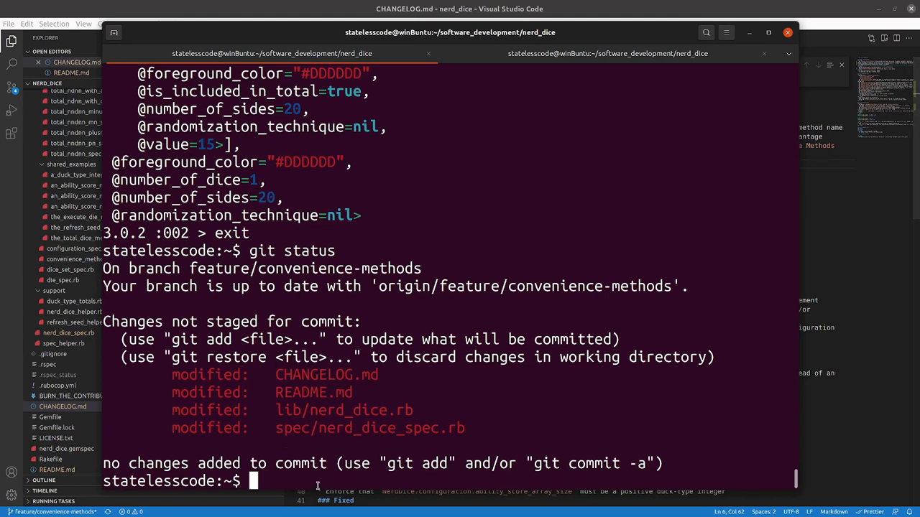
type("git diff lib/")
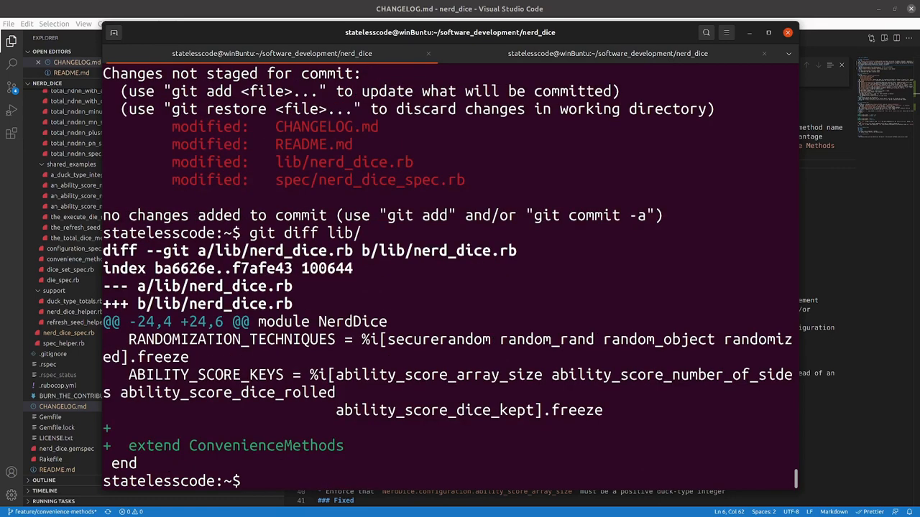
type("git diff l")
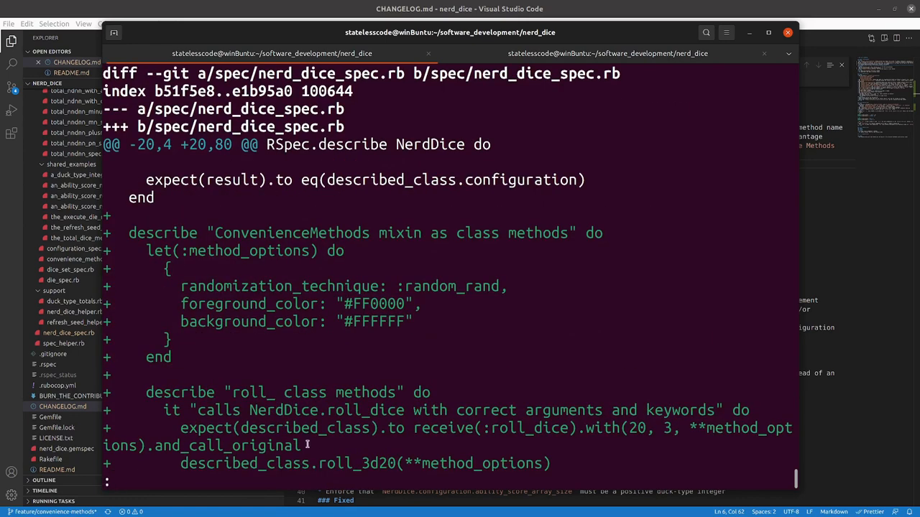
scroll("down", 3)
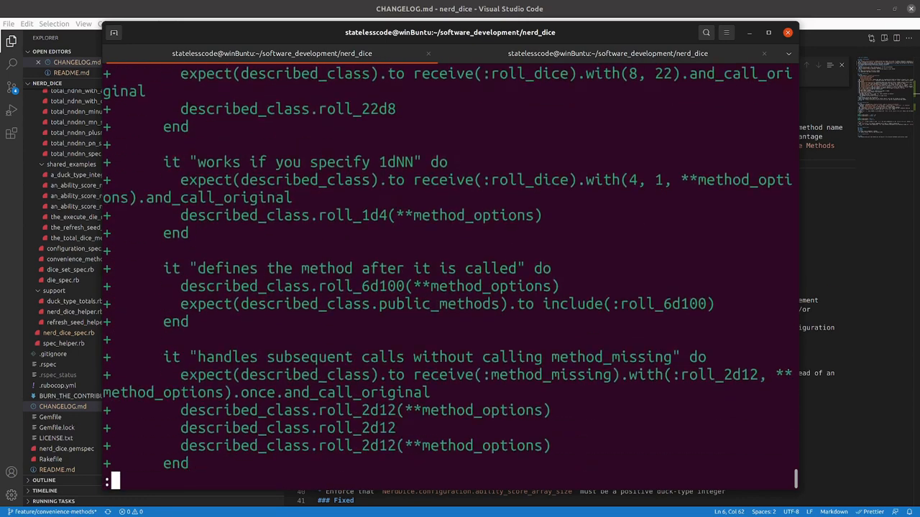
scroll("down", 3)
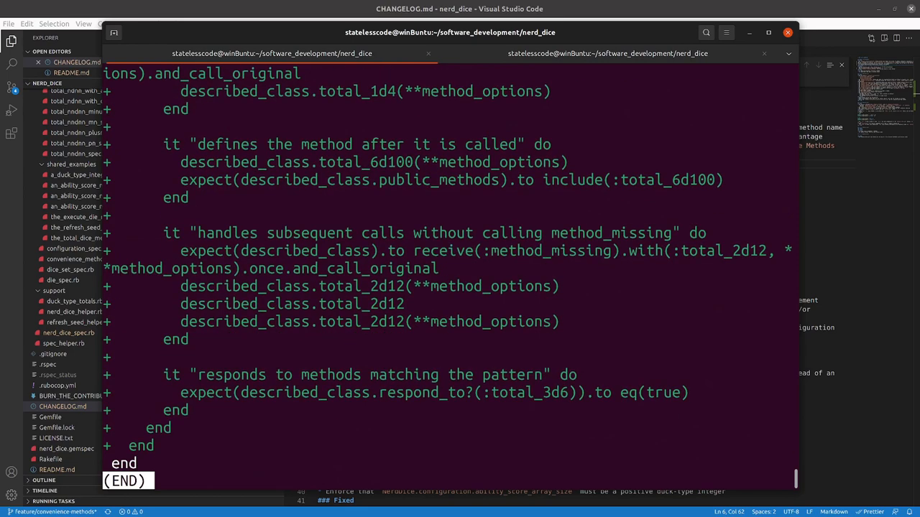
scroll("up", 3)
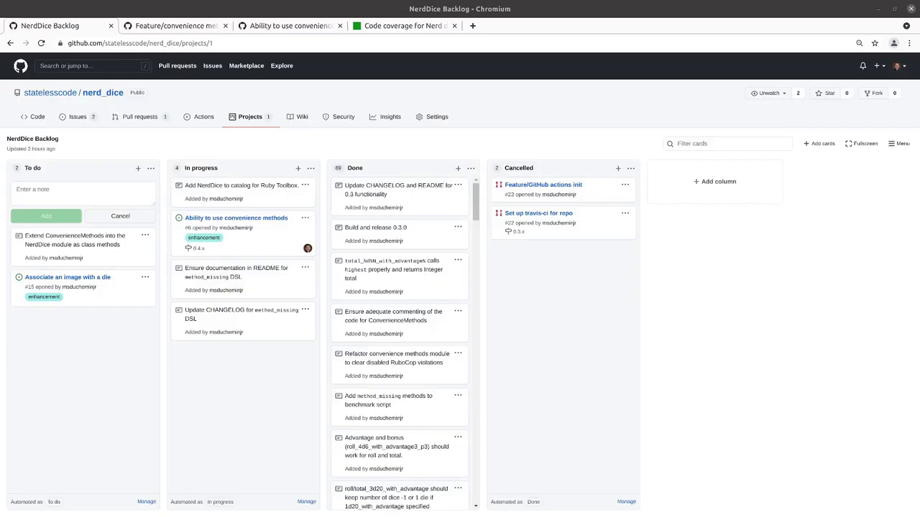
Select the To do card's title on the NerdDice Backlog board and start staging with git.
left_click_drag(75, 245, 230, 362)
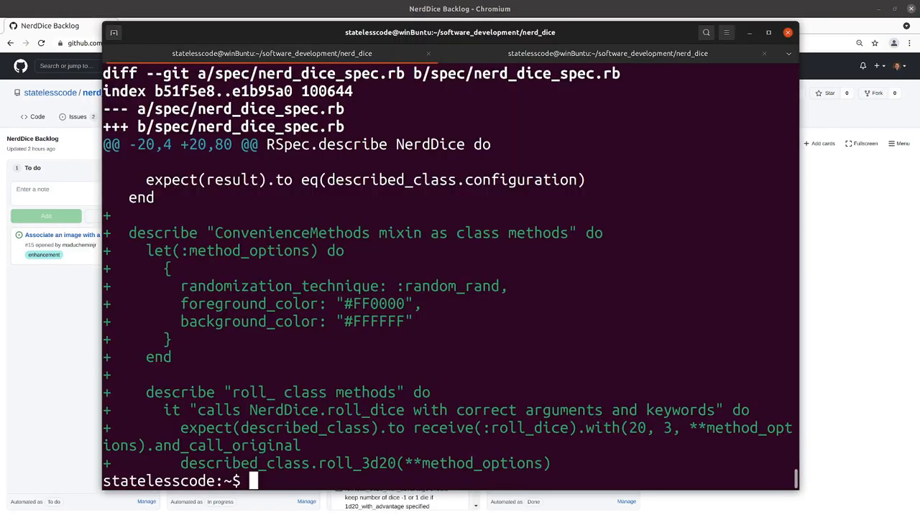
type("git add lib/")
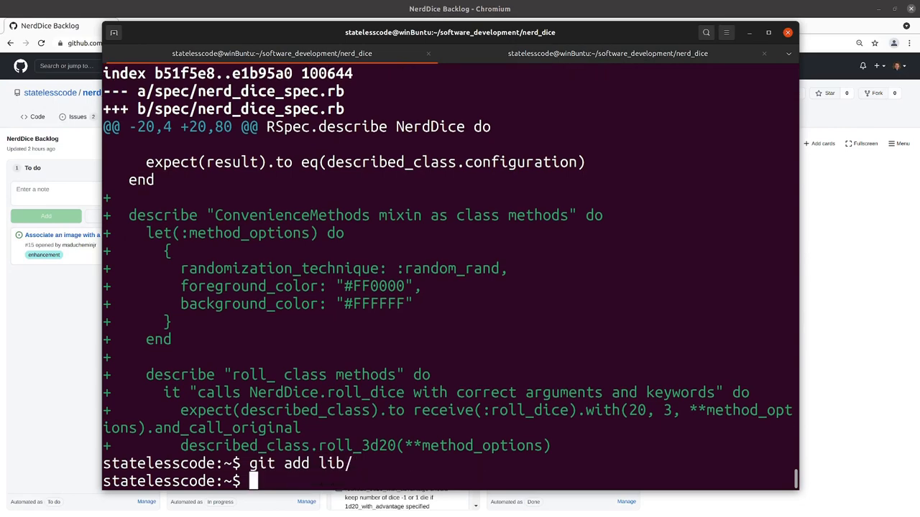
Stage spec/ and start a signed commit with git commit -S, opening the message file.
type("git add spec/")
type("git status")
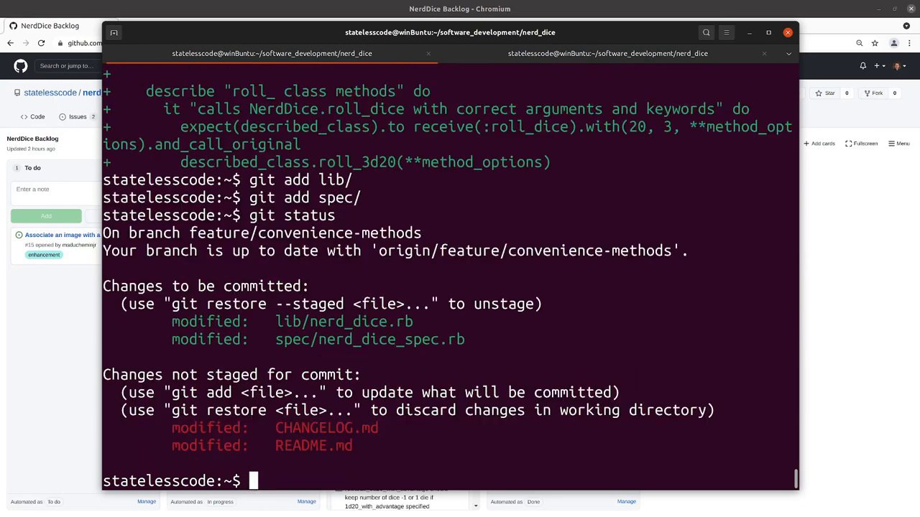
type("g")
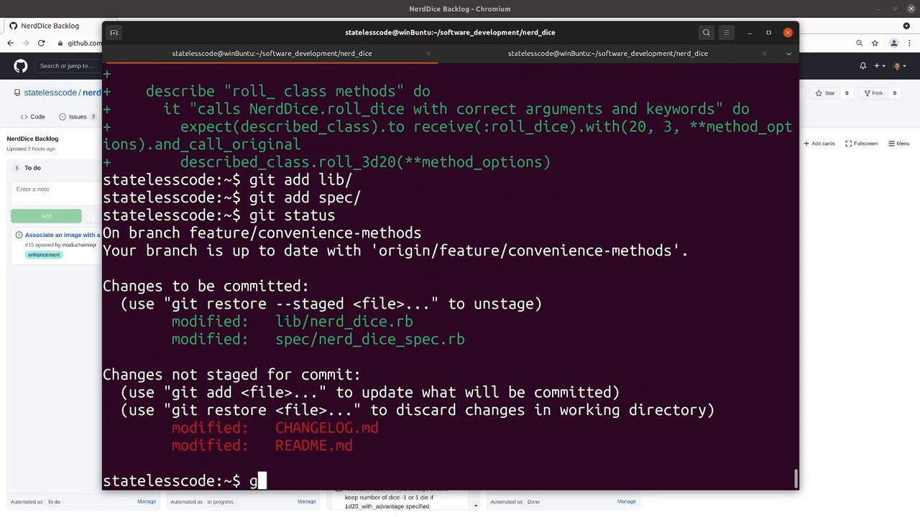
type("it commit -S")
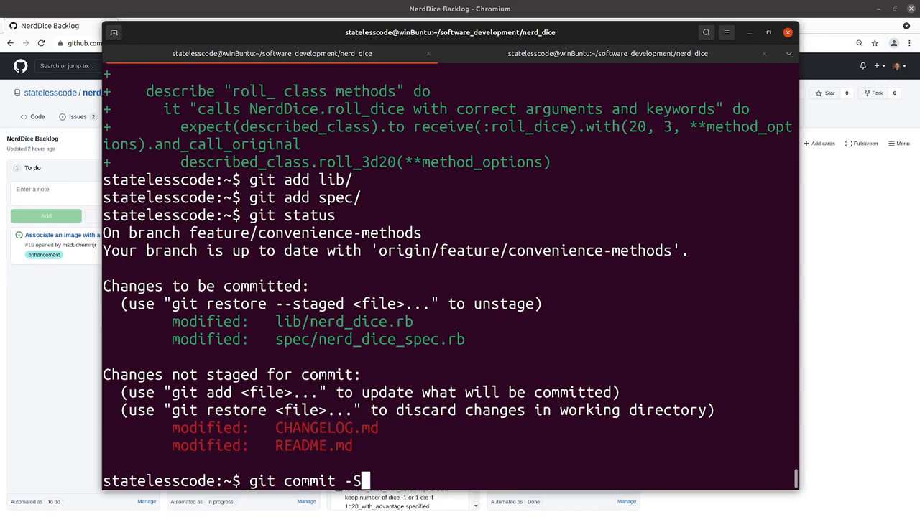
key("Return")
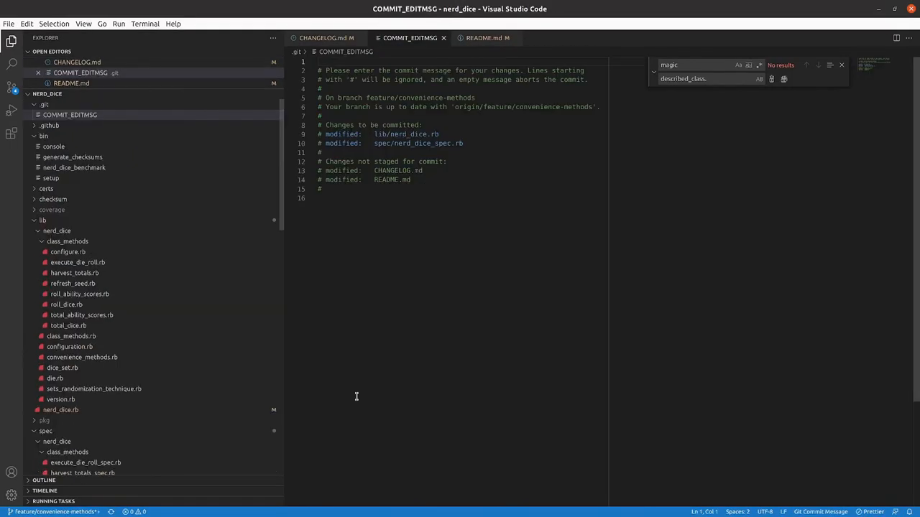
mouse_move(356, 397)
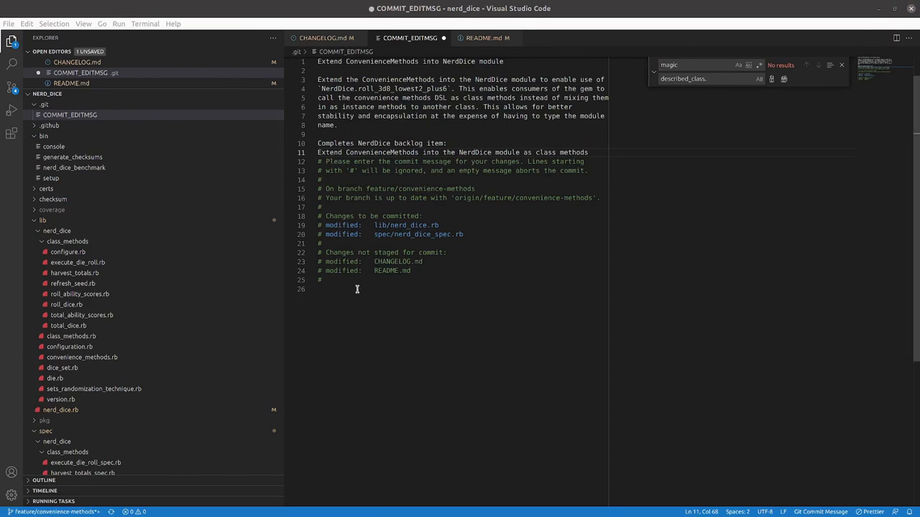
Save the 'Extend ConvenienceMethods into NerdDice module' commit message and close COMMIT_EDITMSG to finish the commit.
key("ctrl+s")
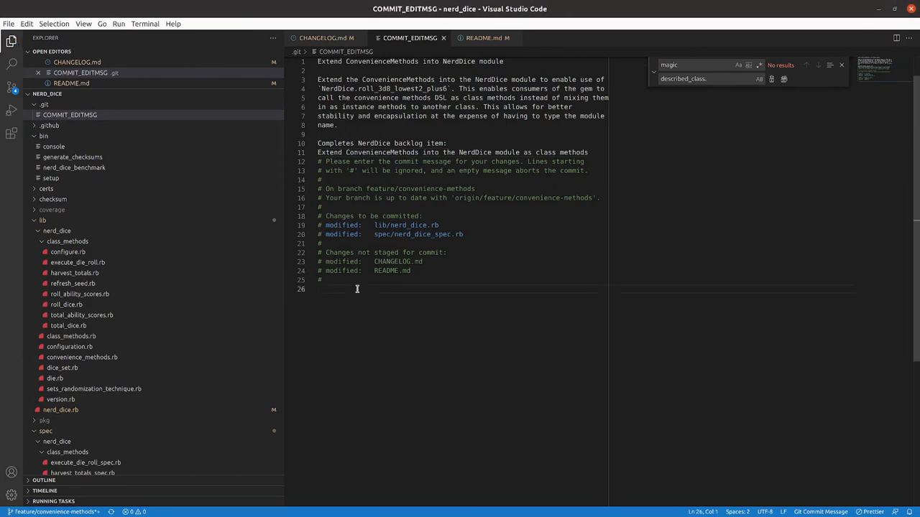
right_click(410, 37)
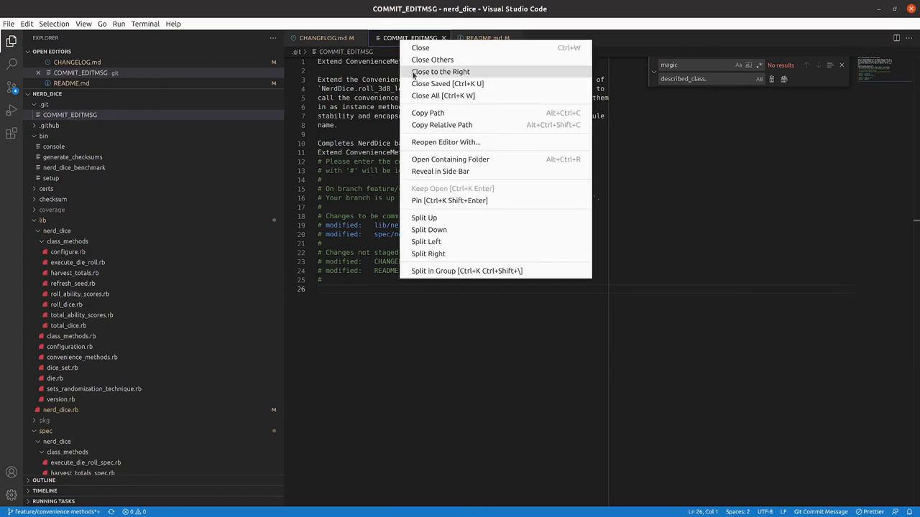
left_click(443, 95)
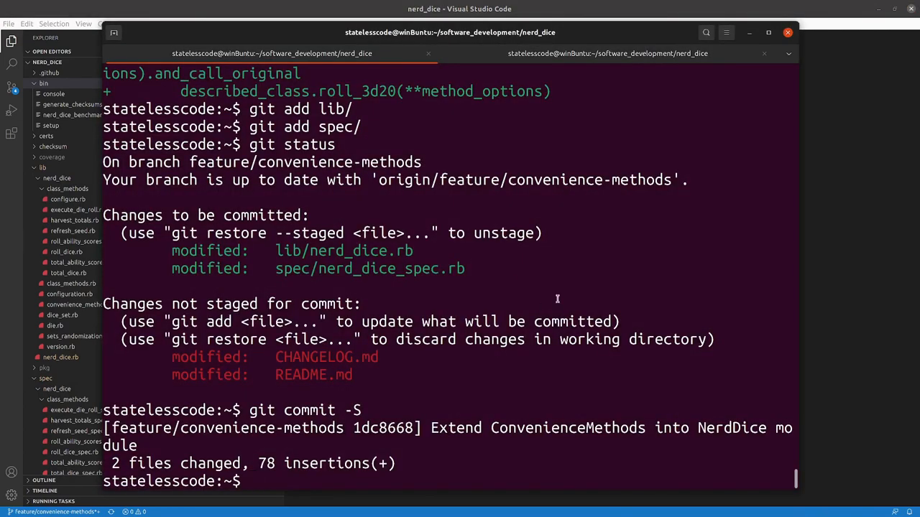
Check git log and git status after the commit to see the remaining CHANGELOG and README changes.
type("git lo")
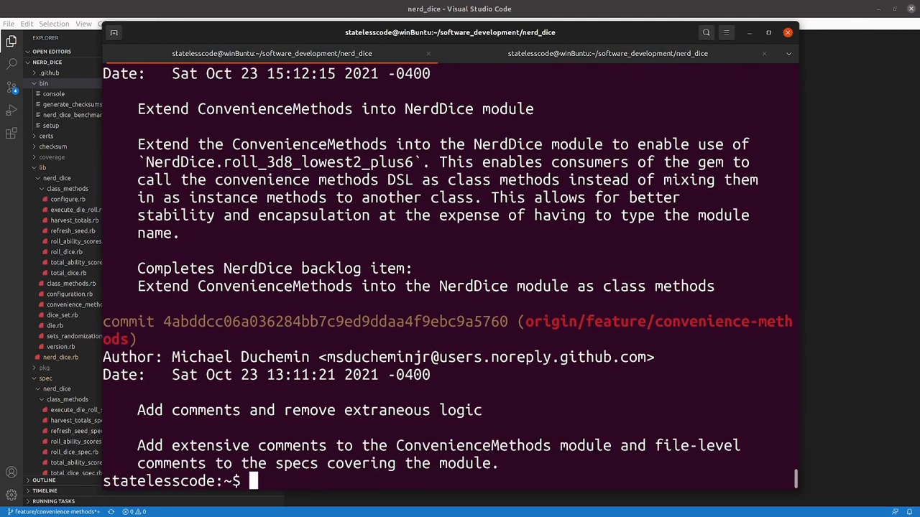
type("git statu")
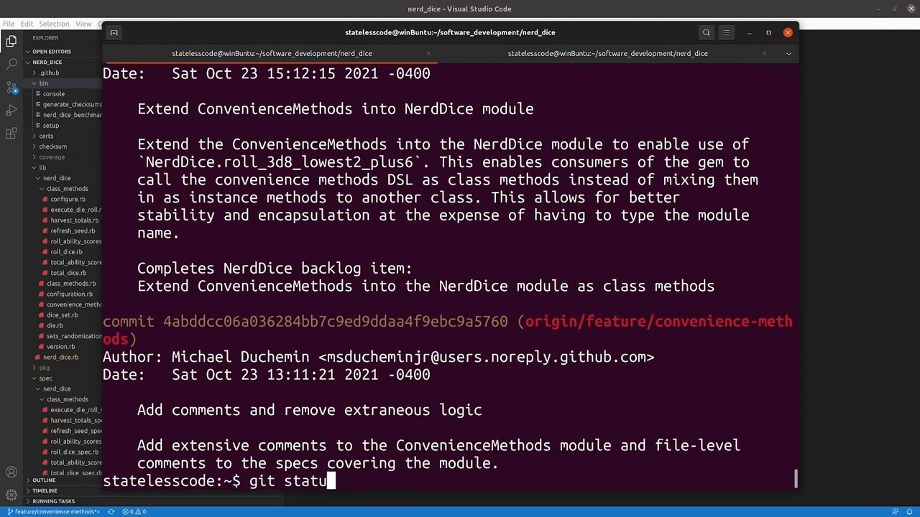
key("Return")
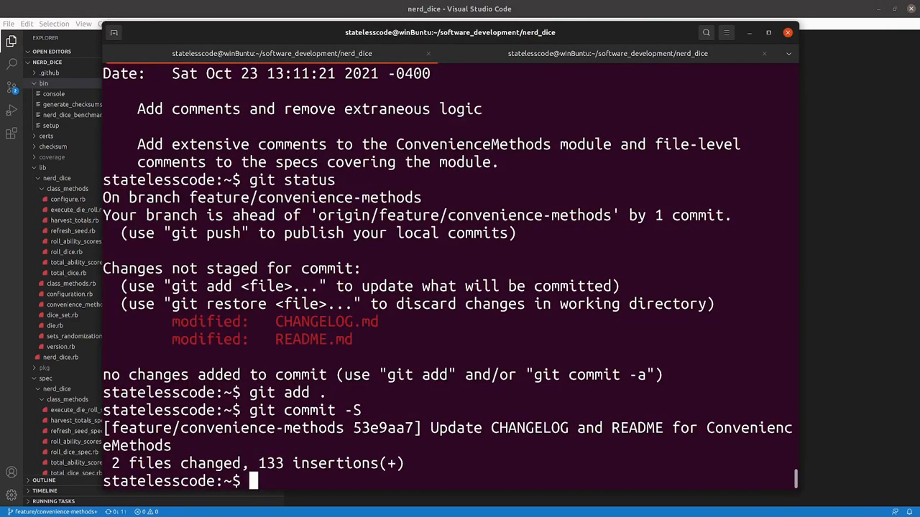
Confirm a clean git status and run rspec twice, seeing 745 specs pass at full coverage.
type("g")
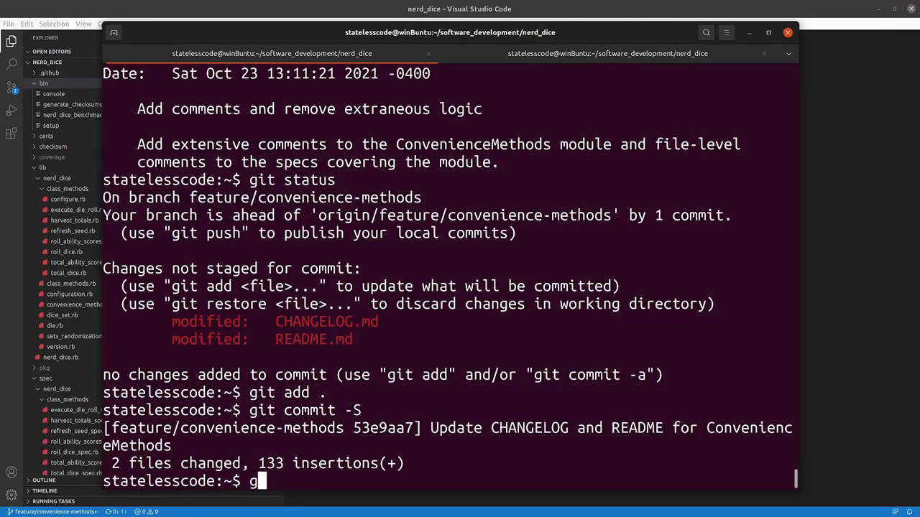
type("git status")
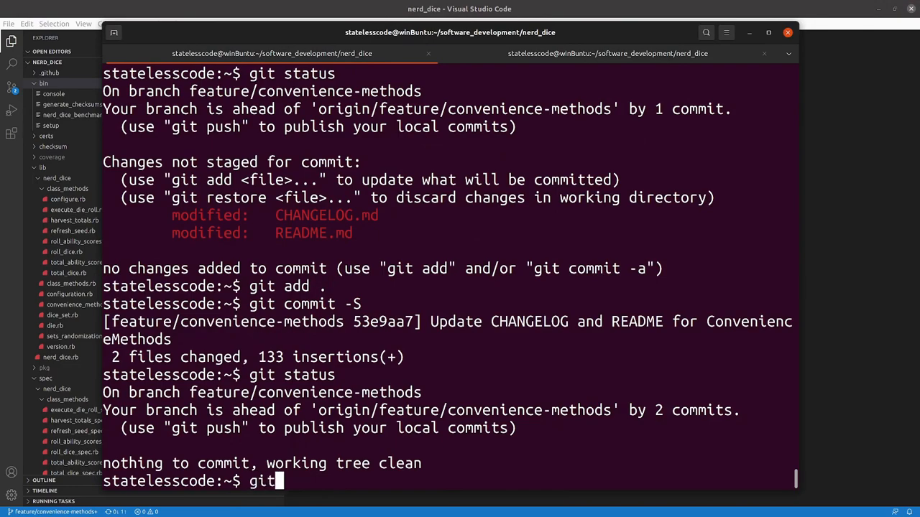
type("rspec")
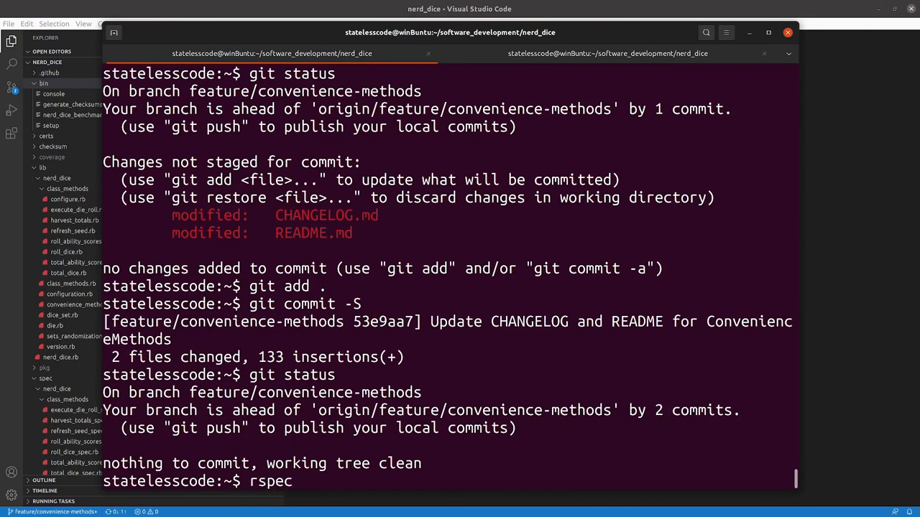
key("Return")
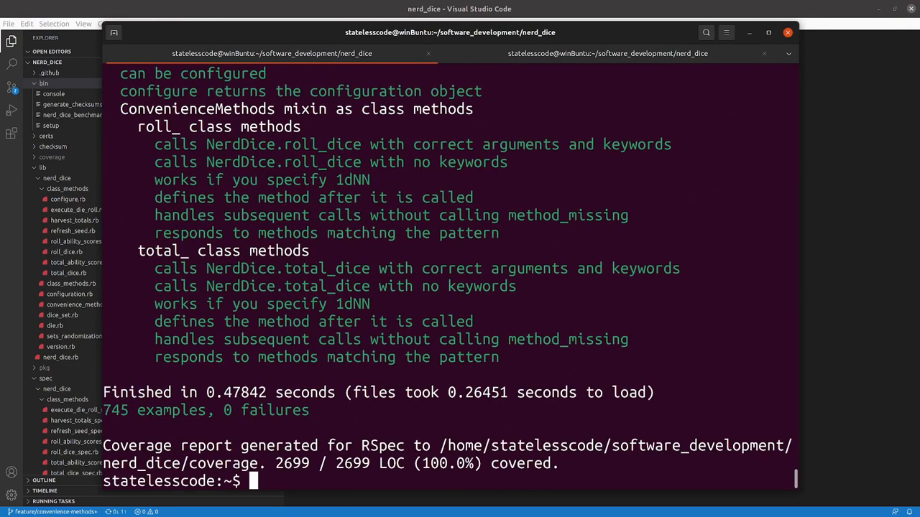
type("rspec")
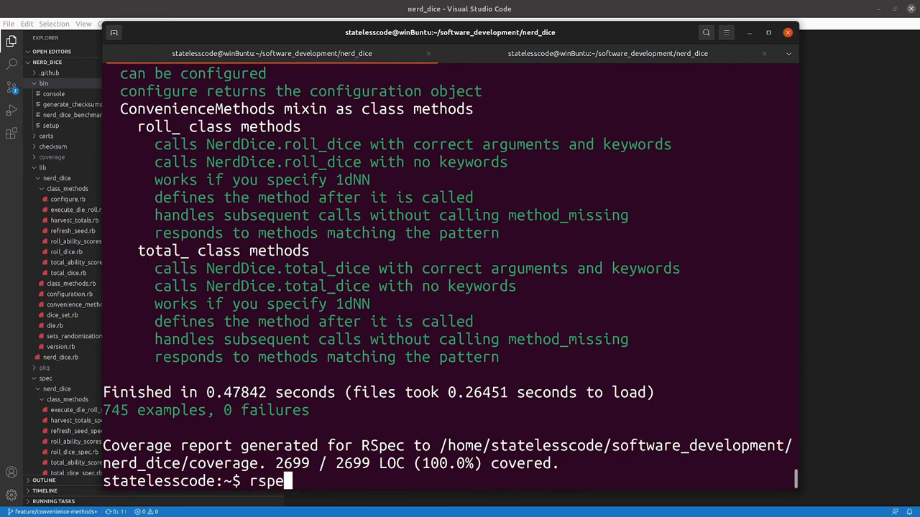
type("spec")
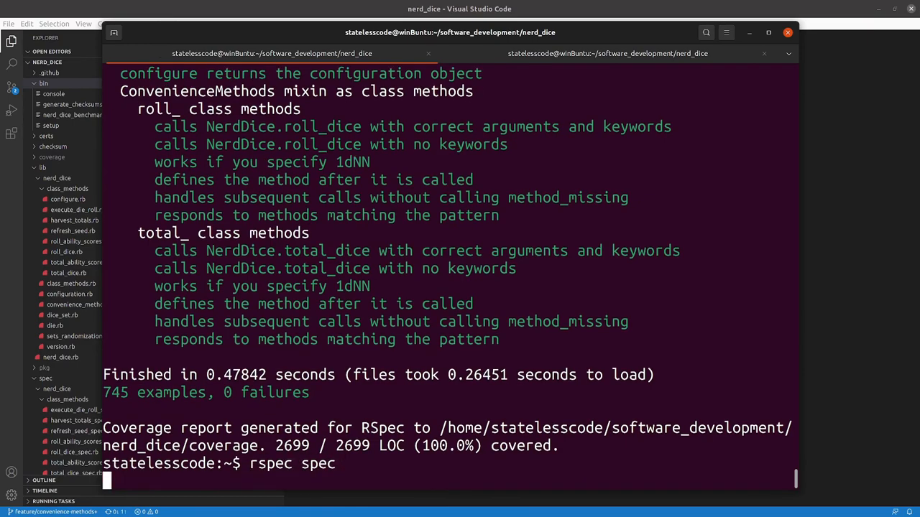
key("Return")
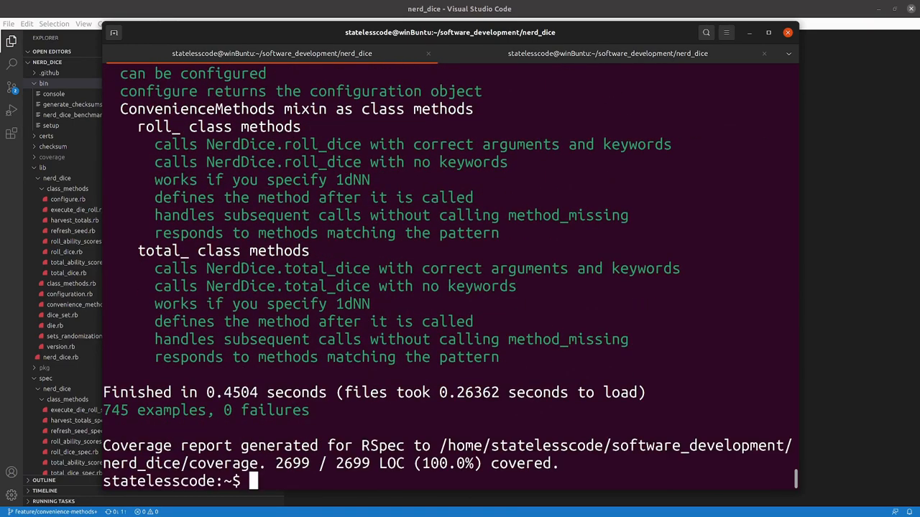
Run rubocop with no offenses and git push the feature branch to GitHub.
type("rubocop")
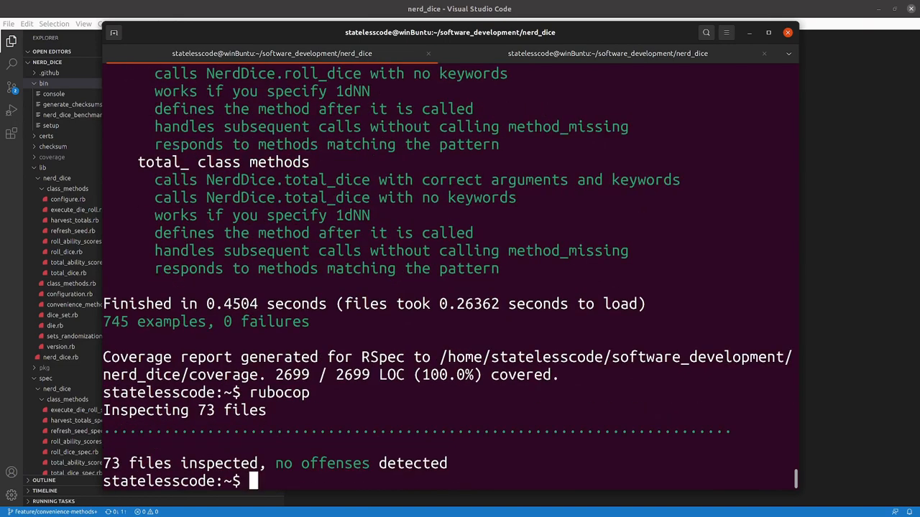
type("git push")
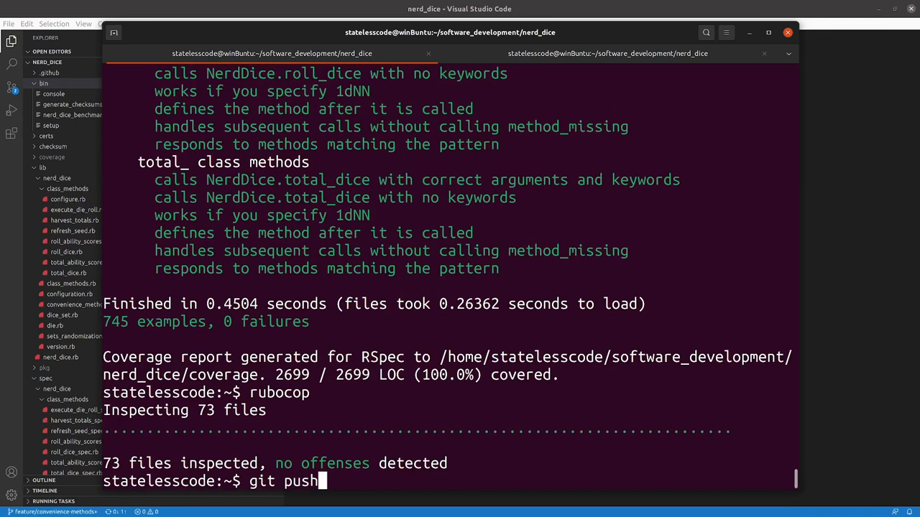
key("Return")
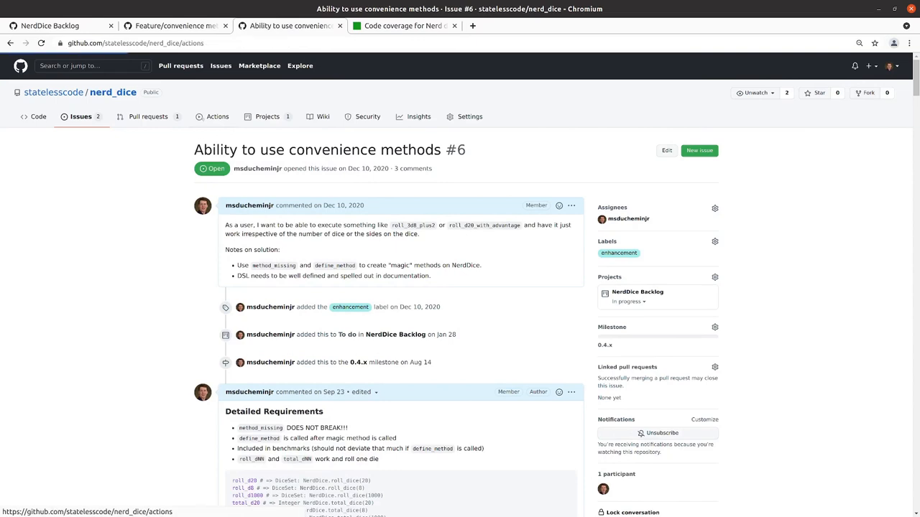
Check the latest Feature/convenience methods CI run's summary shows it succeeded.
left_click(216, 116)
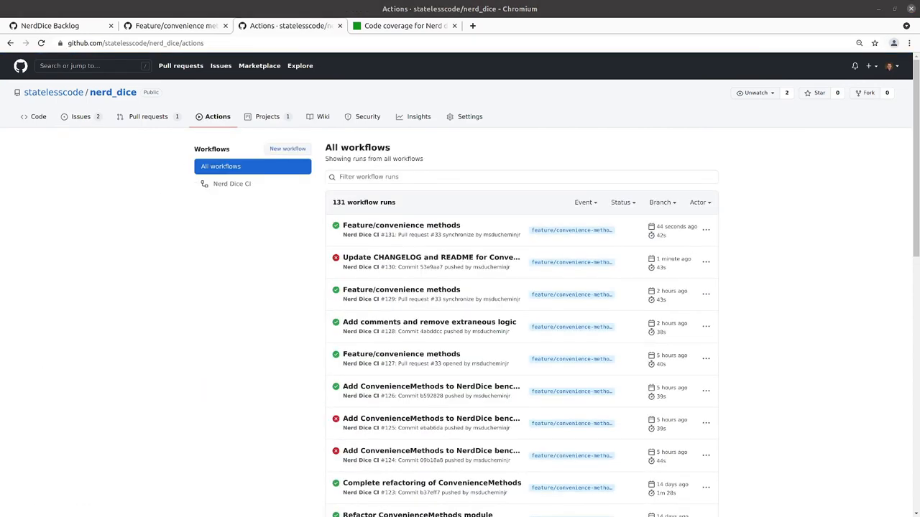
mouse_move(477, 244)
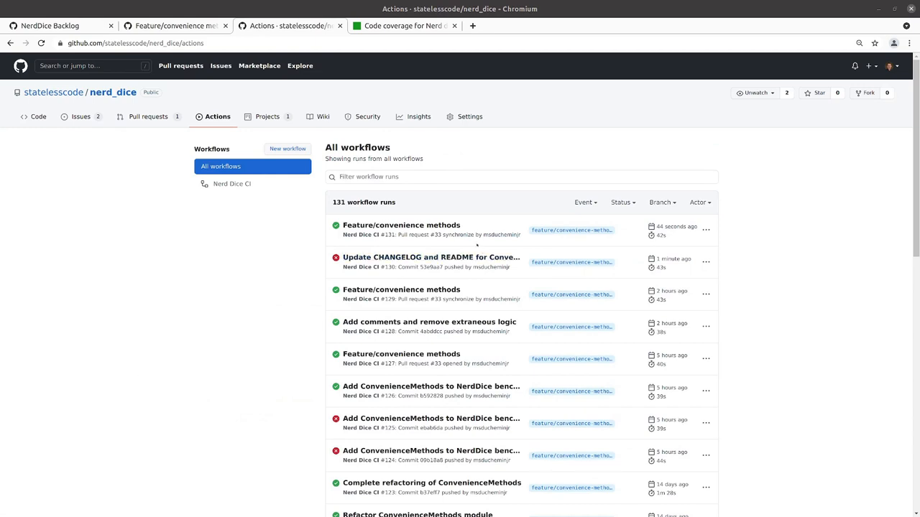
mouse_move(401, 224)
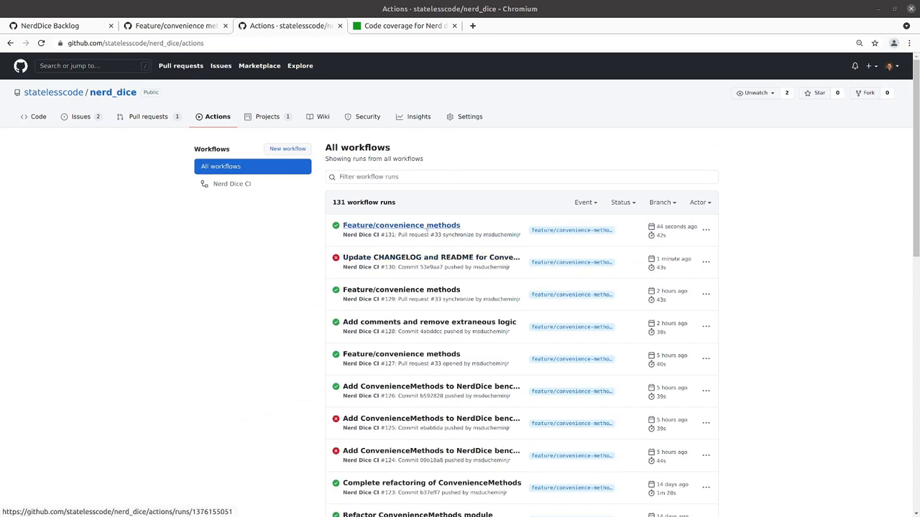
left_click(401, 225)
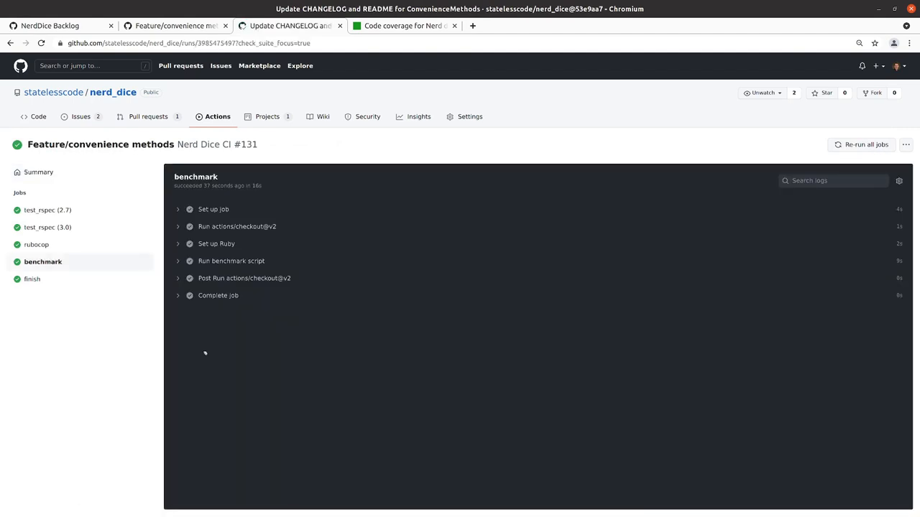
left_click(39, 172)
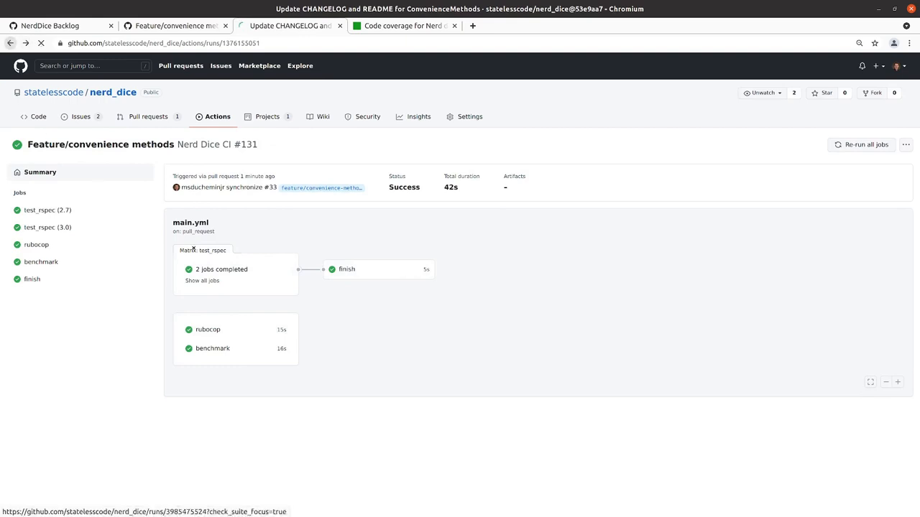
Return to the workflow runs and view the Update CHANGELOG and README run.
left_click(217, 116)
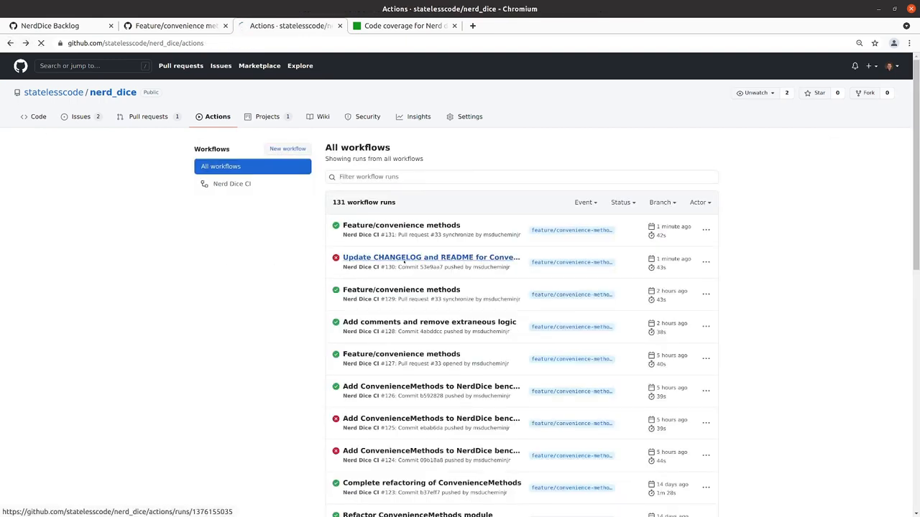
left_click(431, 256)
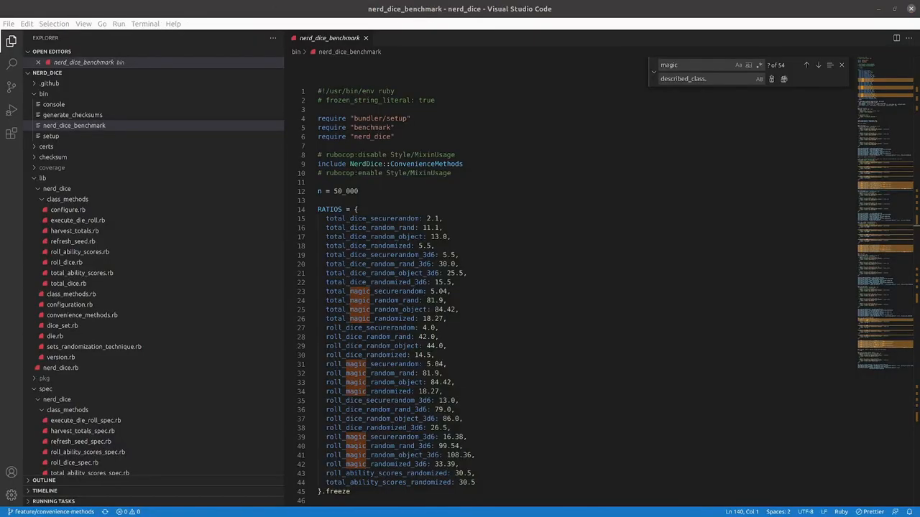
Delete the rubocop-wrapped include of NerdDice::ConvenienceMethods and review the magic benchmarks.
left_click(391, 156)
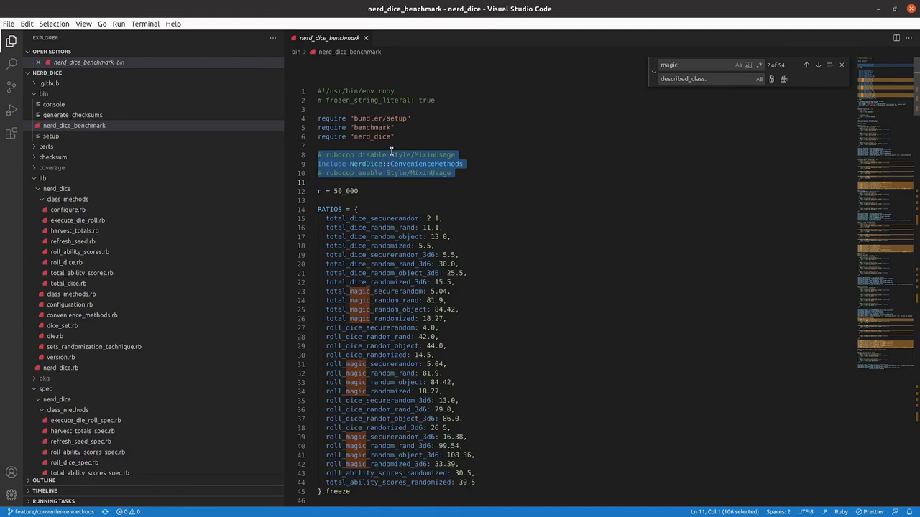
key("Delete")
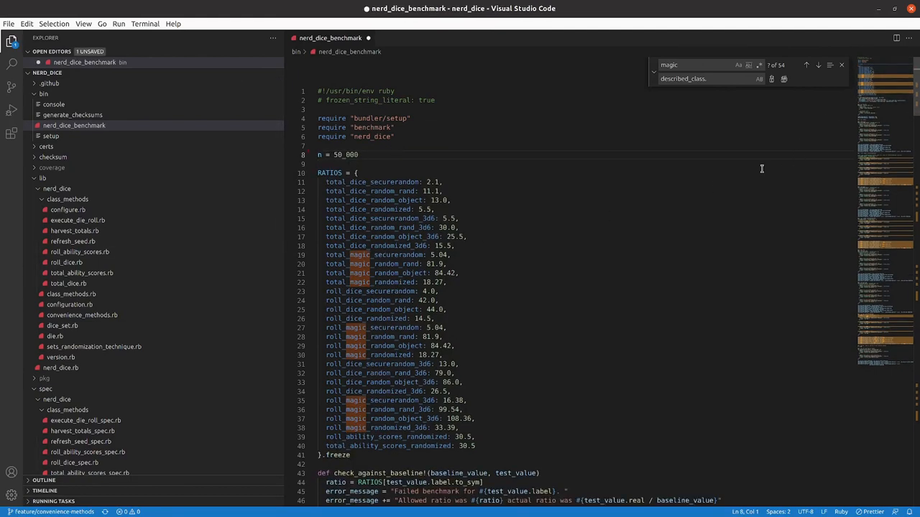
scroll("down", 3)
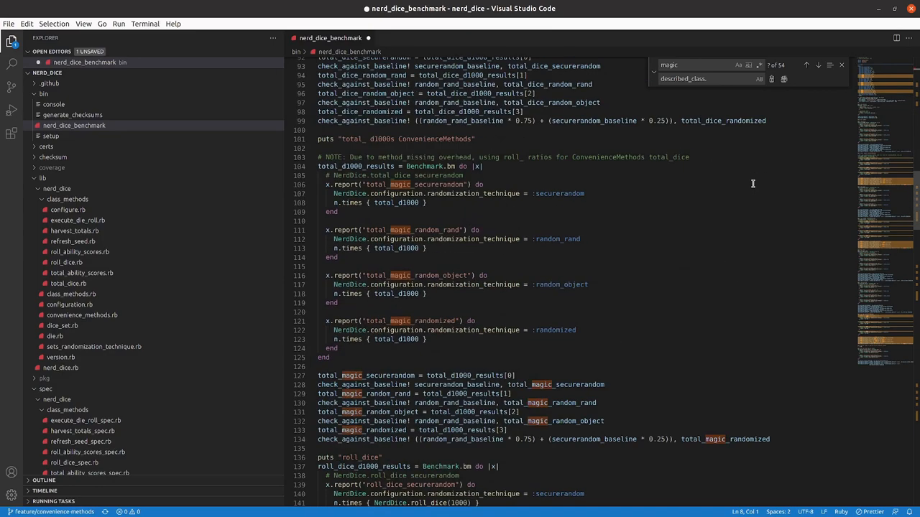
scroll("down", 3)
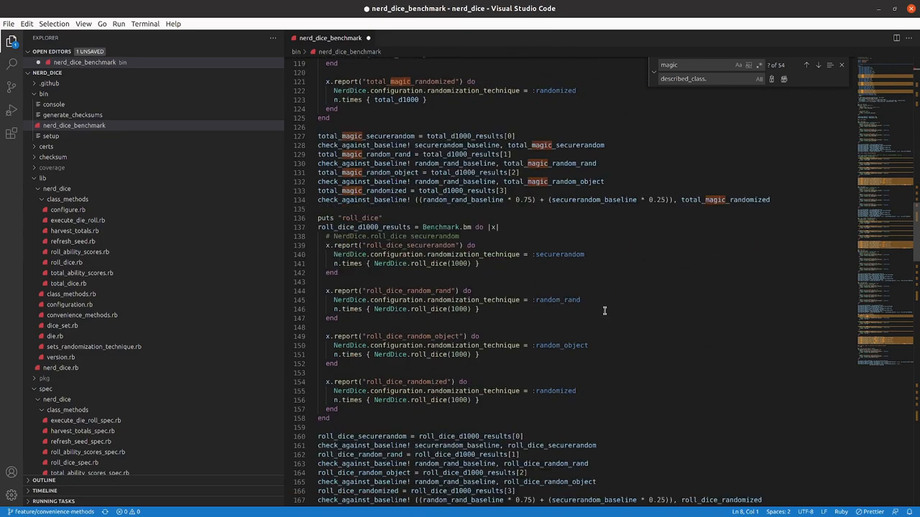
scroll("down", 3)
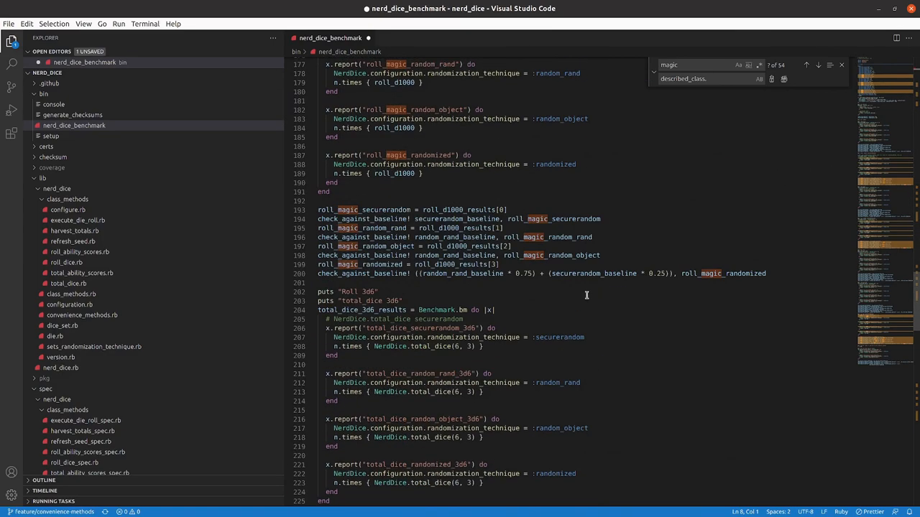
scroll("up", 3)
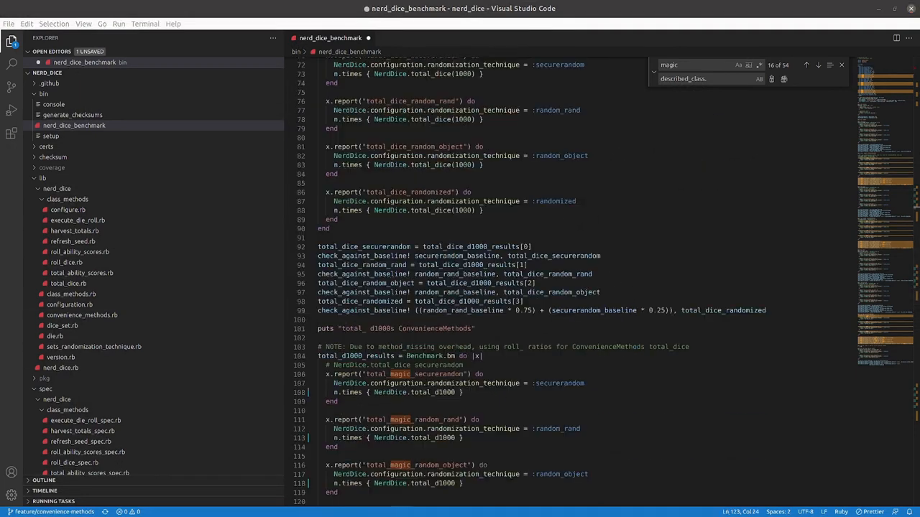
key("ctrl+s")
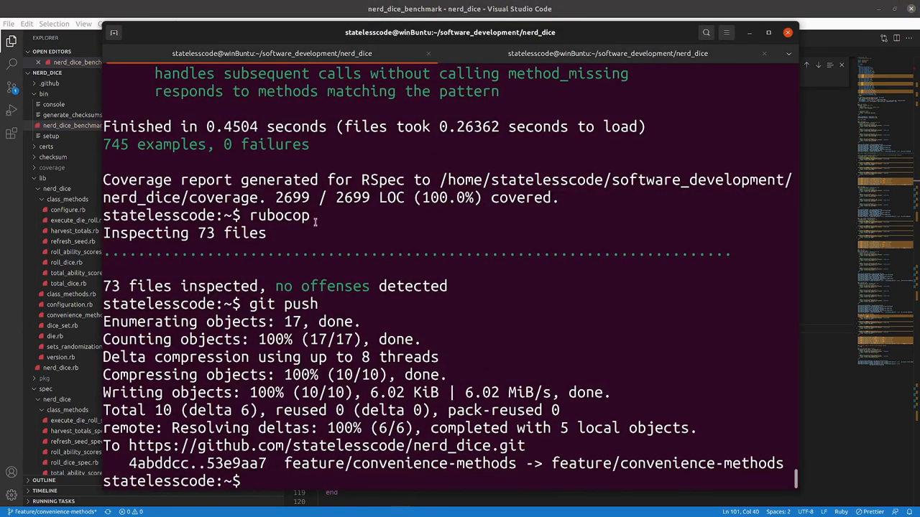
Run bin/nerd_dice_benchmark and review the baseline, total_* and roll_* timings.
type("bi")
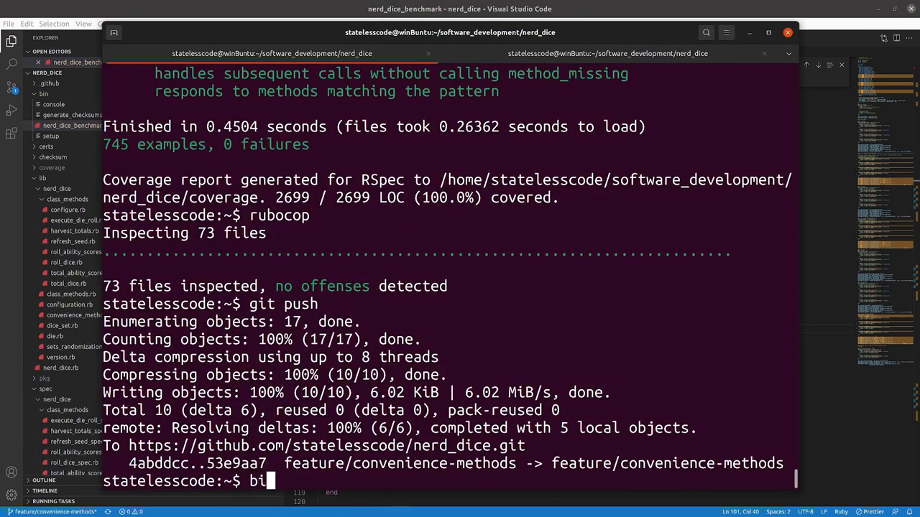
type("n/ne")
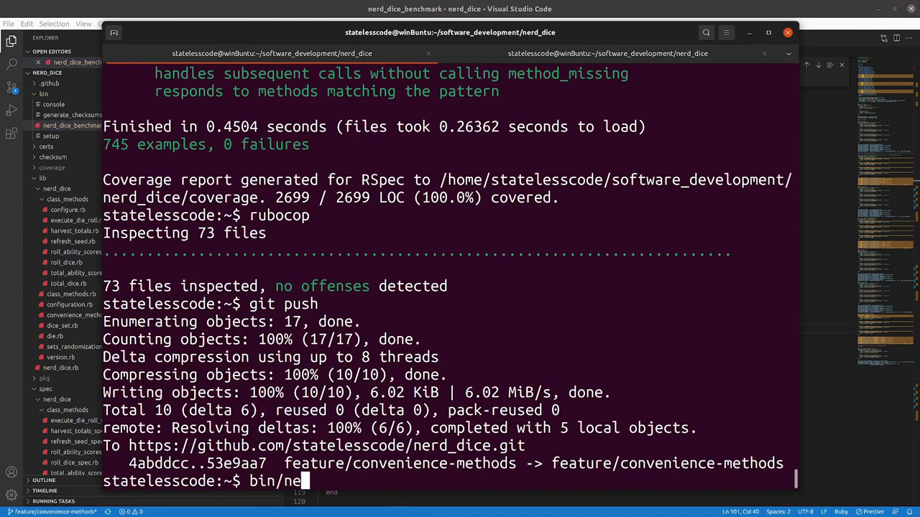
key("Return")
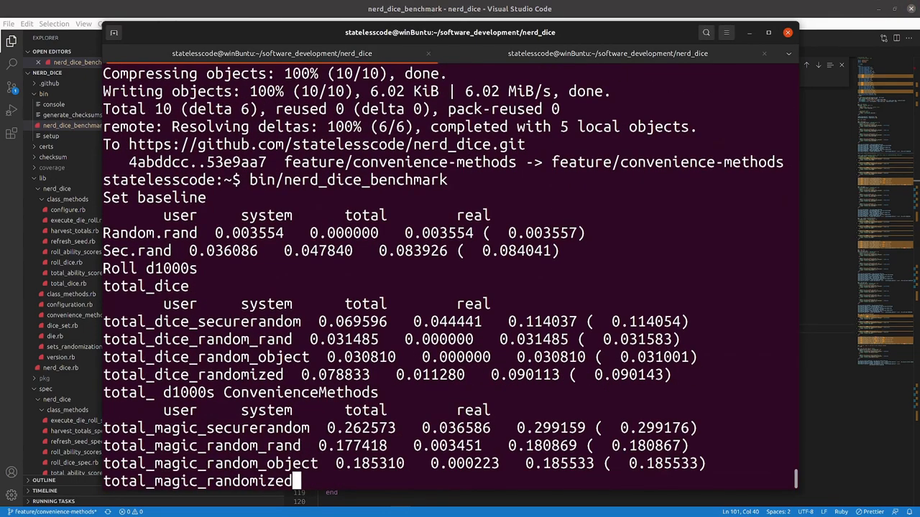
scroll("down", 3)
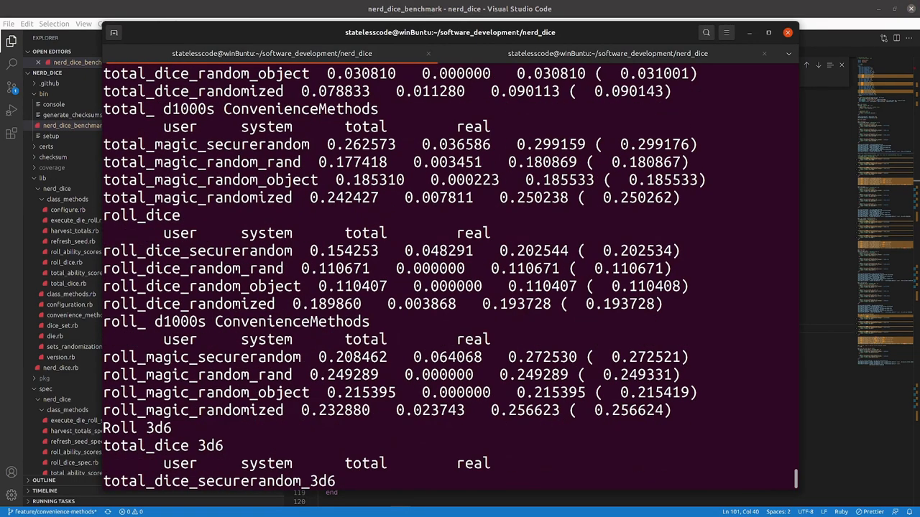
scroll("down", 3)
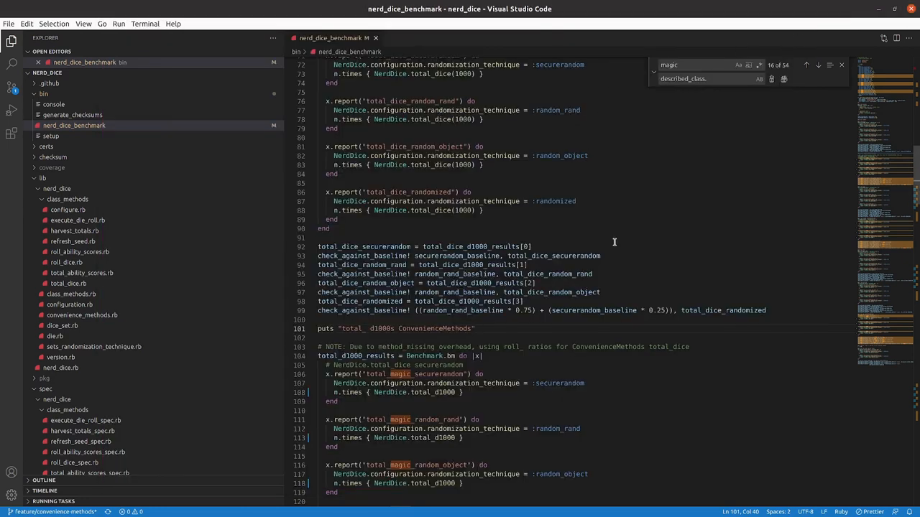
Review the magic-method benchmarks and expected-ratio table in bin/nerd_dice_benchmark.
scroll("down", 3)
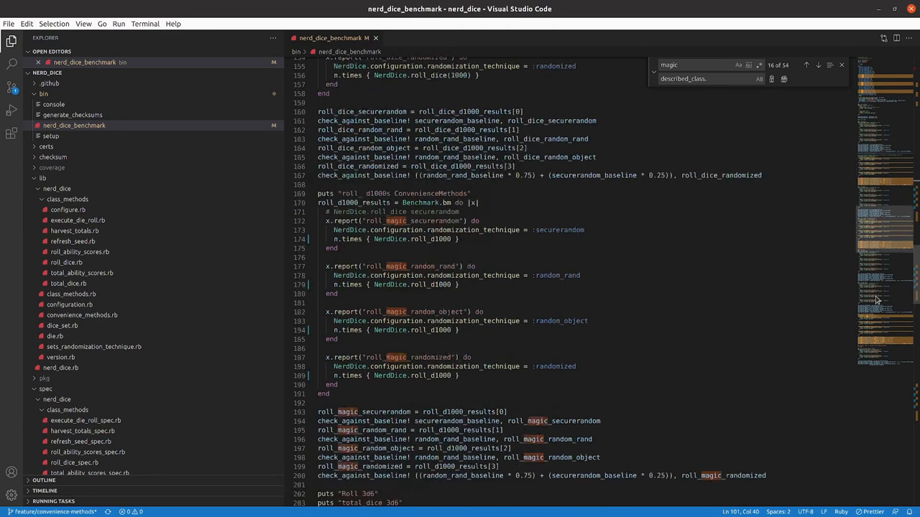
scroll("down", 3)
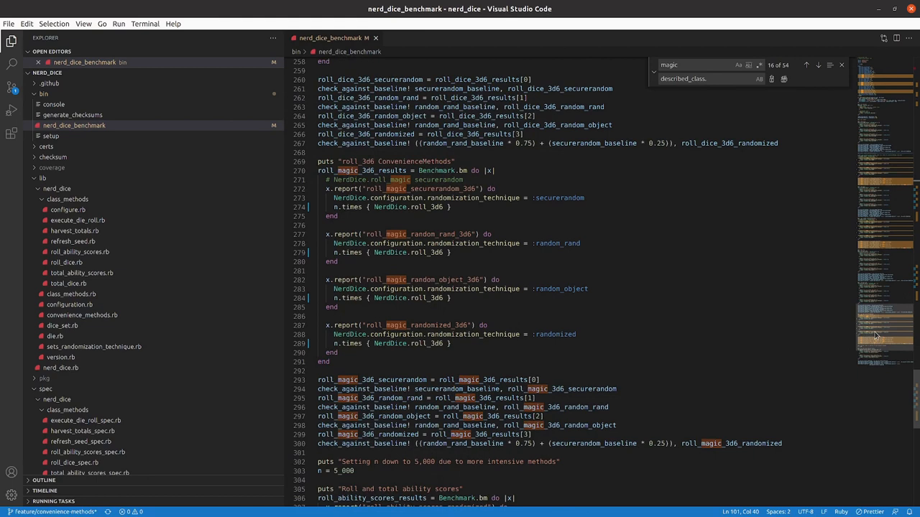
scroll("up", 3)
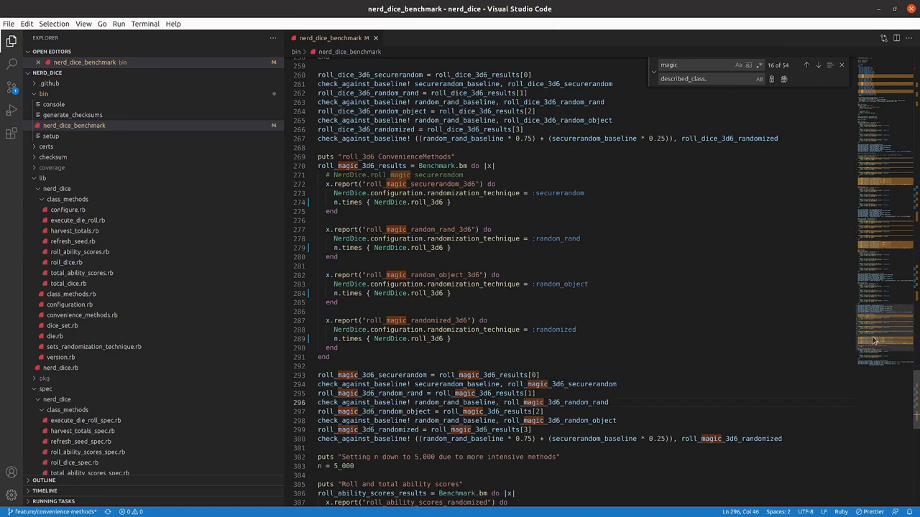
scroll("up", 3)
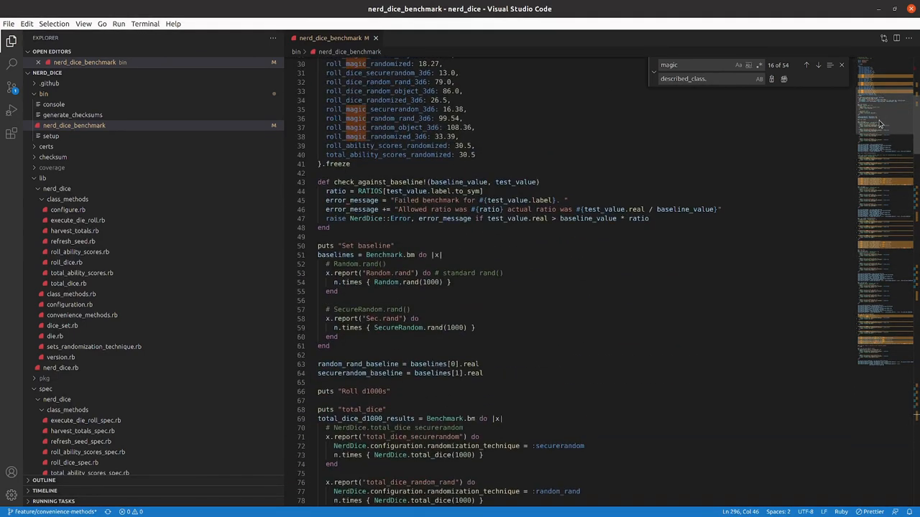
scroll("up", 3)
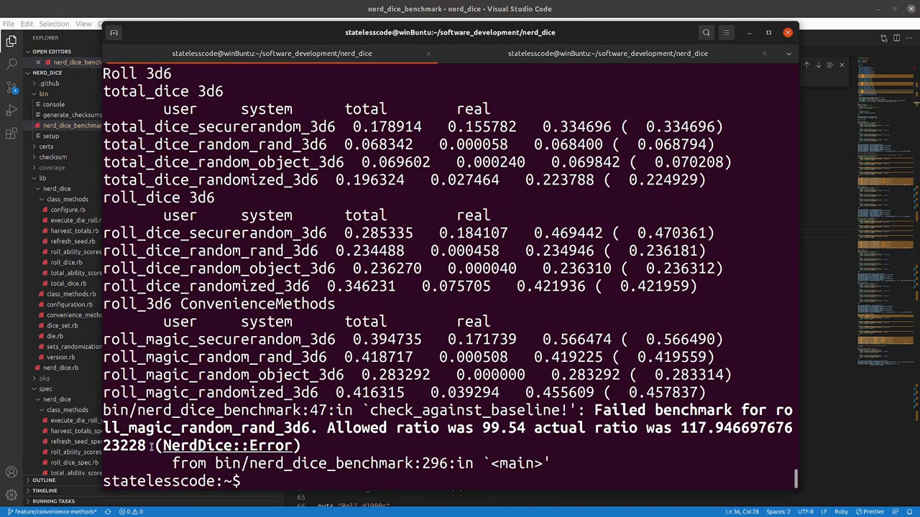
Run bin/nerd_dice_benchmark and see roll_magic_random_rand_3d6 fail its allowed ratio check.
type("bin/nerd_dice_benchmark")
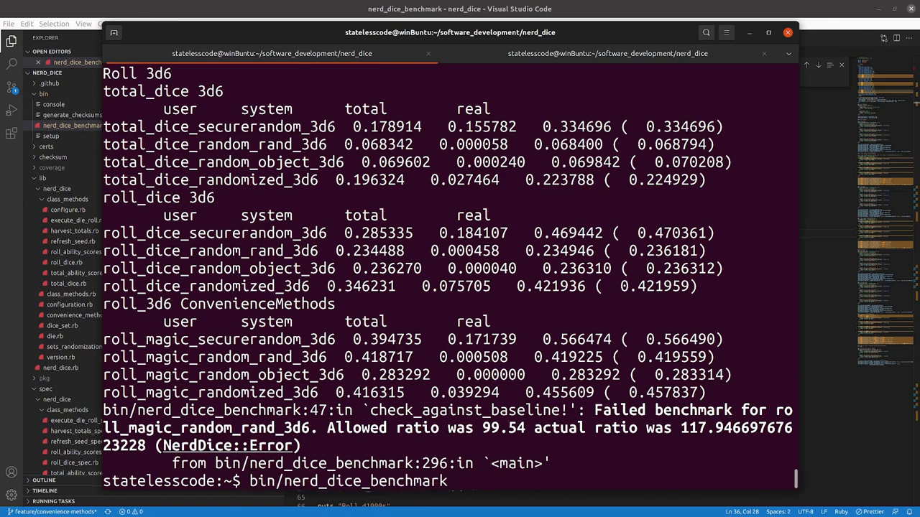
scroll("down", 3)
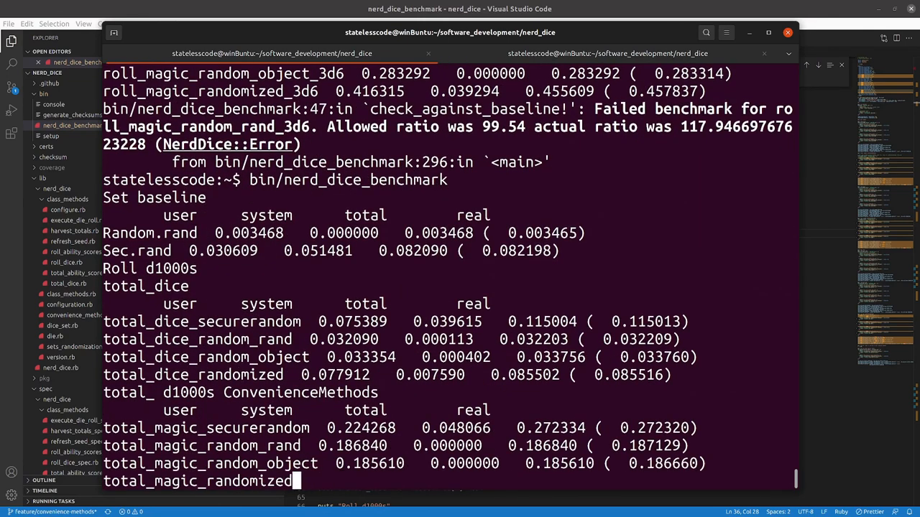
scroll("down", 3)
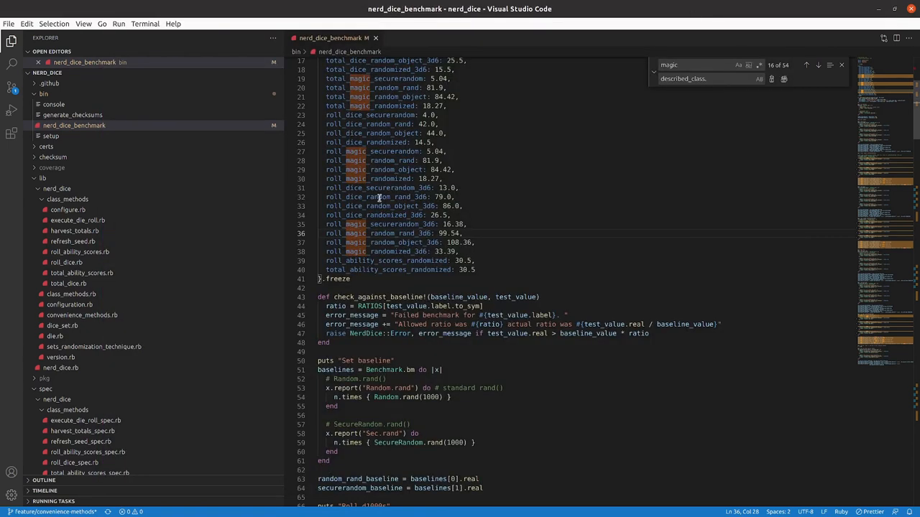
Raise the roll_magic_securerandom, total_magic_random_rand (85.9), total_magic_randomized, roll_magic_random_rand and roll_magic_random_object ratios.
scroll("up", 3)
type("6")
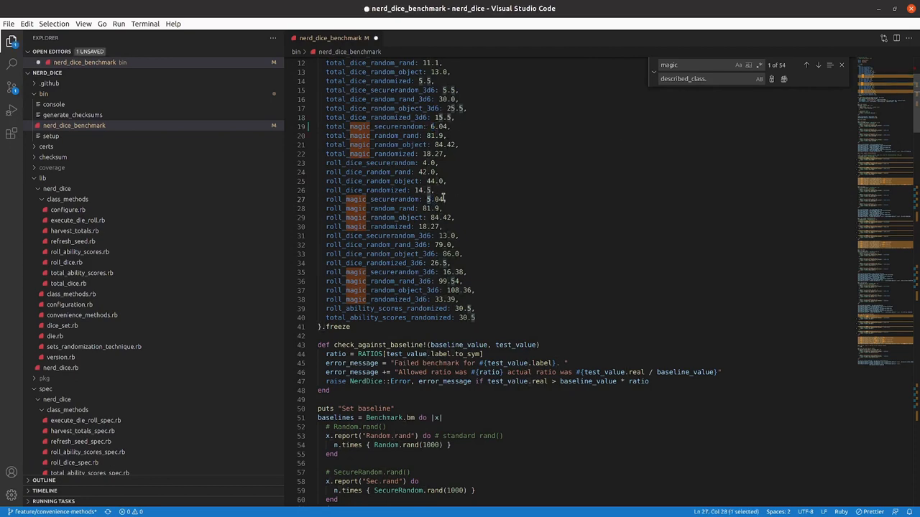
left_click(816, 67)
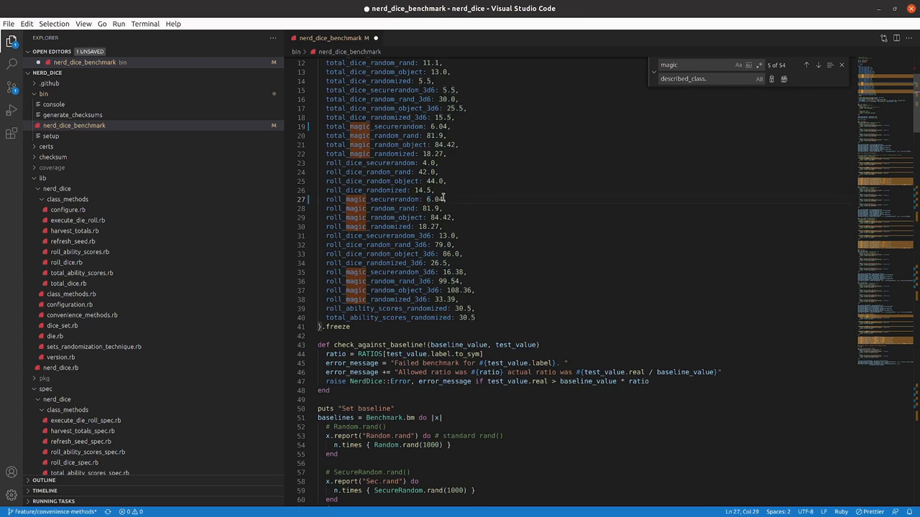
left_click(434, 135)
type("5")
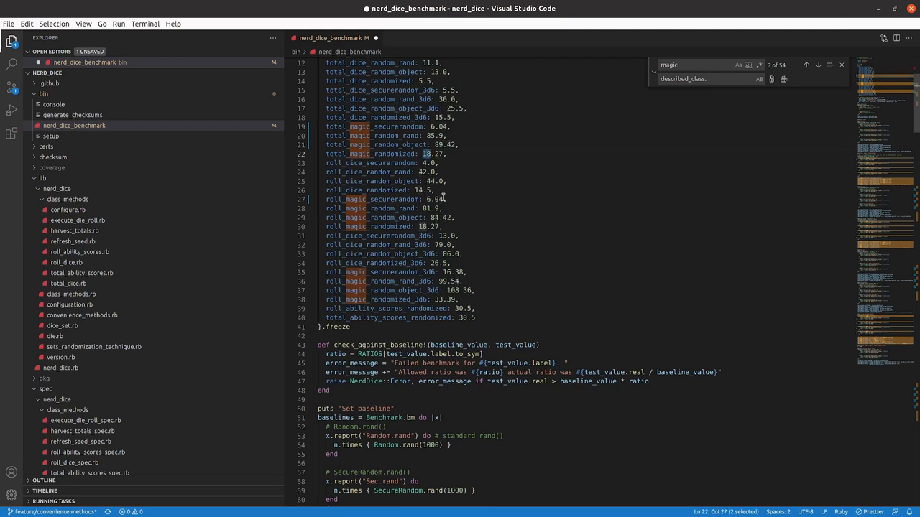
left_click(817, 65)
type("20")
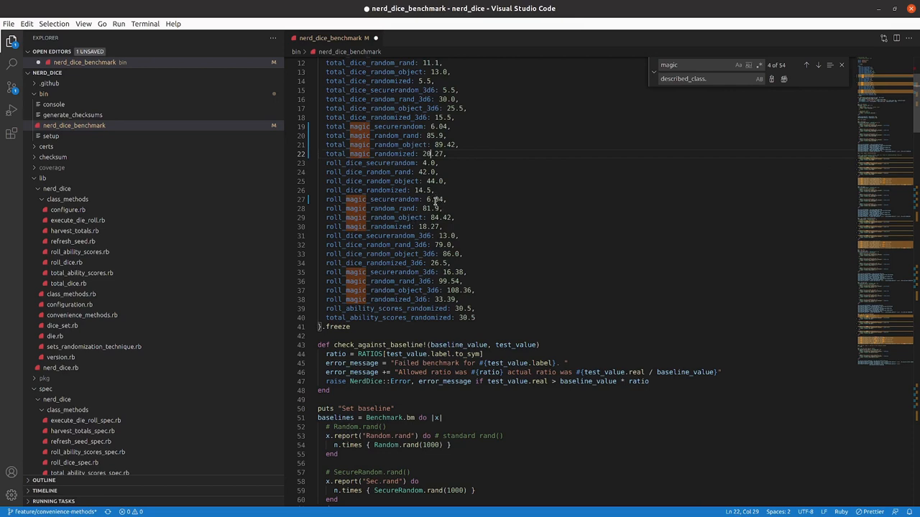
left_click(434, 136)
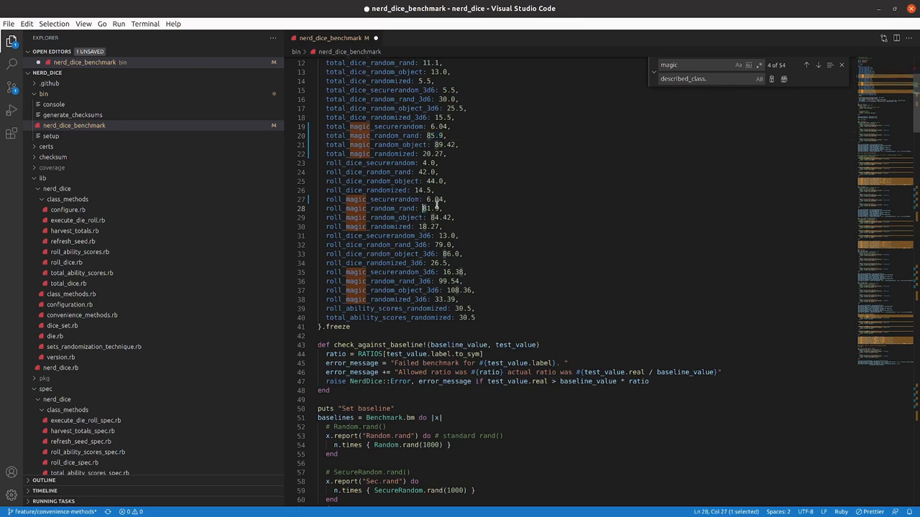
left_click(816, 65)
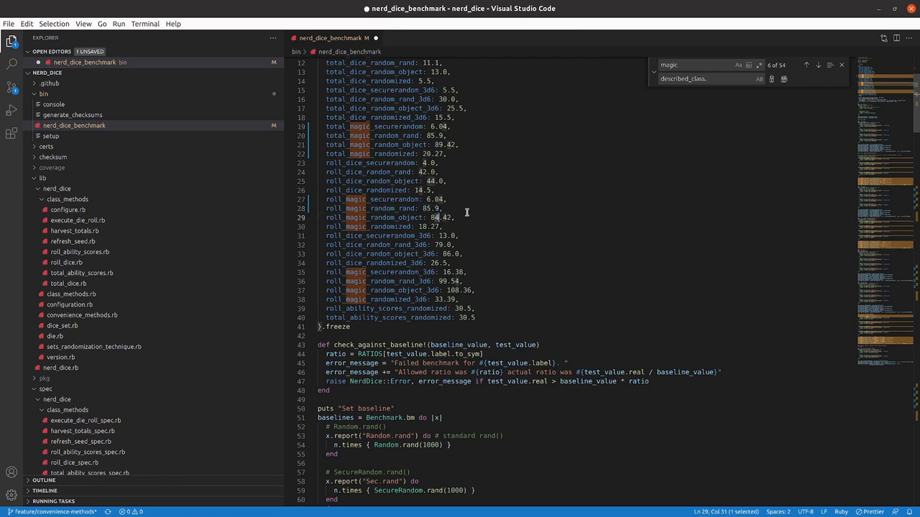
Raise the roll_magic_randomized and roll_magic_randomized_3d6 ratios and save the benchmark script.
left_click(805, 65)
type("9")
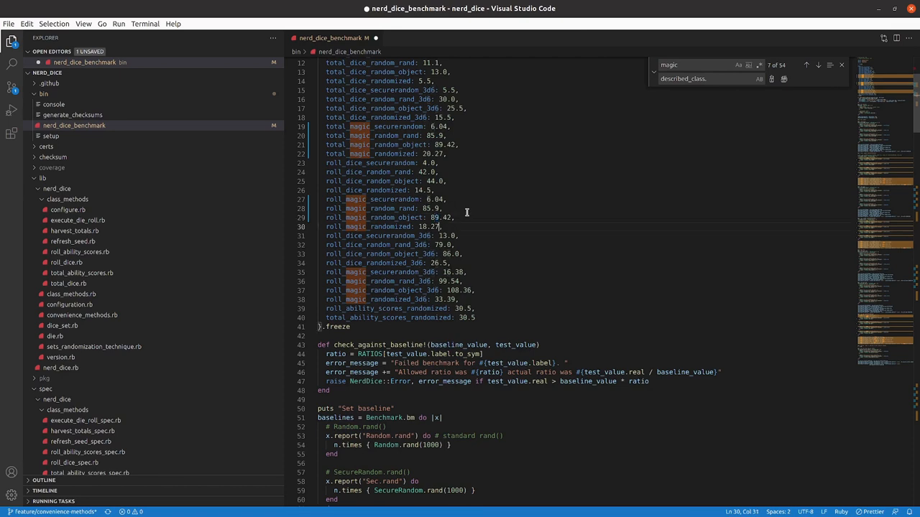
double_click(423, 227)
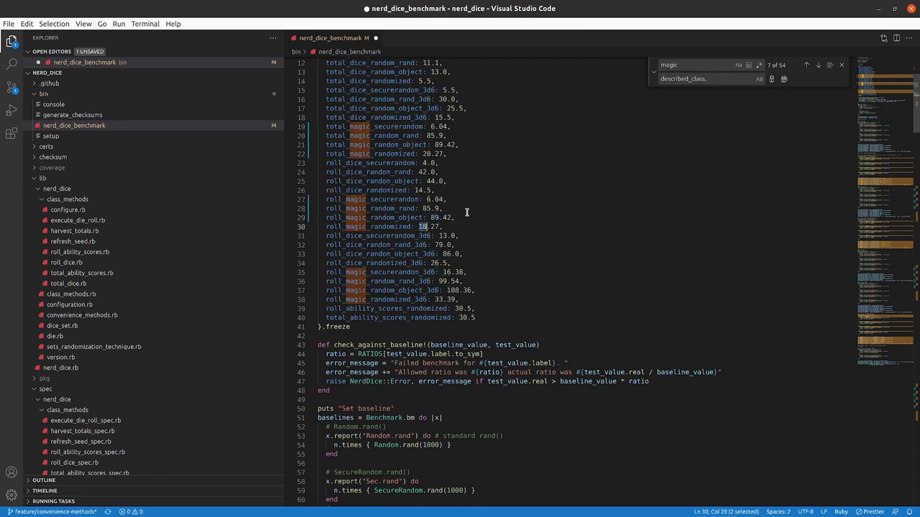
left_click(816, 65)
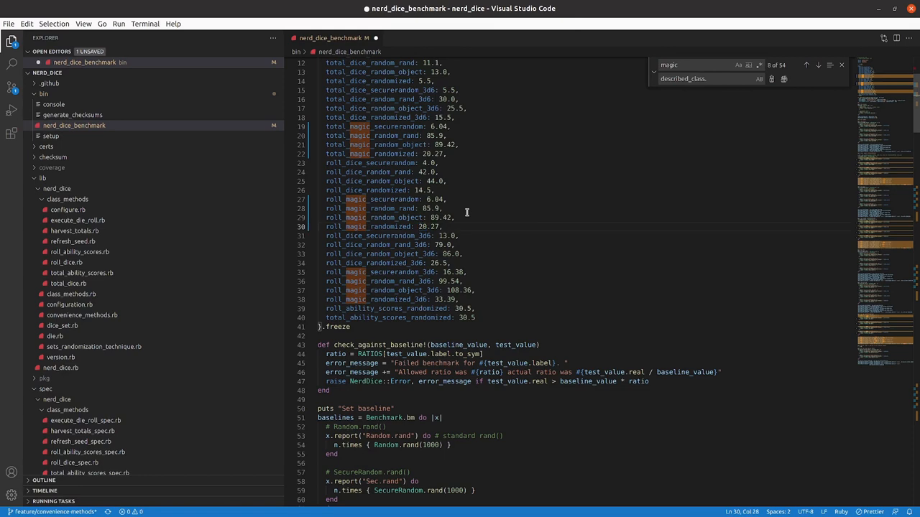
scroll("down", 3)
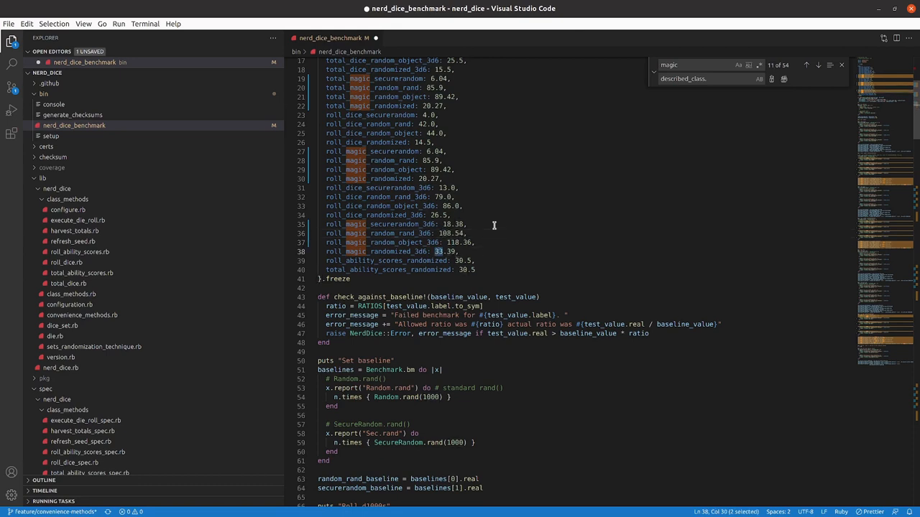
left_click(805, 65)
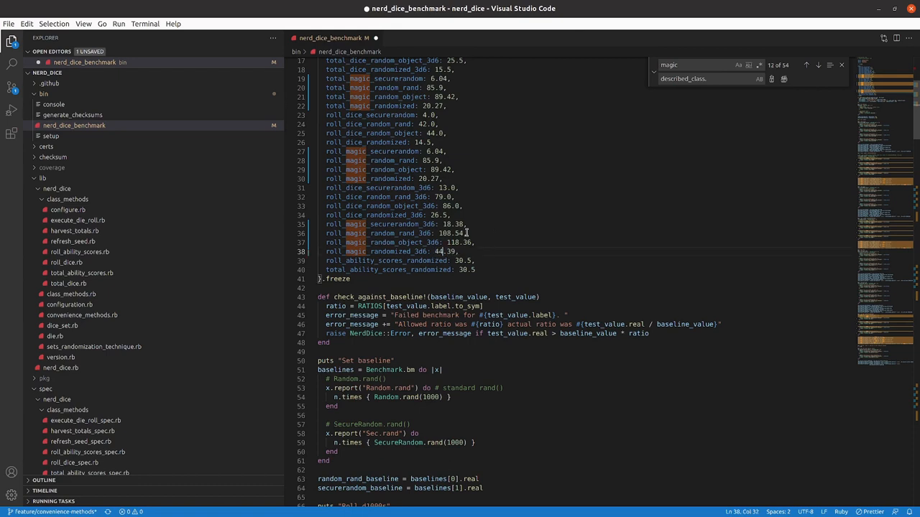
key("ctrl+s")
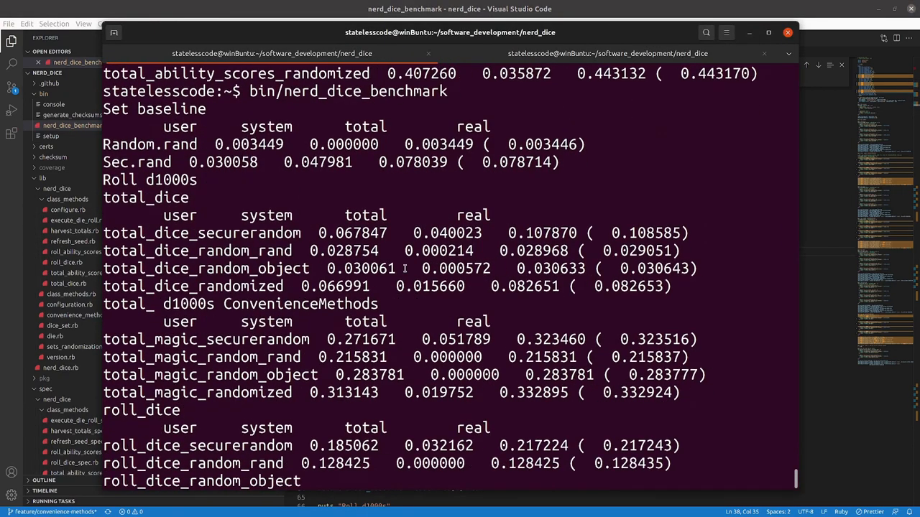
Follow the benchmark rerun through the ability score benchmarks with no ratio failures.
scroll("down", 3)
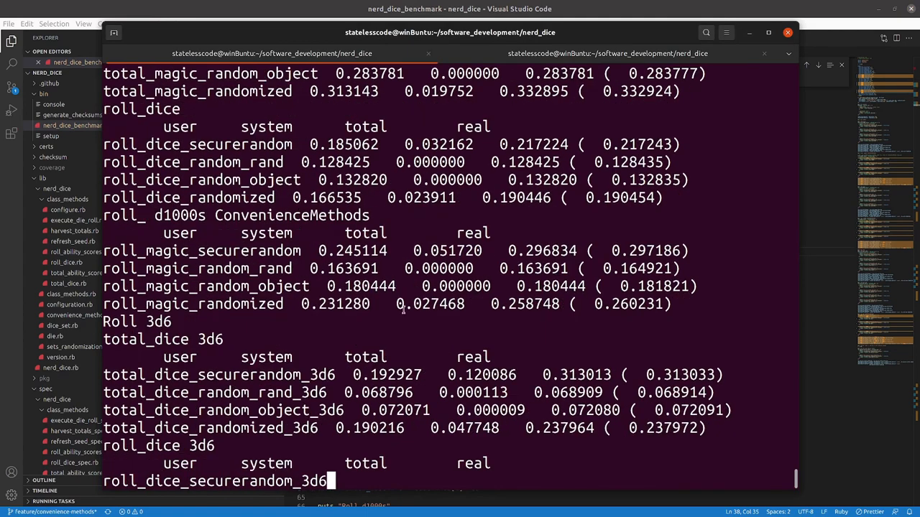
scroll("down", 3)
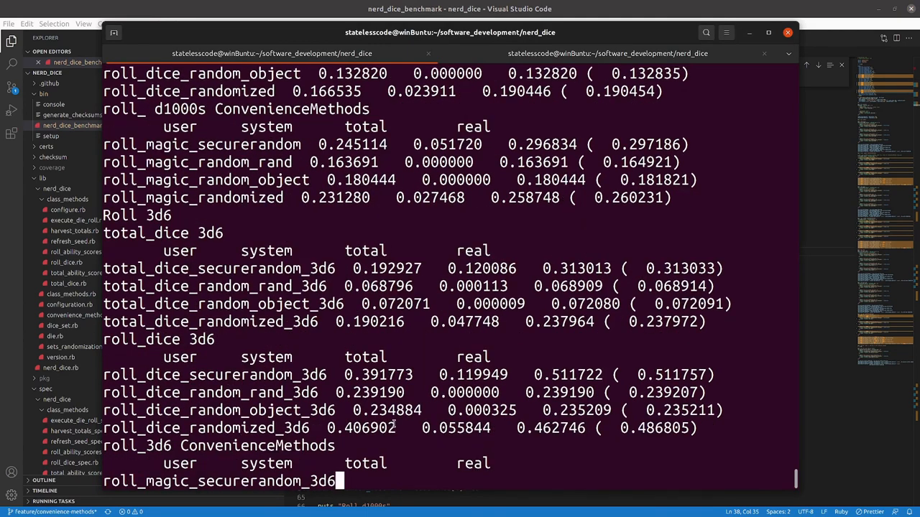
scroll("down", 3)
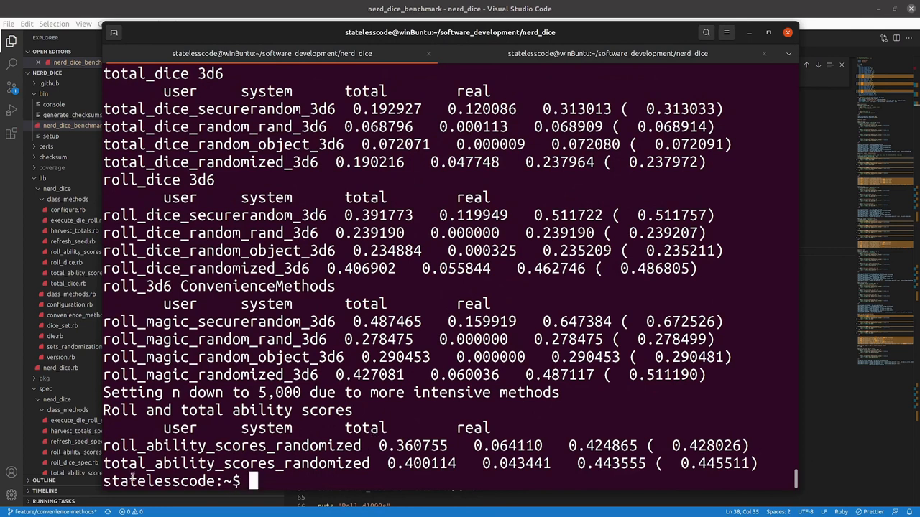
type("g")
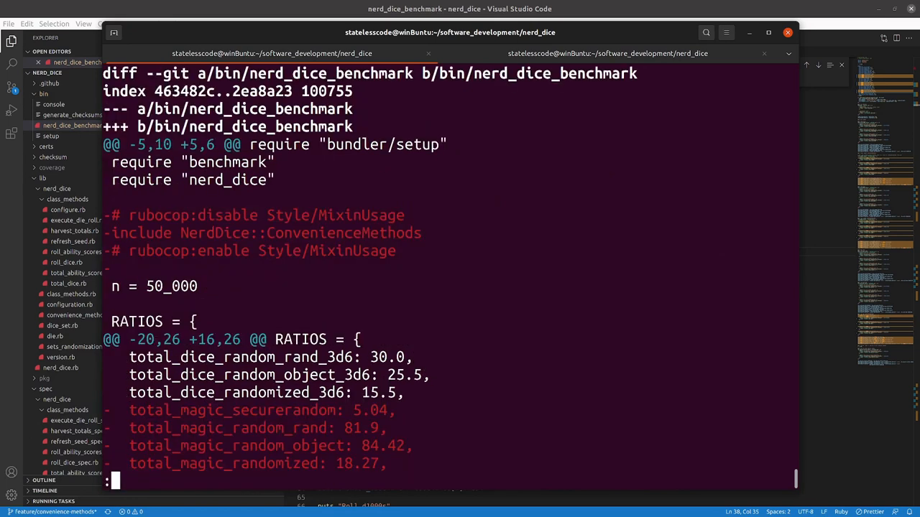
Run rubocop and confirm no offenses across 73 files.
scroll("down", 3)
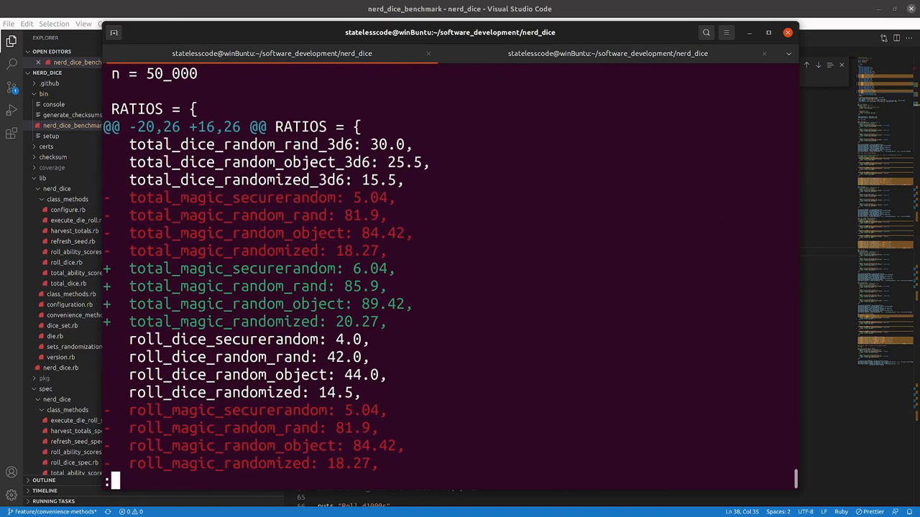
scroll("down", 3)
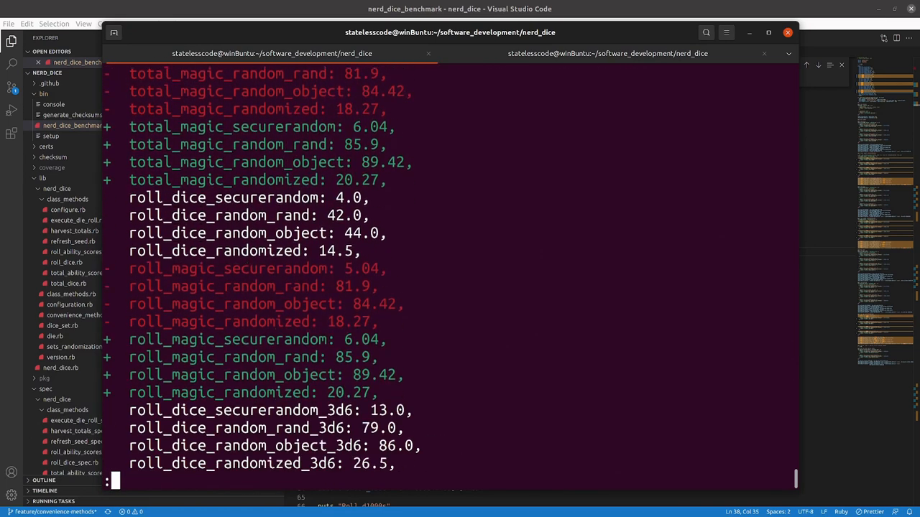
scroll("up", 3)
type("rubocop")
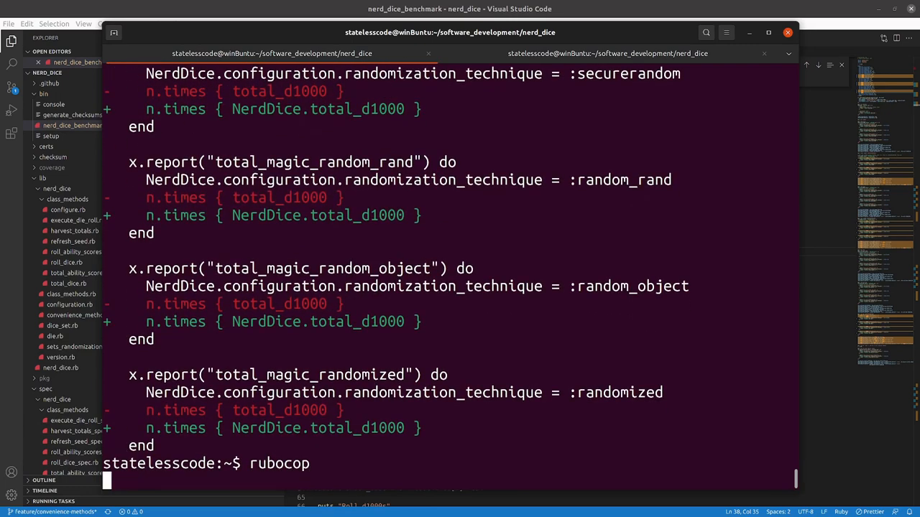
key("Return")
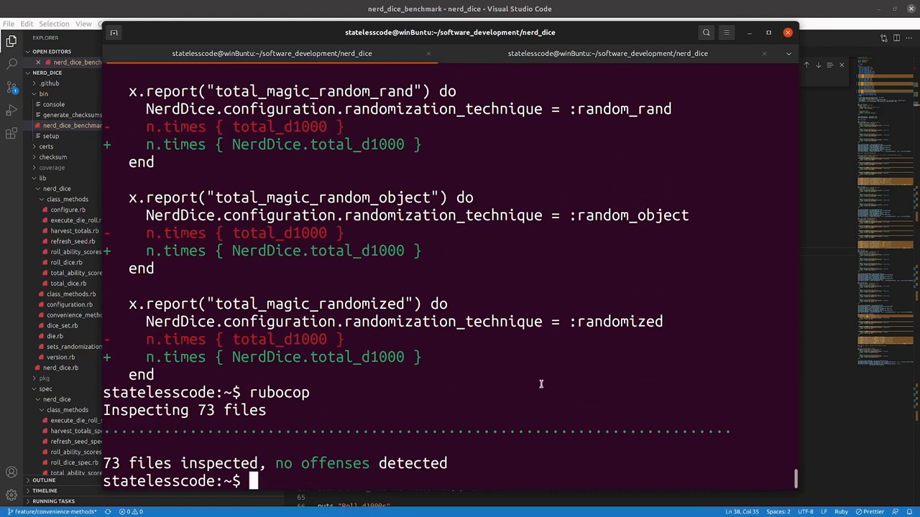
mouse_move(516, 372)
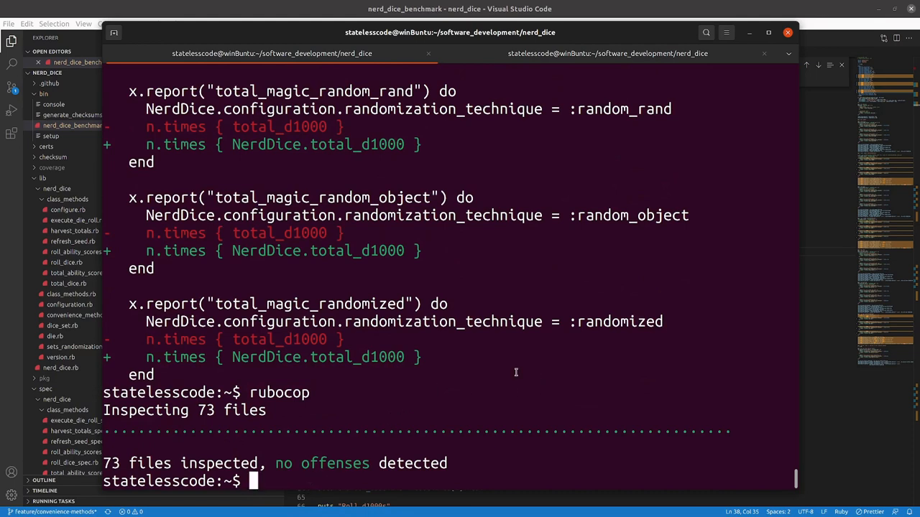
Stage the benchmark change with git add . and start git commit --amend -S.
type("git co")
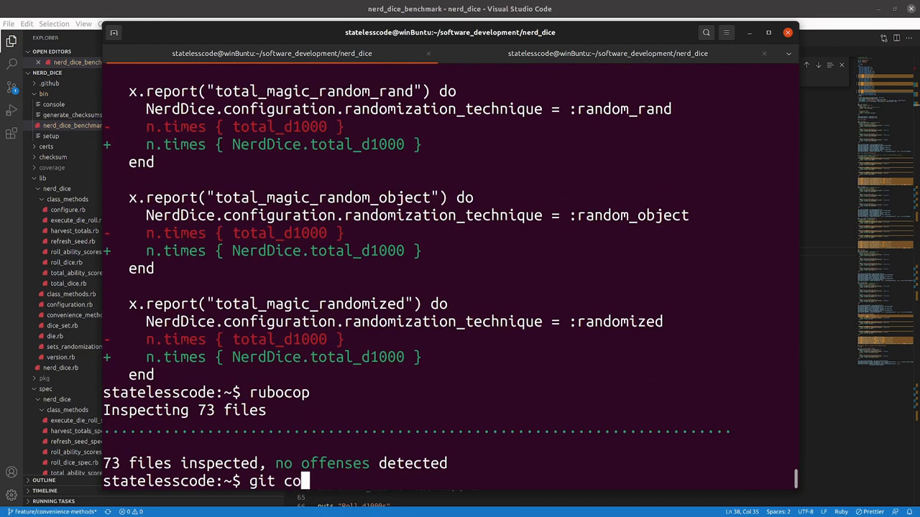
key("ctrl+c")
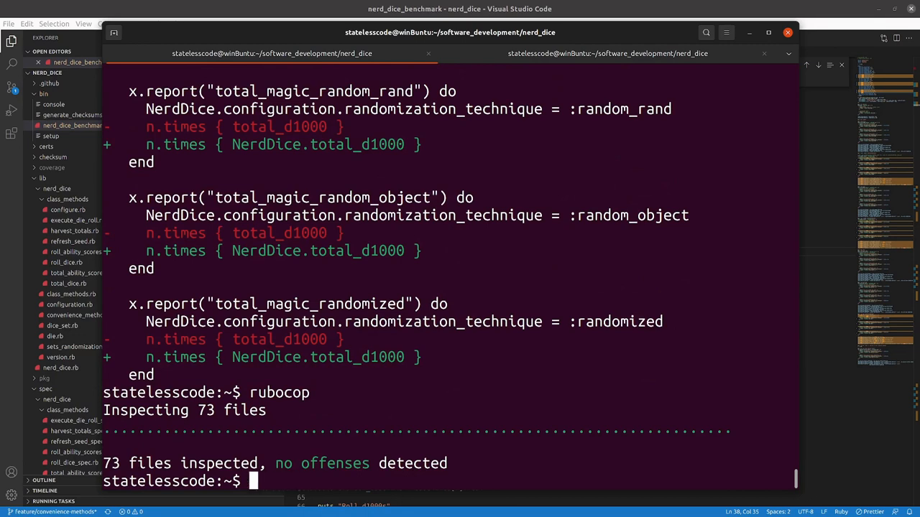
type("git add .")
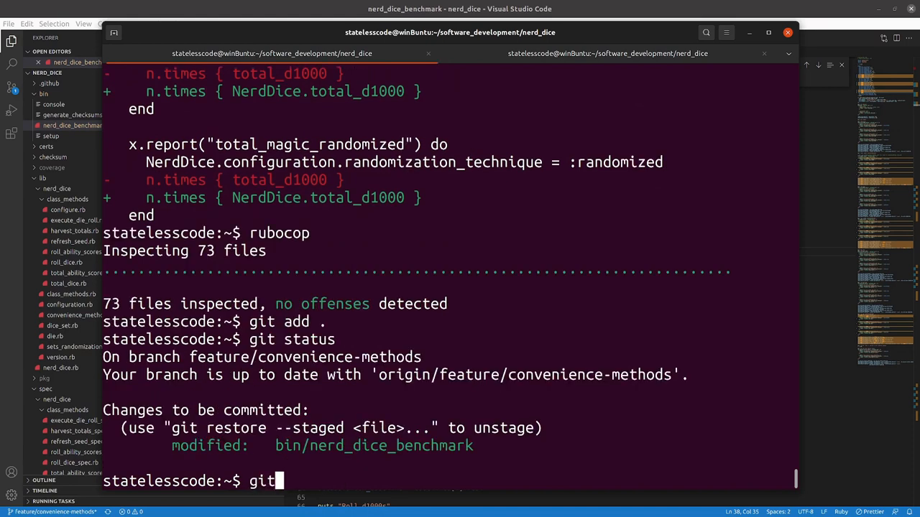
type("commit -")
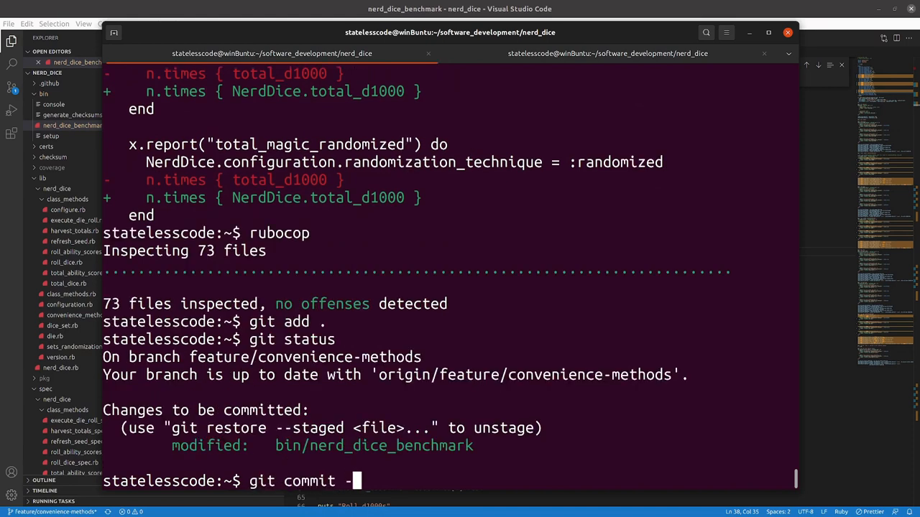
type("-amend -S")
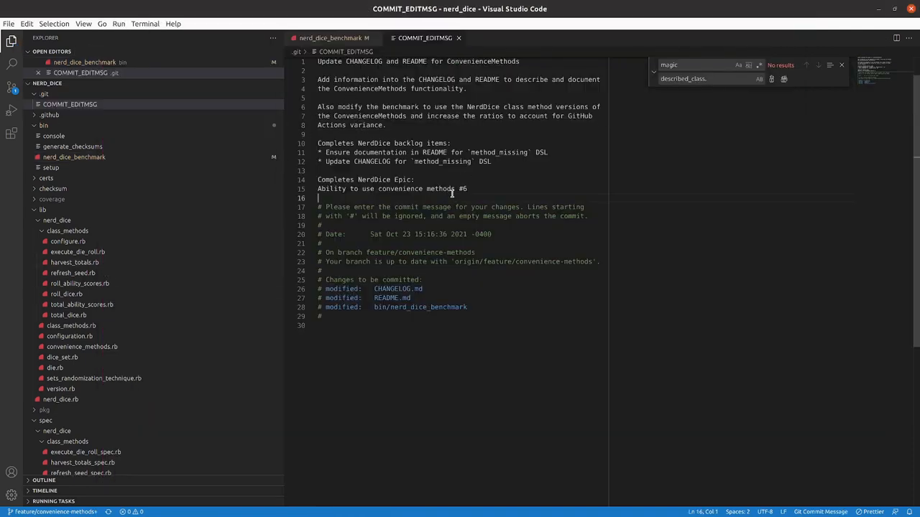
Finish the amended commit message and force-push the feature branch with git push -f.
left_click(333, 38)
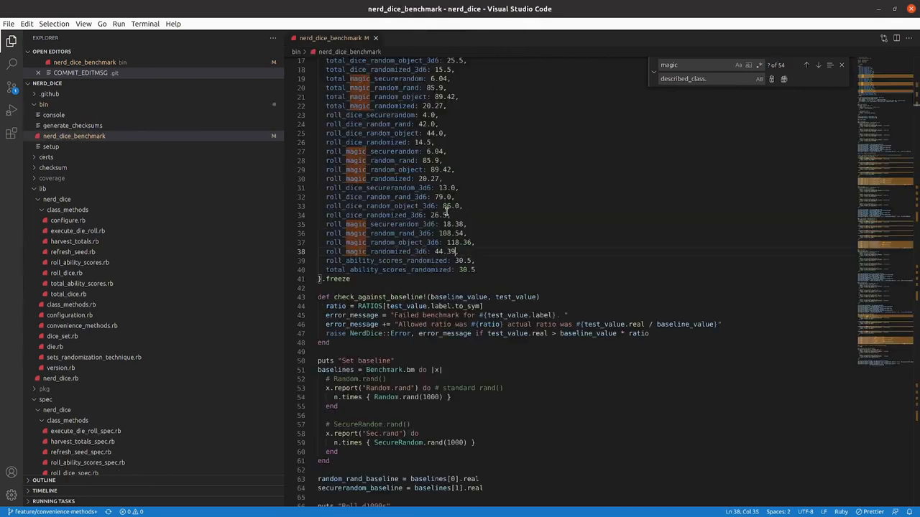
left_click(375, 38)
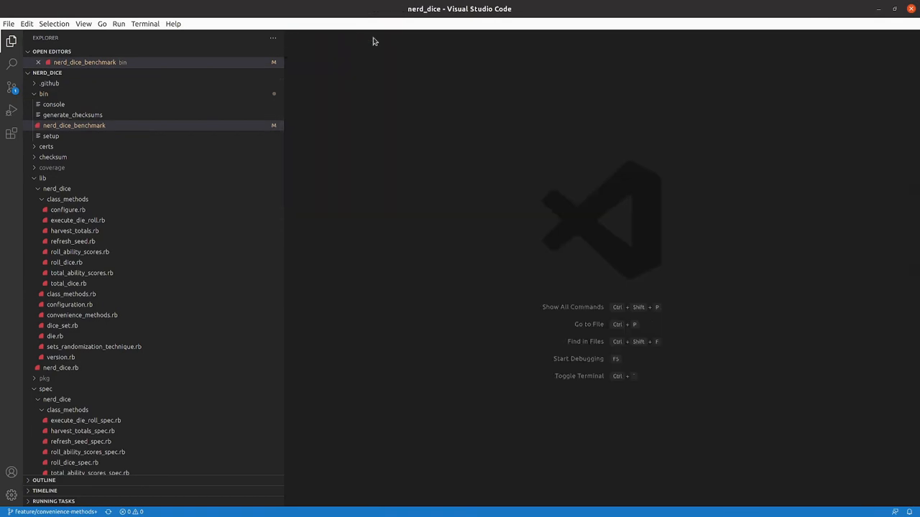
left_click(38, 62)
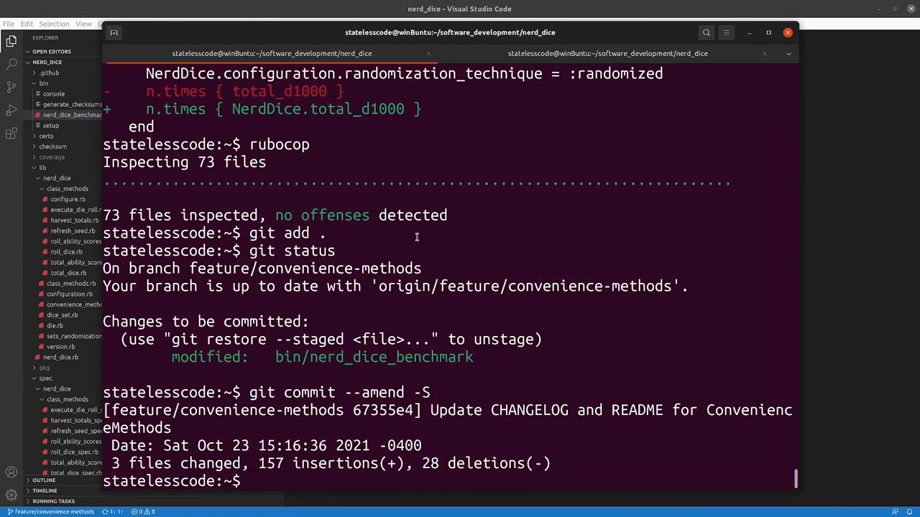
type("git push -f")
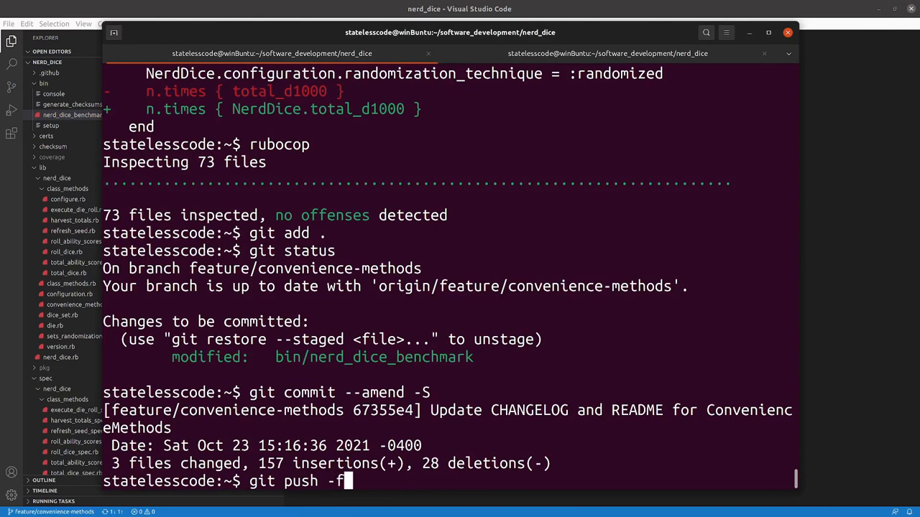
key("Return")
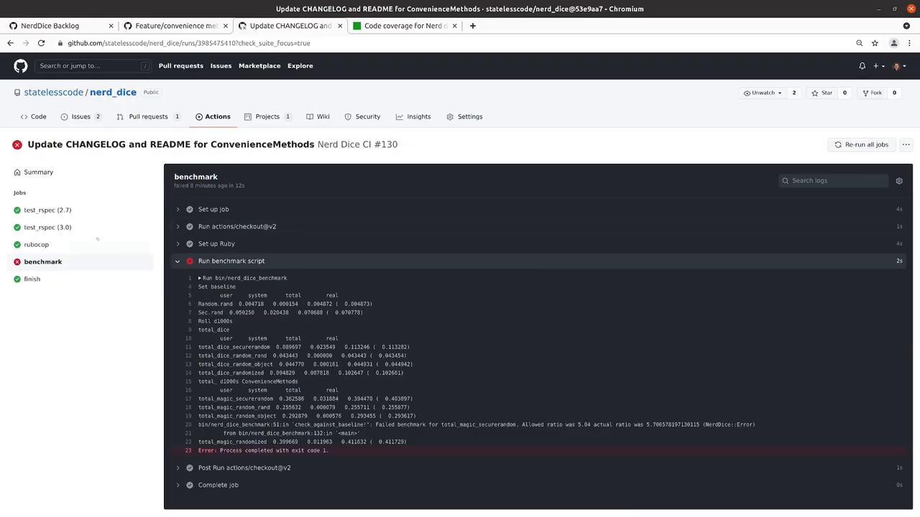
View the newest workflow runs after the force-push, then the repository's pull requests.
left_click(217, 116)
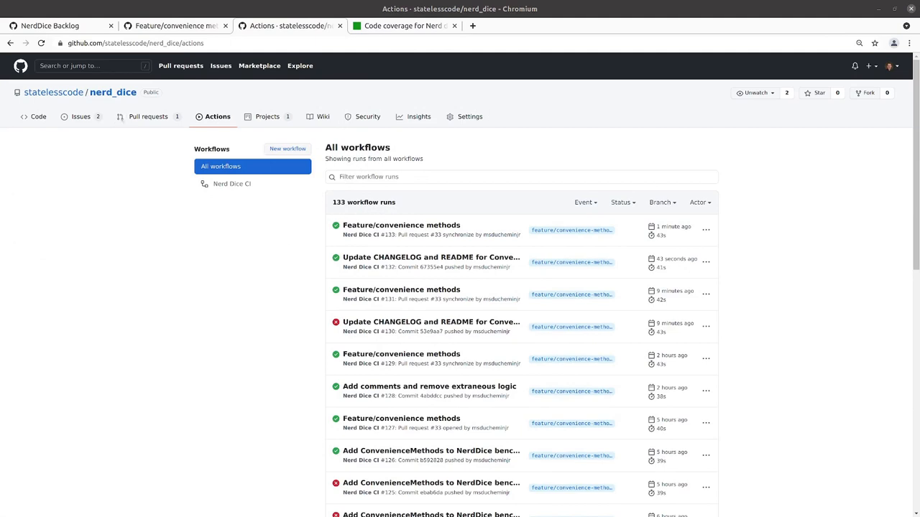
mouse_move(148, 116)
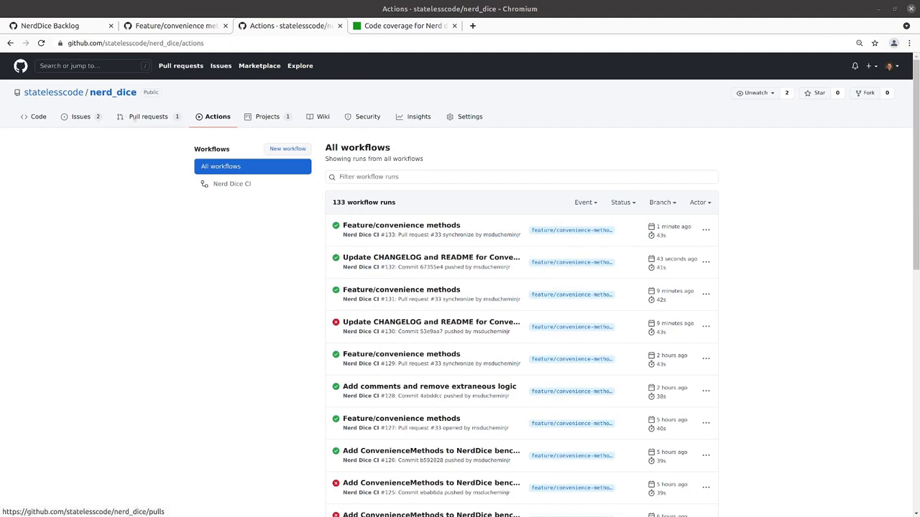
left_click(148, 116)
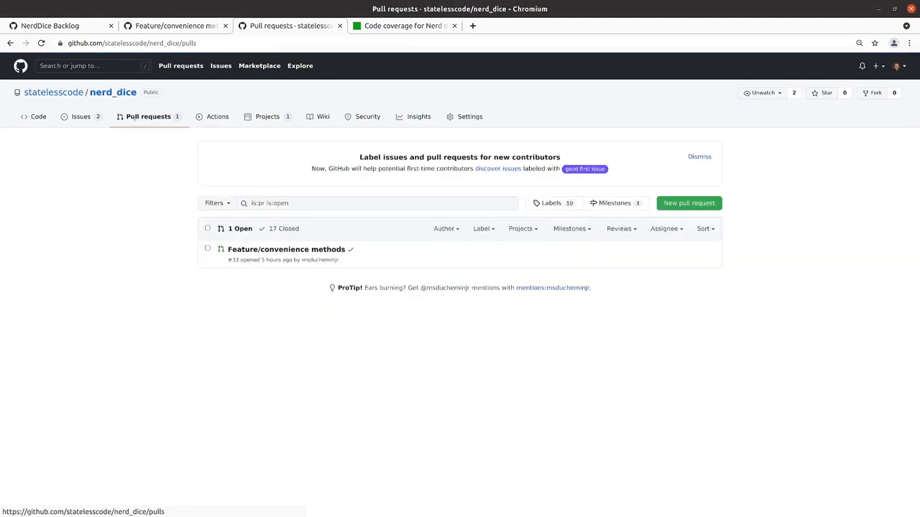
mouse_move(286, 249)
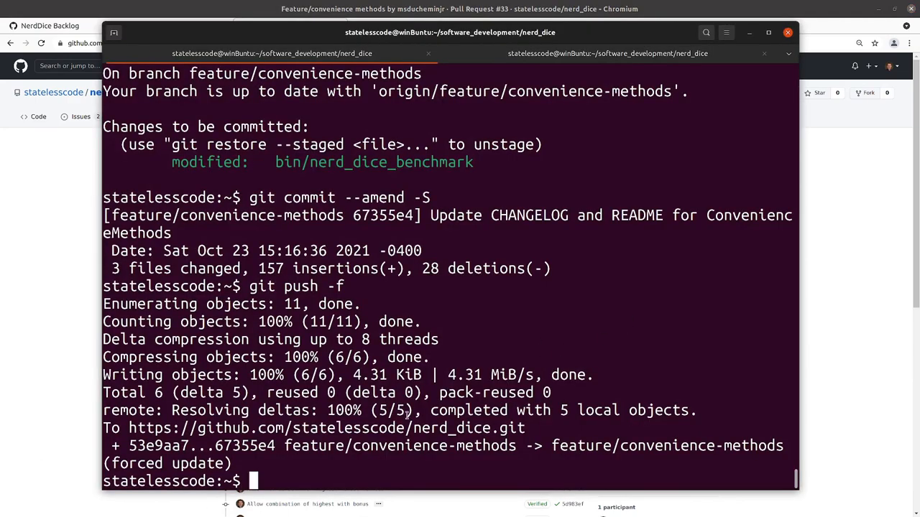
Confirm a clean working tree and check out master.
type("git s")
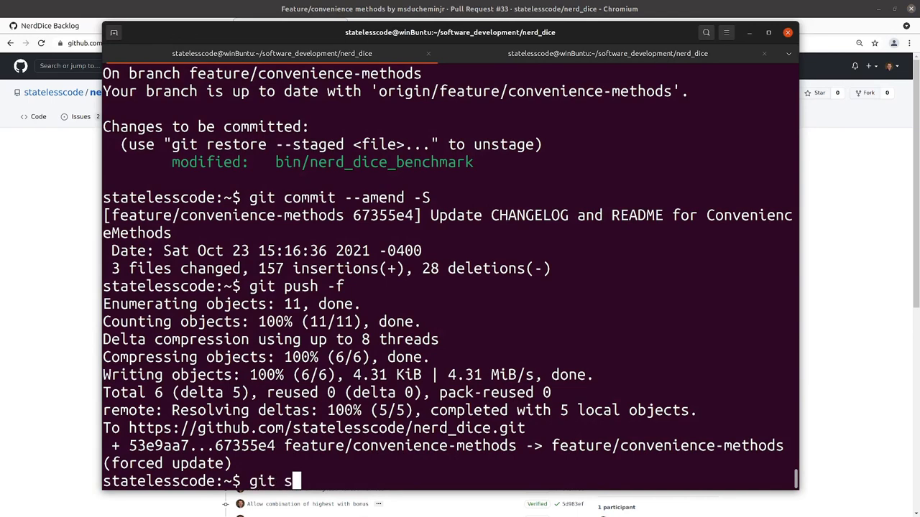
key("Return")
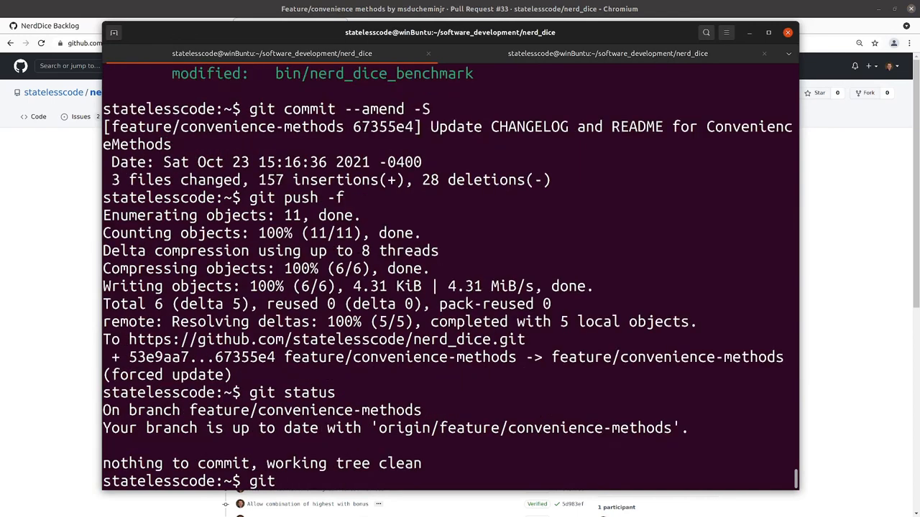
type("checkout mas")
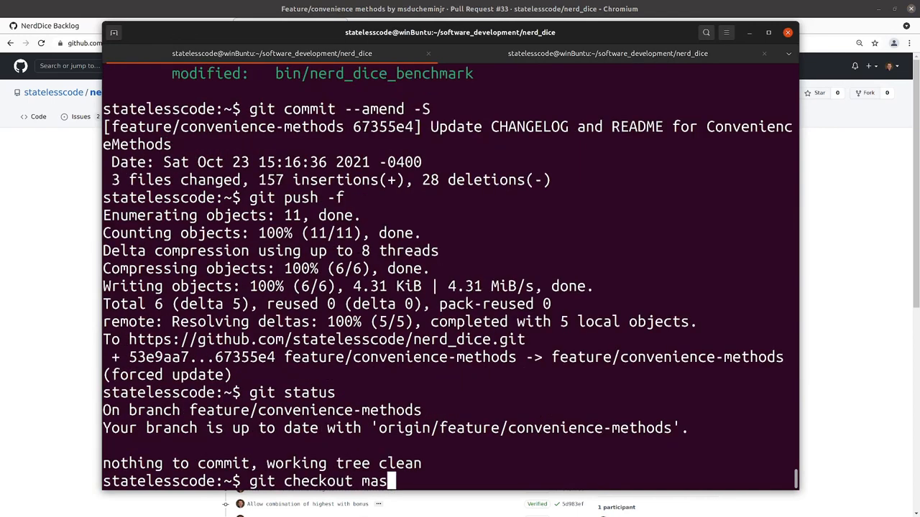
type("ter")
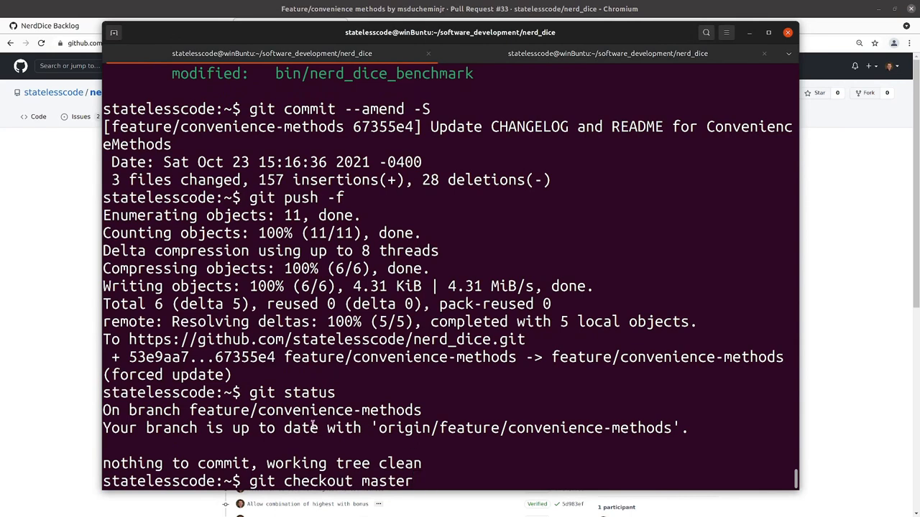
double_click(305, 409)
type("git merge --ff-")
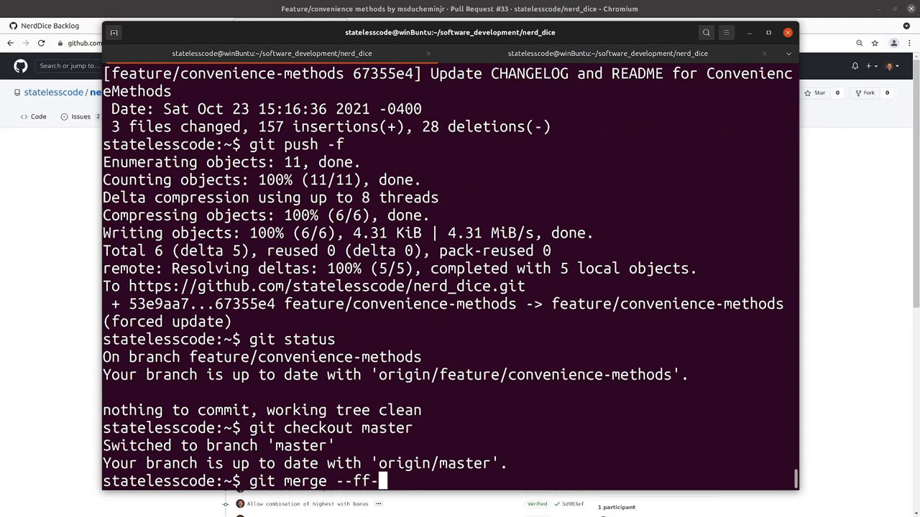
Fast-forward master with git merge --ff-only feature/convenience-methods and push it.
type("only feature/convenience-methods")
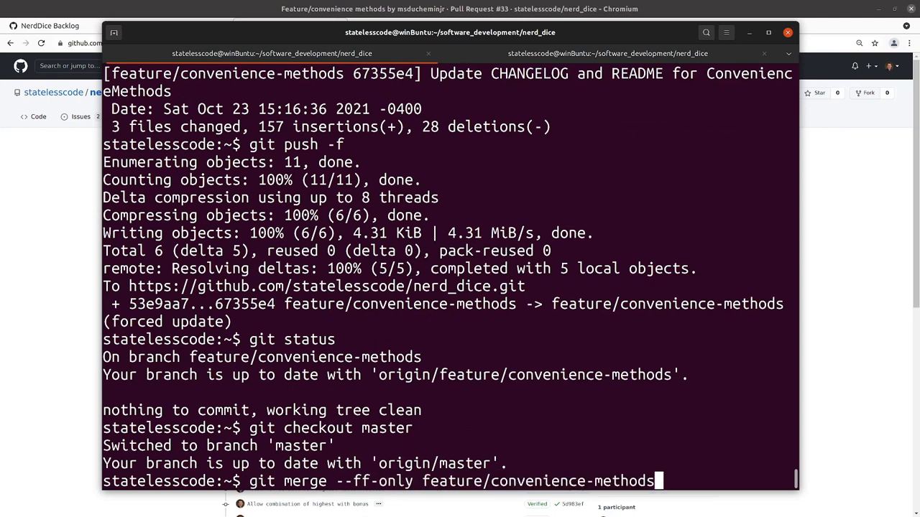
key("Return")
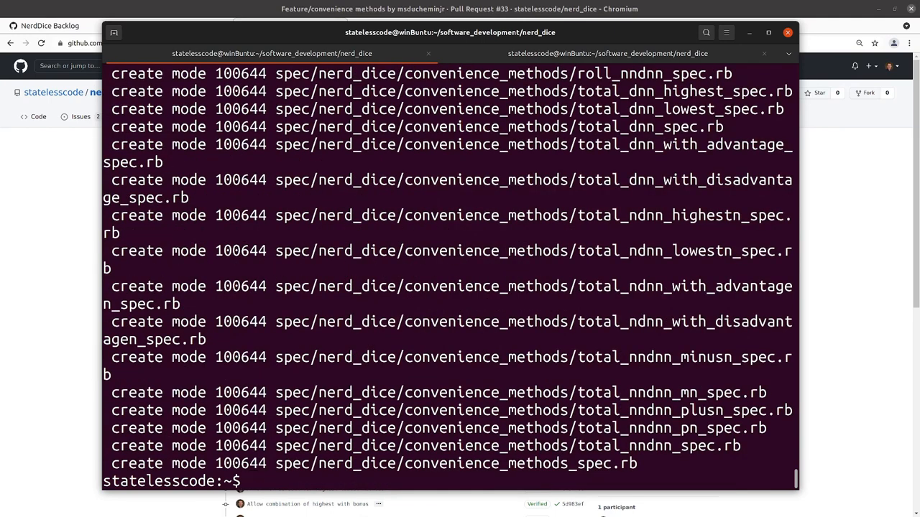
type("git push")
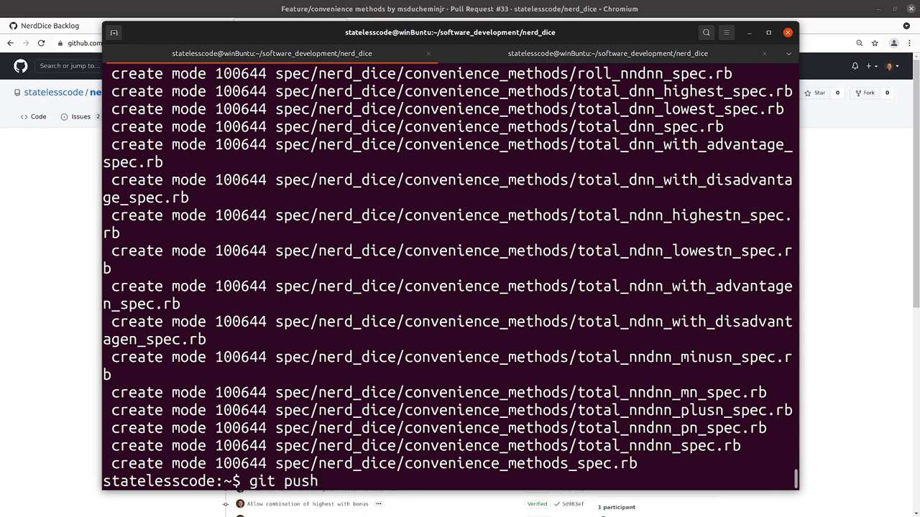
key("Return")
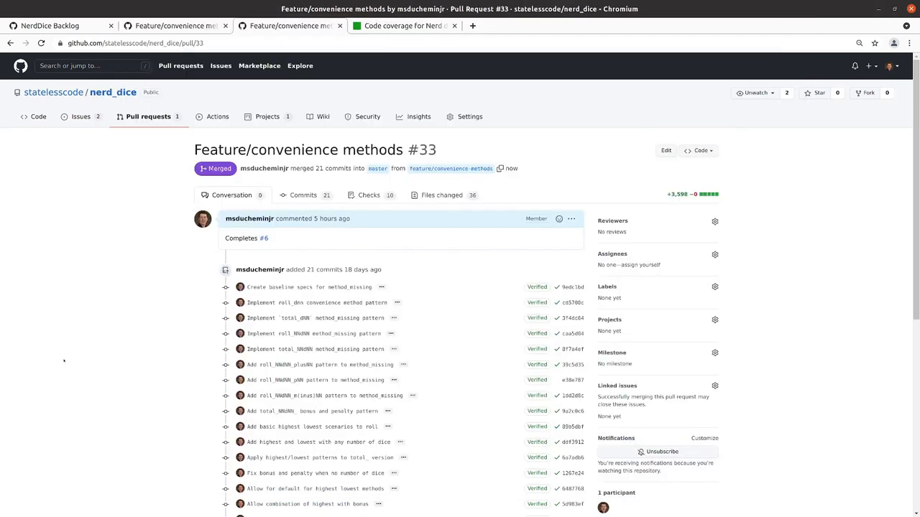
mouse_move(121, 349)
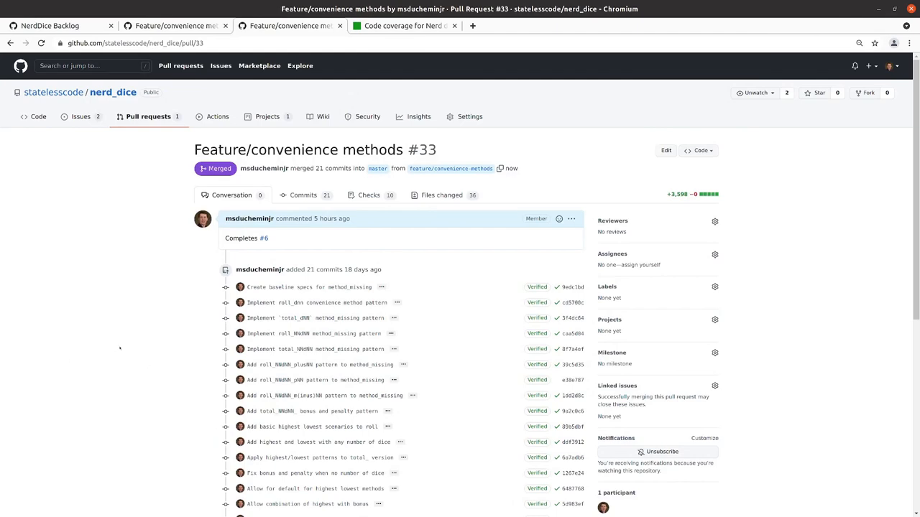
scroll("down", 3)
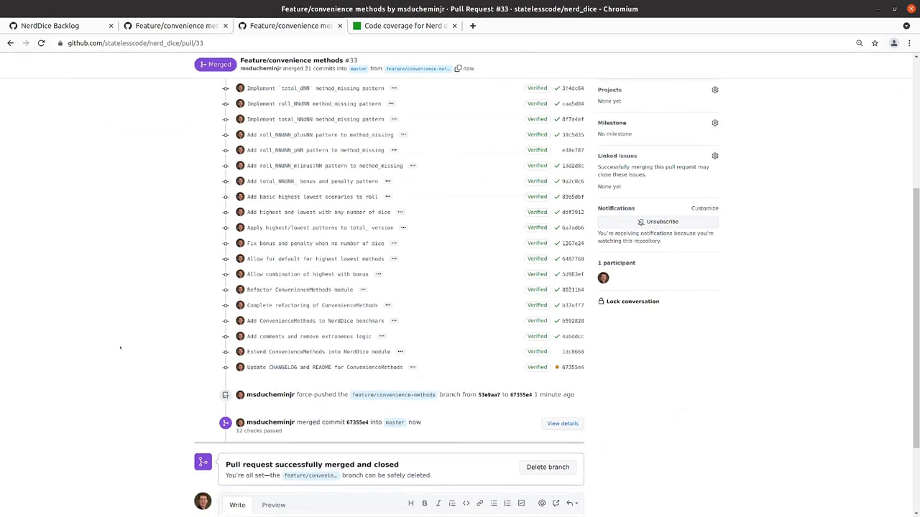
scroll("down", 3)
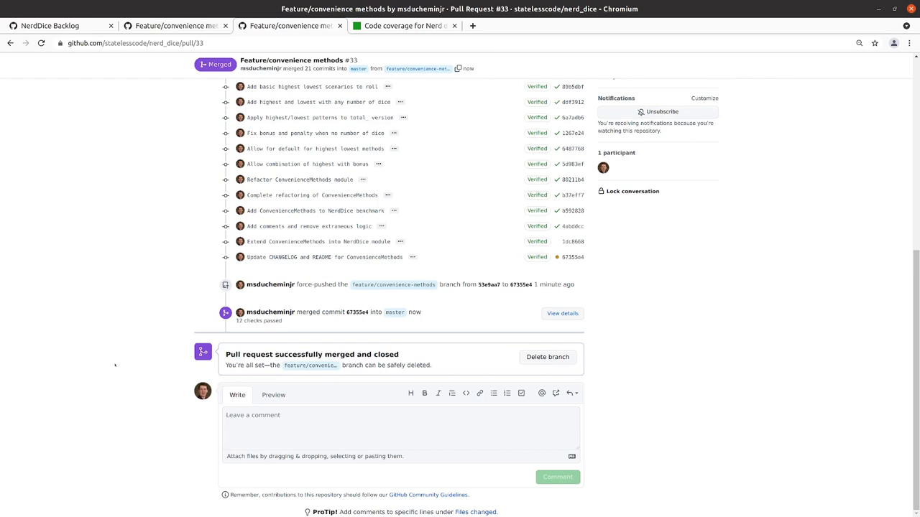
mouse_move(112, 362)
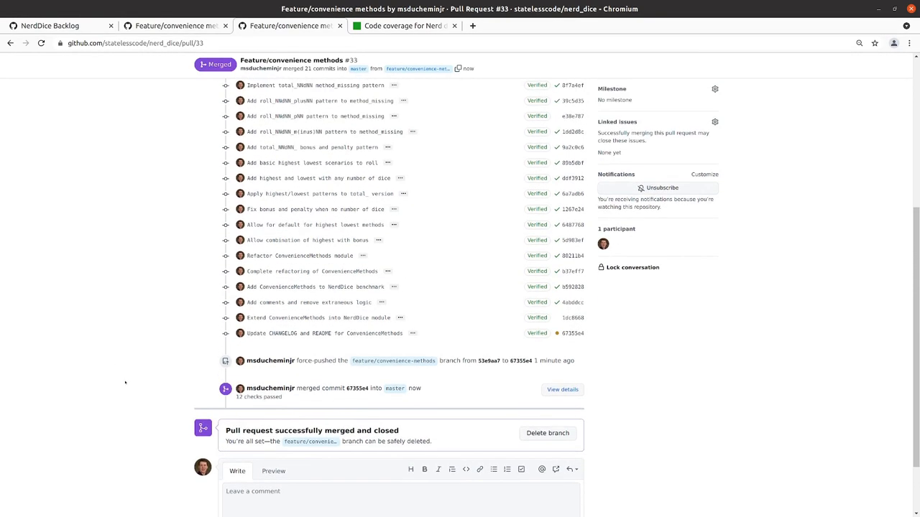
mouse_move(293, 395)
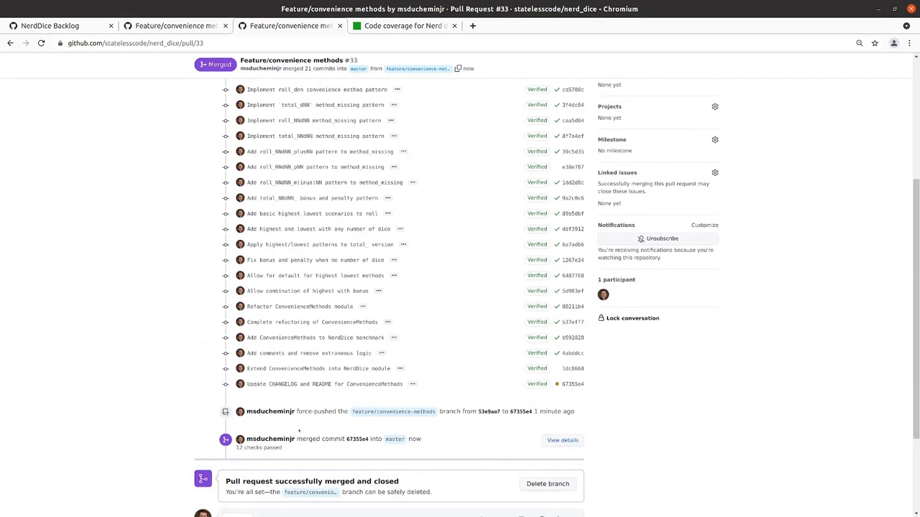
scroll("up", 3)
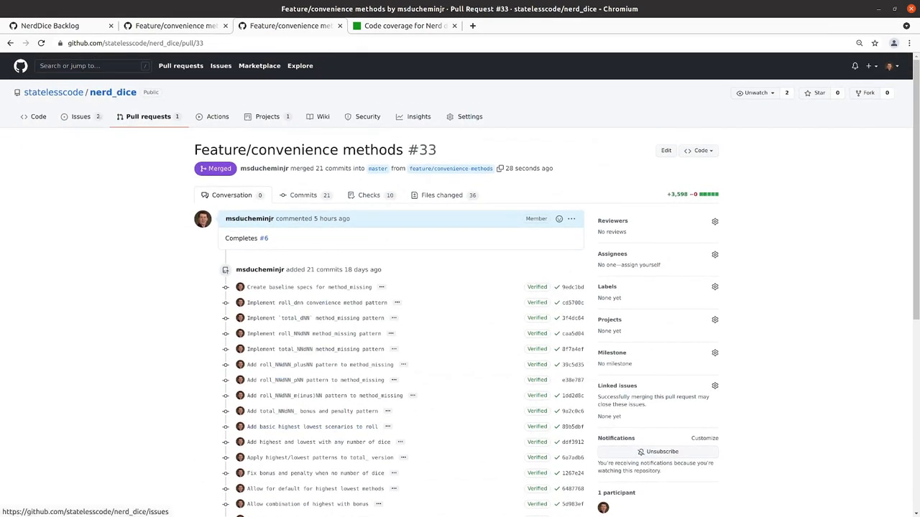
From the issues list, bring up issue #6 about convenience methods and reach its comment box.
left_click(80, 117)
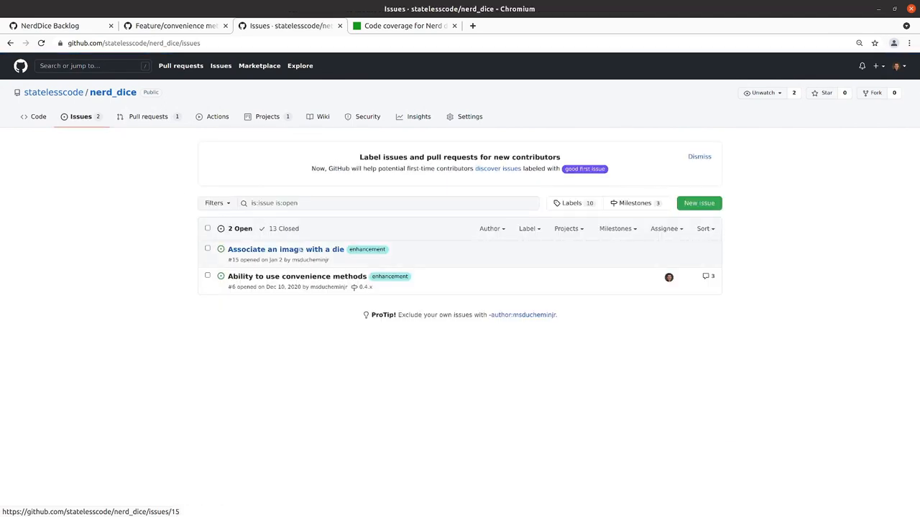
mouse_move(296, 276)
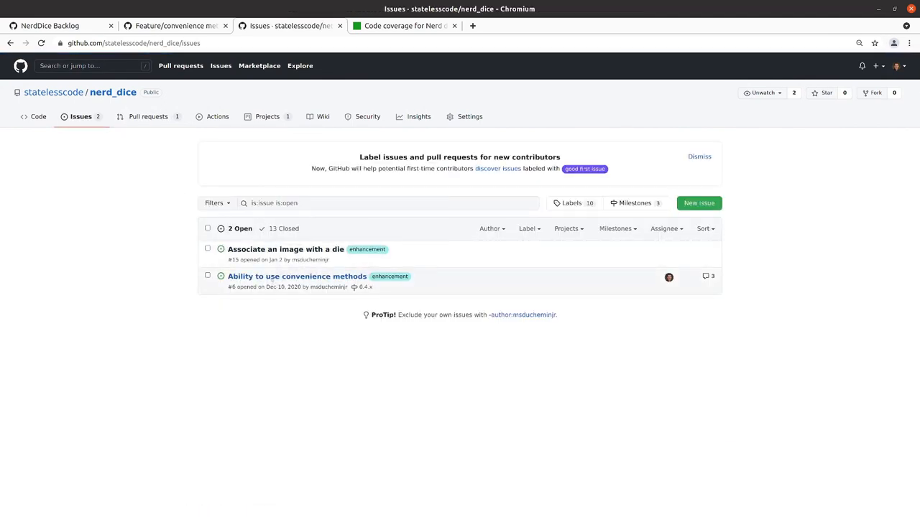
left_click(296, 276)
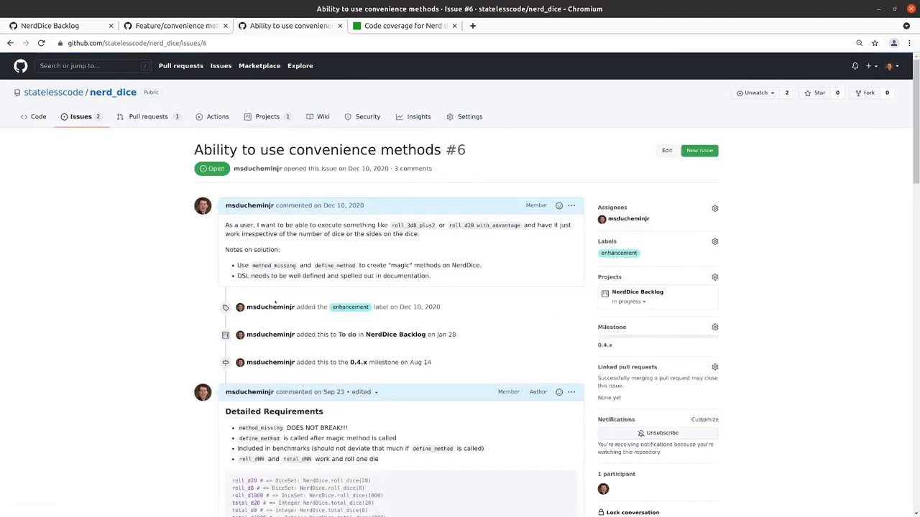
scroll("down", 3)
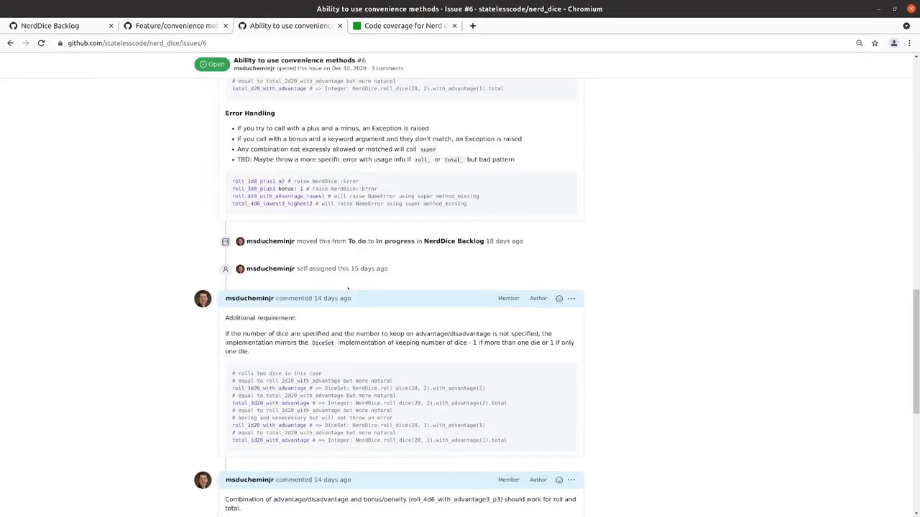
scroll("down", 3)
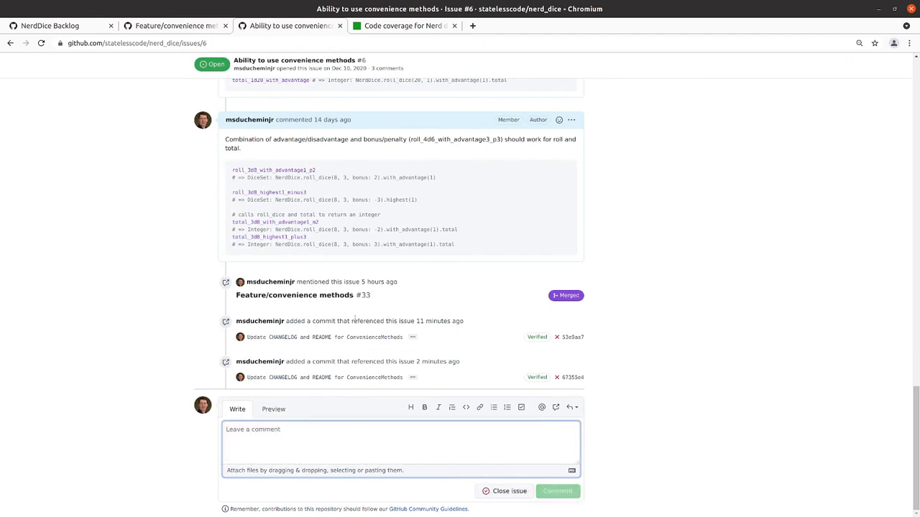
mouse_move(294, 296)
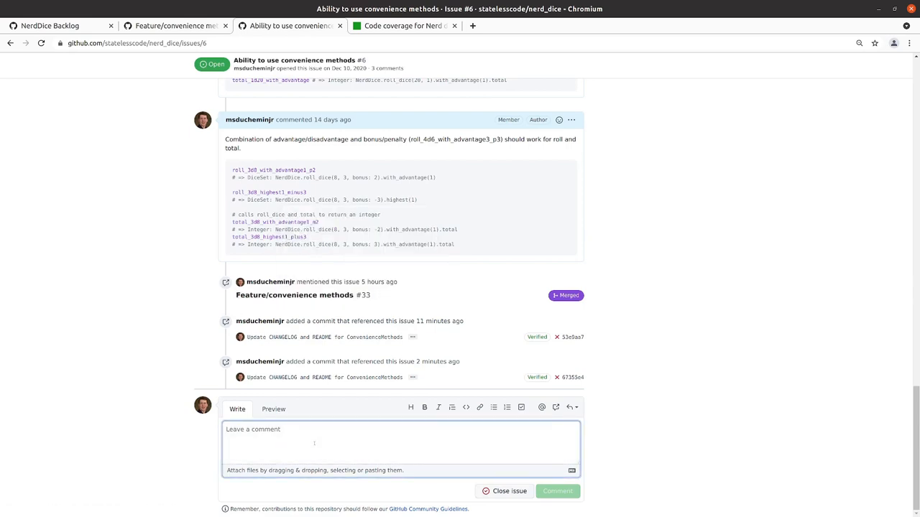
Comment 'Completed by Feature/convenience methods #33', close the issue, and return to the issues list.
type("Complet")
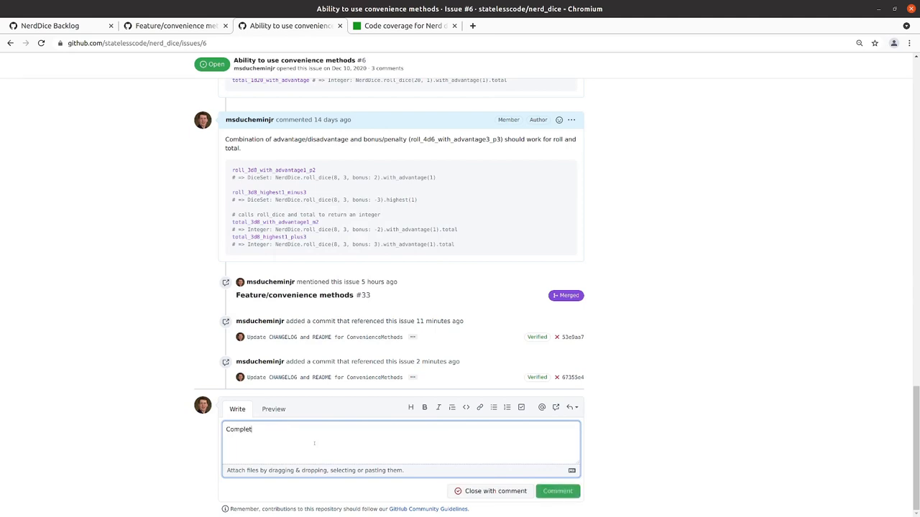
type("ed by Feature/convenience methods #33")
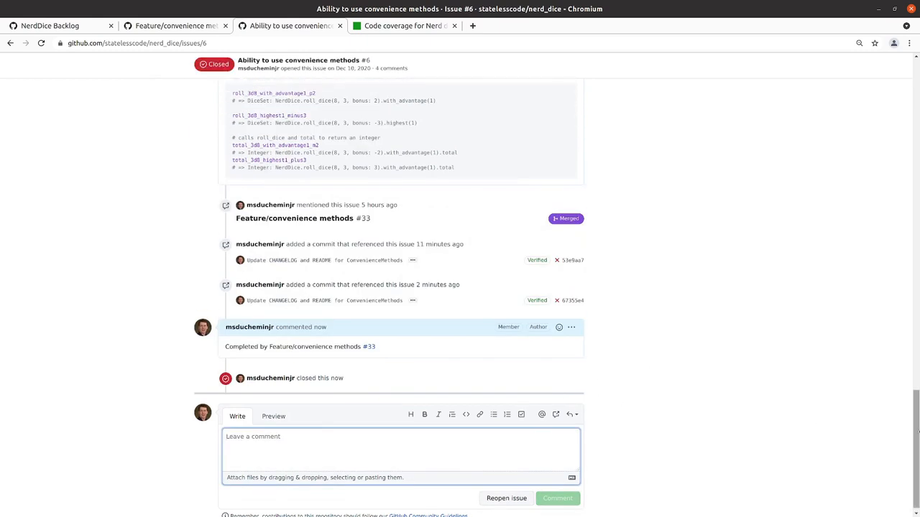
scroll("up", 3)
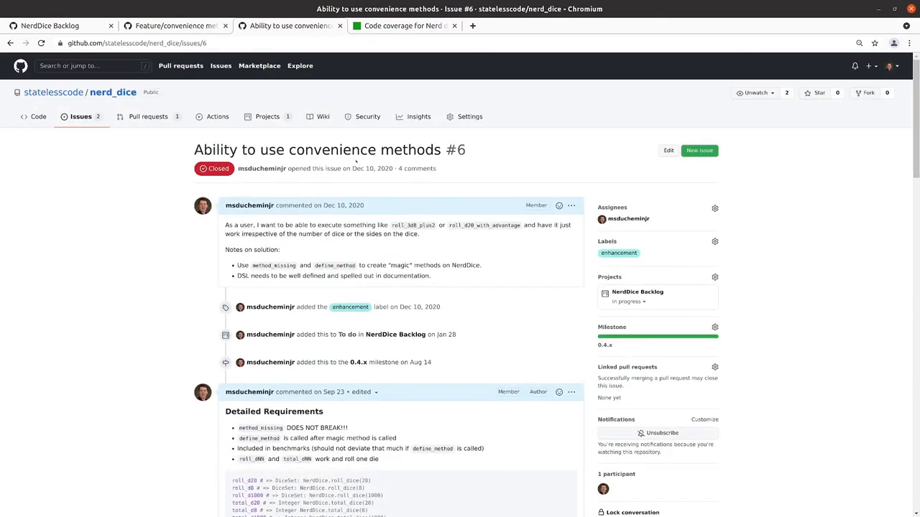
left_click(80, 117)
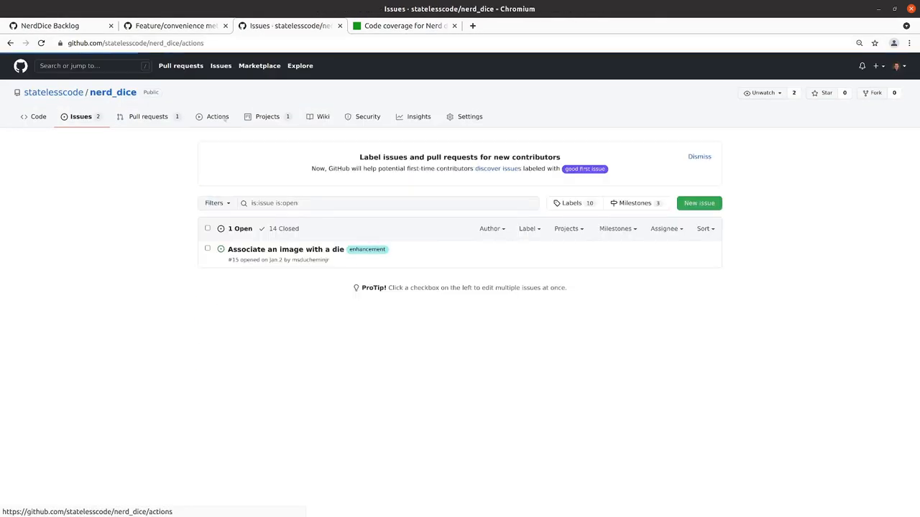
Inspect failed master run #134 'Update CHANGELOG and README' and its benchmark job, then return to all workflows.
left_click(217, 116)
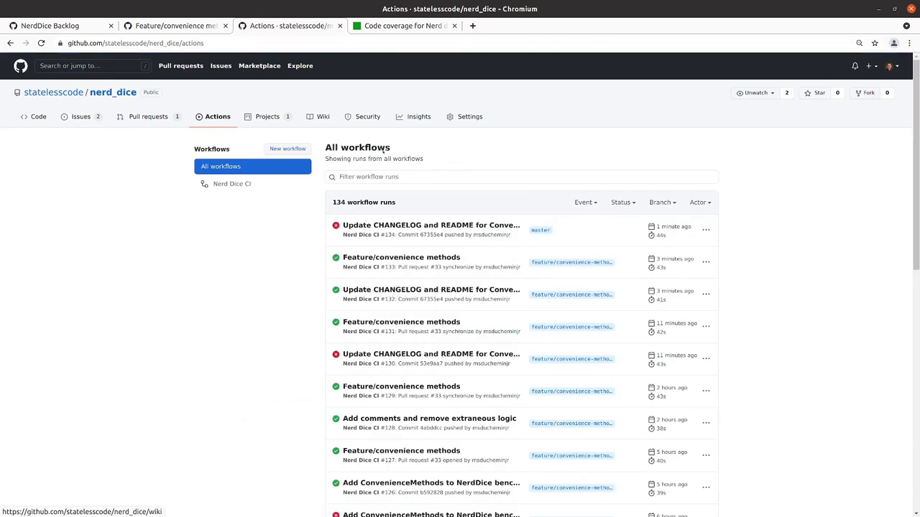
mouse_move(431, 224)
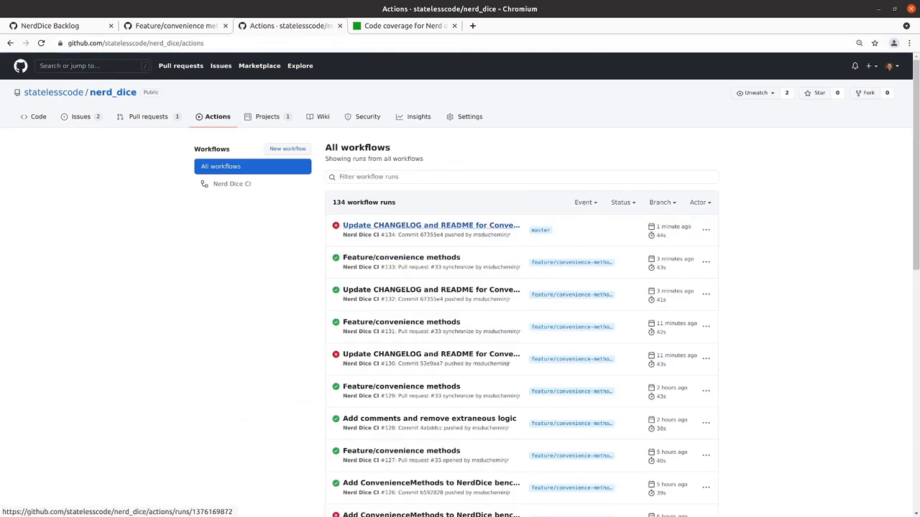
left_click(431, 224)
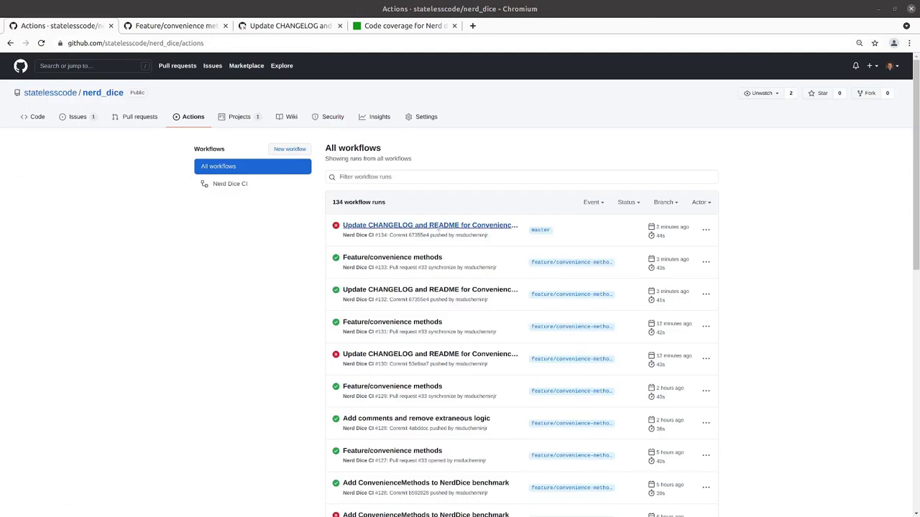
left_click(706, 230)
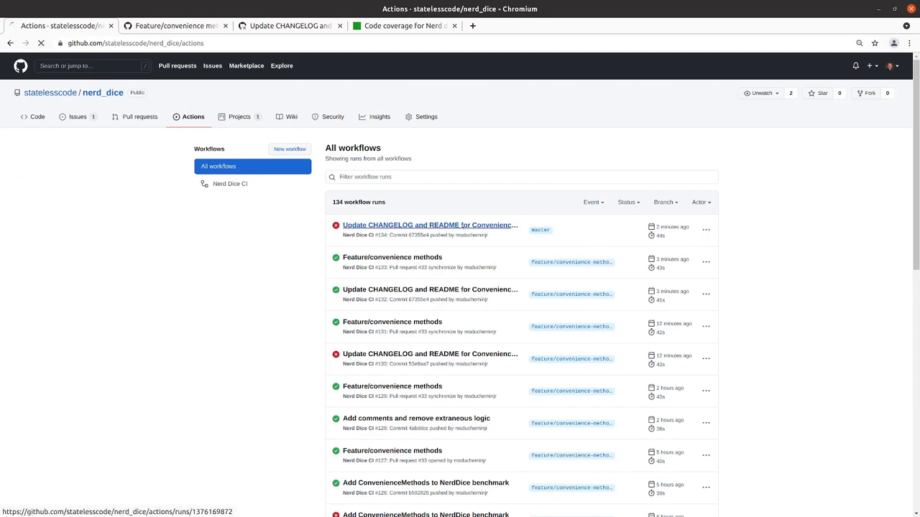
left_click(429, 224)
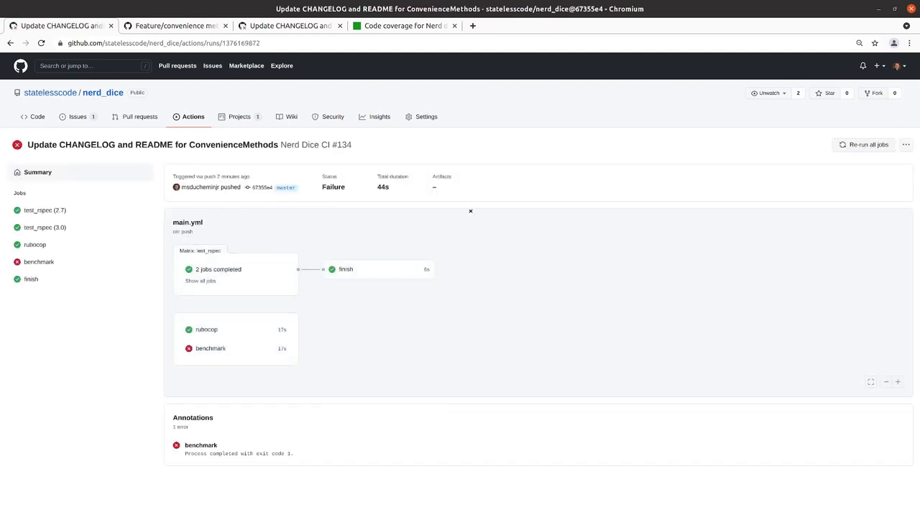
left_click(868, 143)
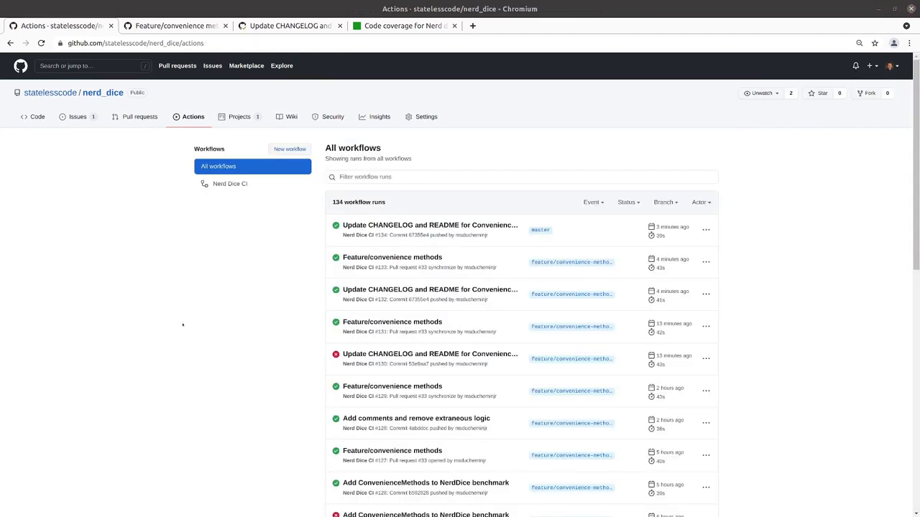
mouse_move(102, 92)
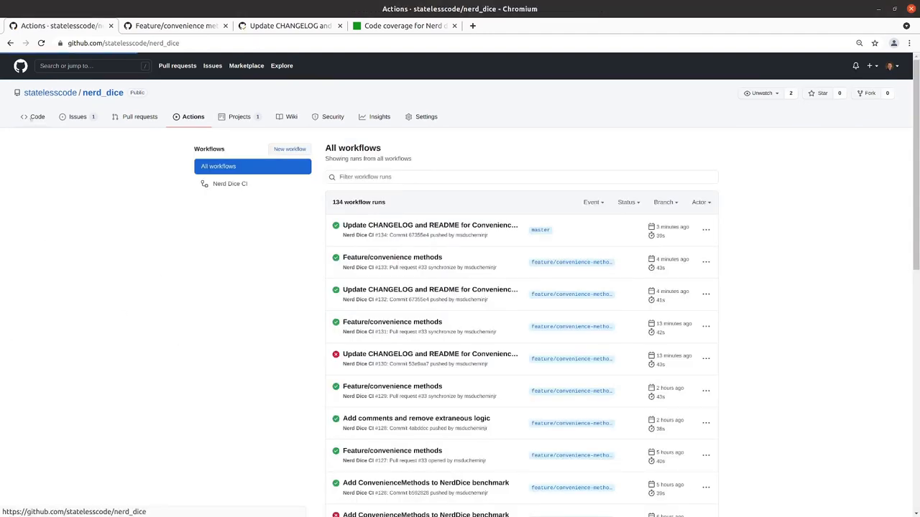
Read the nerd_dice README on the Code page from top to bottom and back up.
left_click(102, 92)
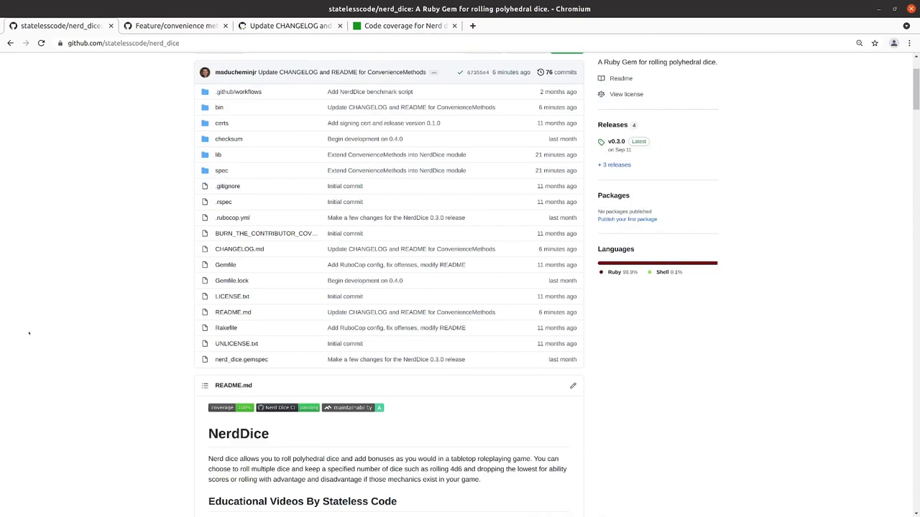
scroll("down", 3)
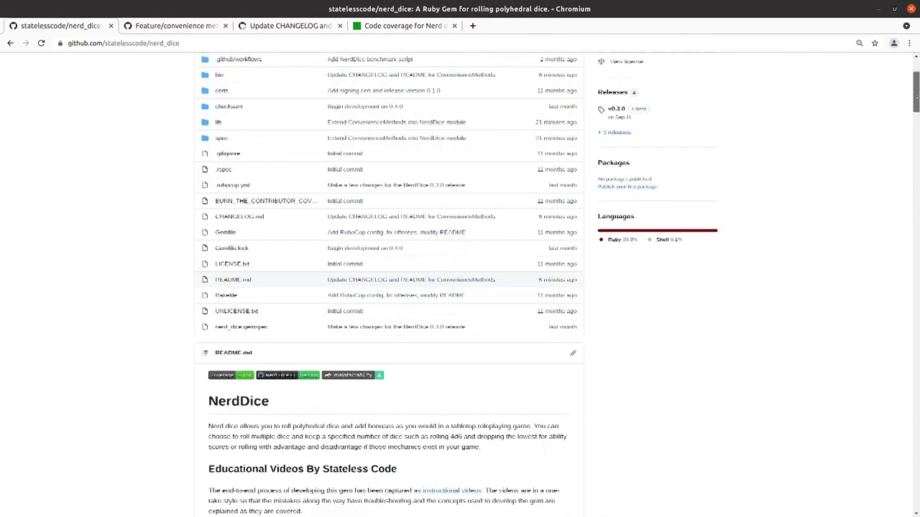
scroll("down", 3)
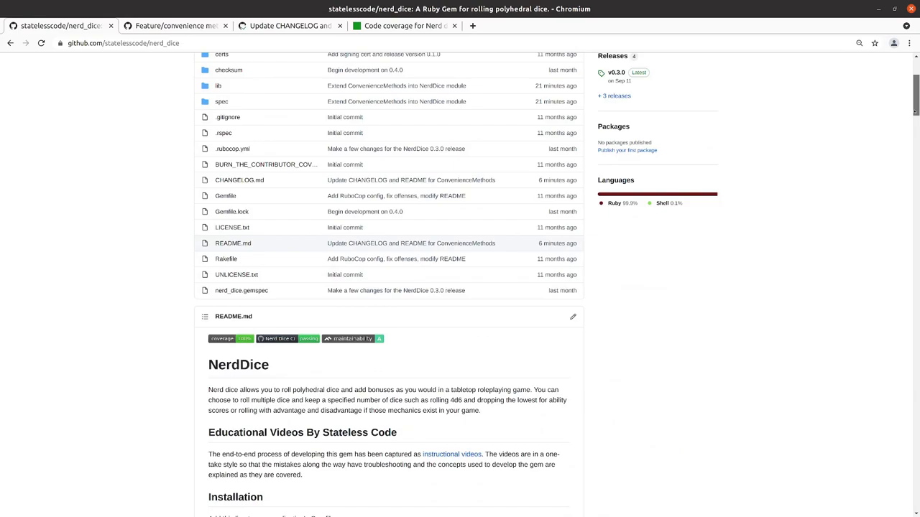
scroll("down", 3)
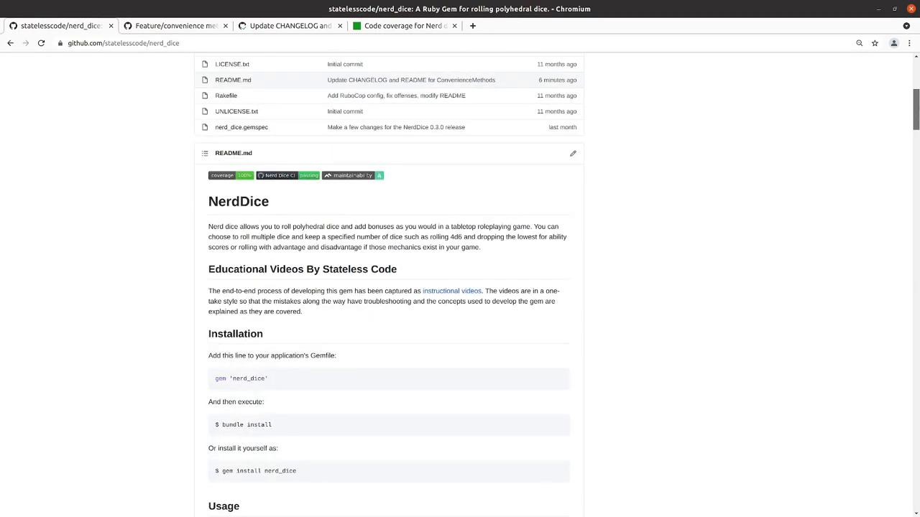
scroll("down", 3)
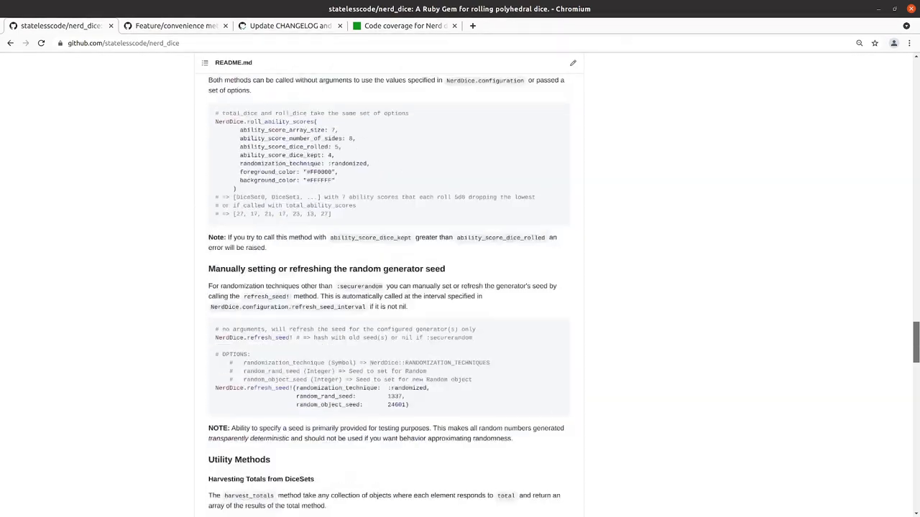
scroll("down", 3)
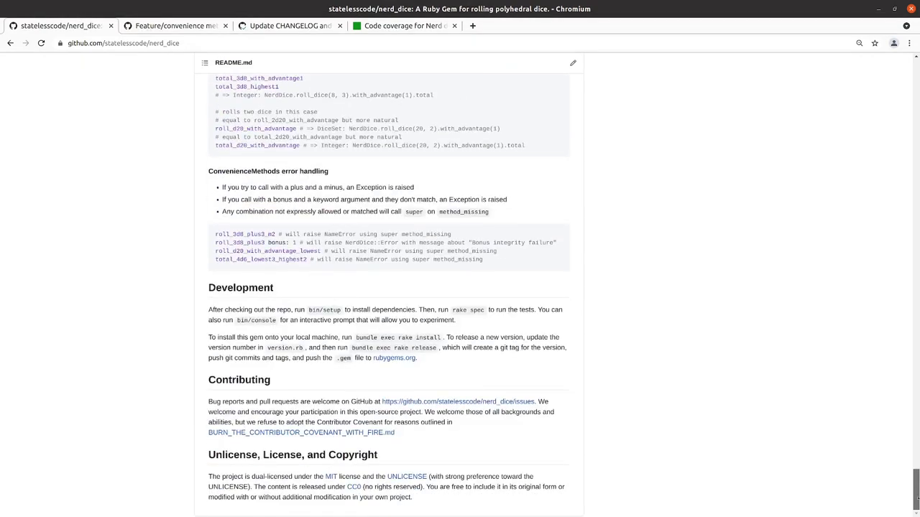
scroll("up", 3)
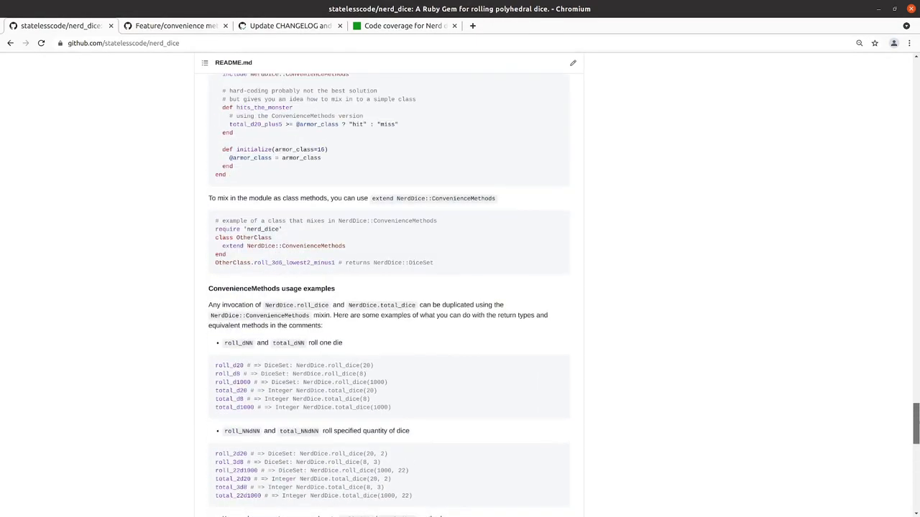
scroll("up", 3)
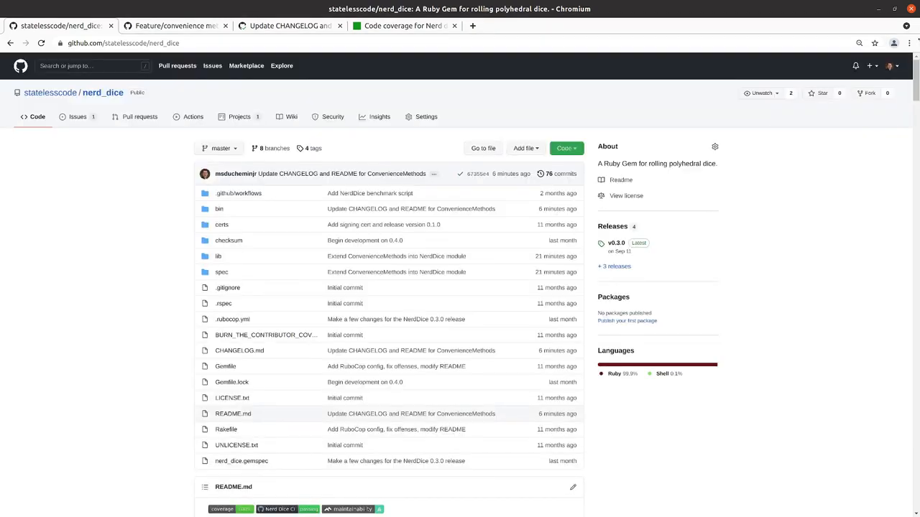
mouse_move(238, 351)
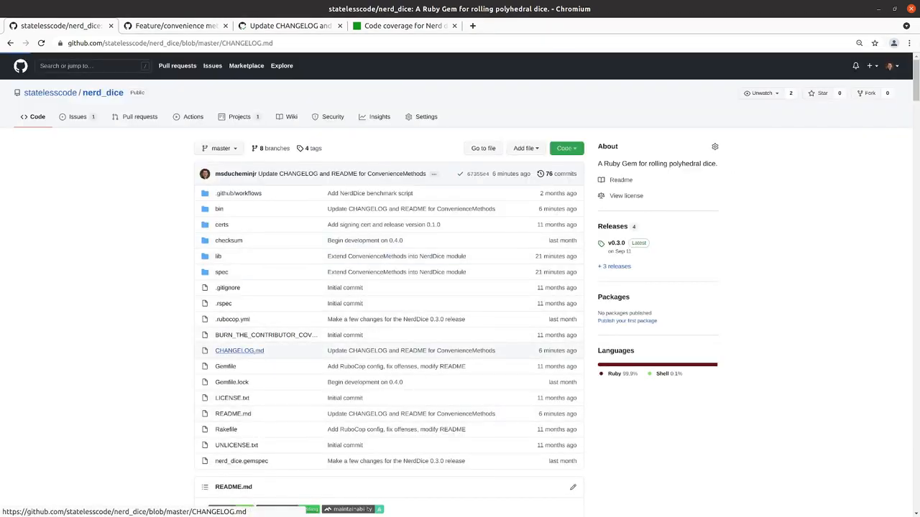
From CHANGELOG.md follow the Convenience Methods Mixin link into the README, then go to the Code Climate coverage report.
left_click(238, 351)
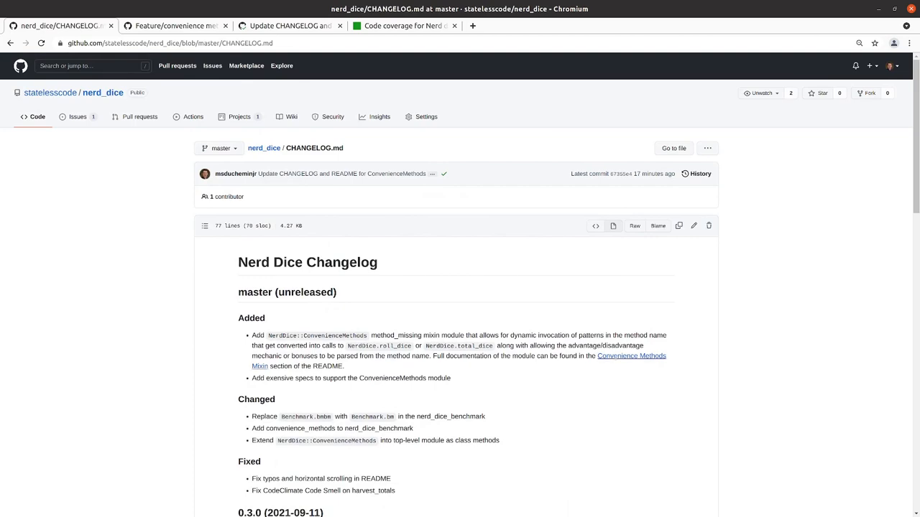
left_click(630, 356)
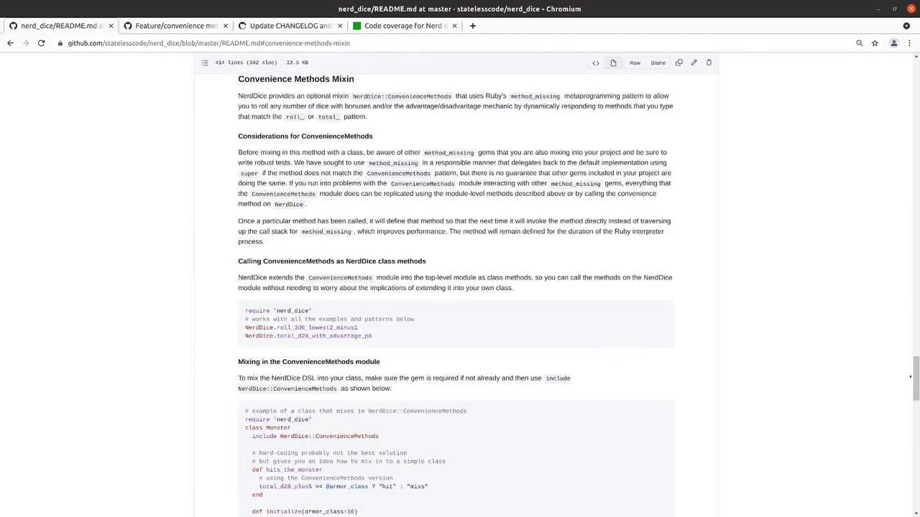
scroll("up", 3)
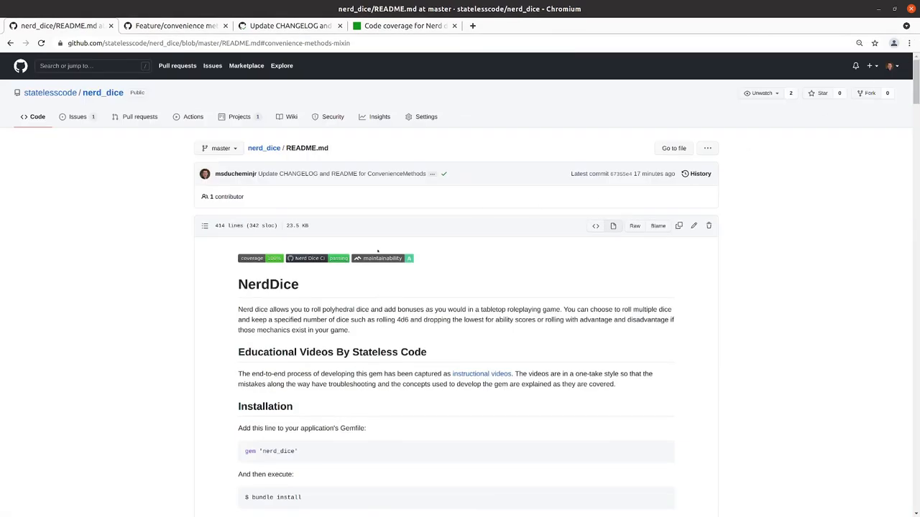
left_click(382, 258)
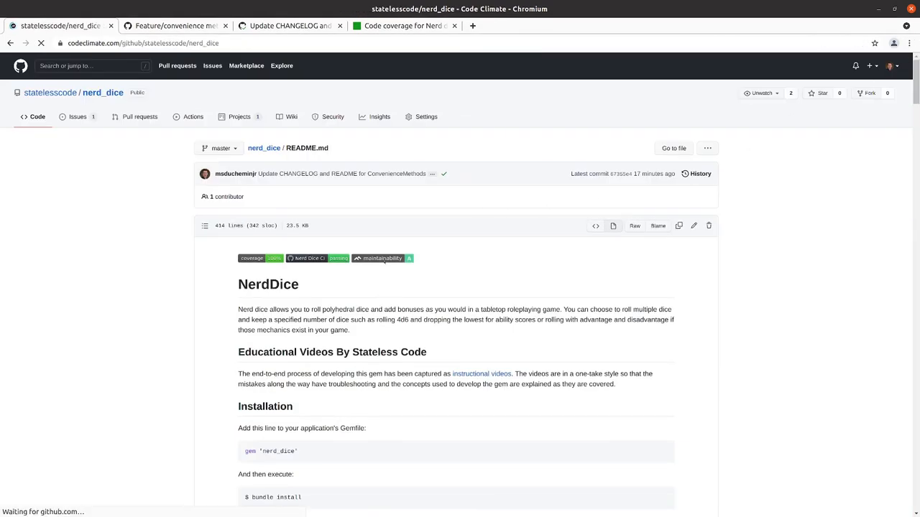